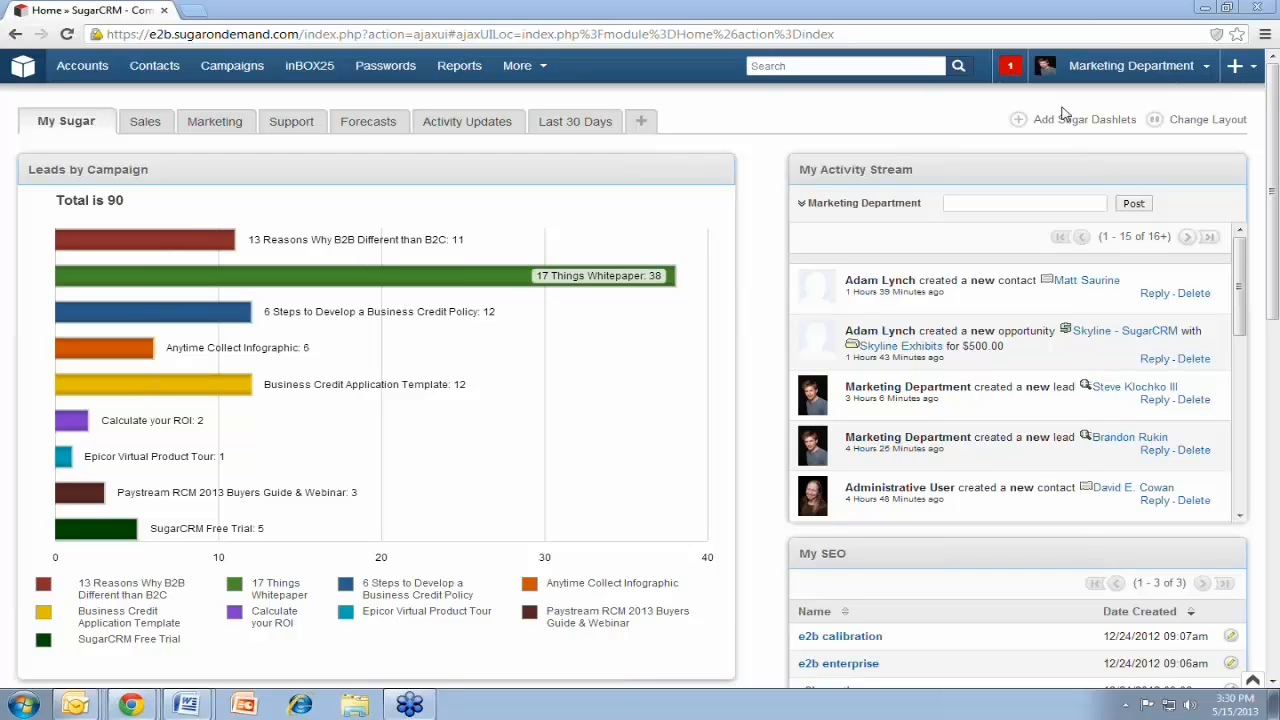
mouse_move(866, 92)
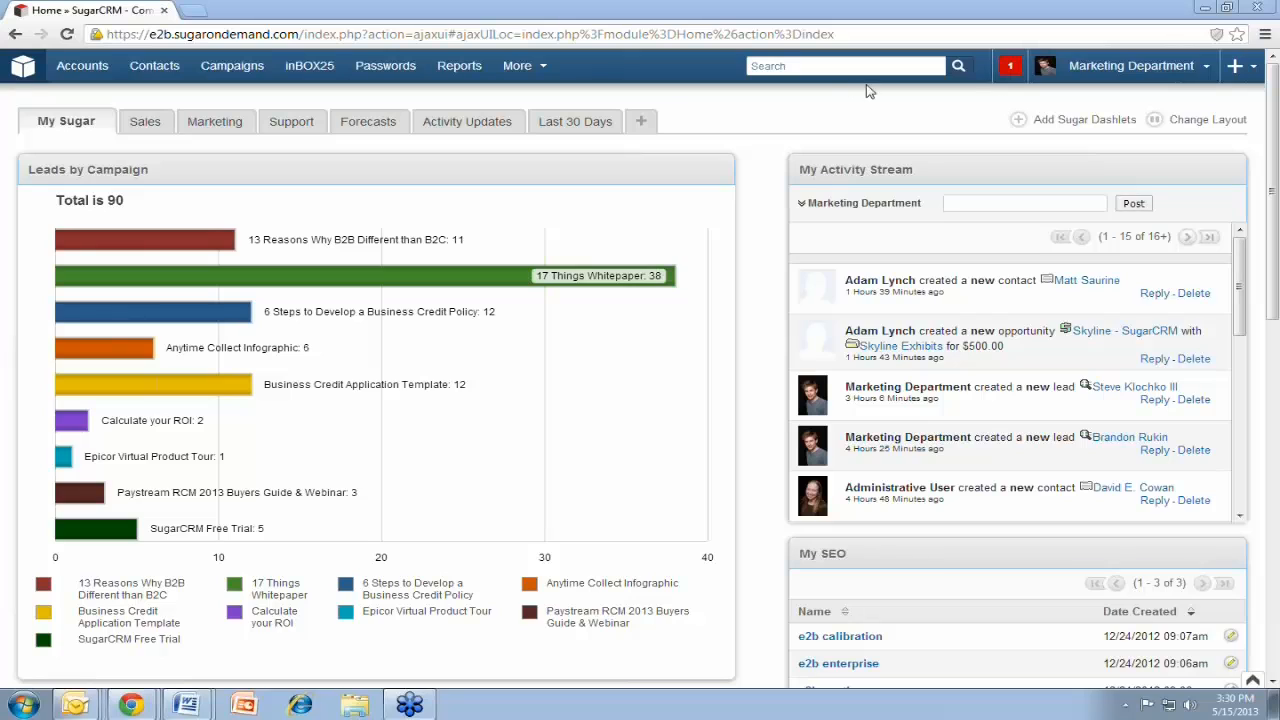
mouse_move(770, 110)
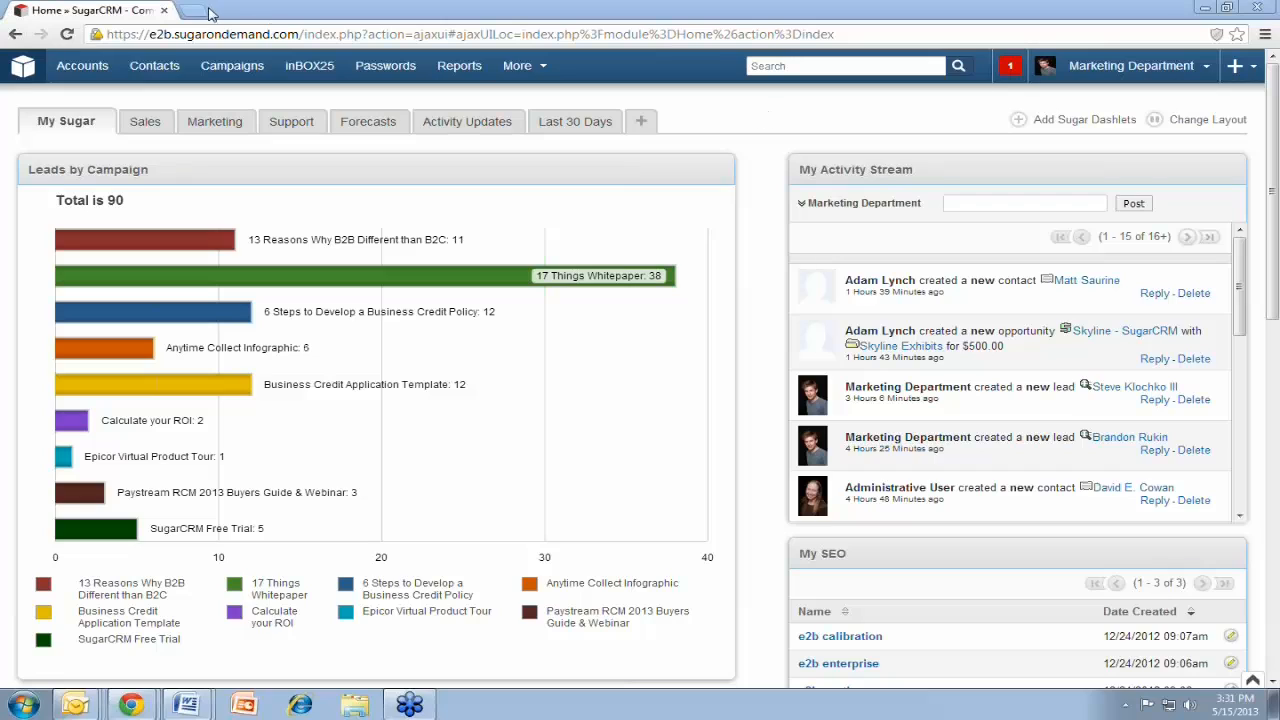
mouse_move(844, 132)
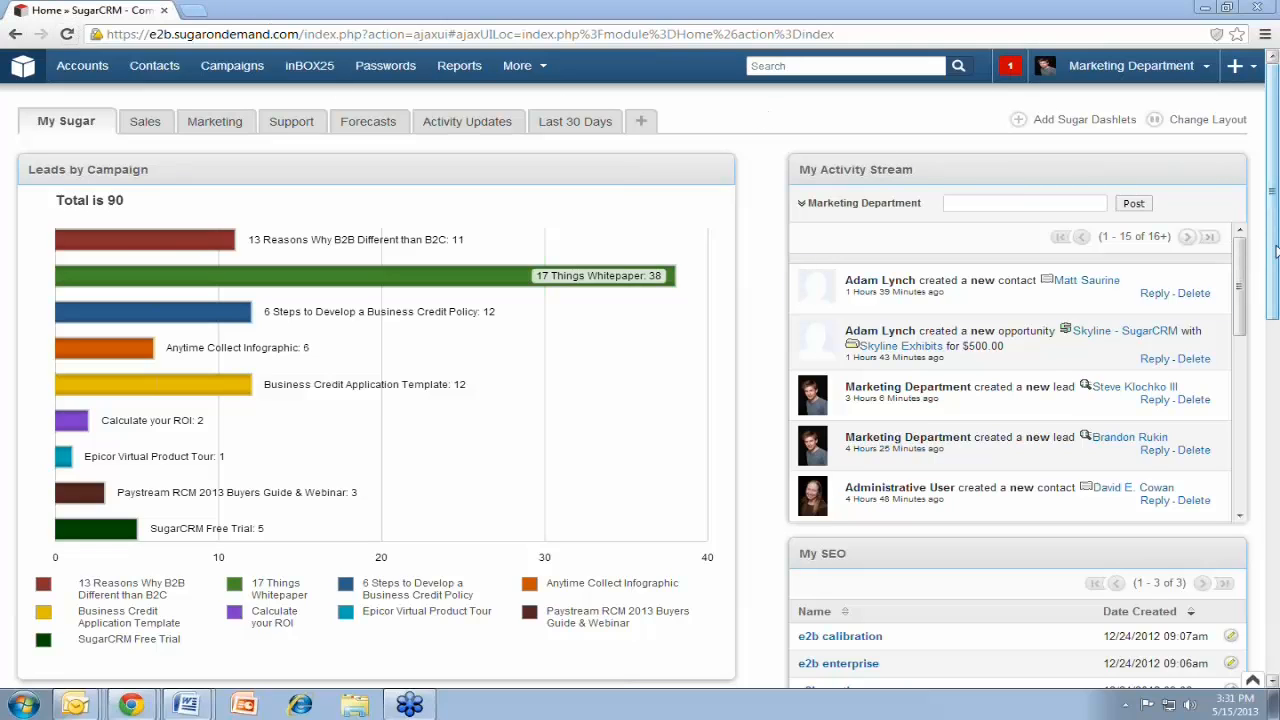
mouse_move(820, 158)
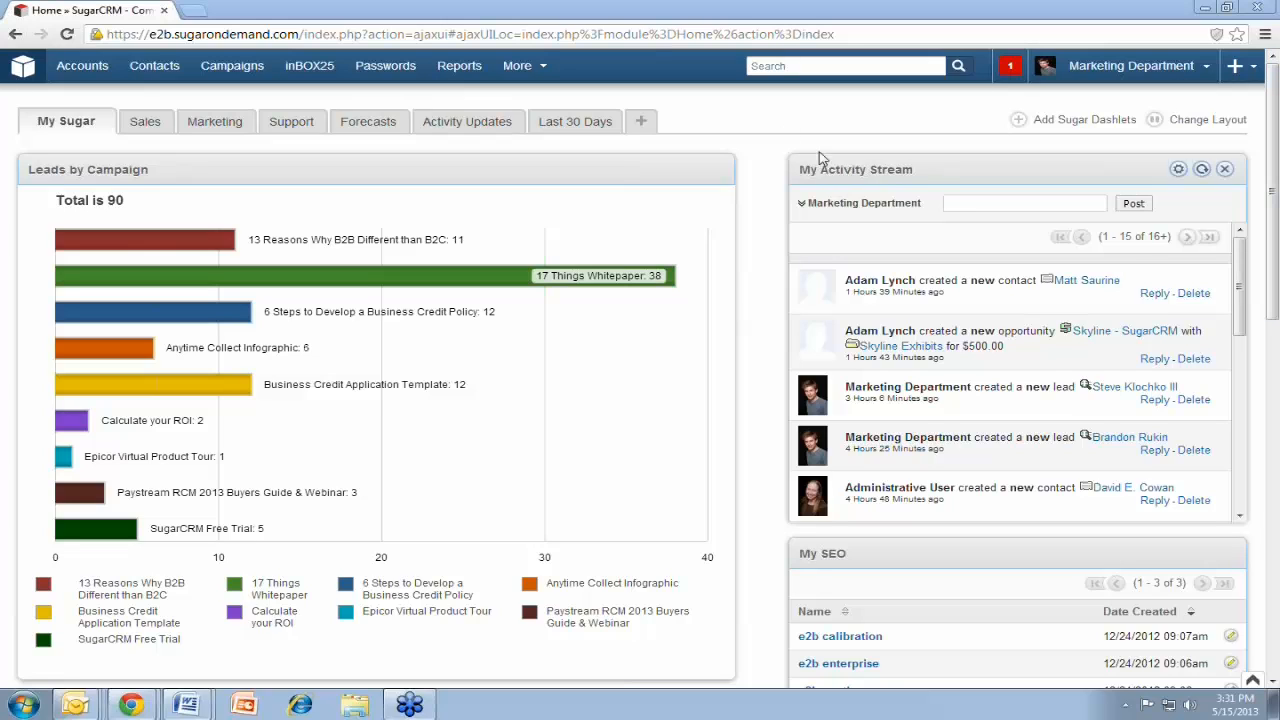
mouse_move(756, 192)
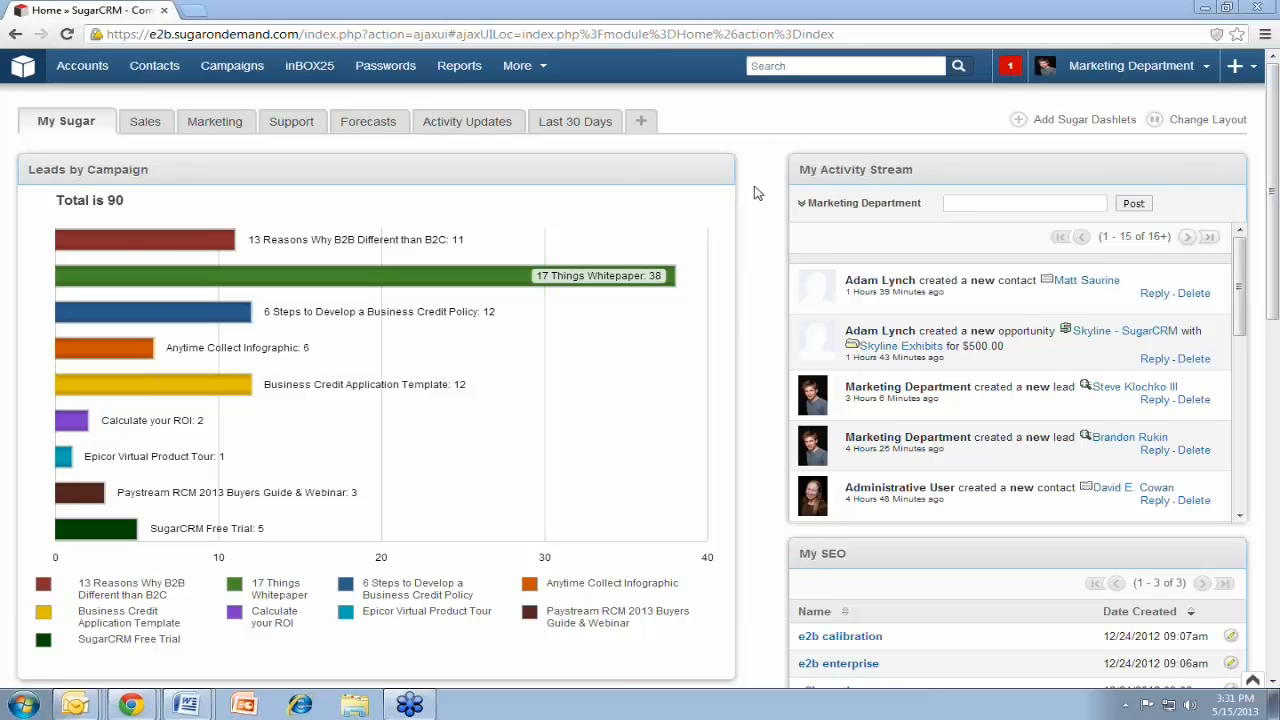
mouse_move(762, 122)
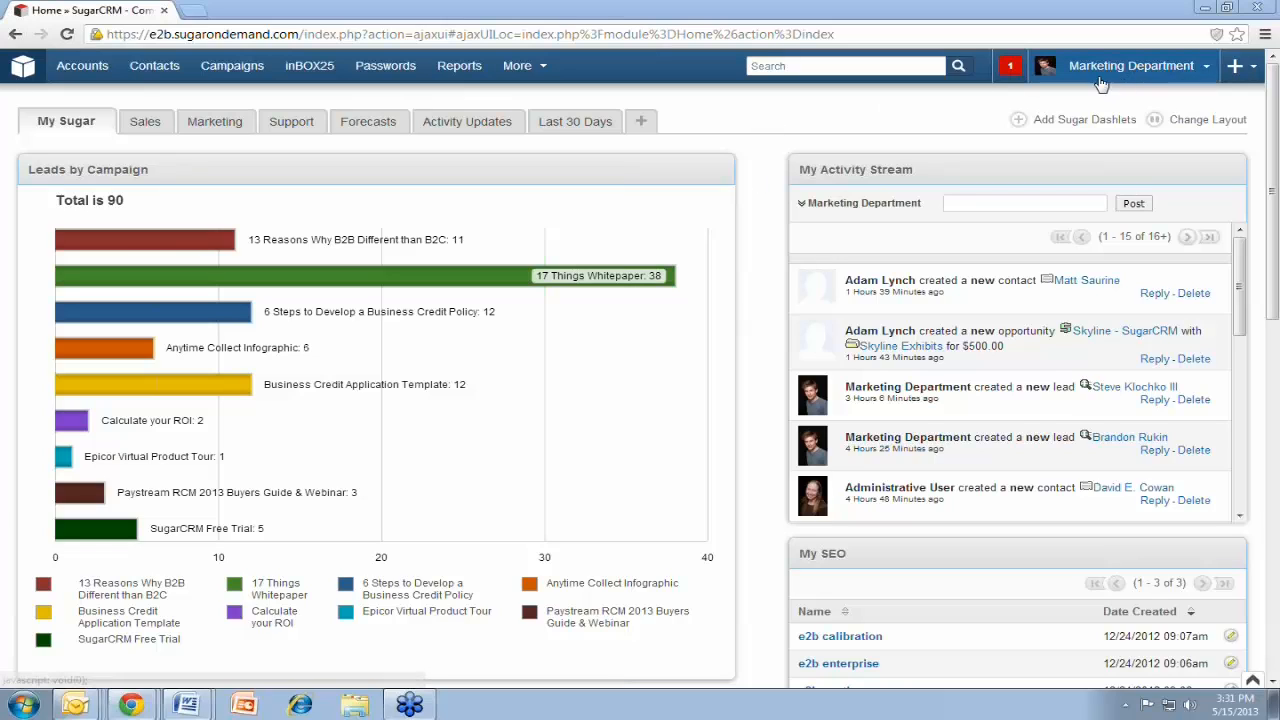
mouse_move(870, 110)
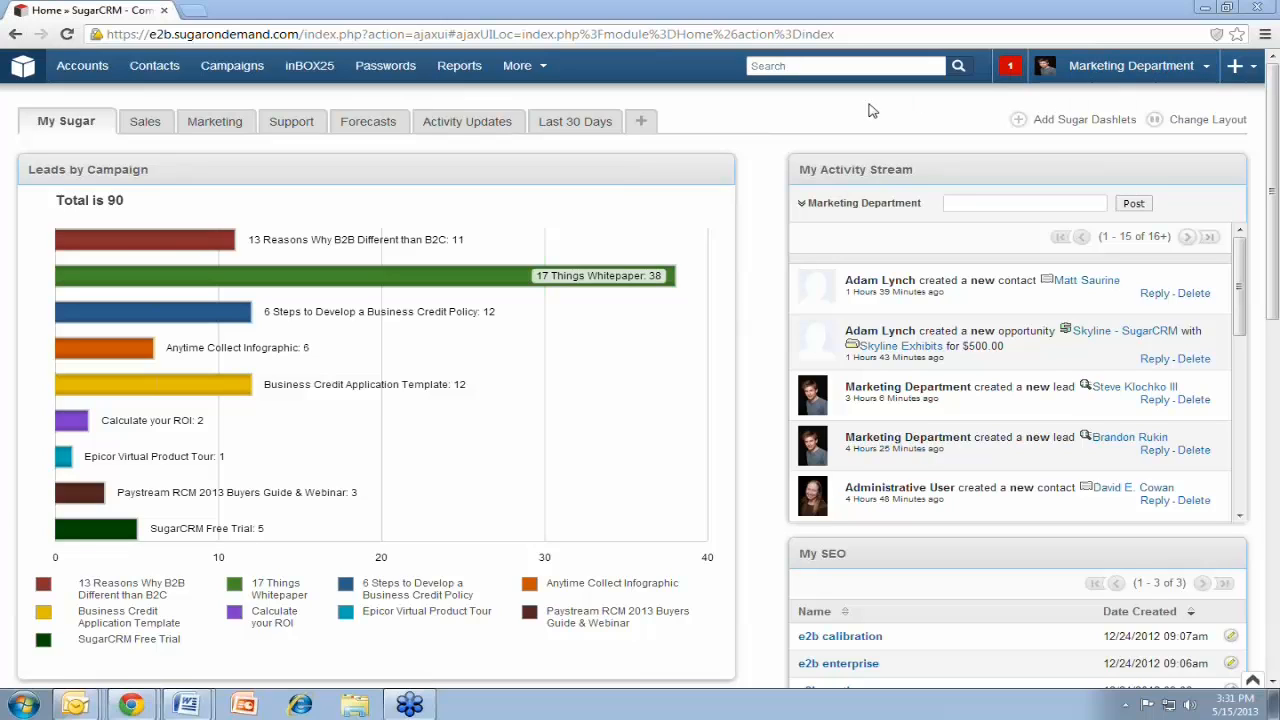
mouse_move(696, 116)
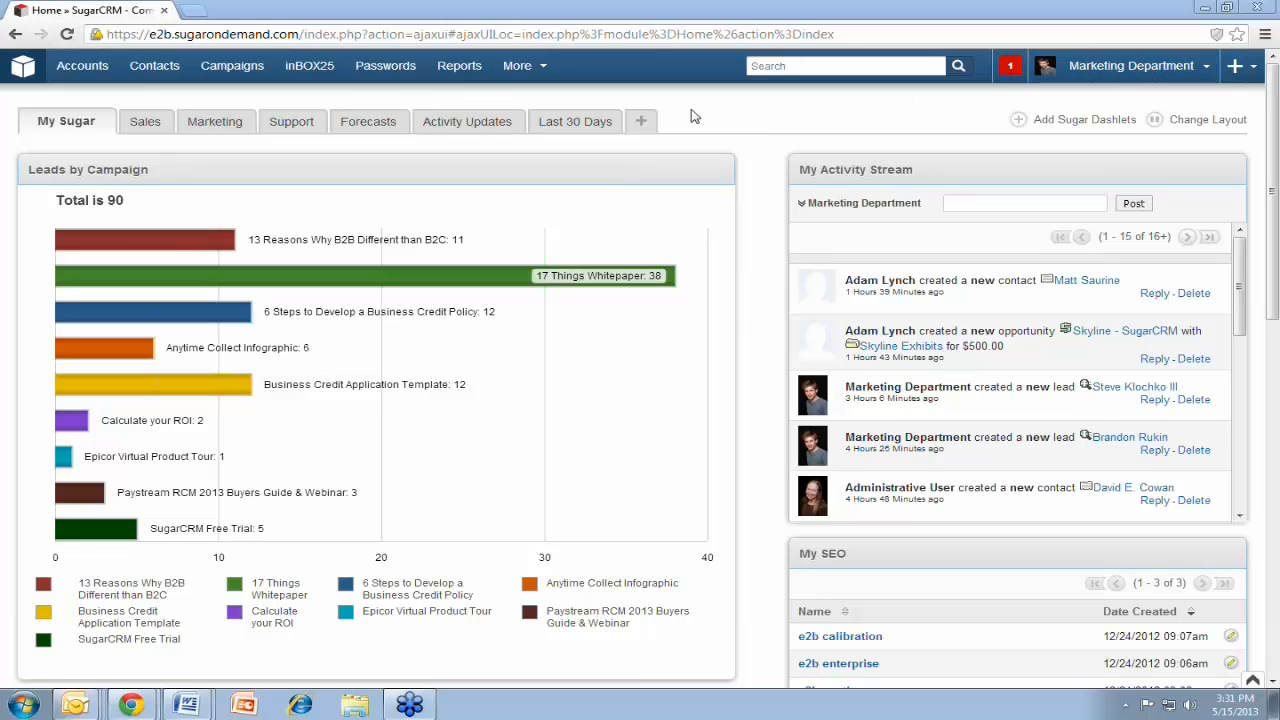
mouse_move(728, 178)
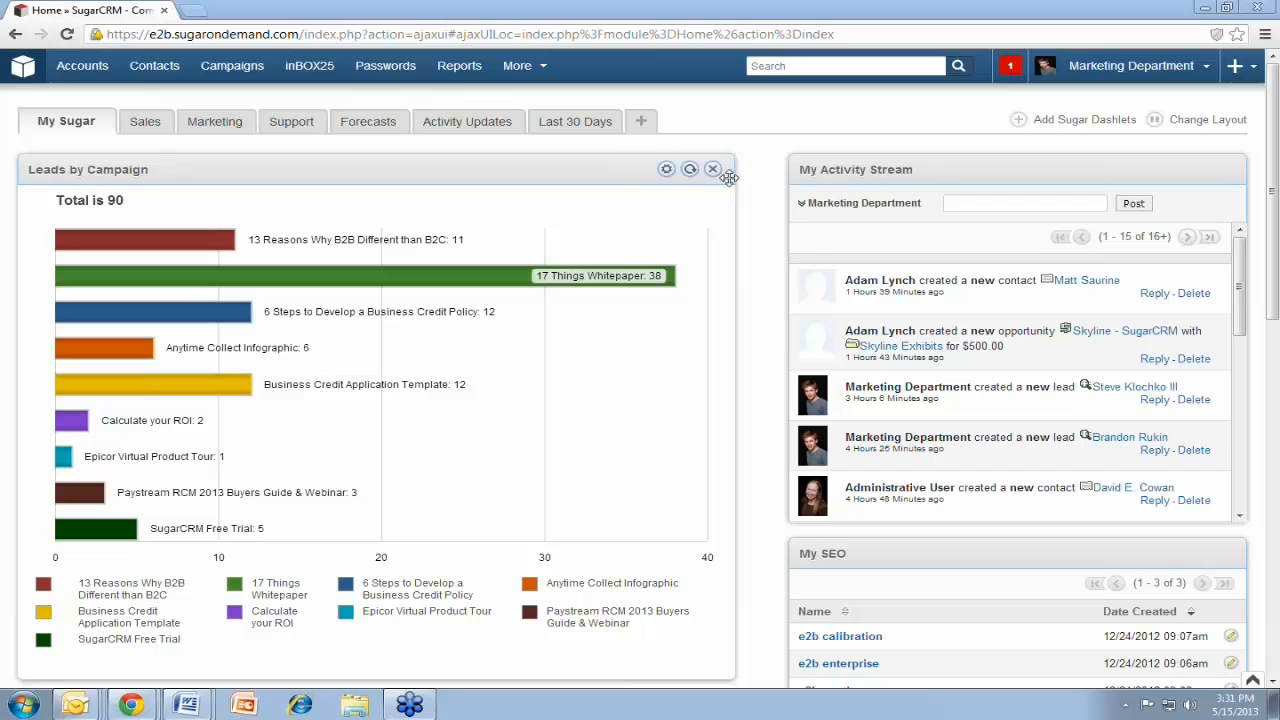
mouse_move(760, 178)
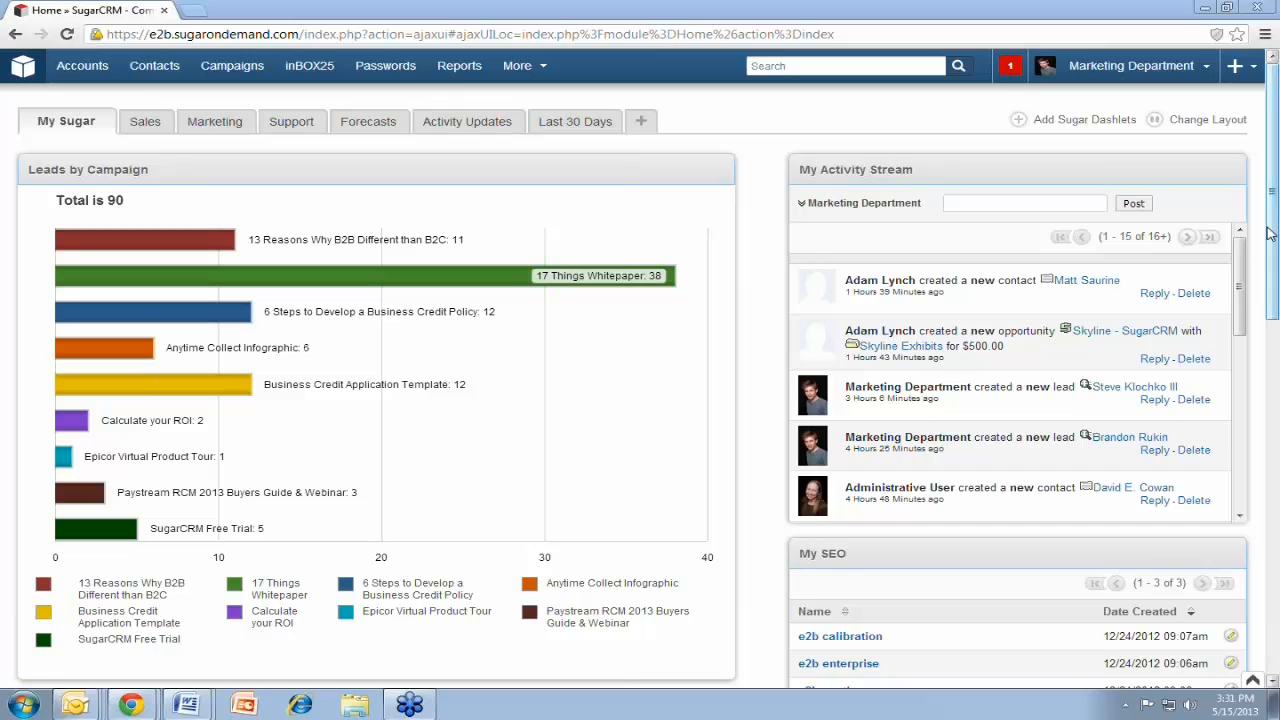
Browse the Sales and Marketing dashboards, then return to the My Sugar dashboard
scroll(down, 3)
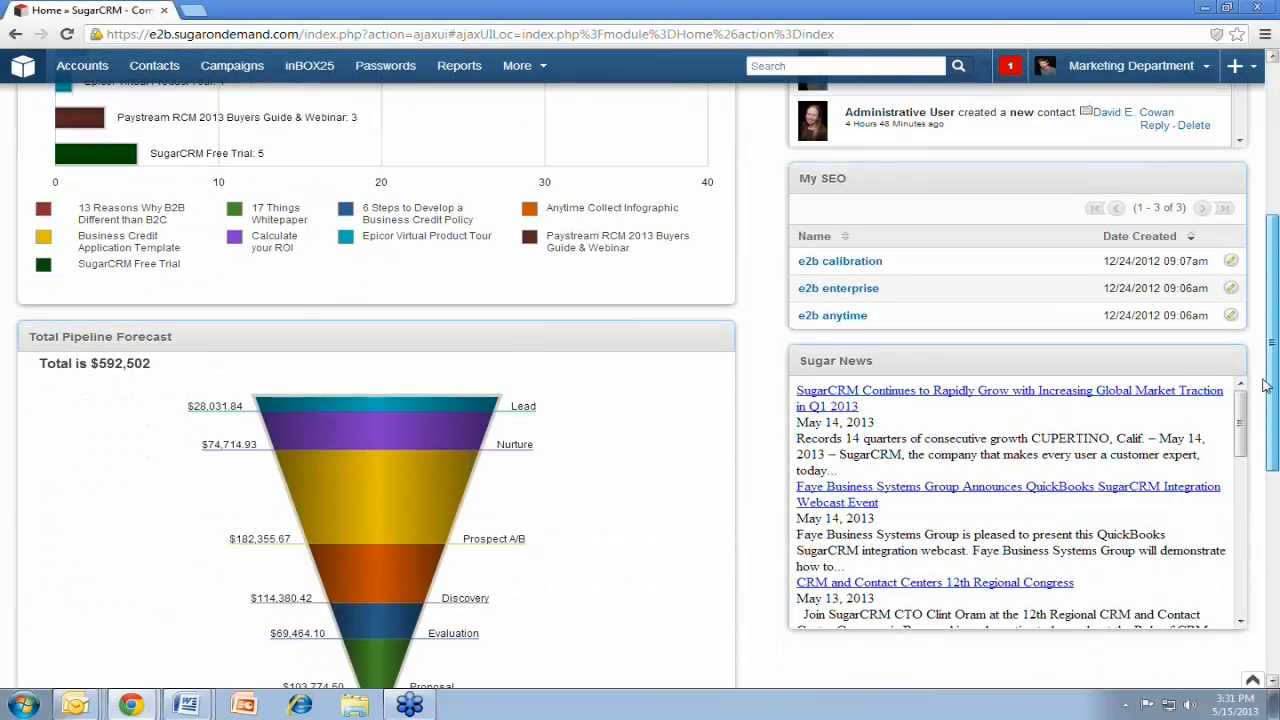
scroll(up, 3)
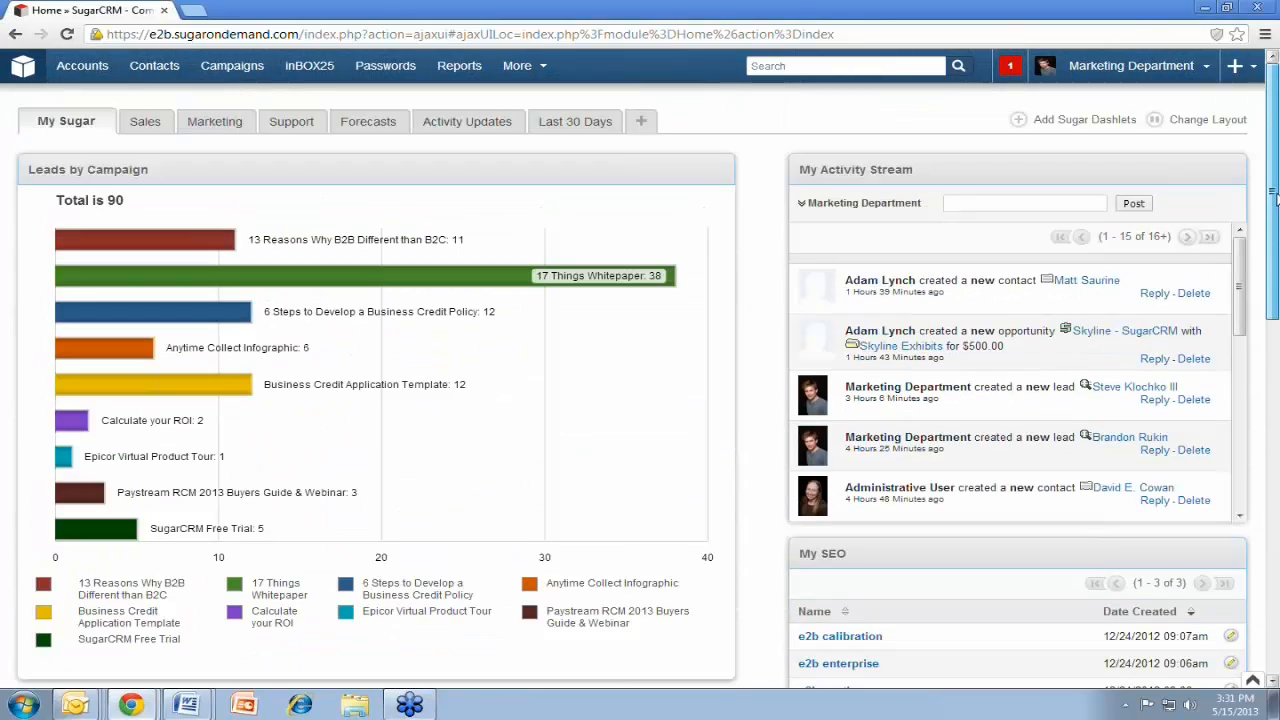
mouse_move(138, 168)
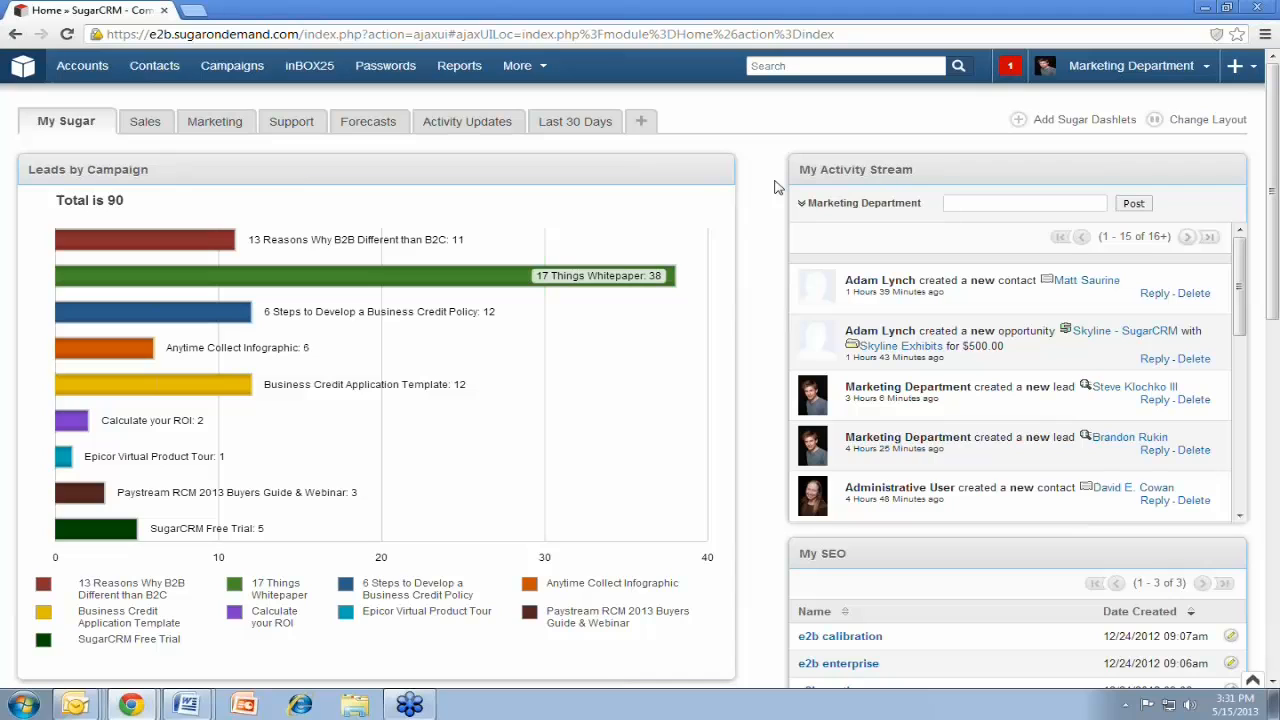
mouse_move(572, 172)
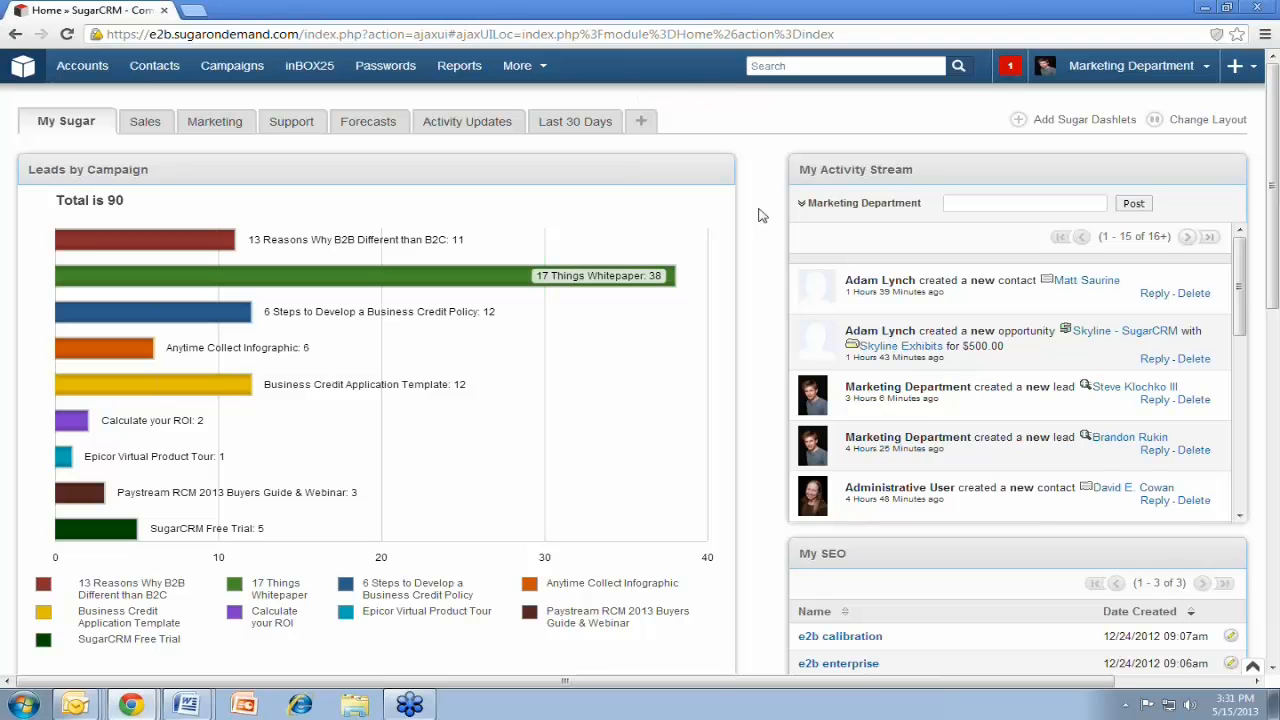
scroll(down, 3)
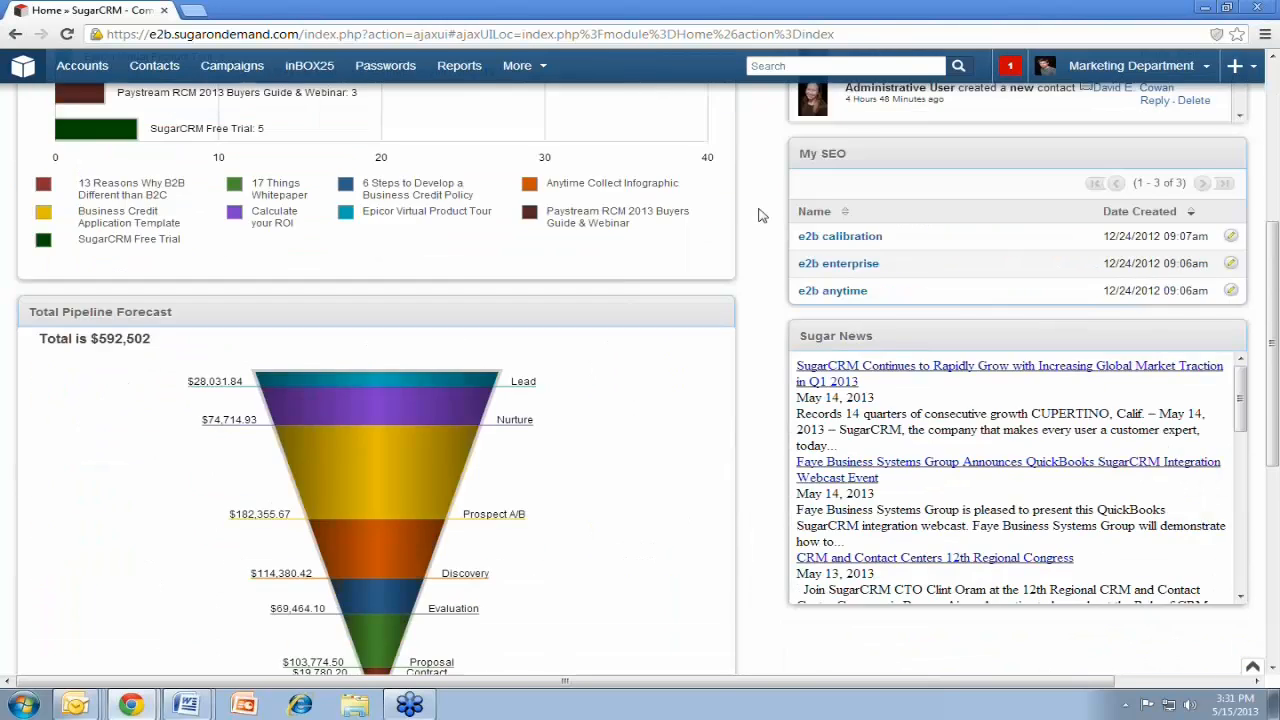
scroll(up, 3)
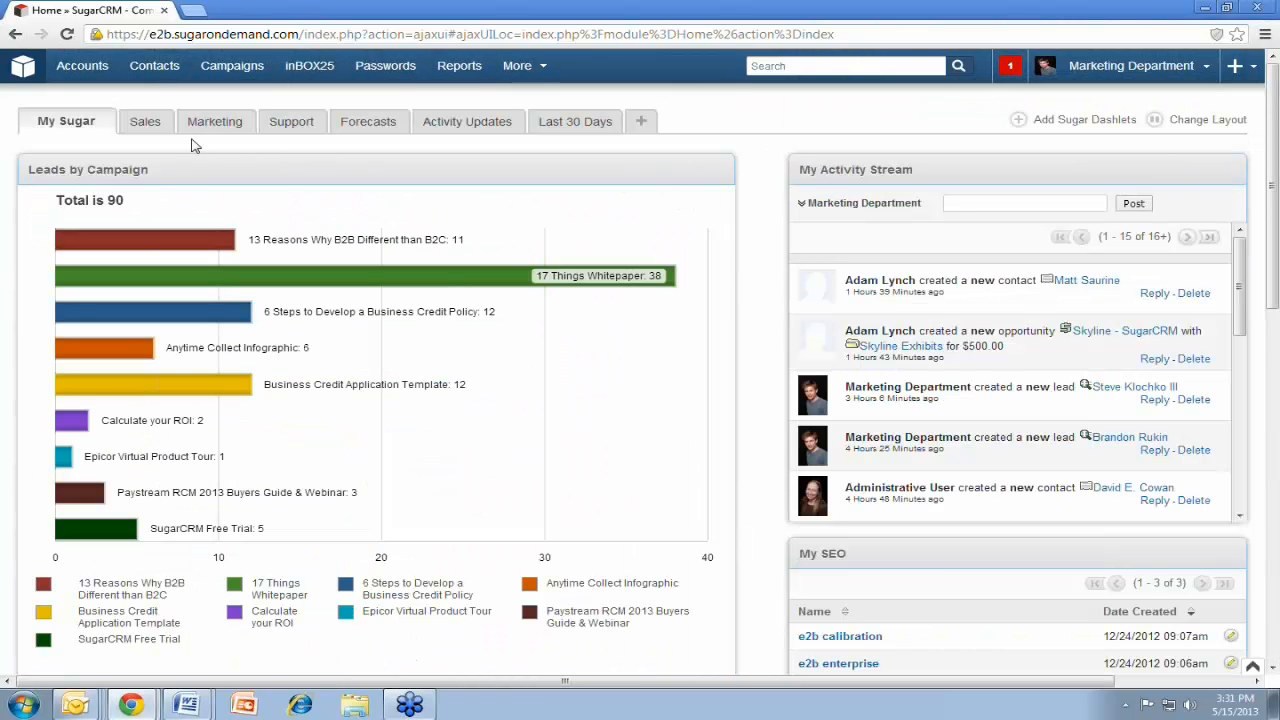
mouse_move(144, 122)
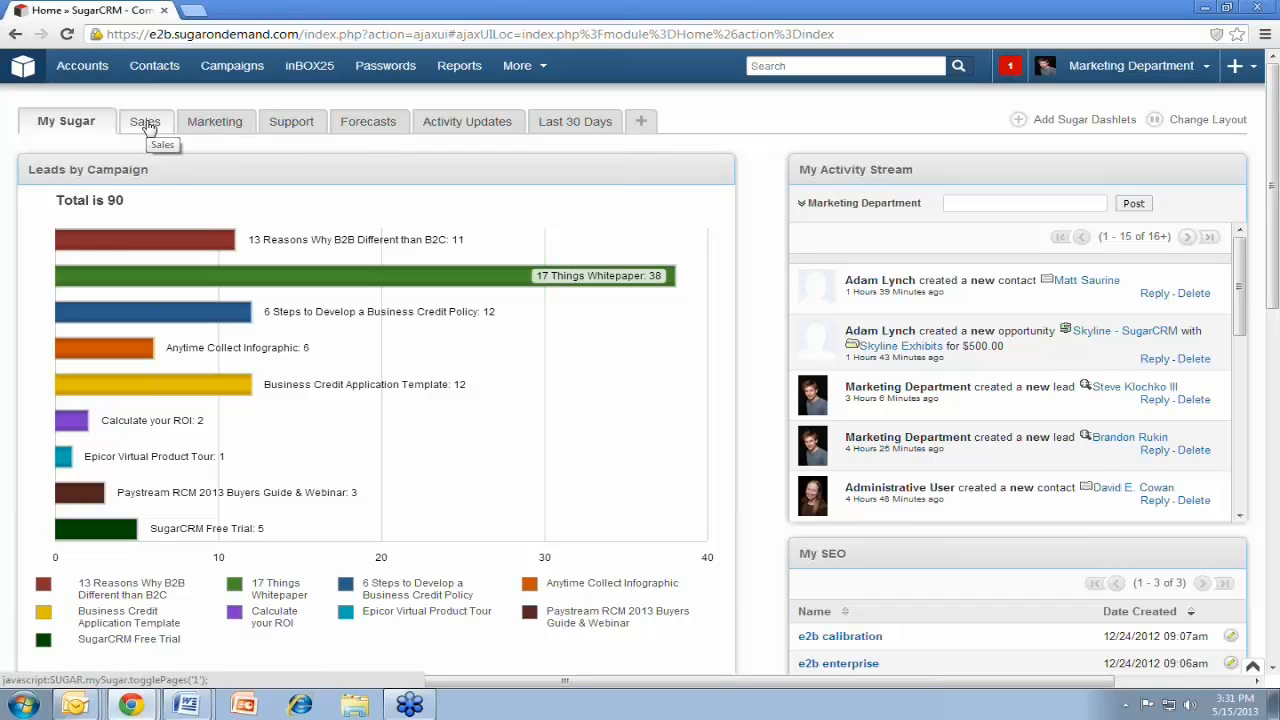
click(144, 122)
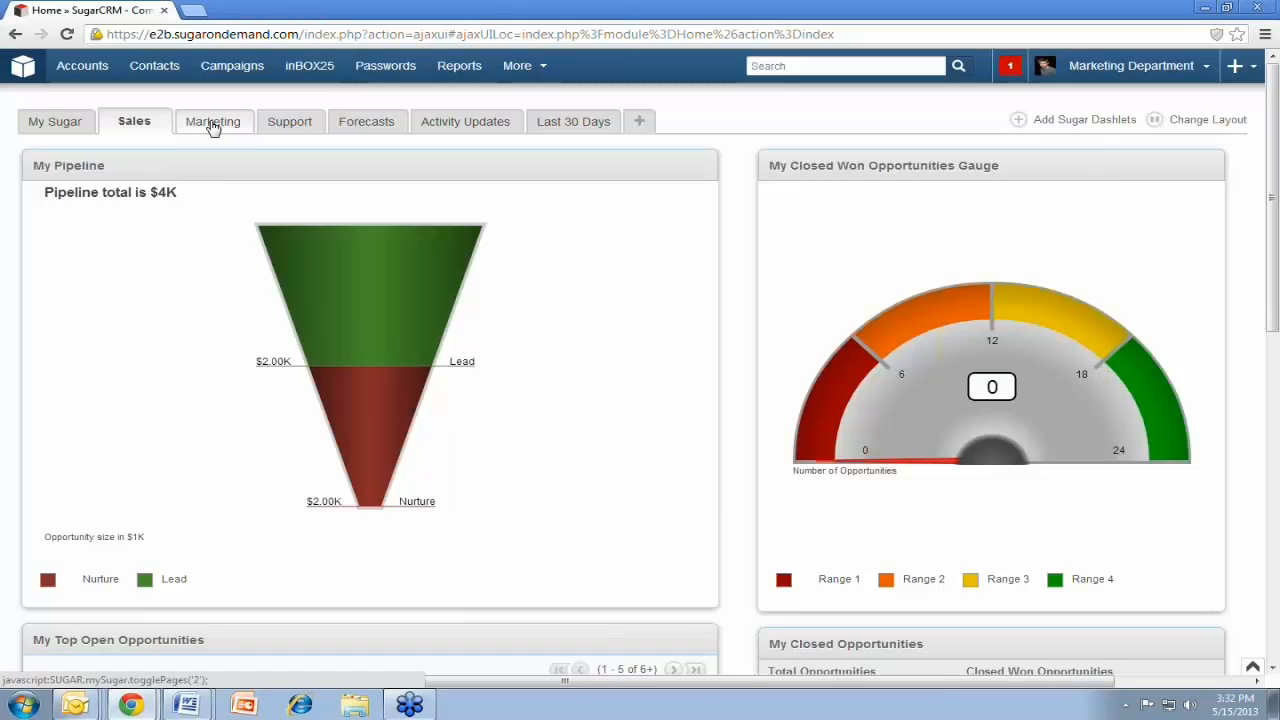
click(212, 122)
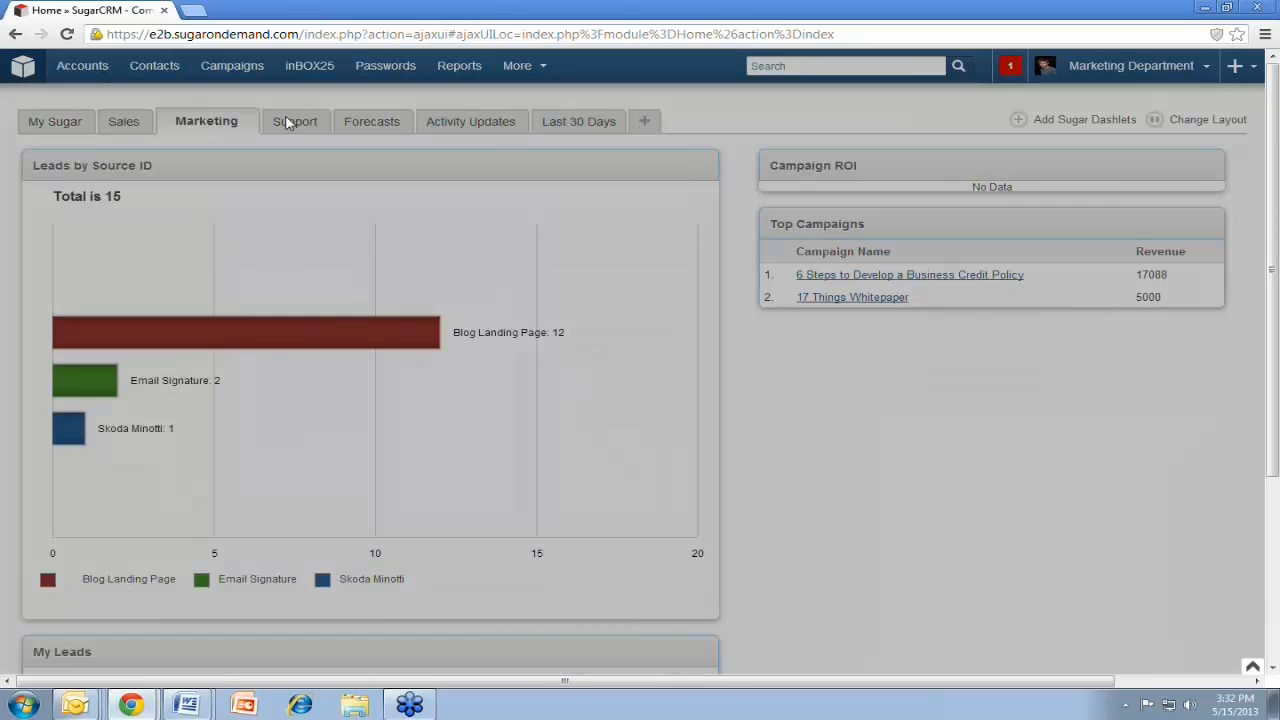
click(66, 122)
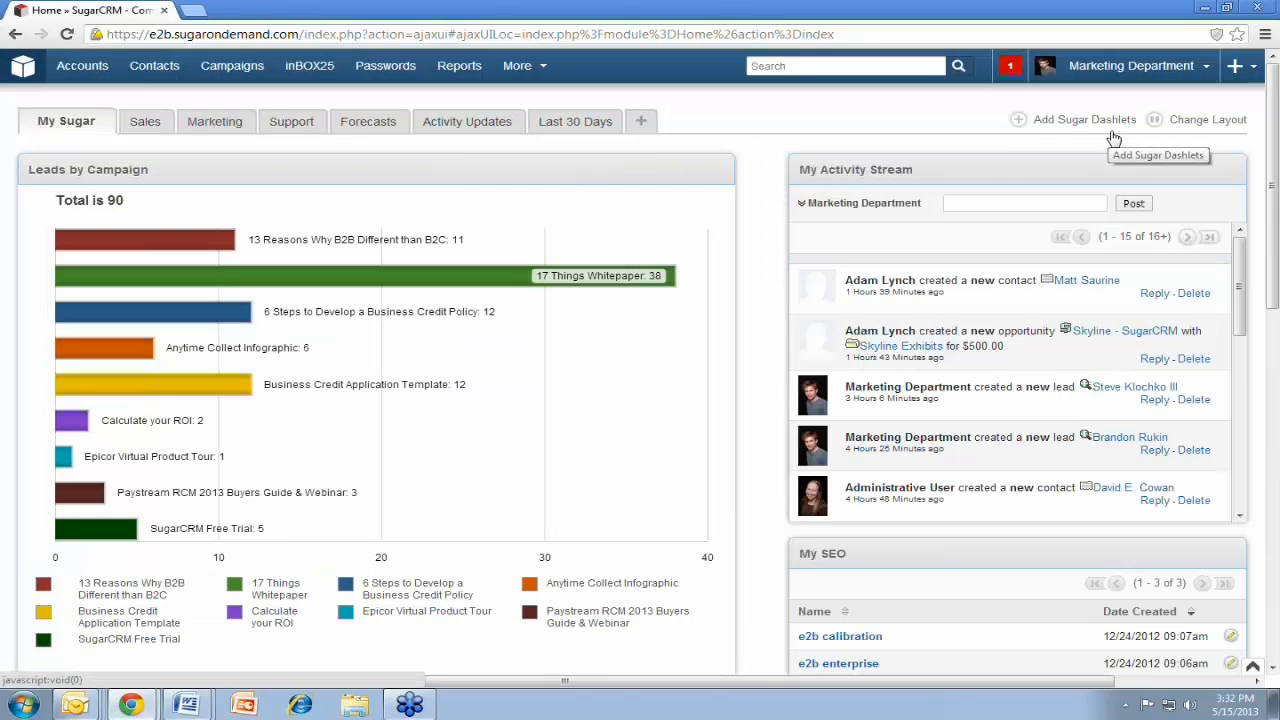
Change the My Sugar dashboard's column layout from its options menu
click(1208, 120)
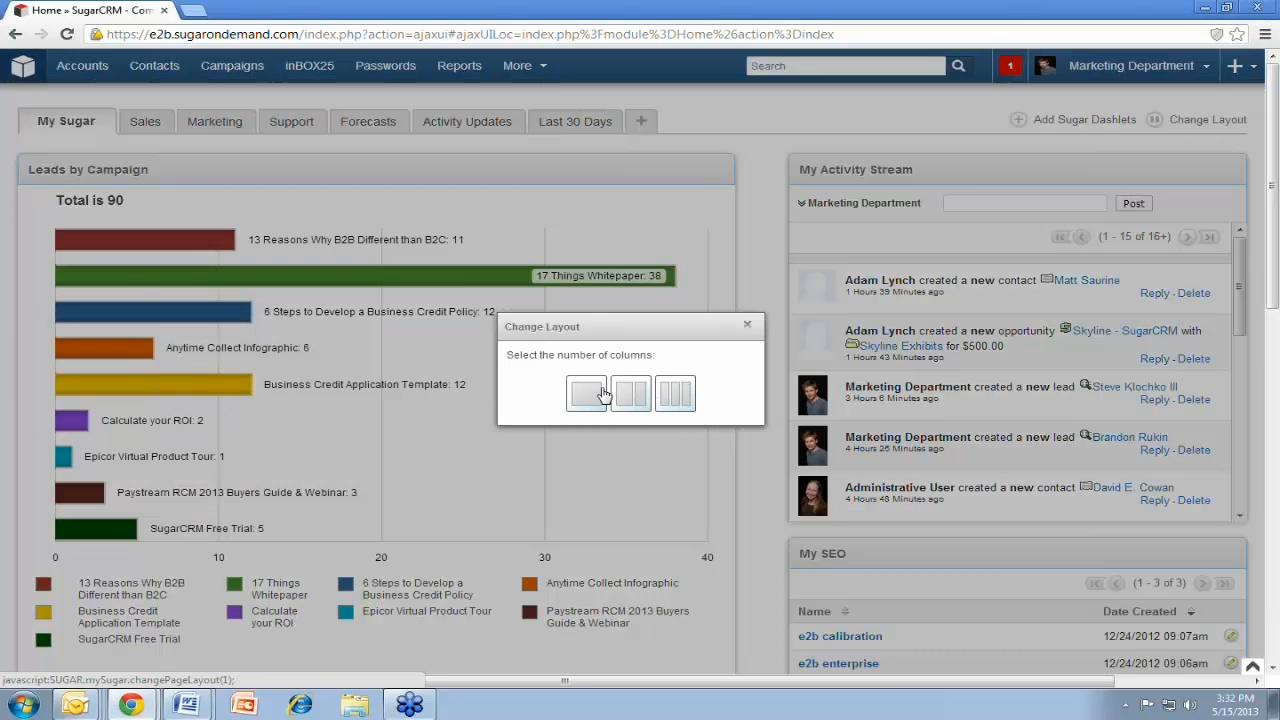
click(586, 392)
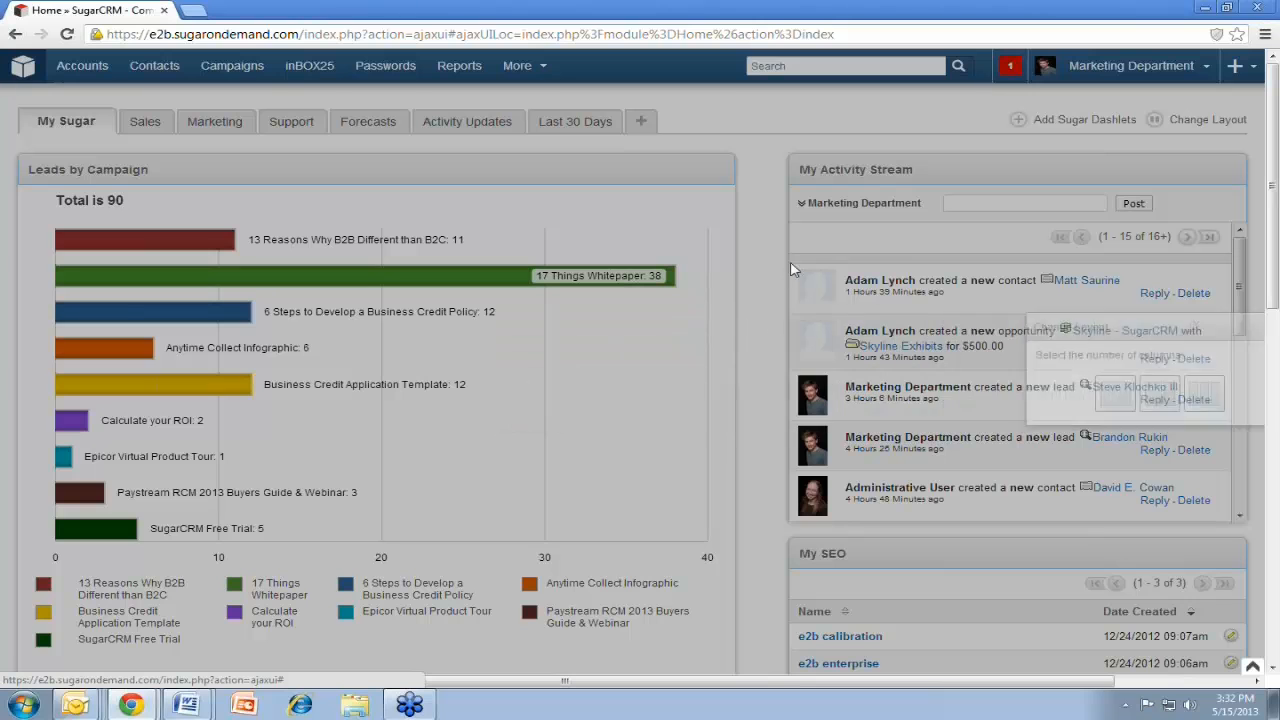
mouse_move(1020, 124)
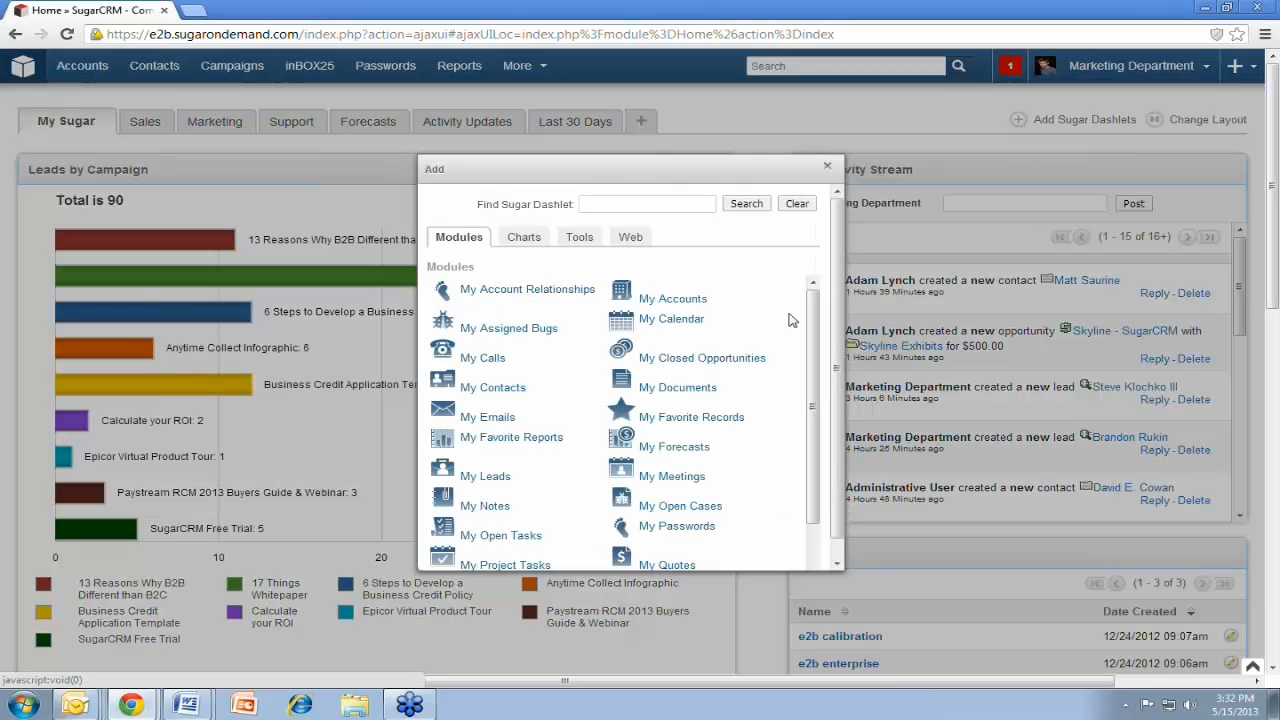
scroll(down, 3)
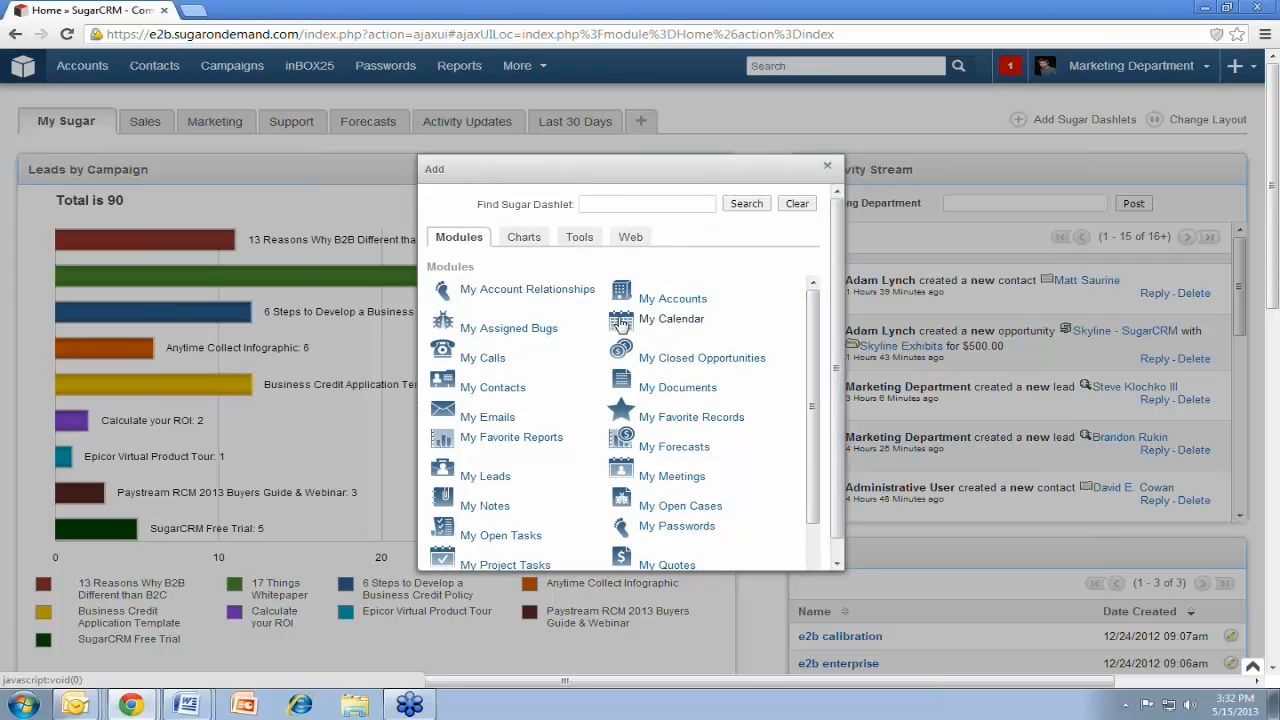
mouse_move(708, 240)
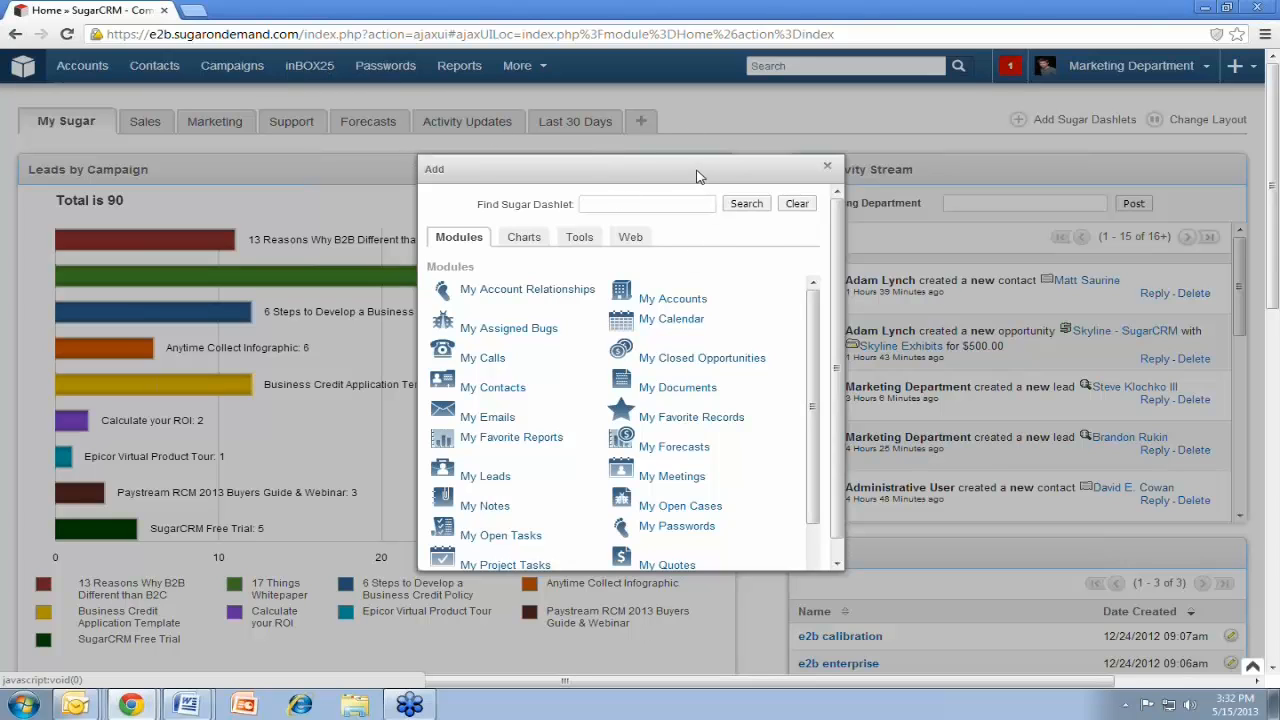
mouse_move(948, 632)
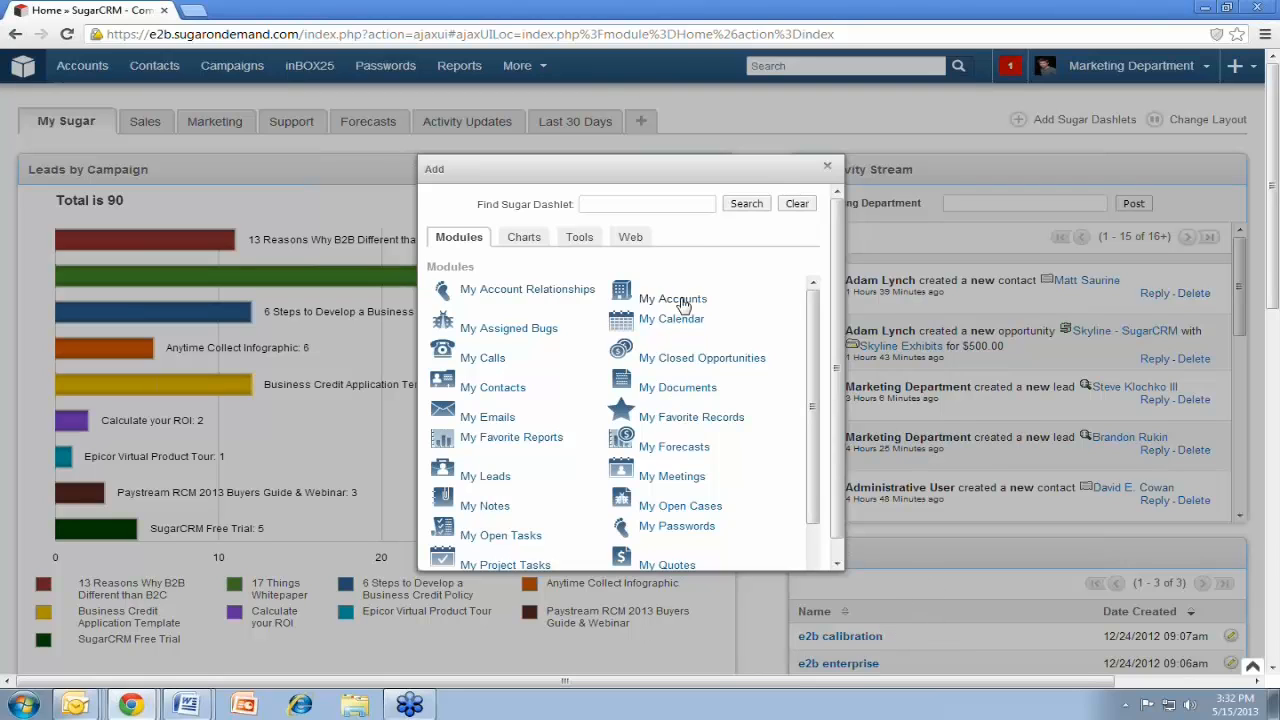
mouse_move(690, 238)
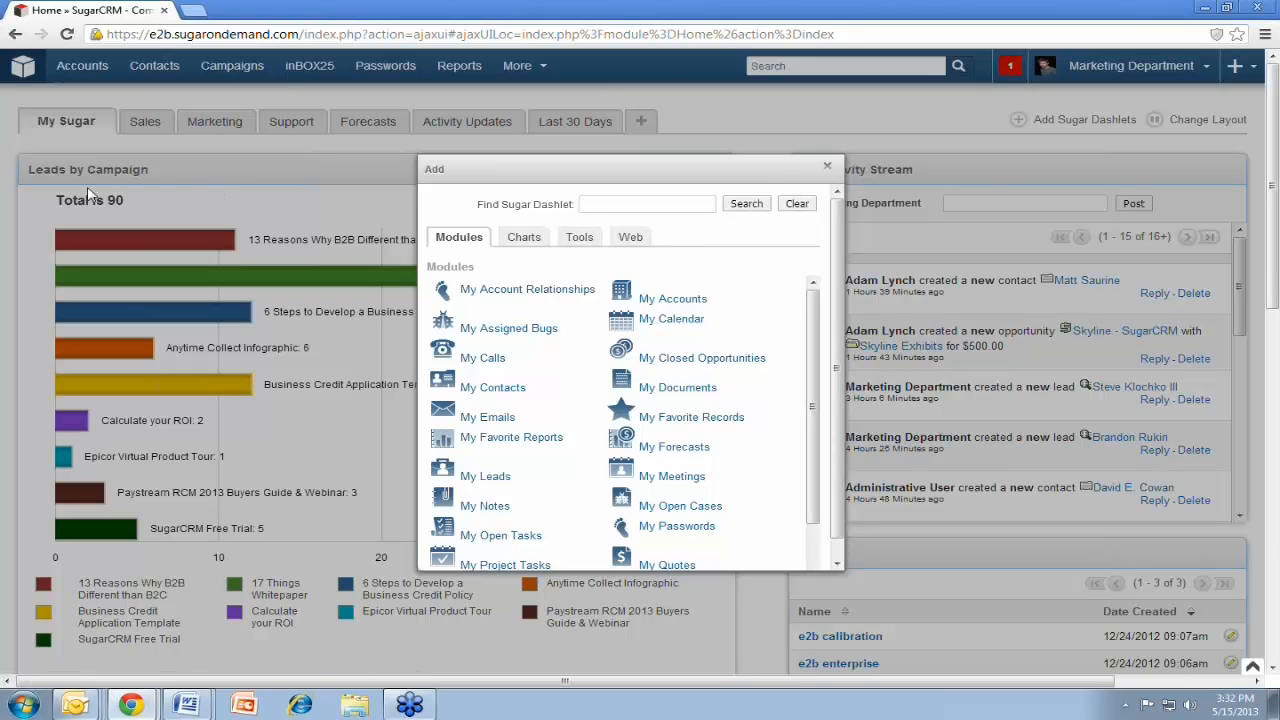
mouse_move(660, 224)
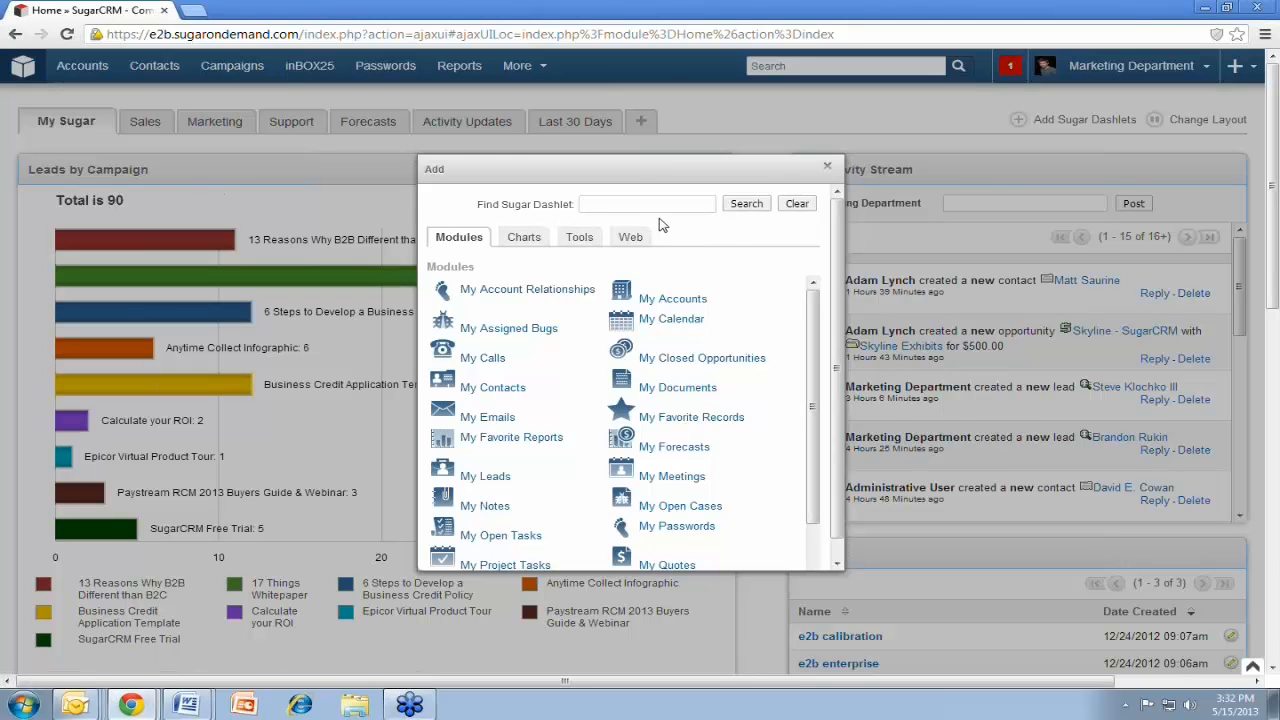
Review the chart, tool, web-feed and module dashlets available, closing the picker without adding any
click(522, 236)
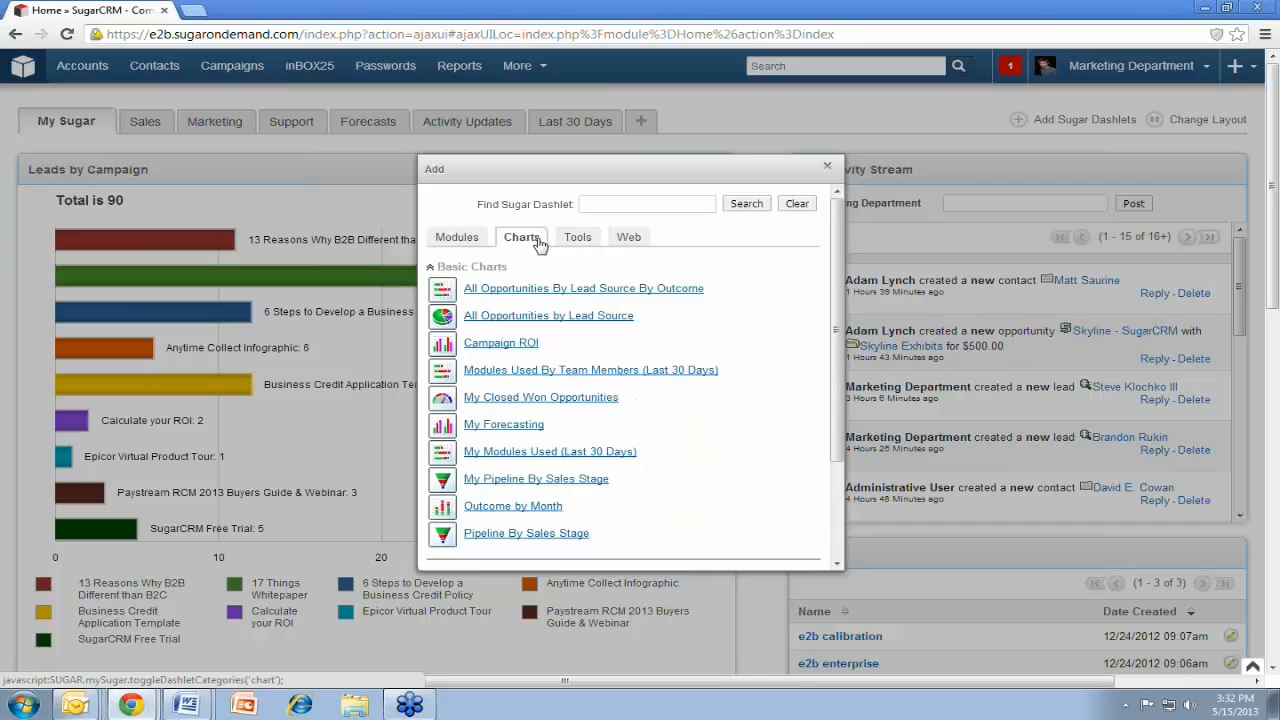
scroll(down, 3)
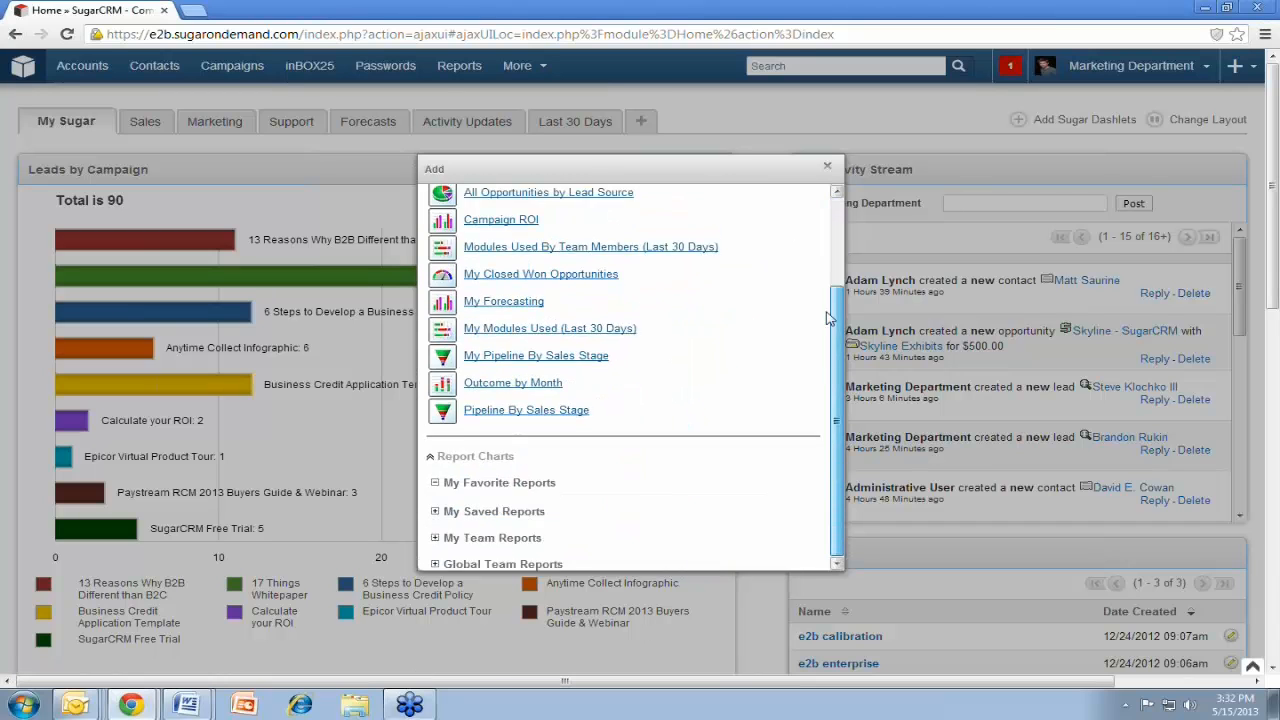
click(576, 236)
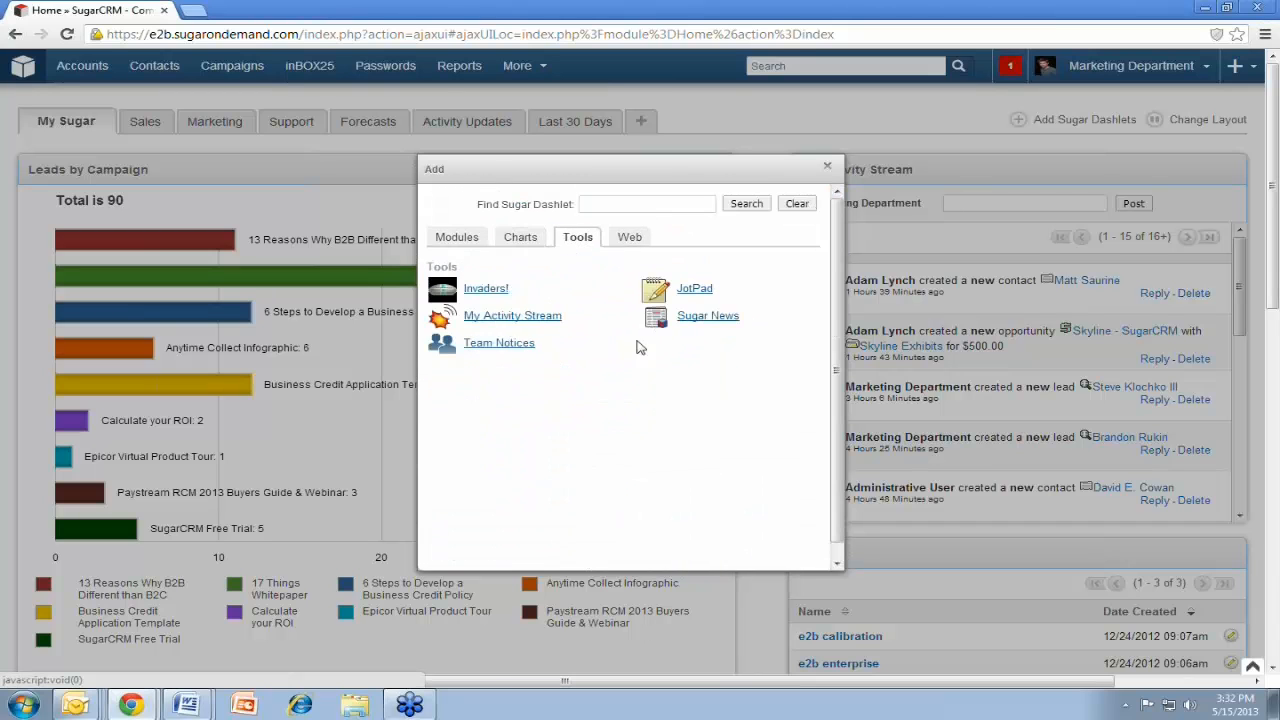
mouse_move(694, 288)
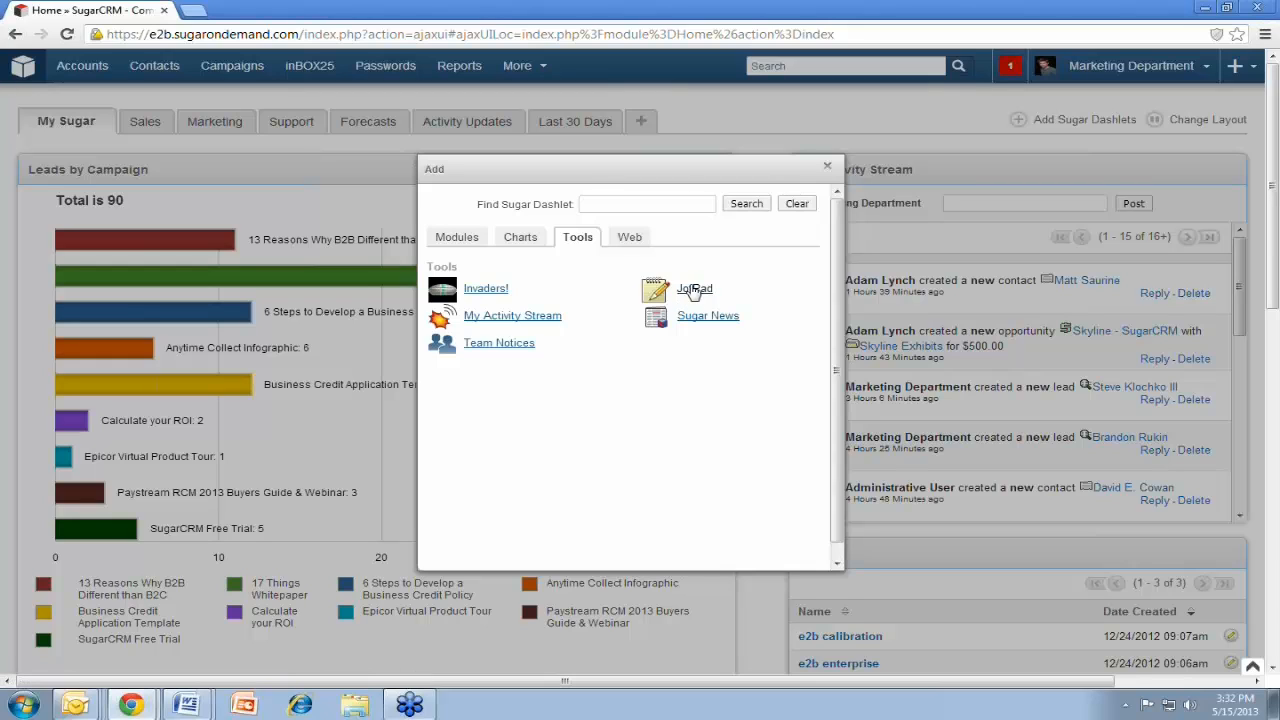
click(628, 236)
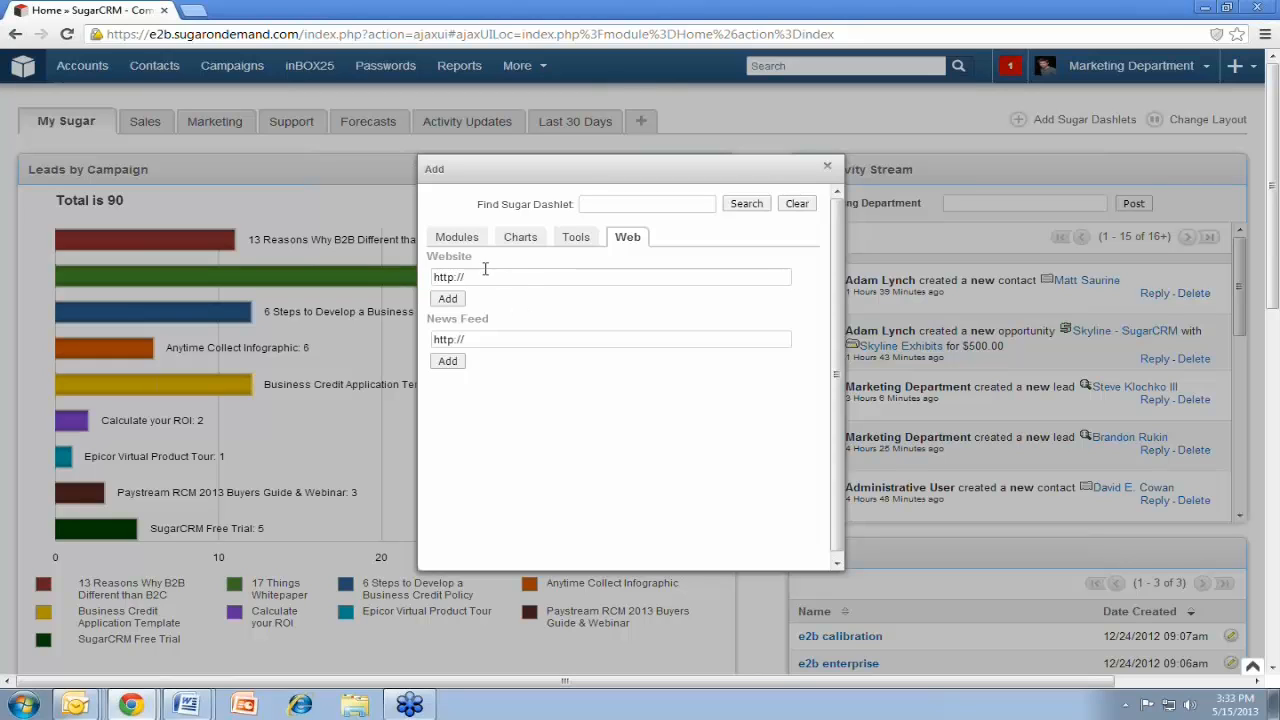
mouse_move(576, 236)
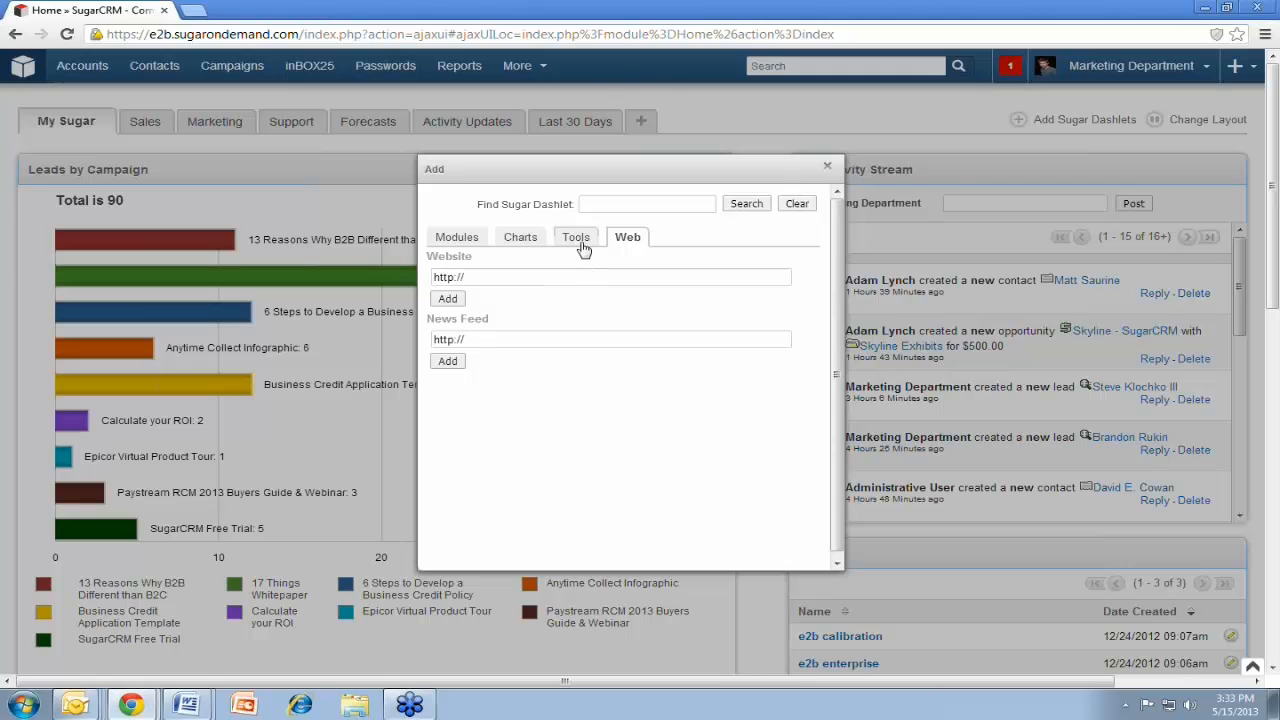
click(576, 236)
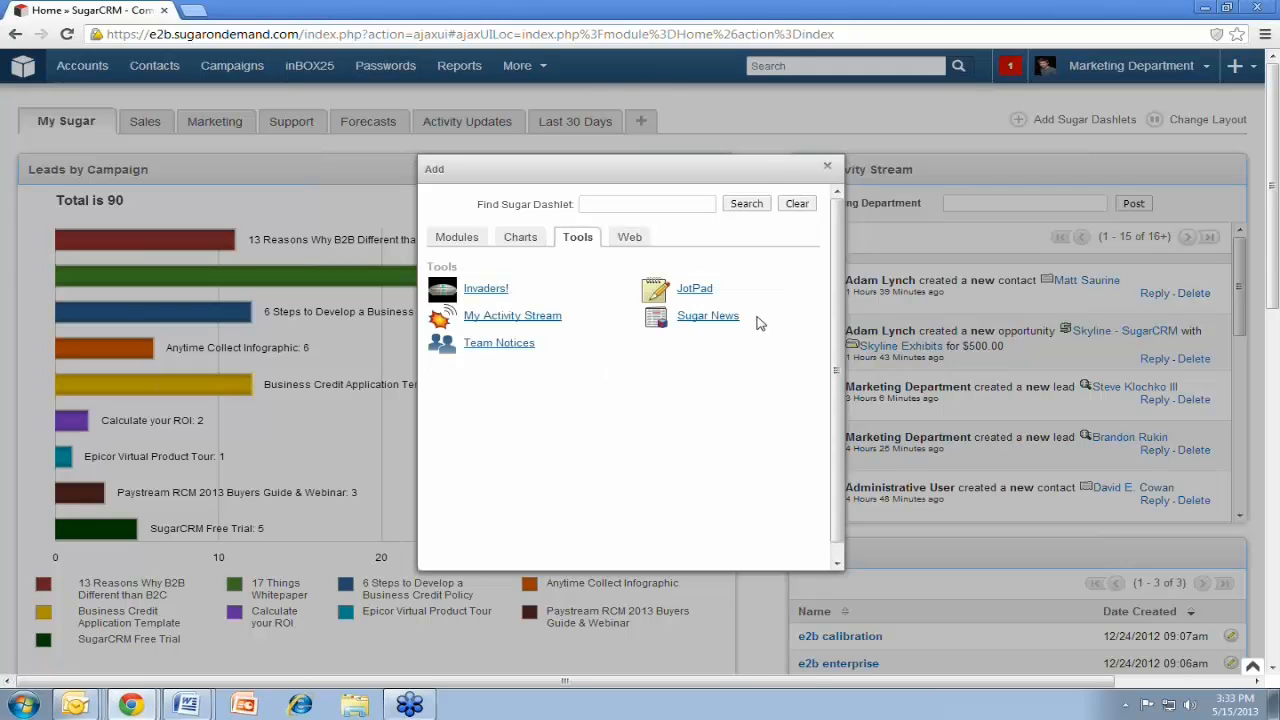
mouse_move(444, 230)
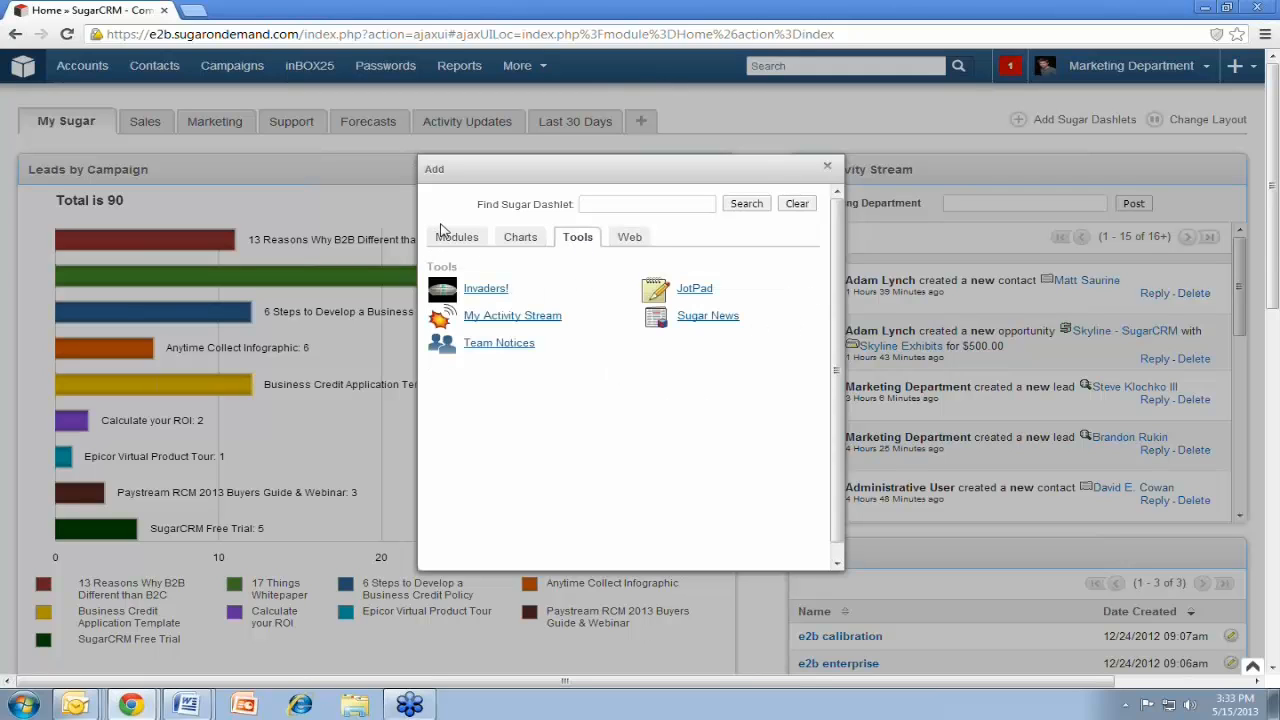
click(456, 236)
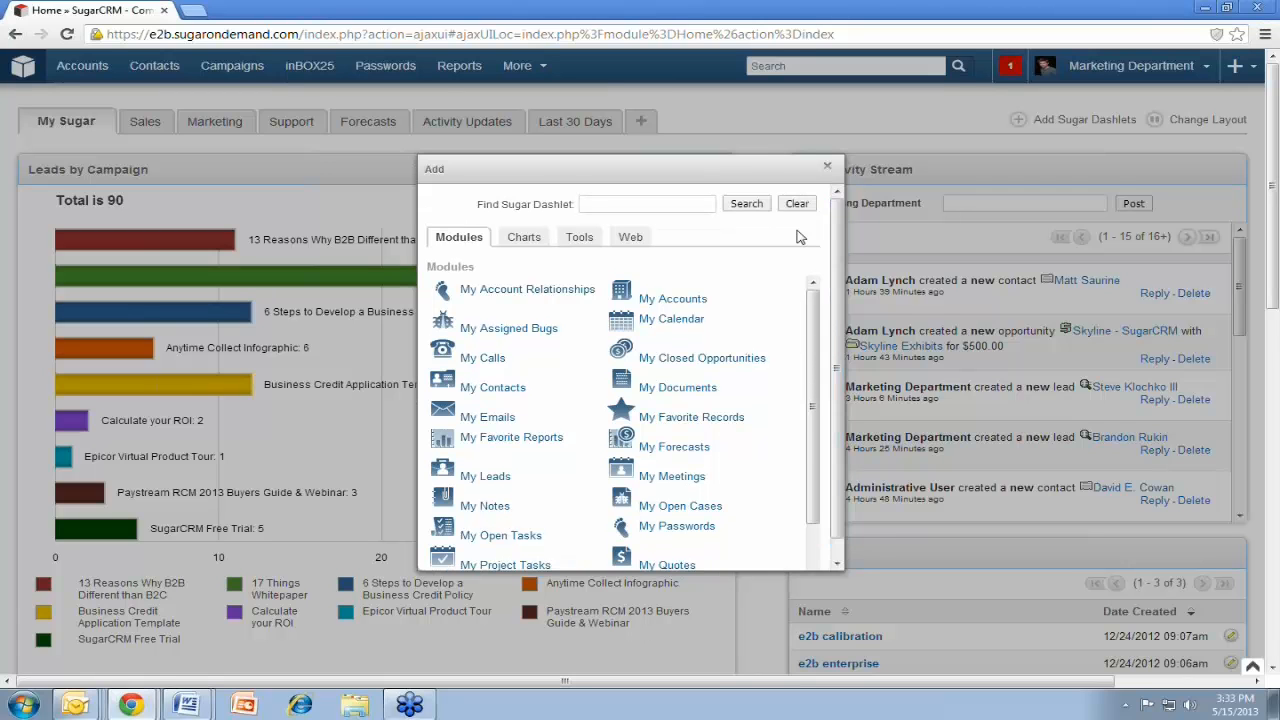
click(828, 164)
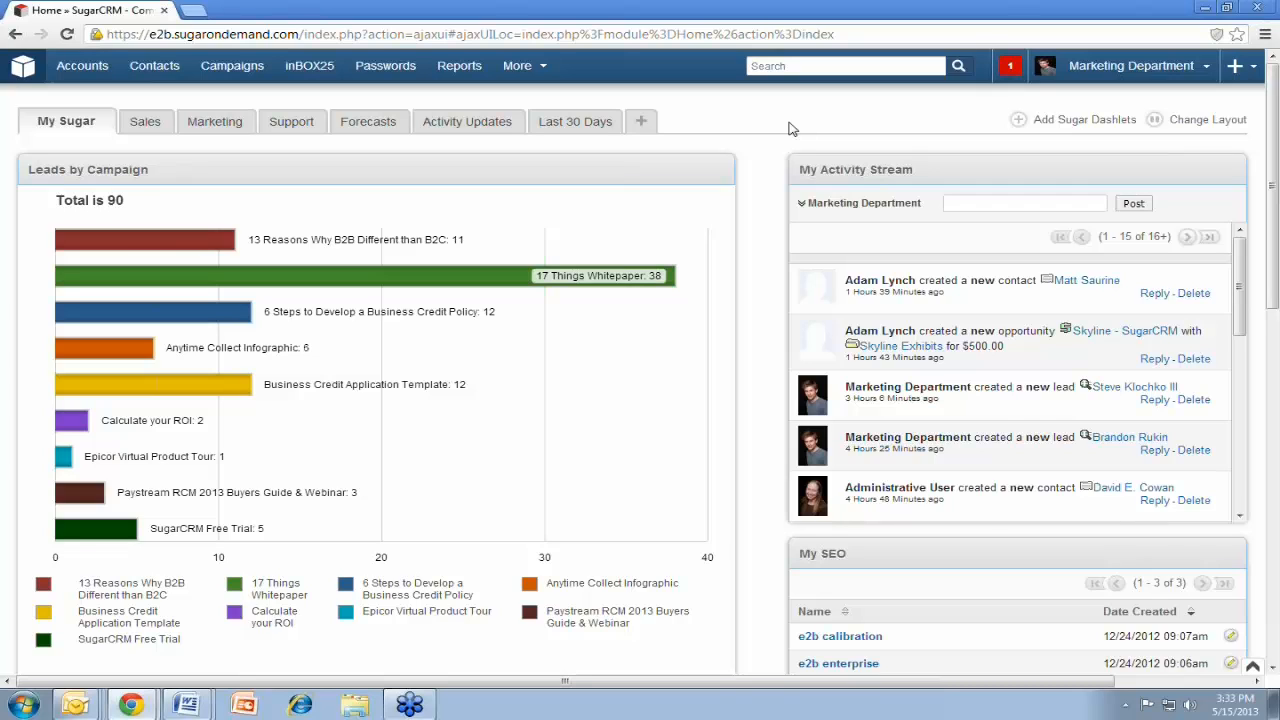
mouse_move(744, 128)
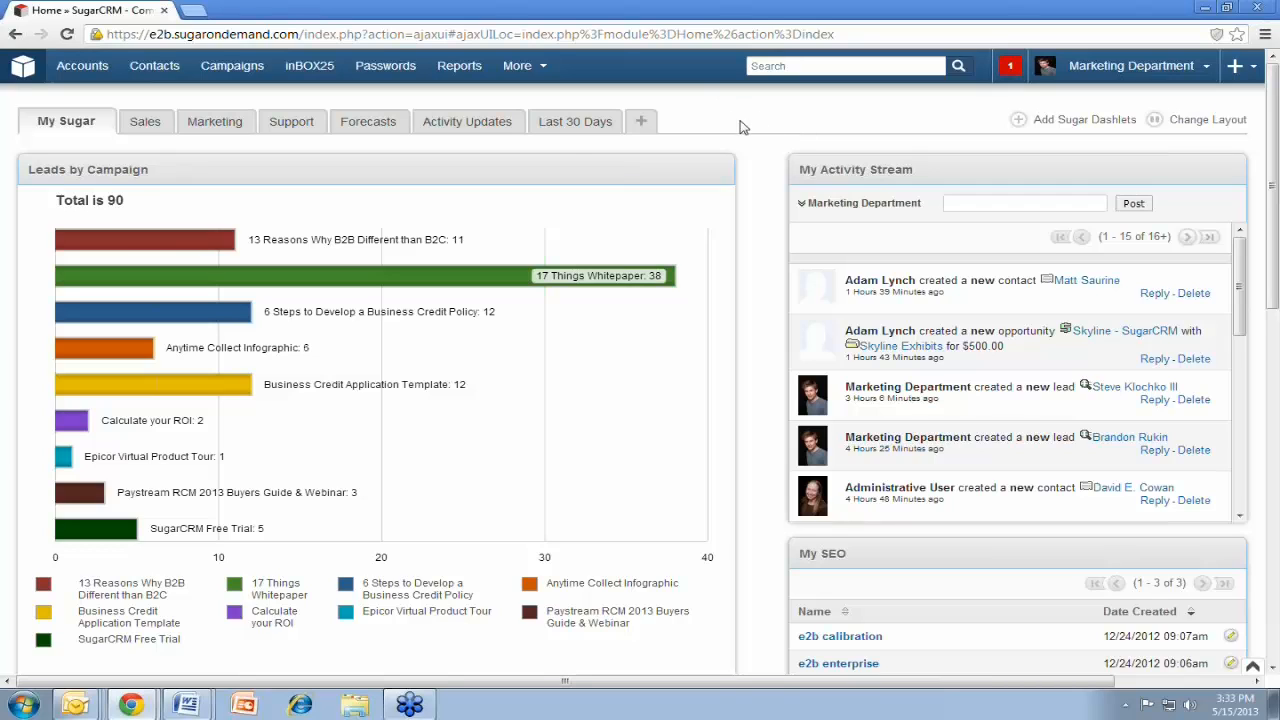
mouse_move(90, 96)
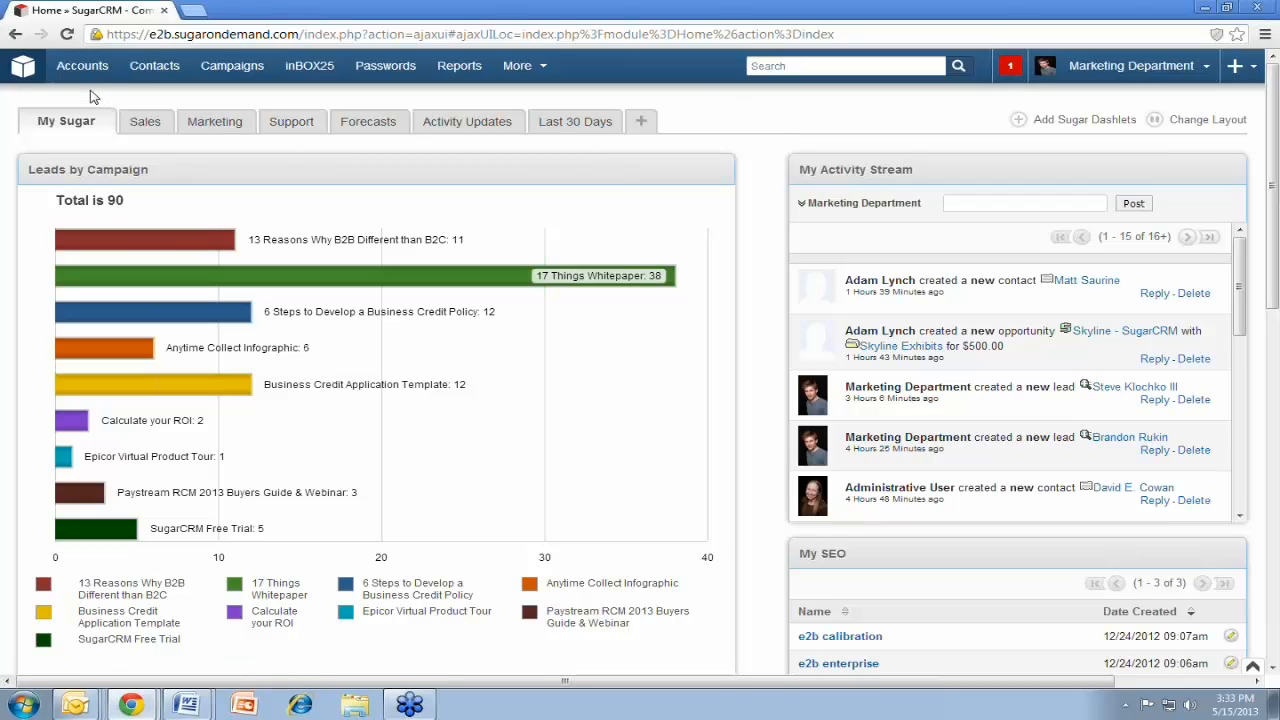
Go to the Accounts module and look over its list view
click(82, 64)
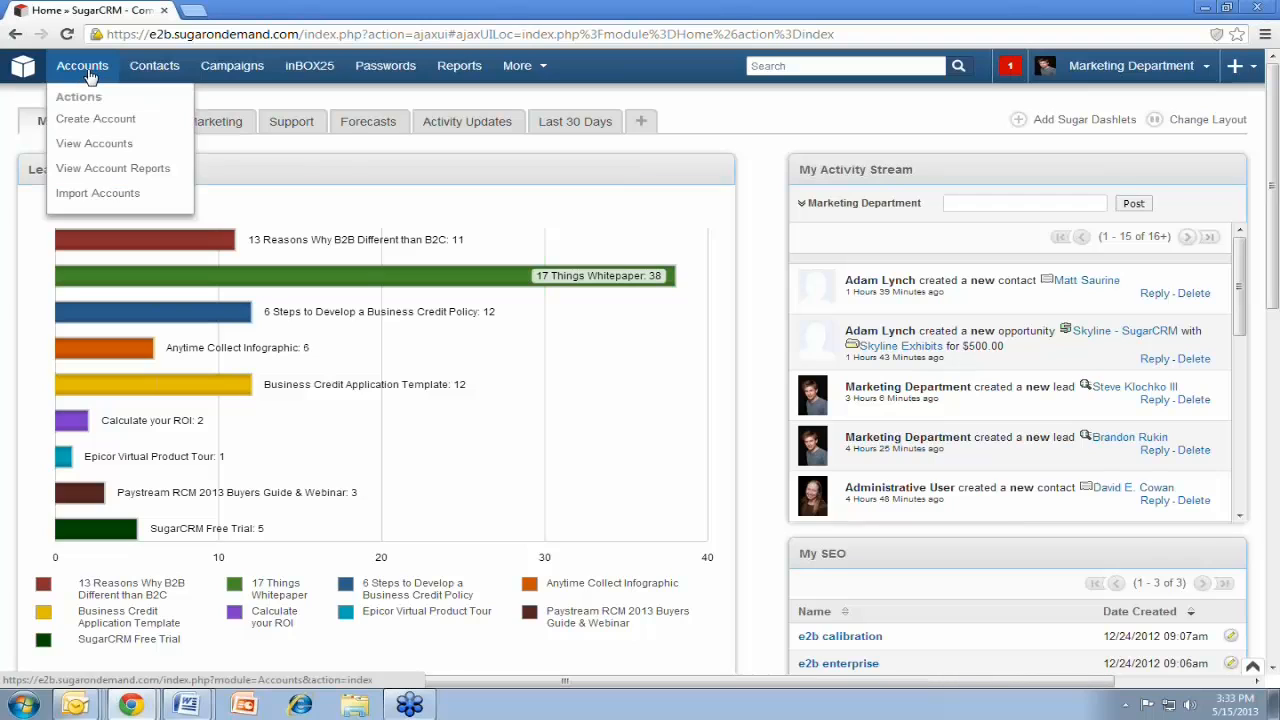
click(94, 144)
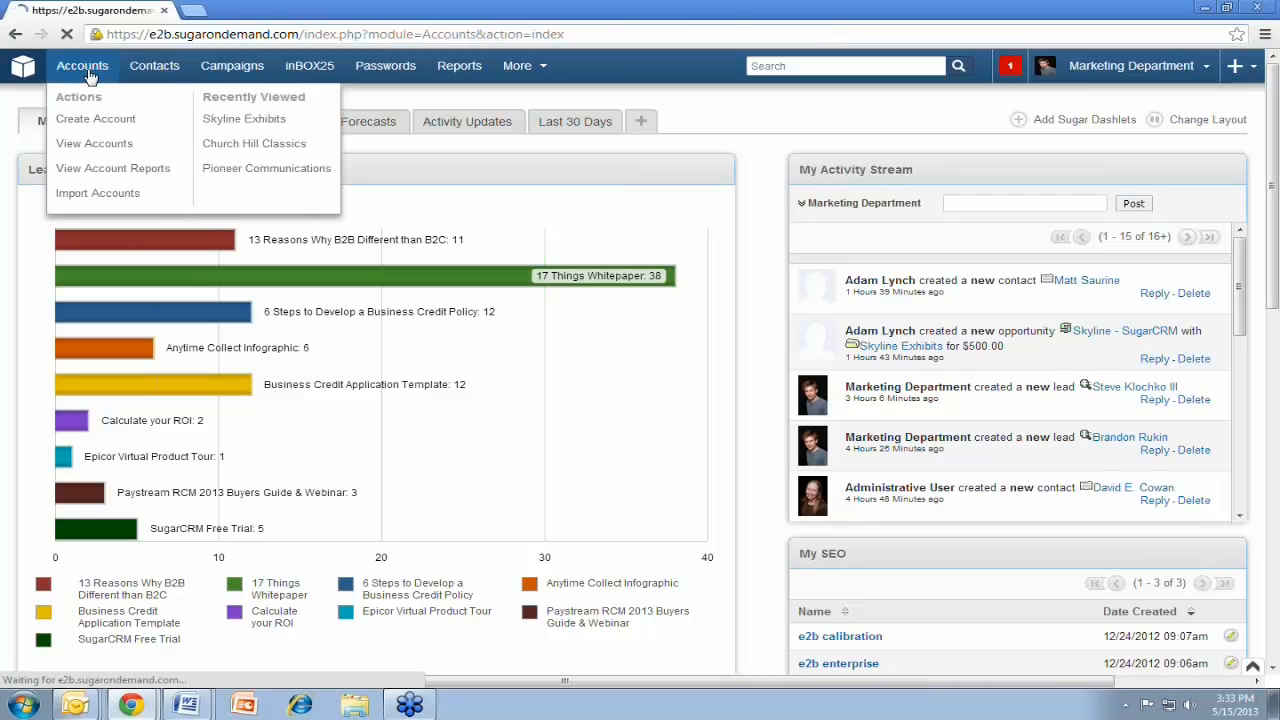
click(94, 144)
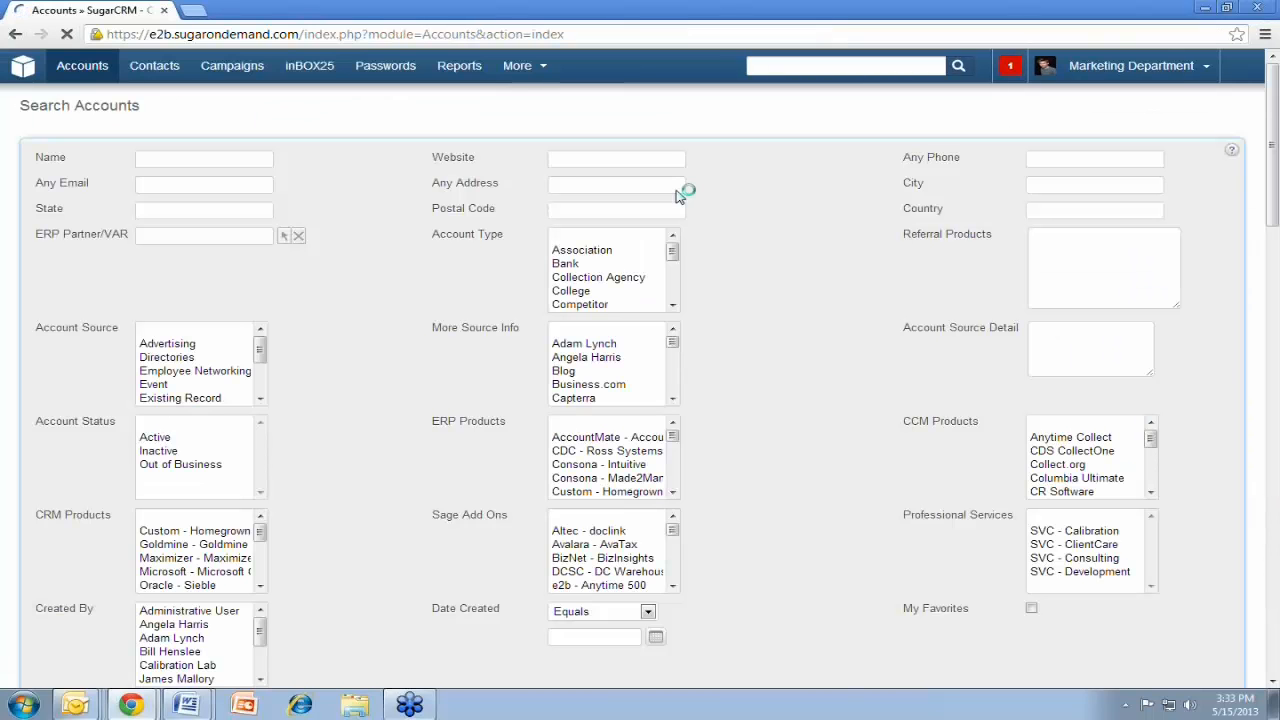
scroll(down, 3)
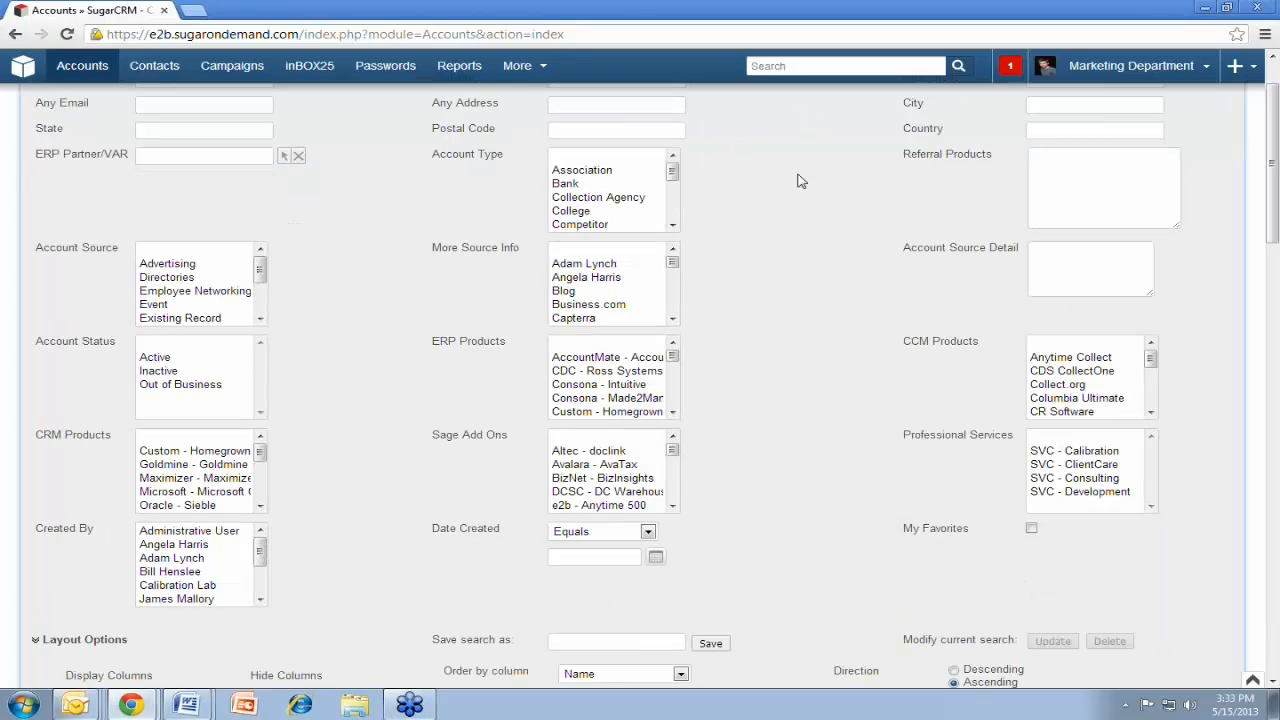
scroll(down, 3)
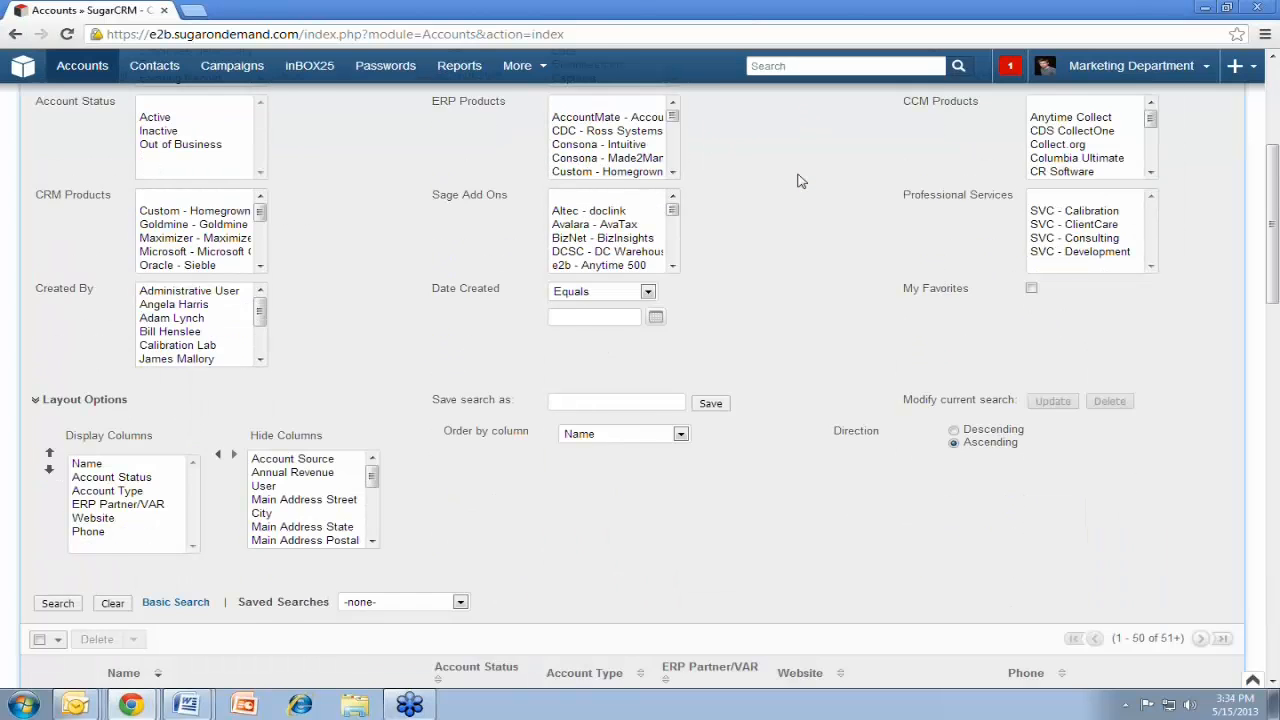
scroll(up, 3)
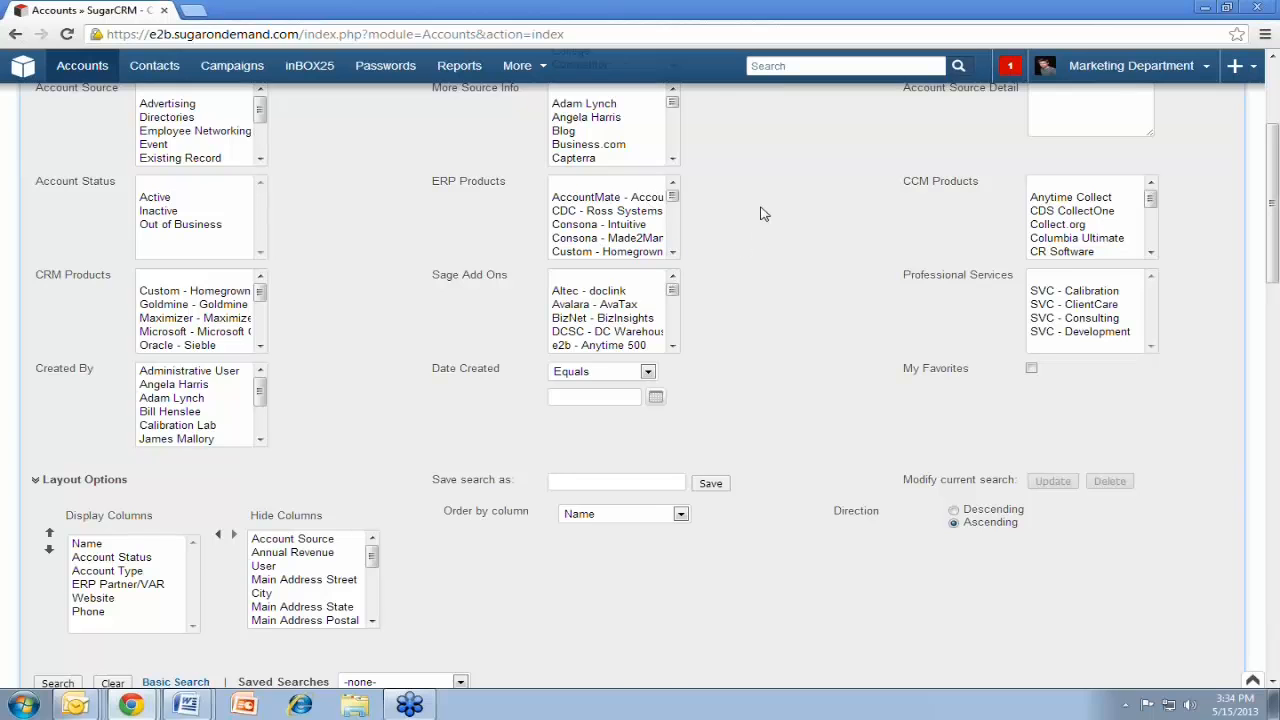
scroll(up, 3)
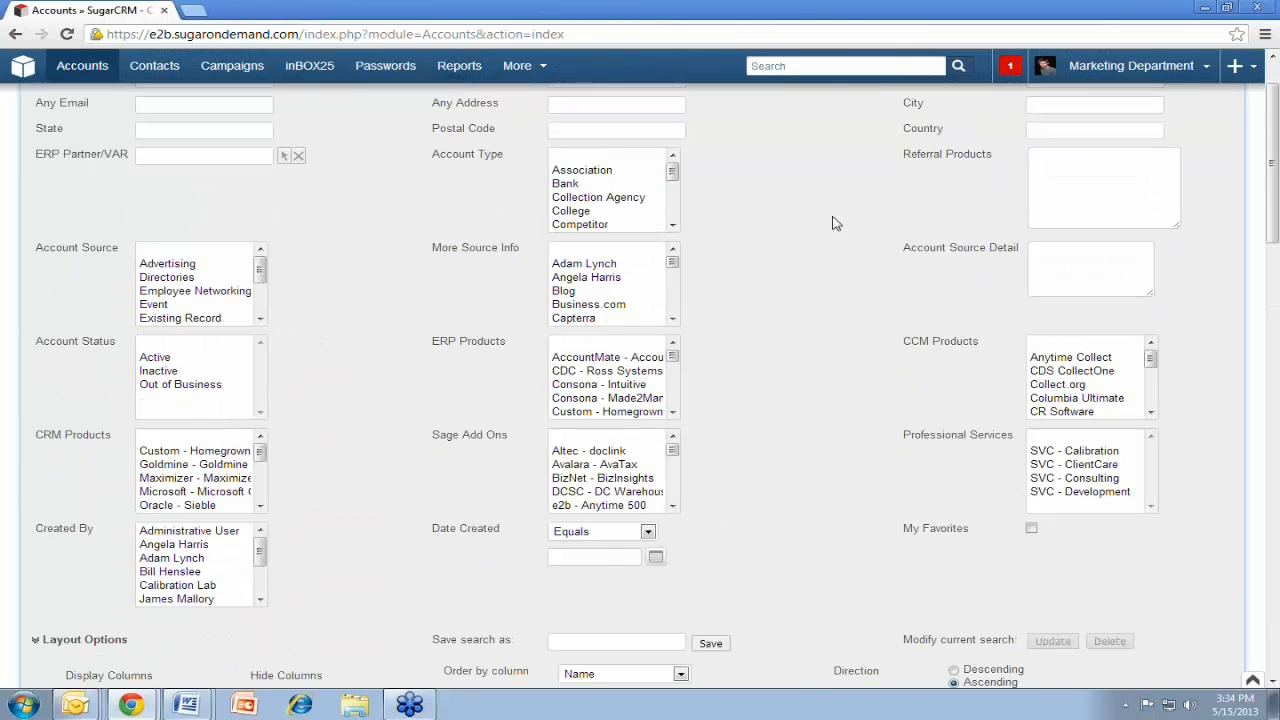
mouse_move(732, 210)
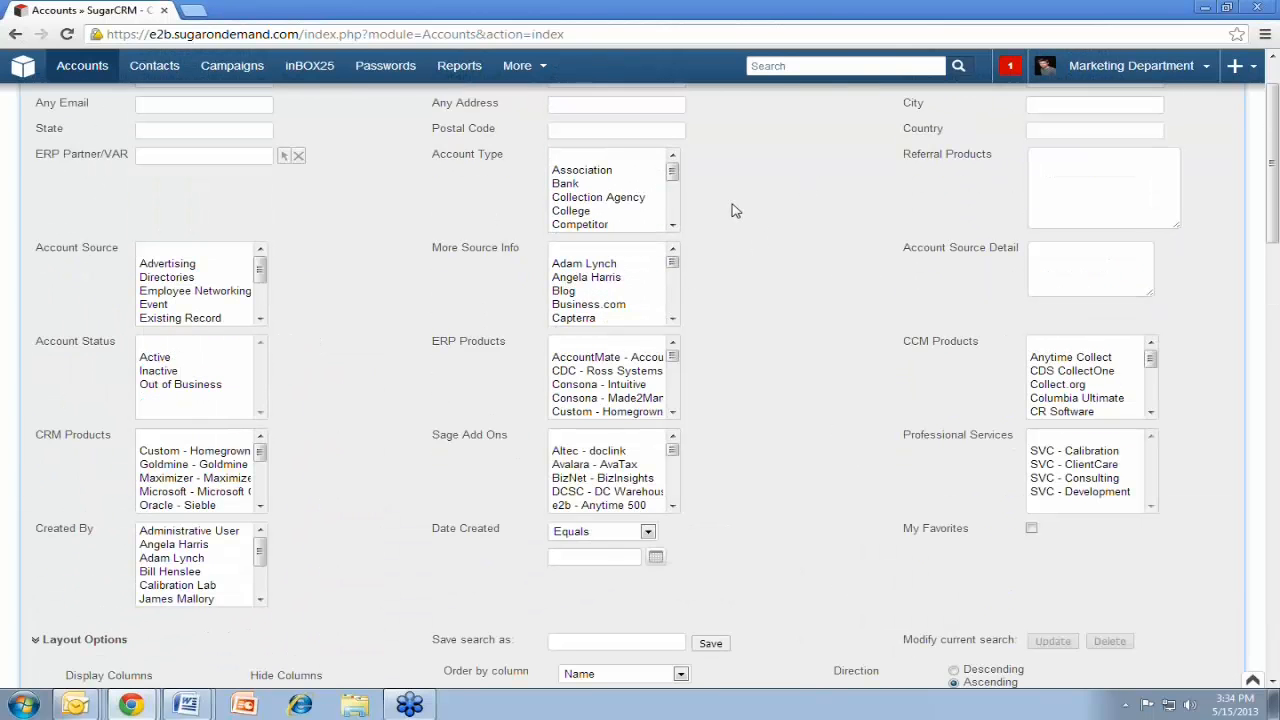
scroll(down, 3)
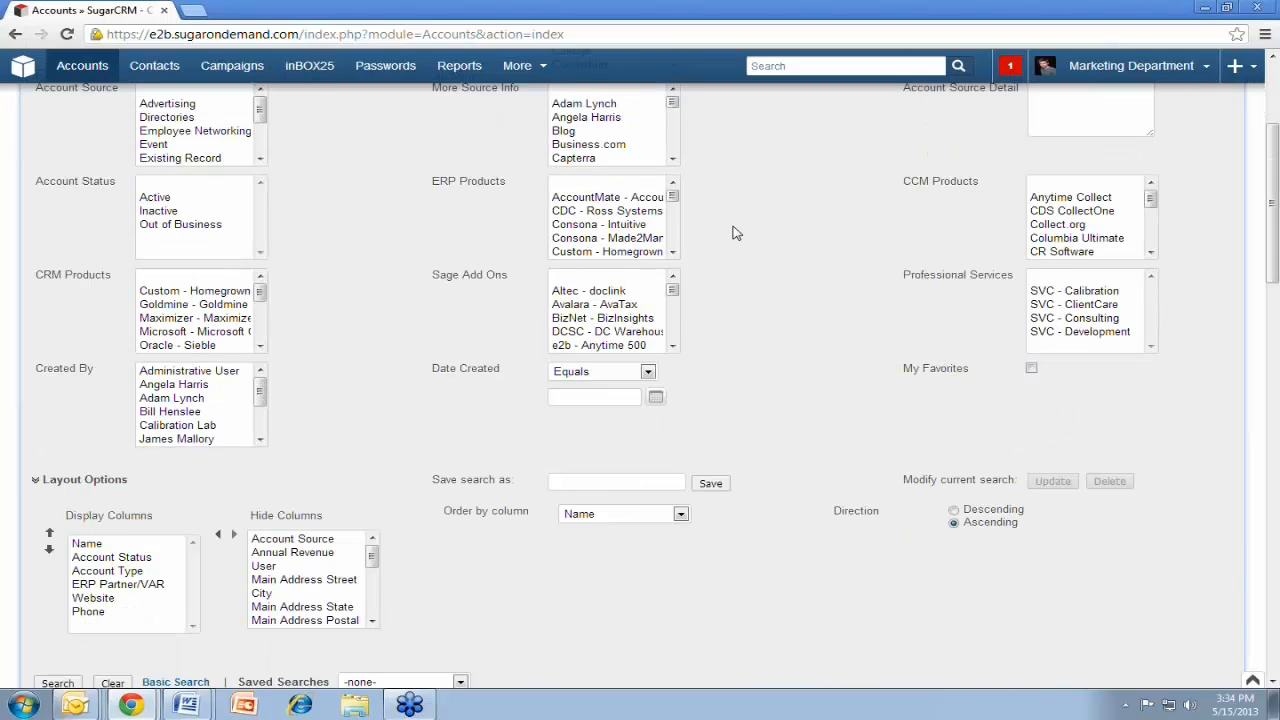
Toggle Accounts between basic and advanced search, leaving the advanced form showing
click(56, 680)
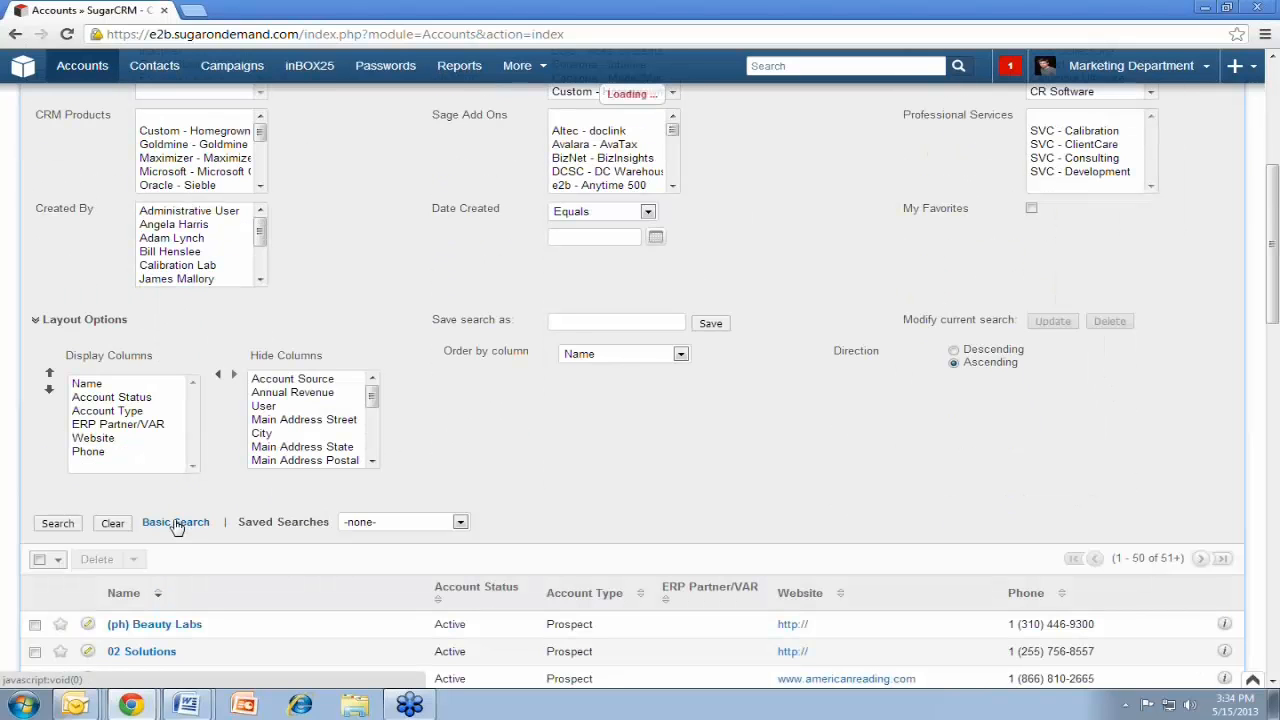
click(176, 522)
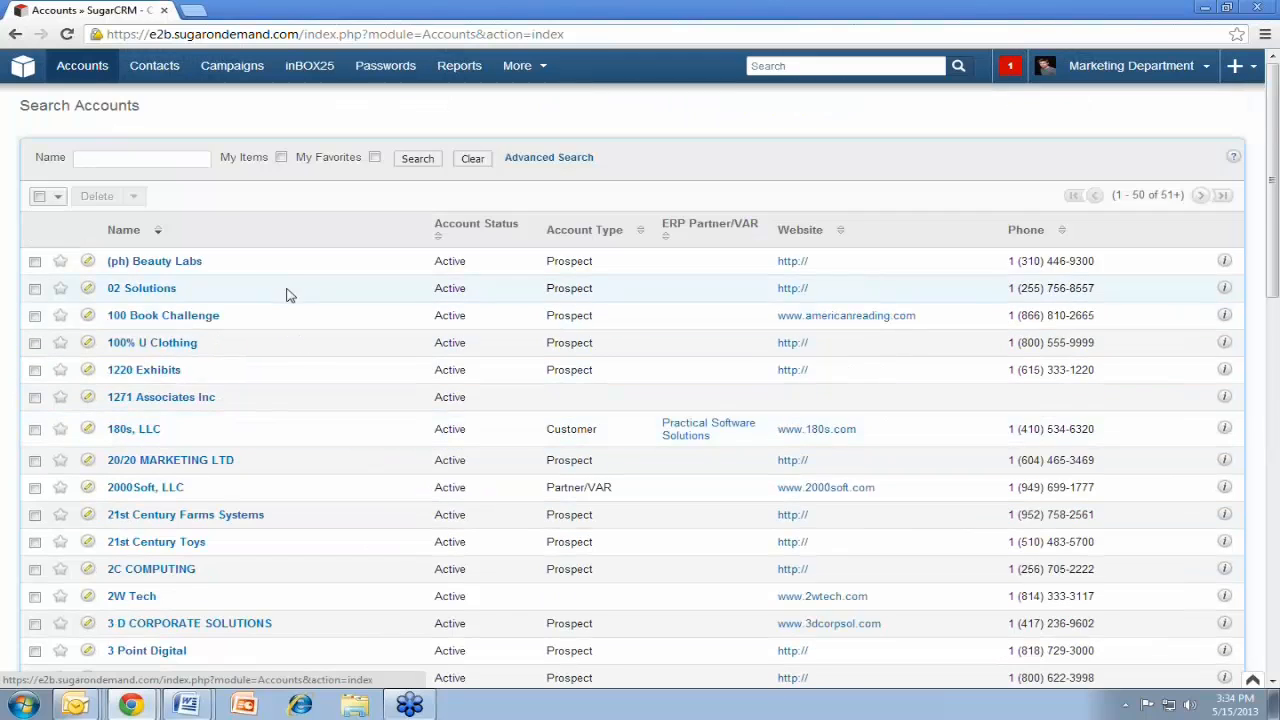
click(548, 156)
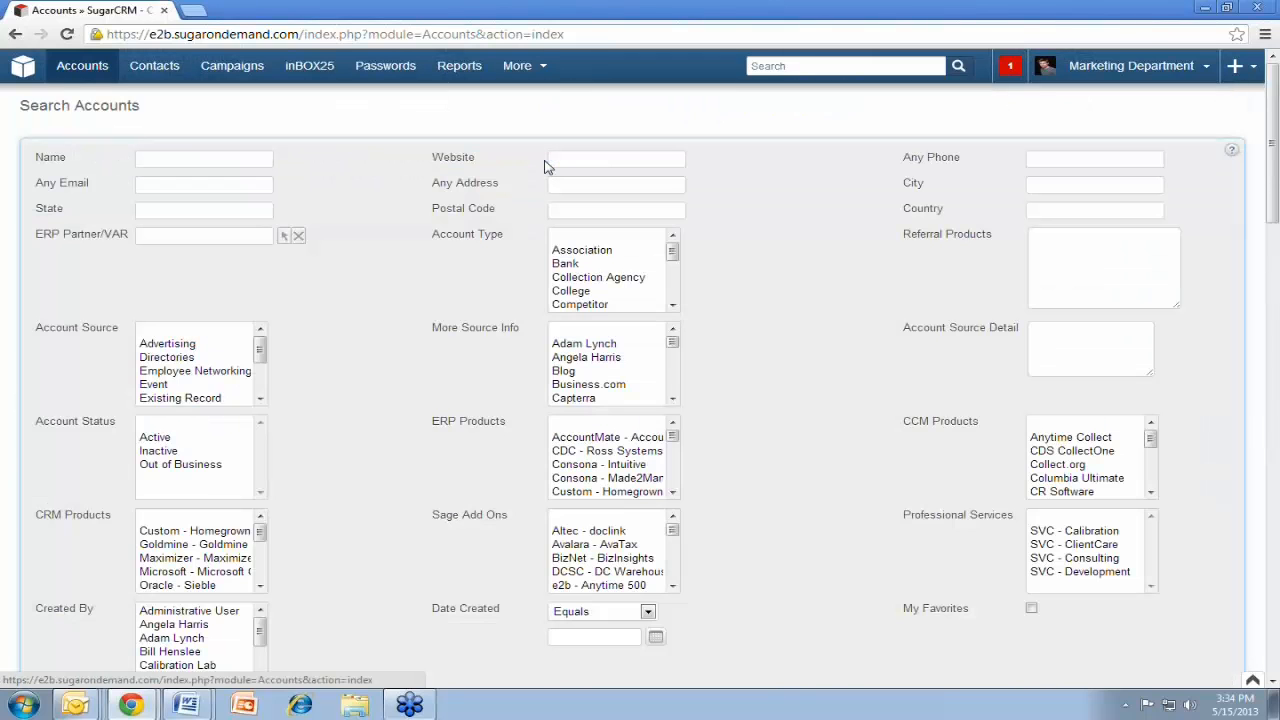
scroll(down, 3)
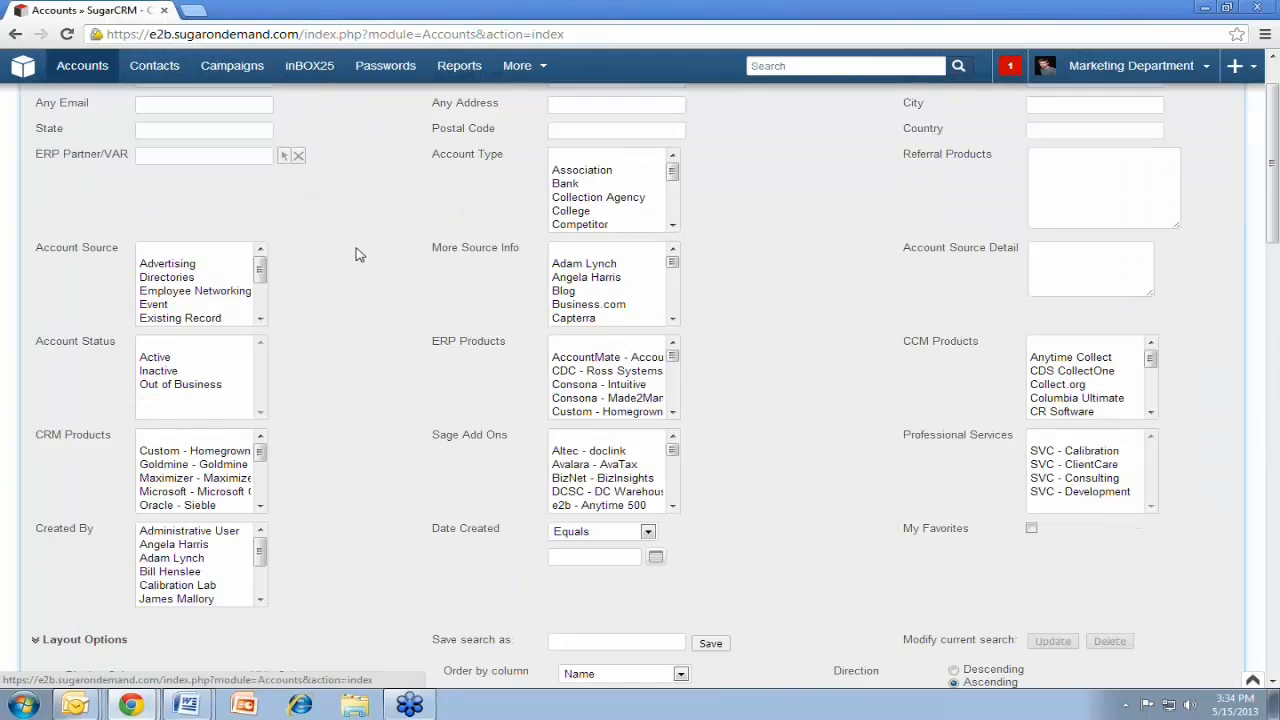
mouse_move(730, 232)
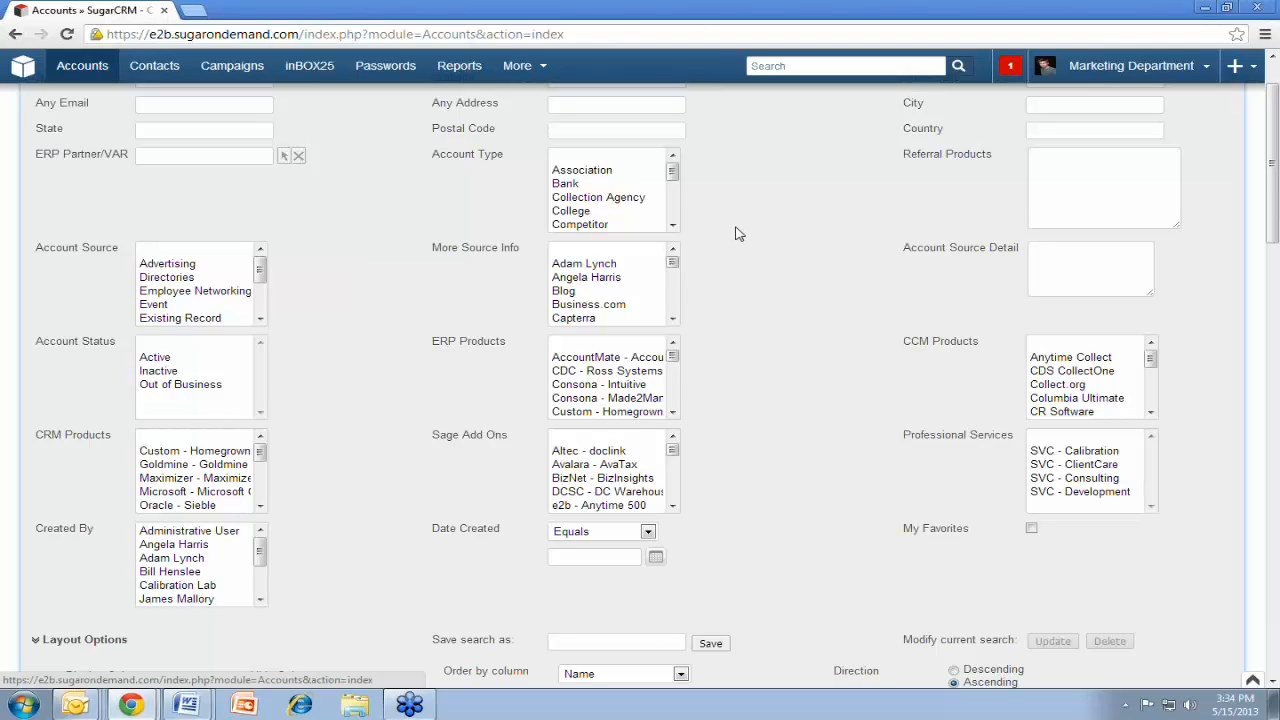
mouse_move(452, 206)
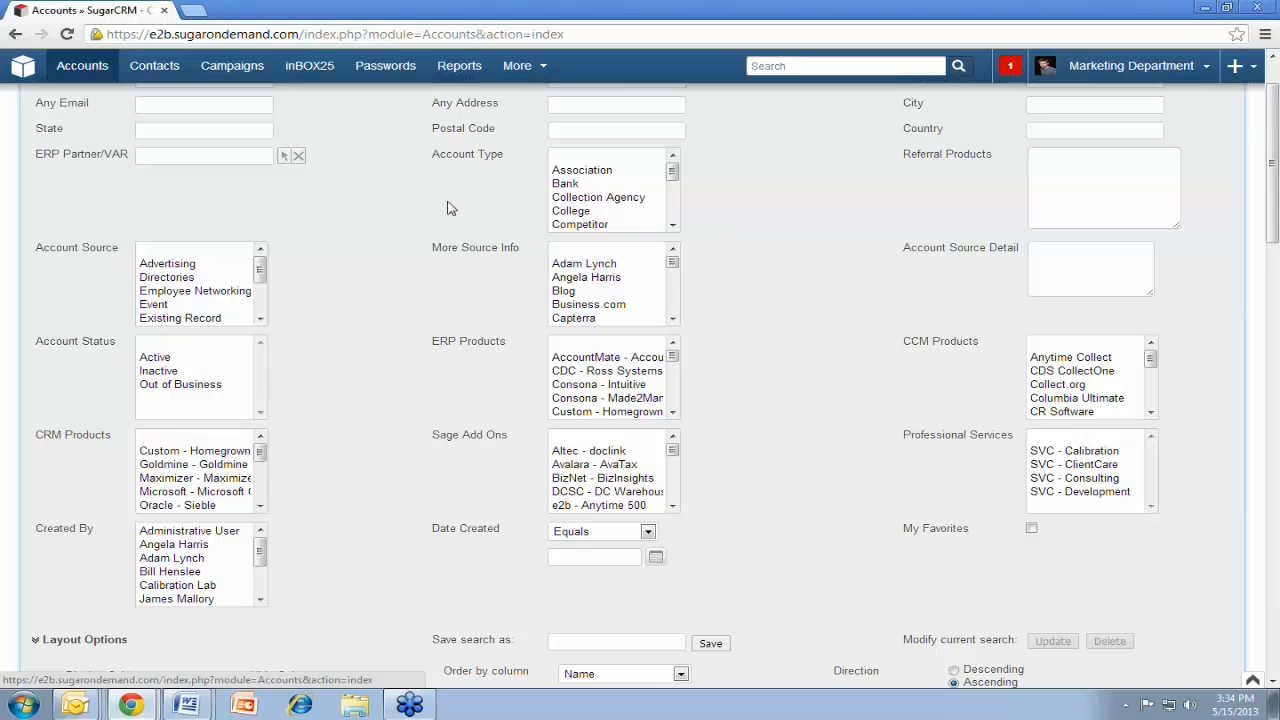
scroll(up, 3)
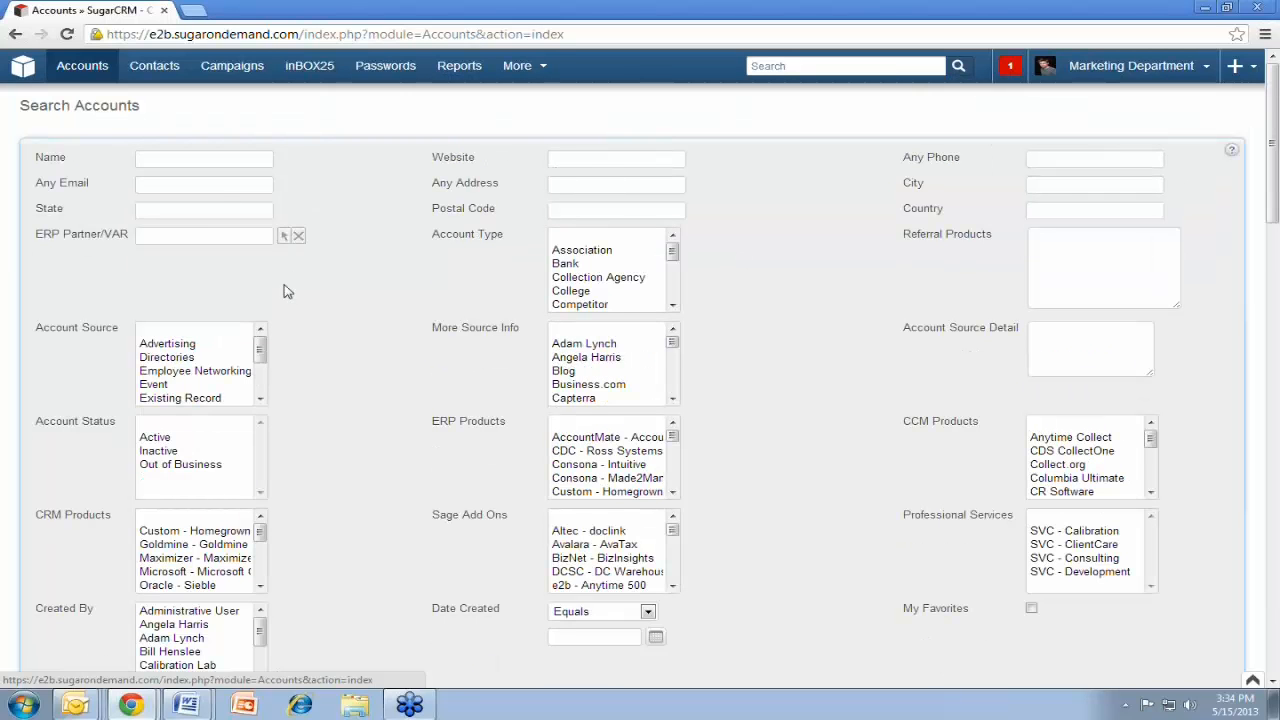
mouse_move(338, 276)
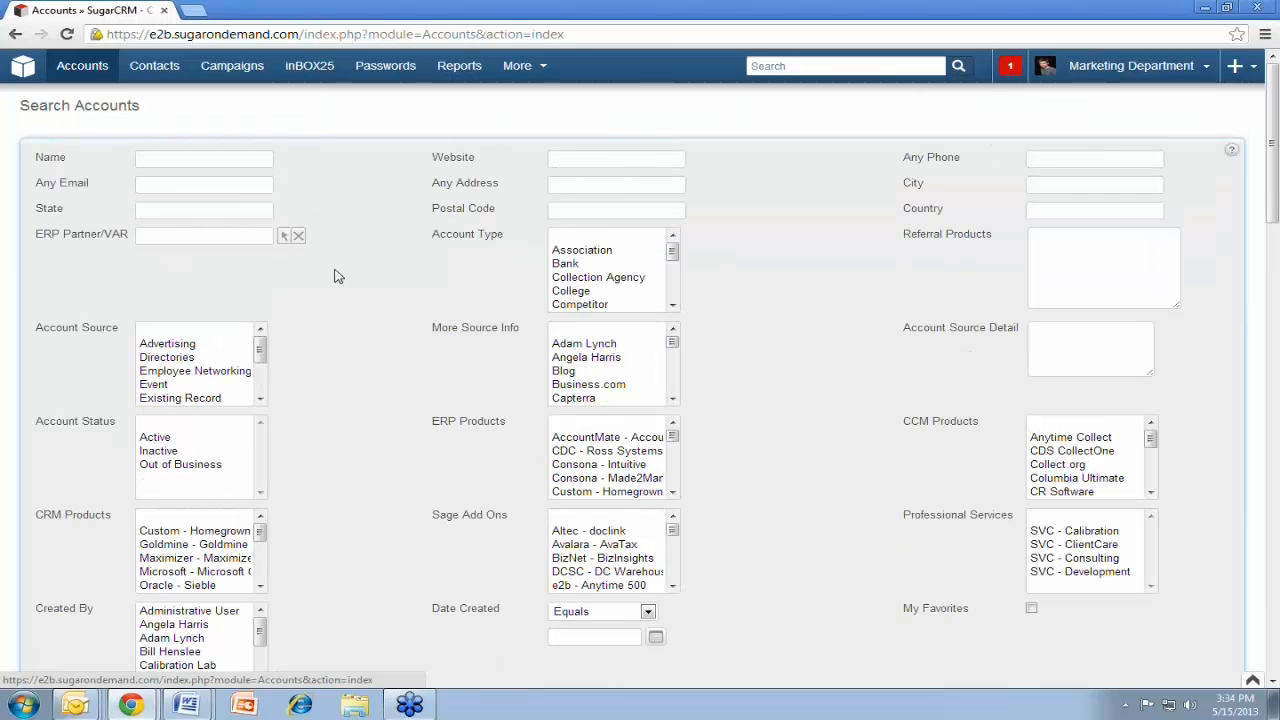
mouse_move(738, 256)
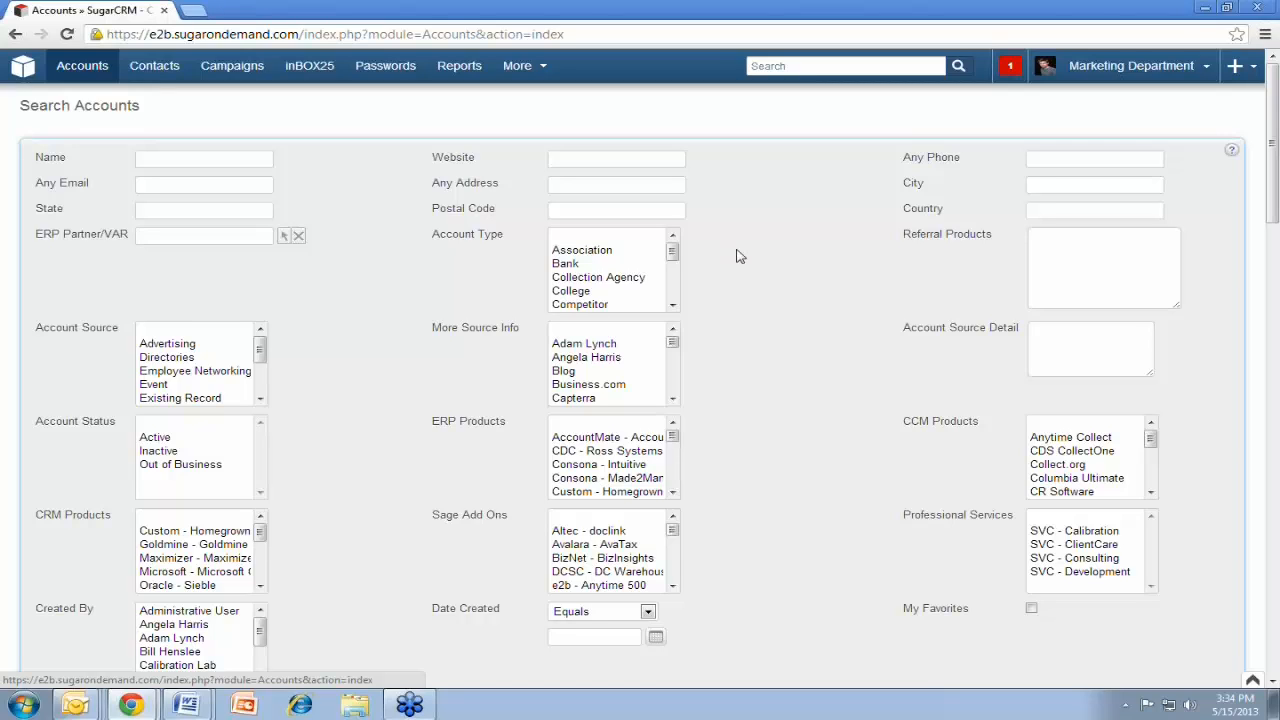
mouse_move(628, 440)
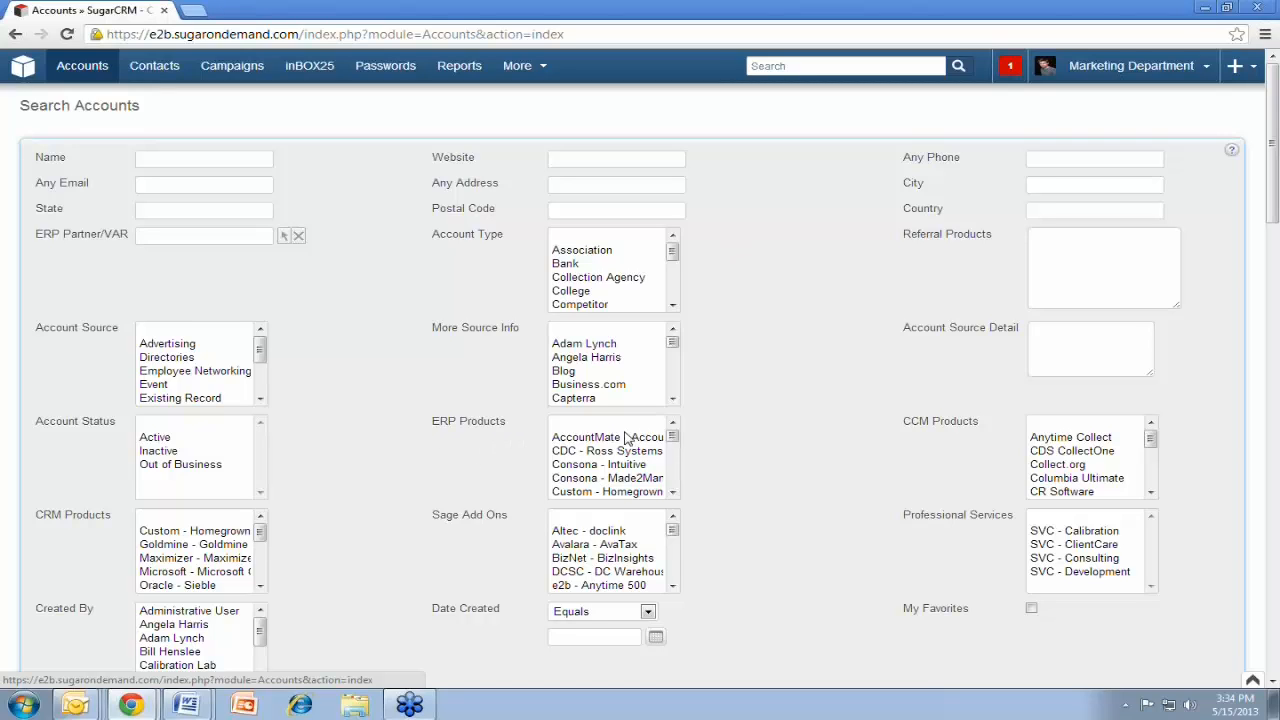
mouse_move(782, 400)
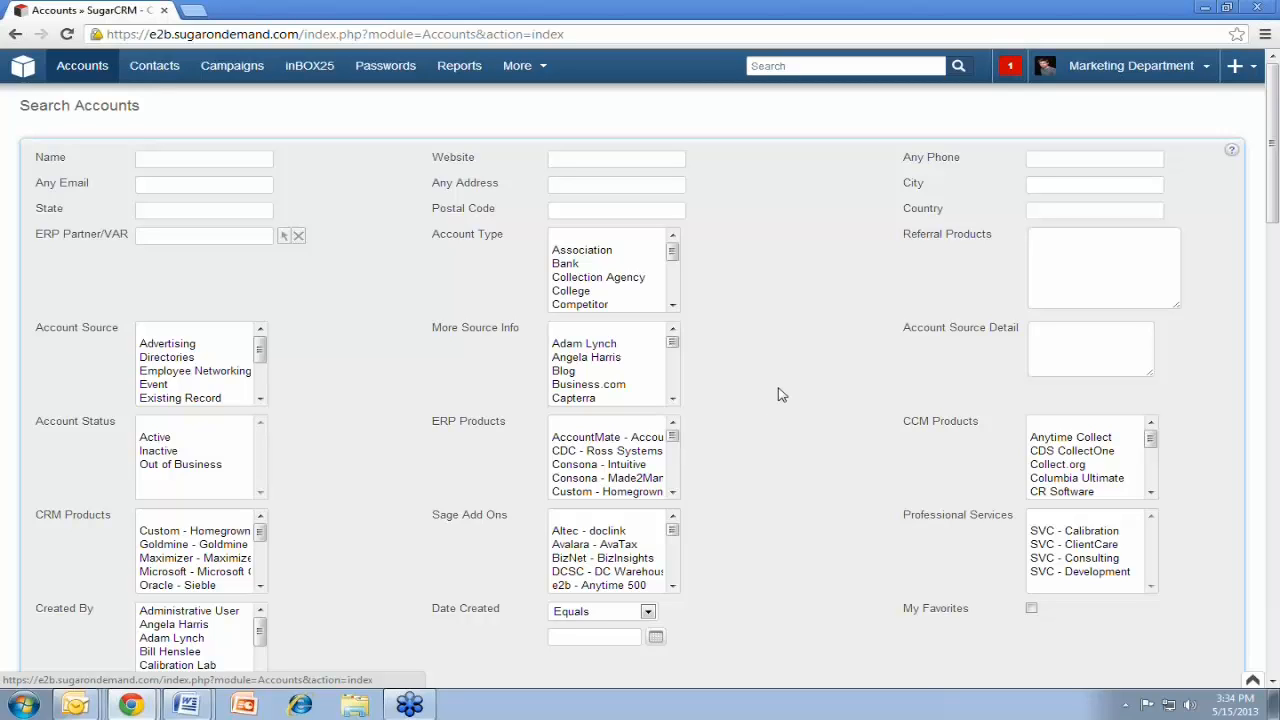
mouse_move(776, 418)
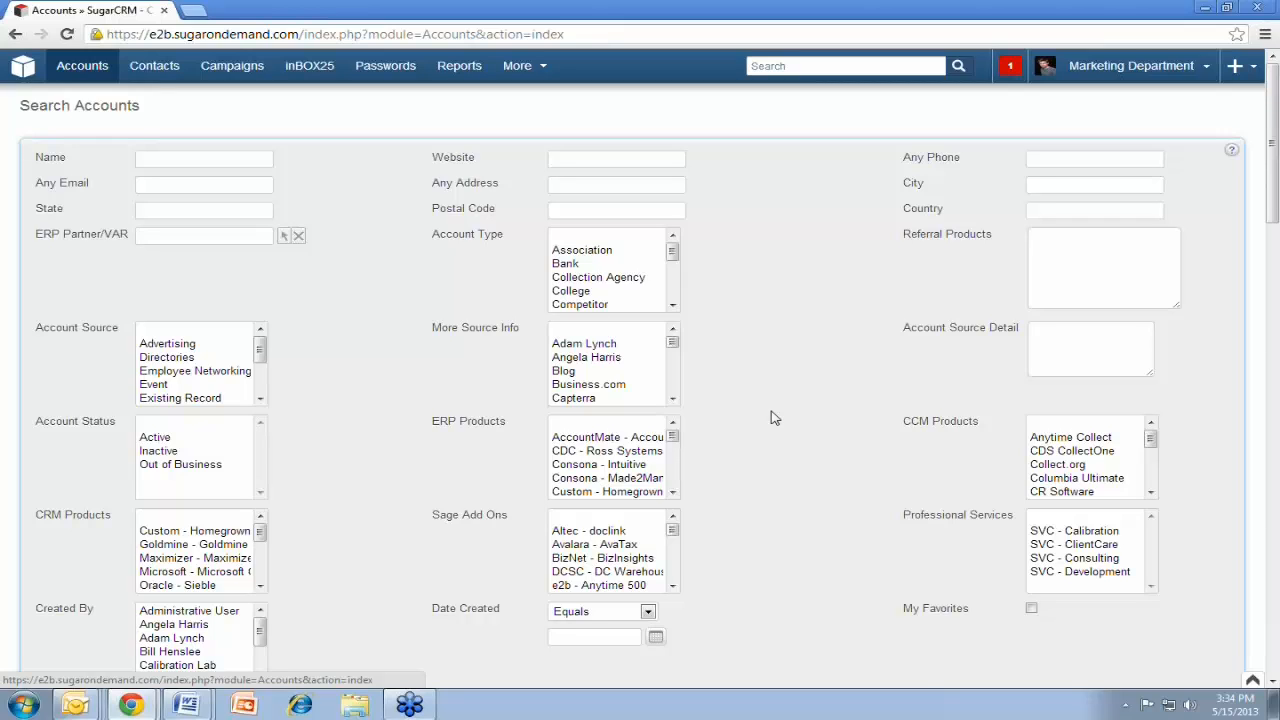
mouse_move(718, 304)
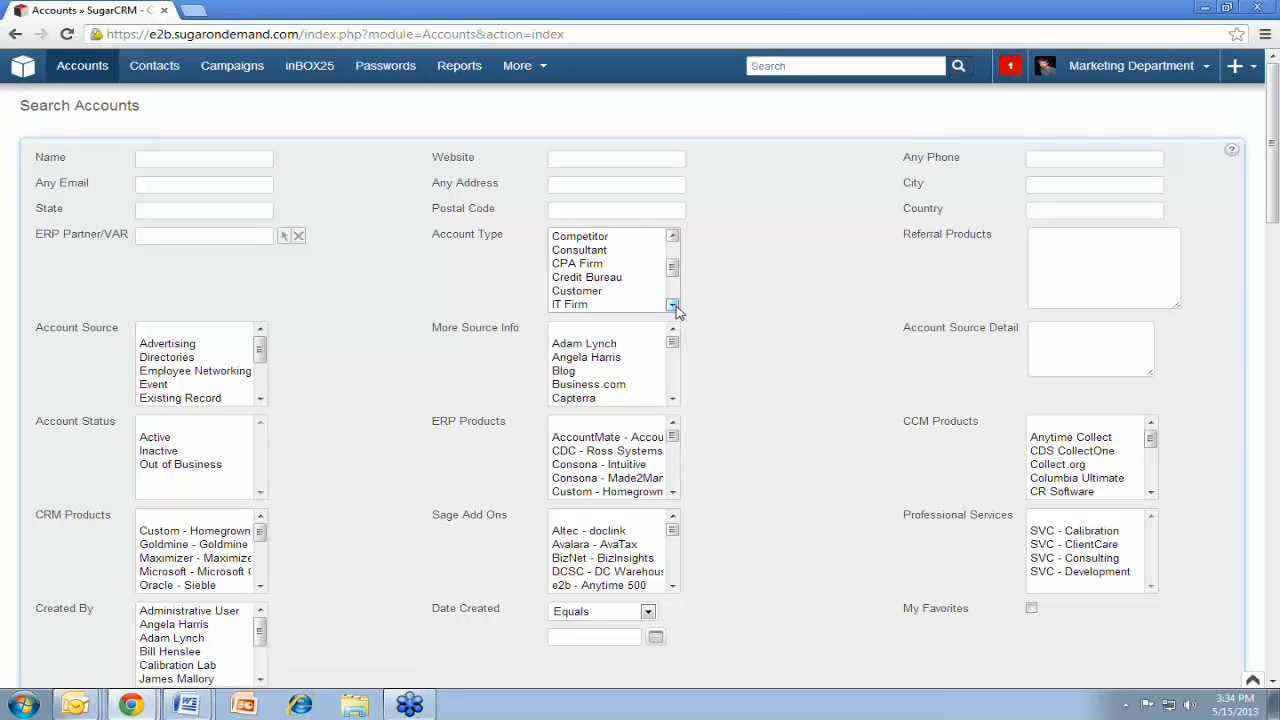
Search Customer accounts using Anytime Collect and open Church Hill Classics from the results
click(576, 276)
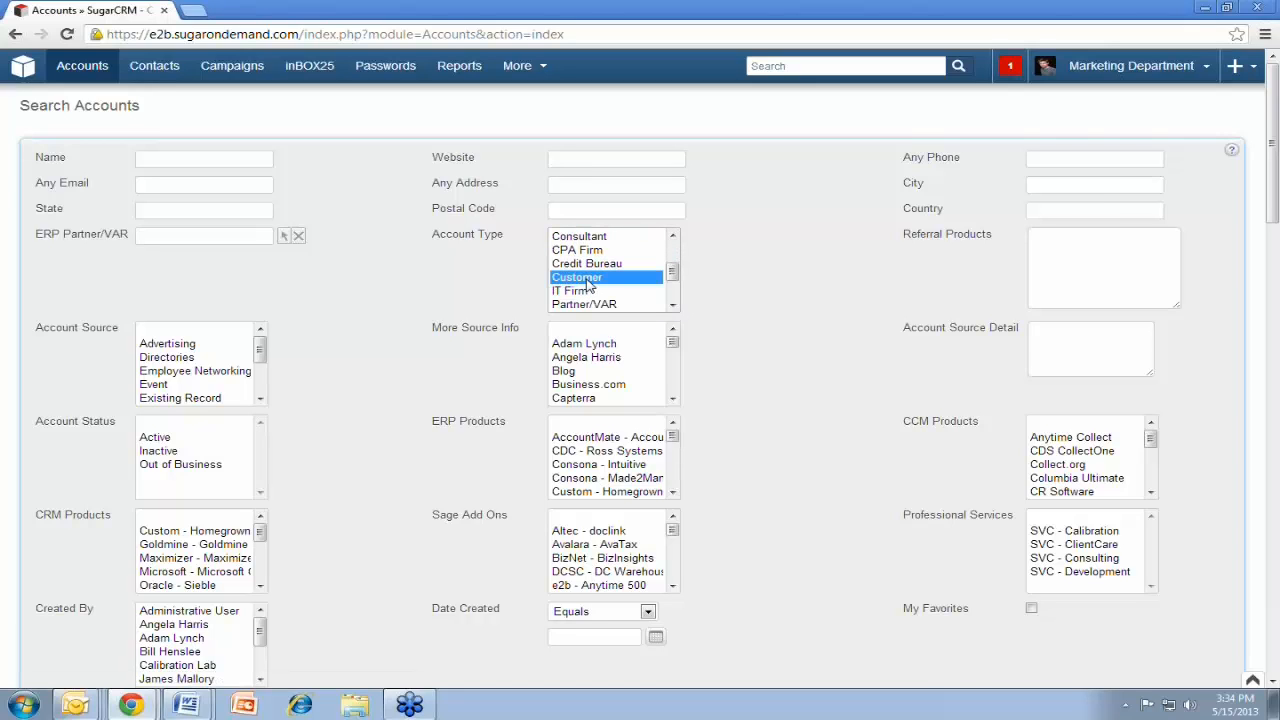
click(1070, 436)
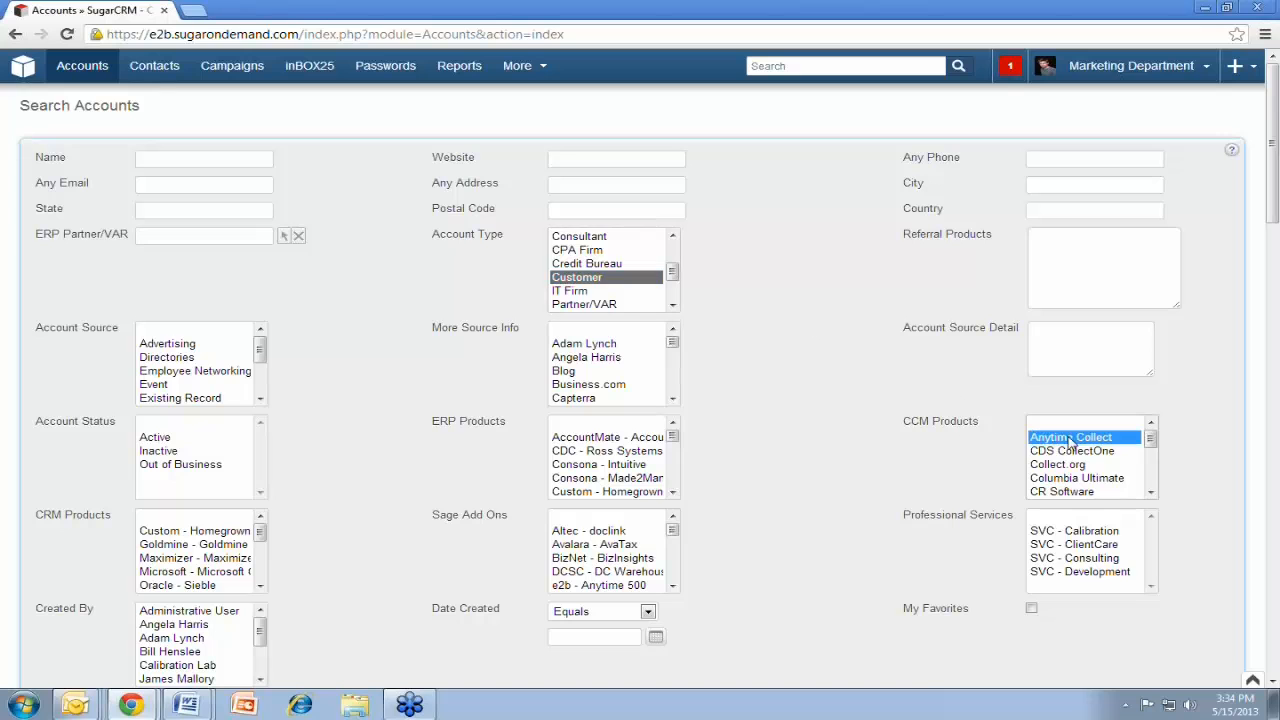
scroll(down, 3)
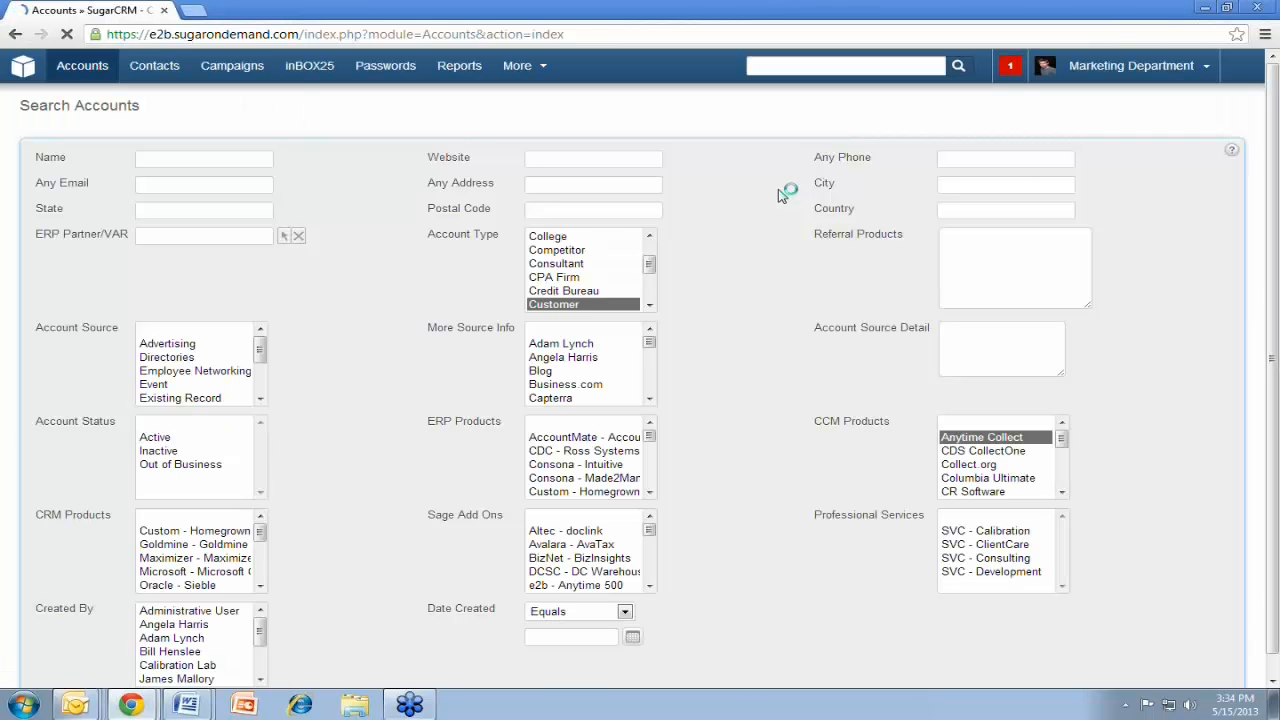
click(56, 284)
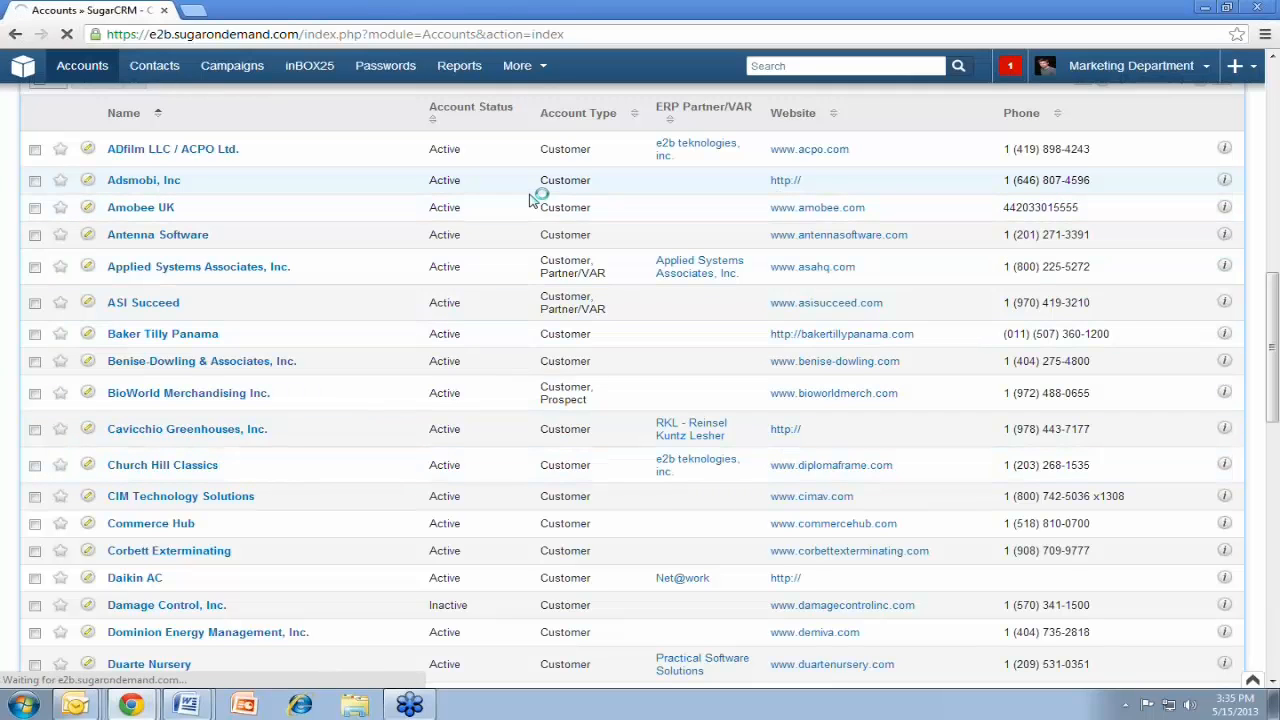
click(162, 464)
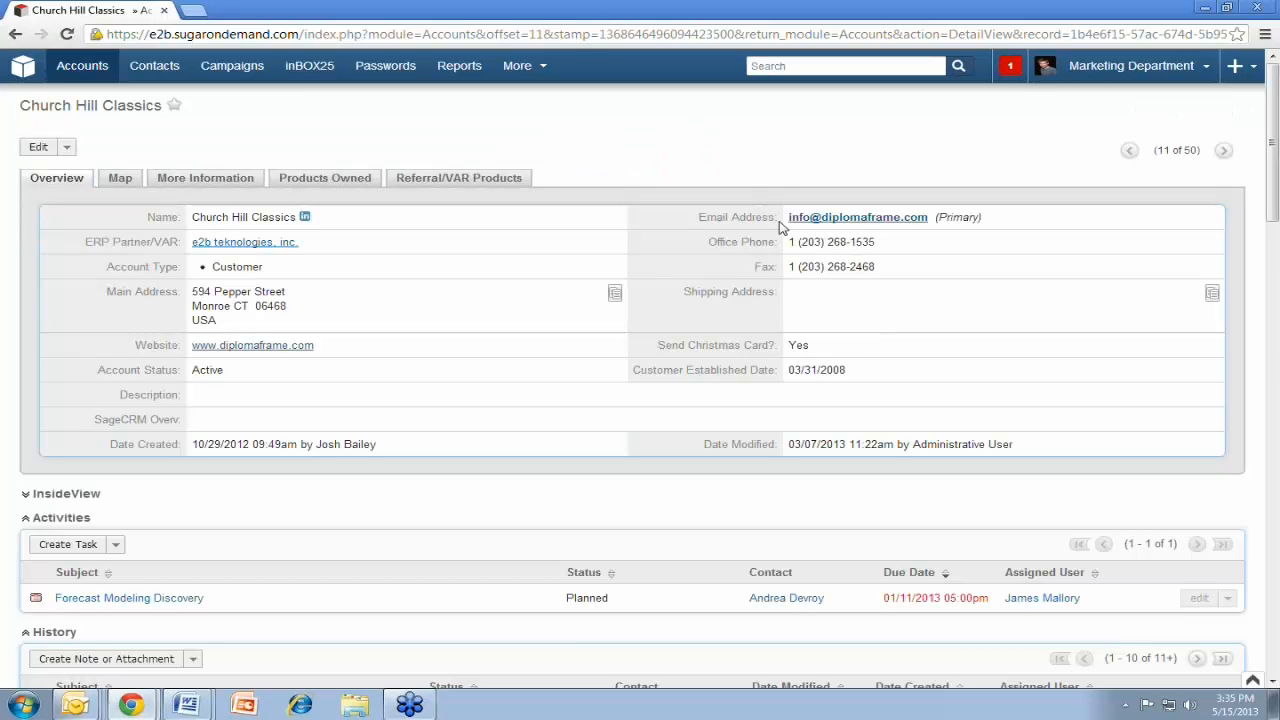
mouse_move(684, 136)
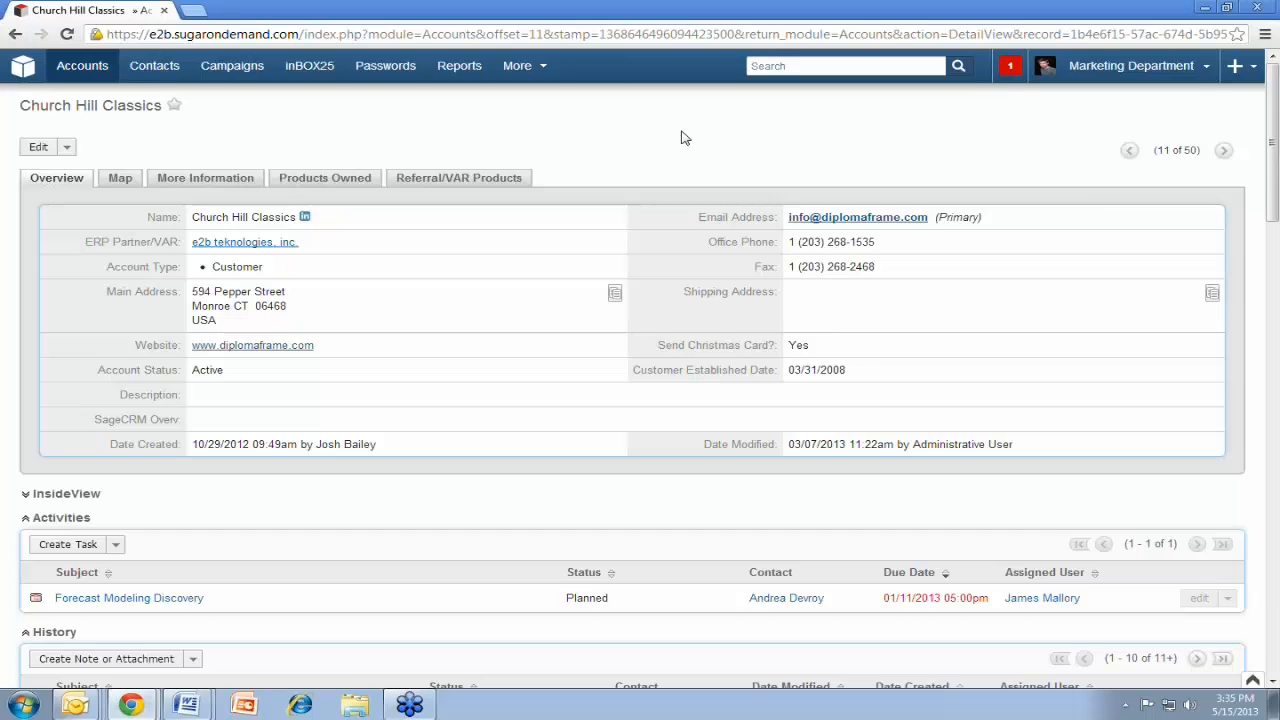
mouse_move(776, 262)
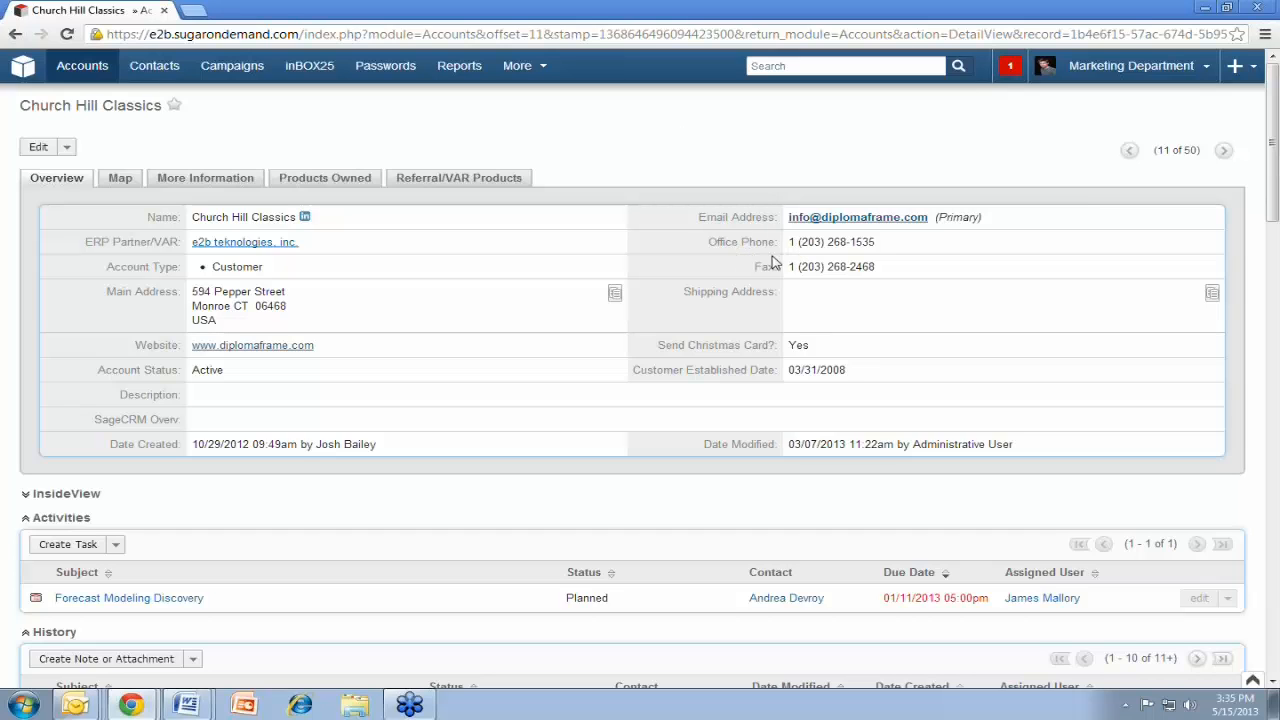
mouse_move(408, 276)
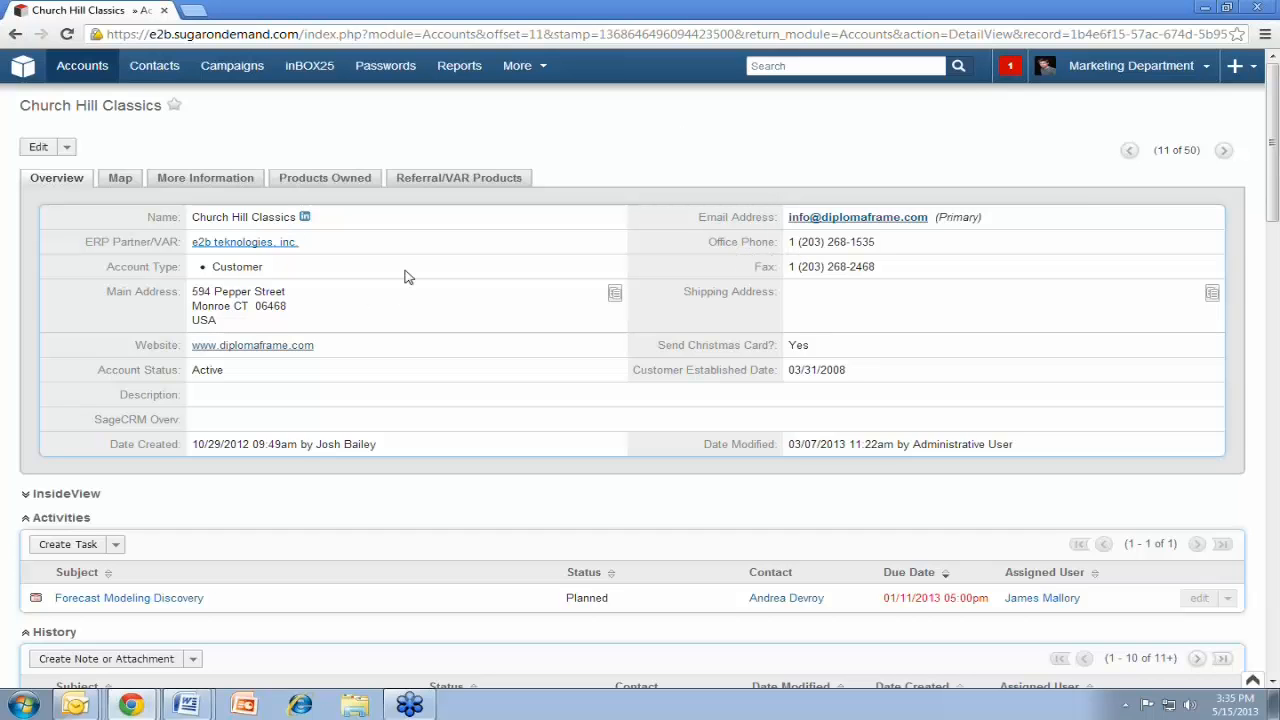
mouse_move(392, 428)
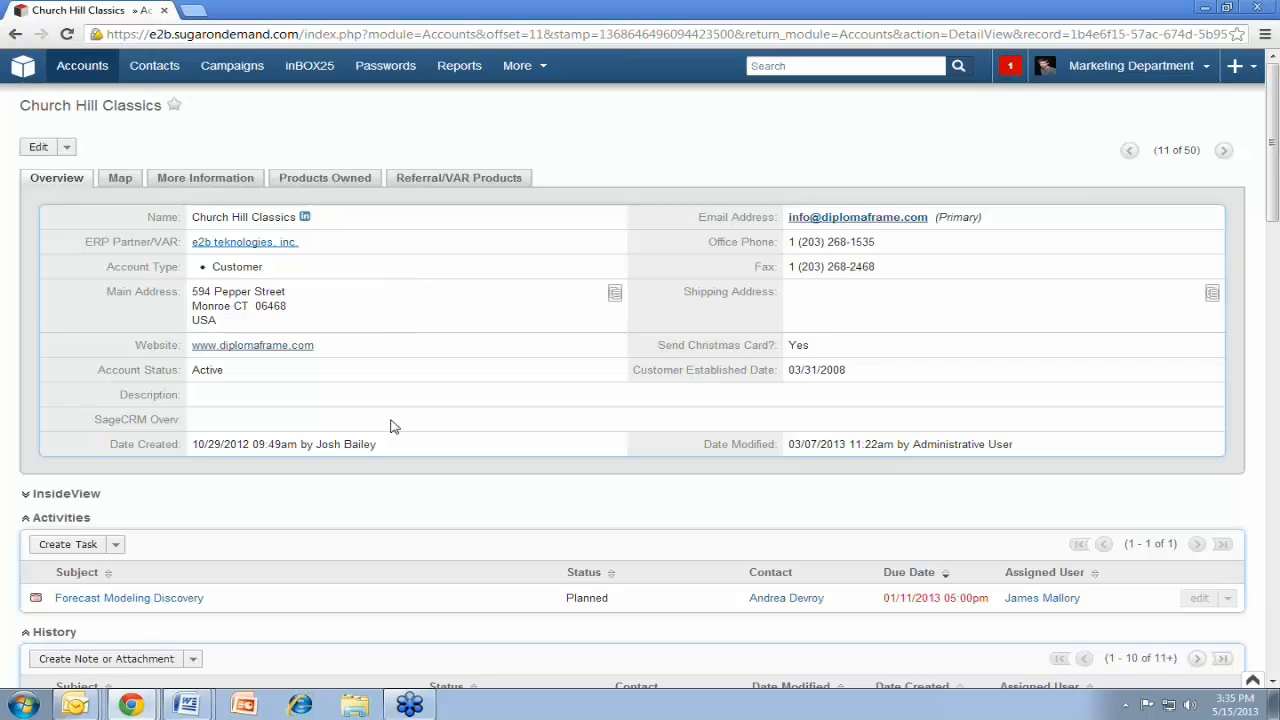
mouse_move(646, 104)
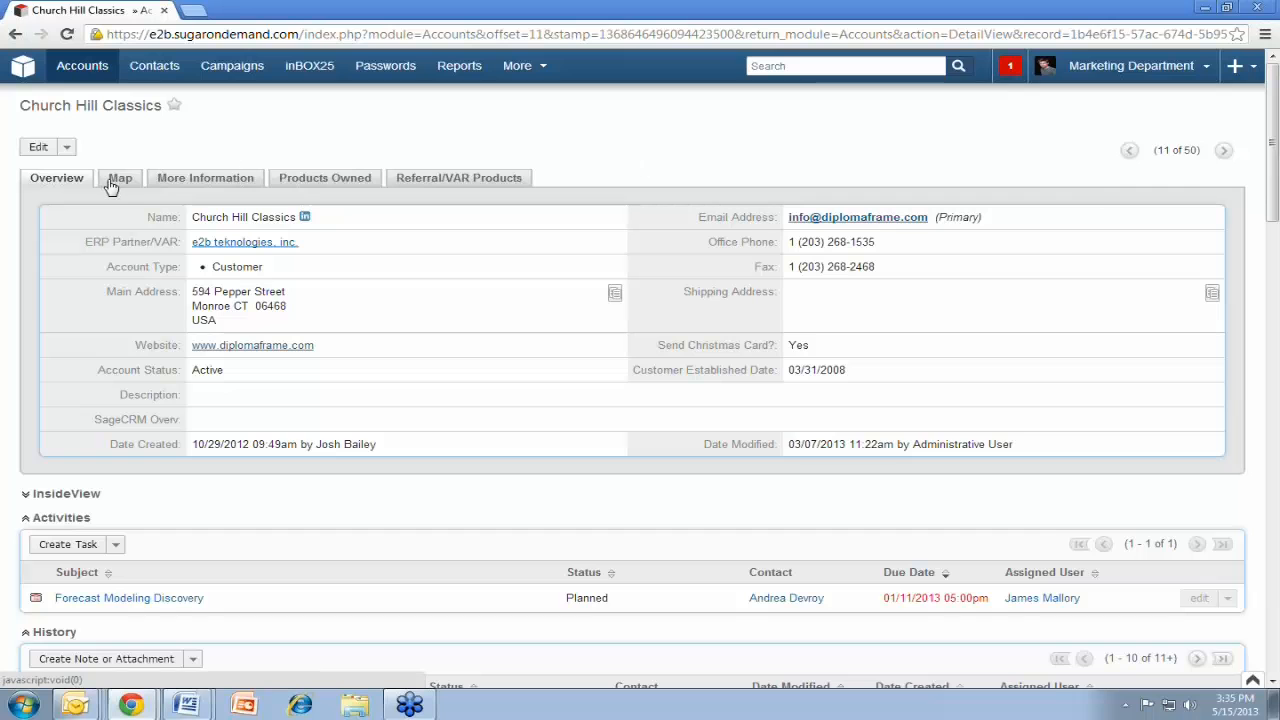
Show the Map tab pinning 594 Pepper St, Monroe CT for Church Hill Classics
click(120, 176)
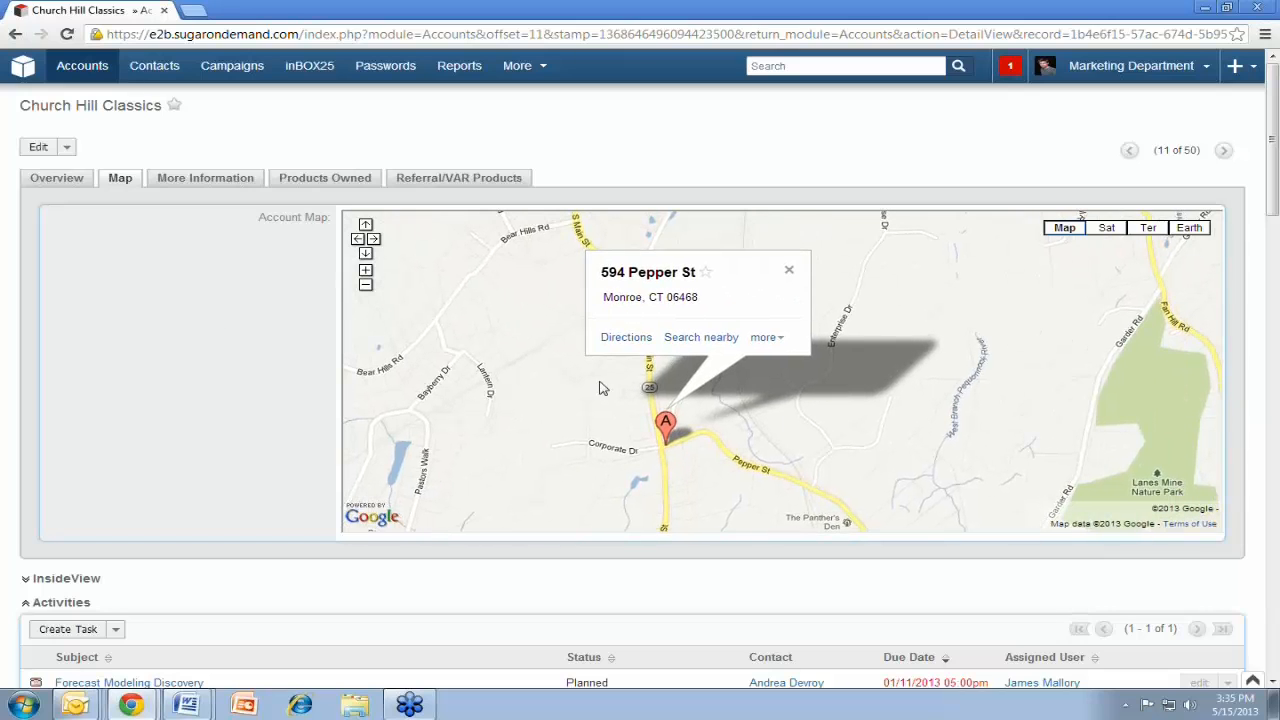
mouse_move(520, 456)
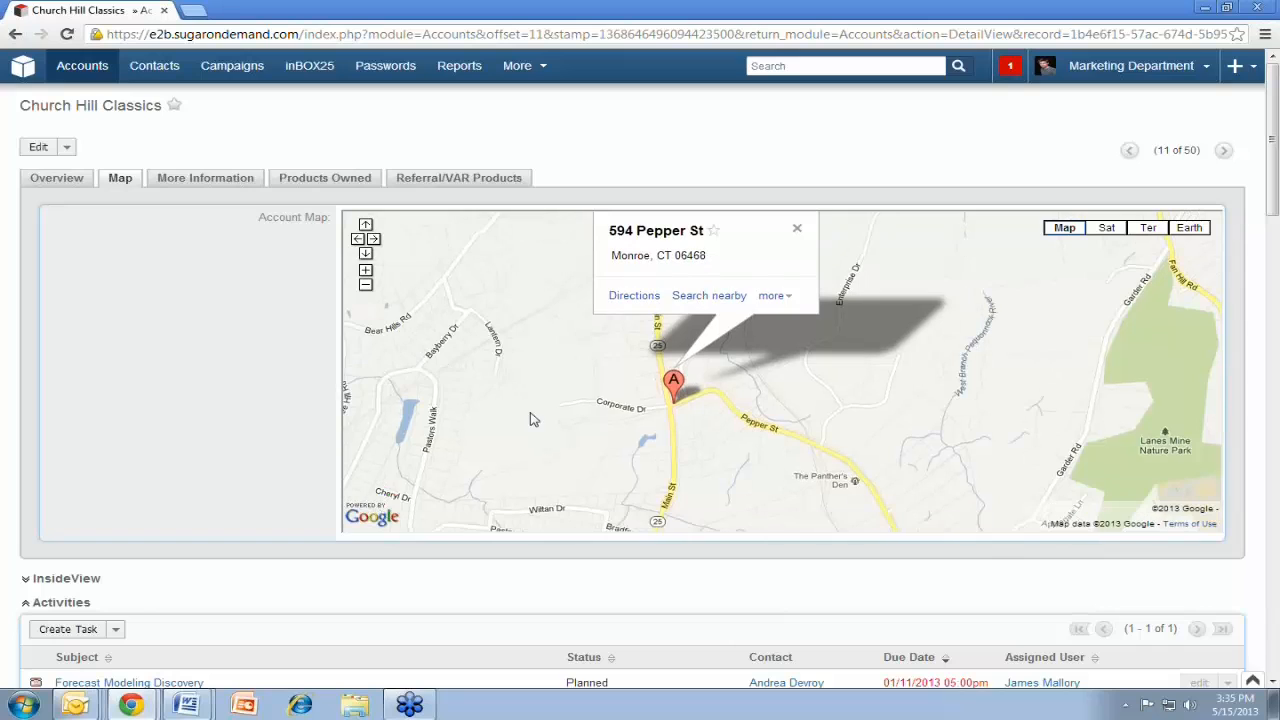
Show More Information: Referral source, Manufacturing industry, 6,400,000 revenue, 59 employees
click(204, 176)
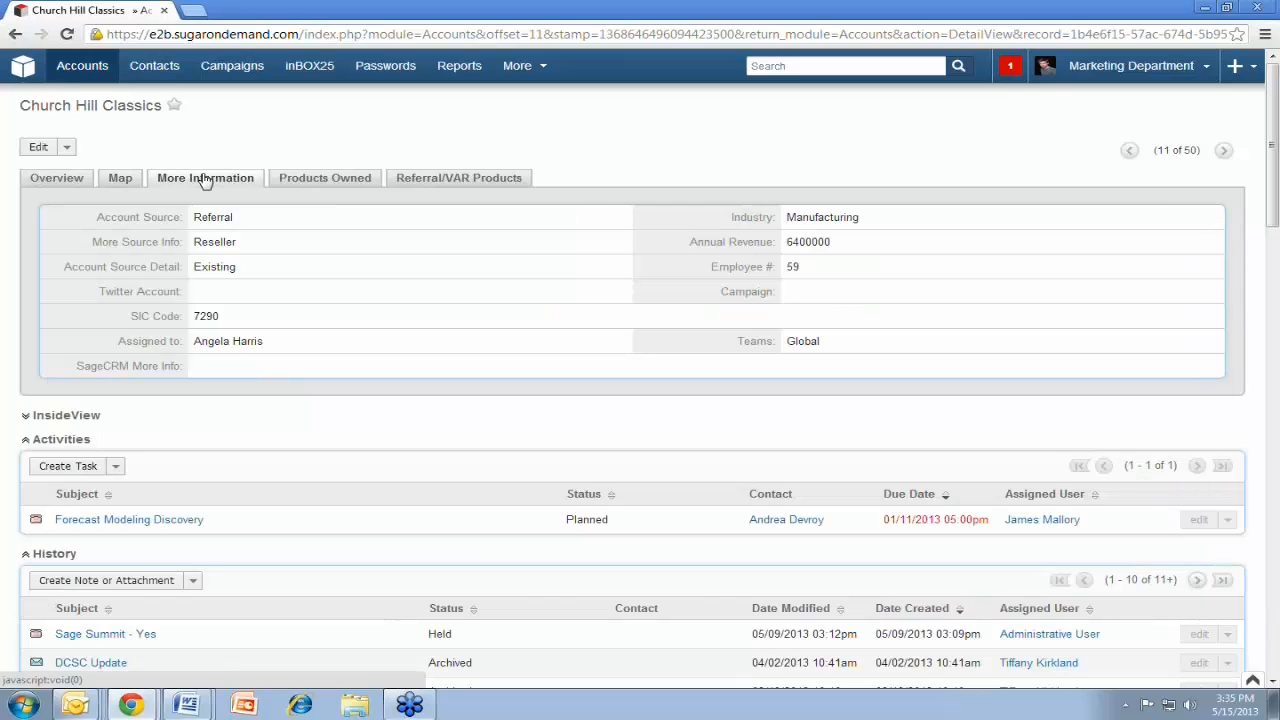
mouse_move(378, 198)
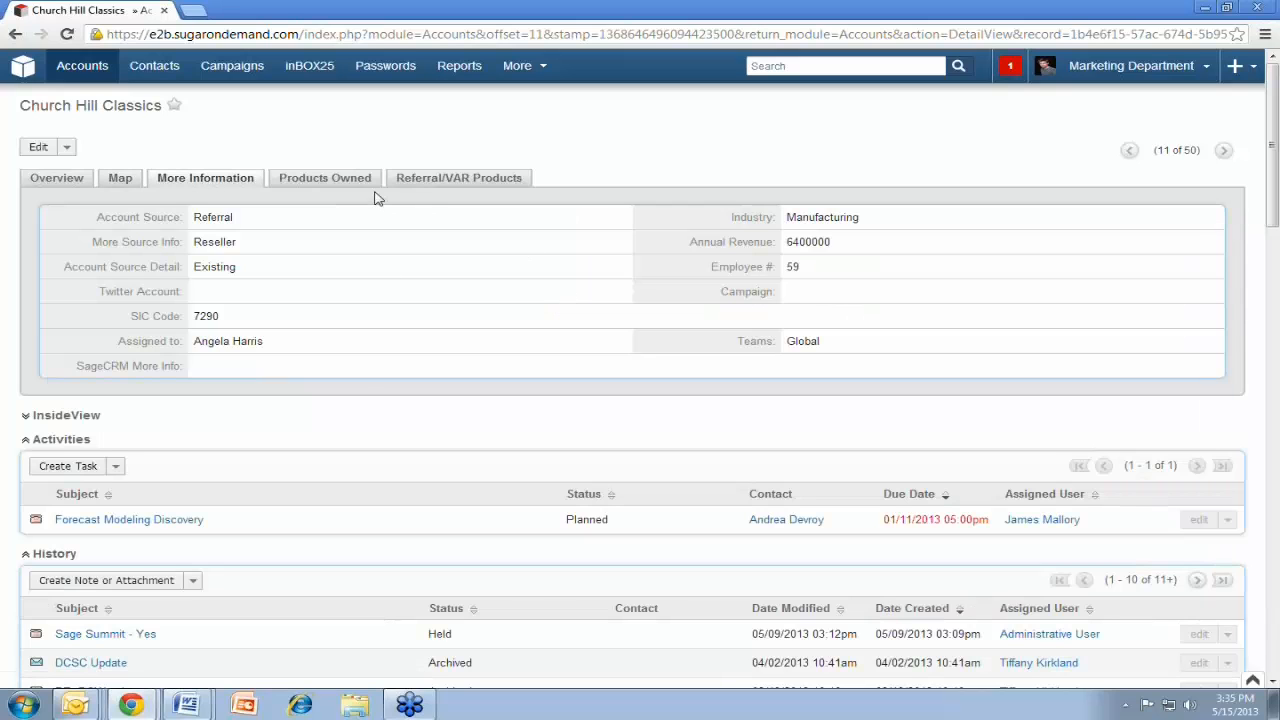
mouse_move(790, 312)
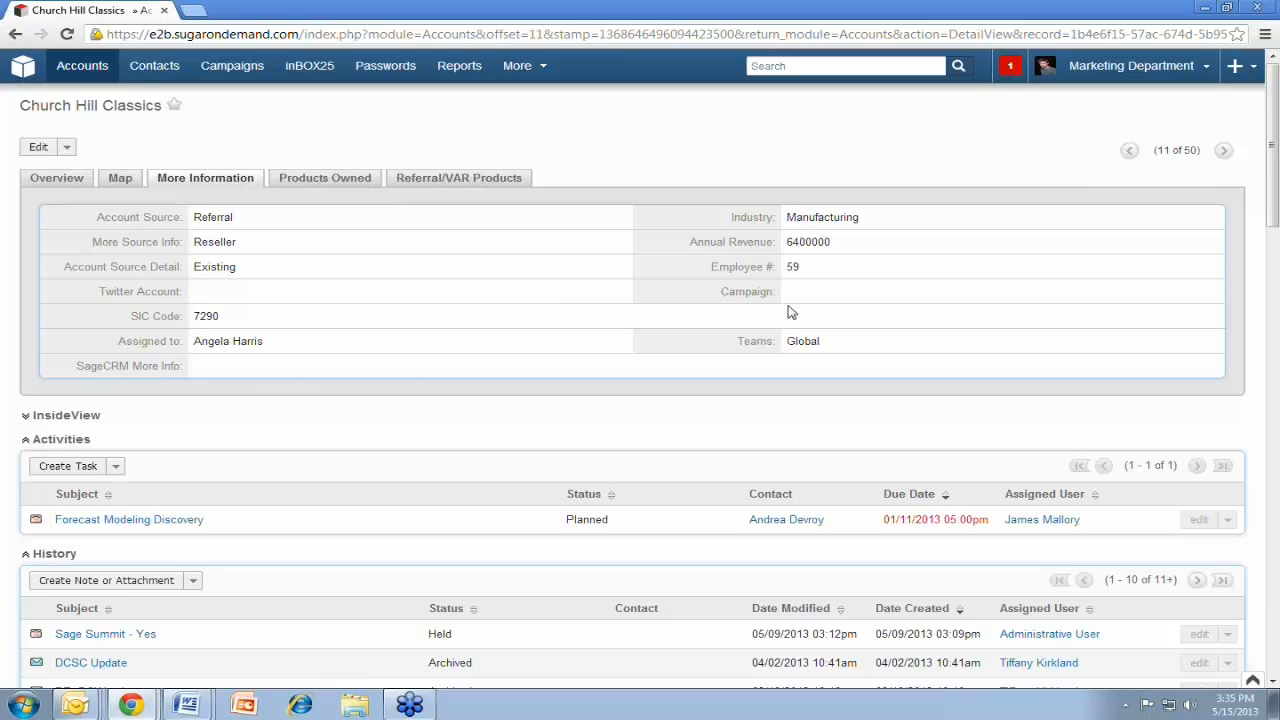
mouse_move(760, 244)
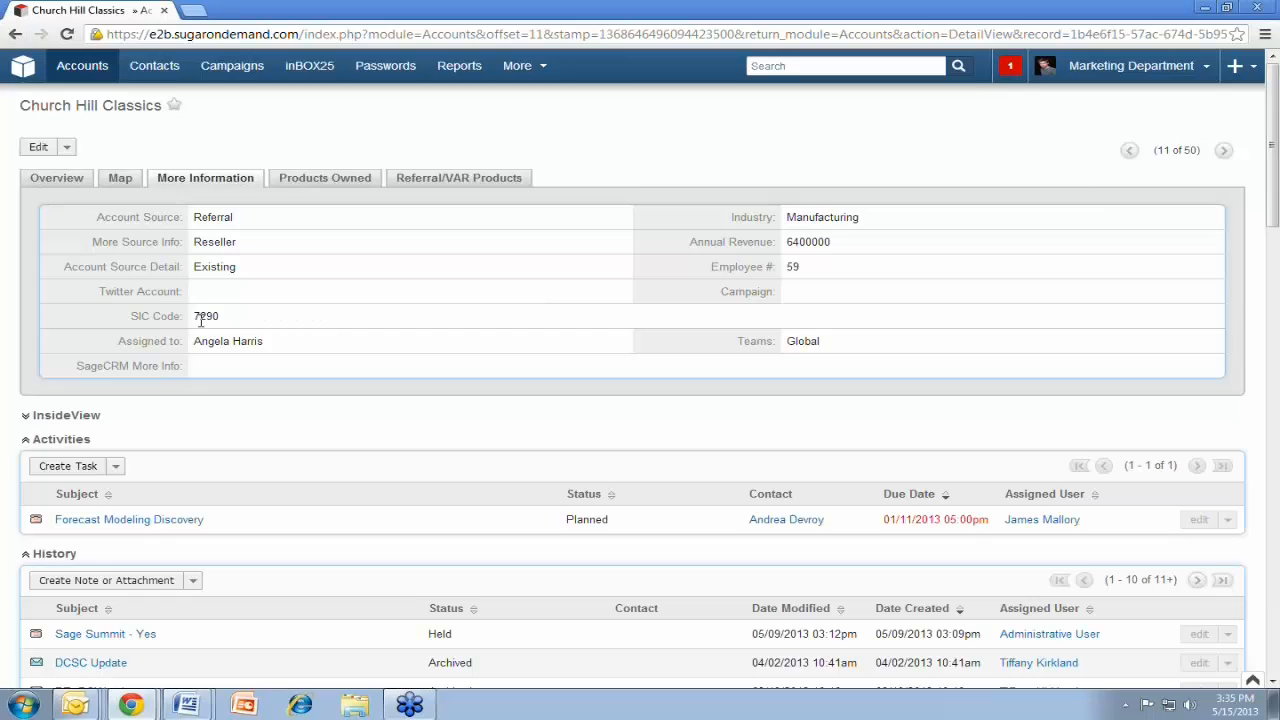
mouse_move(676, 268)
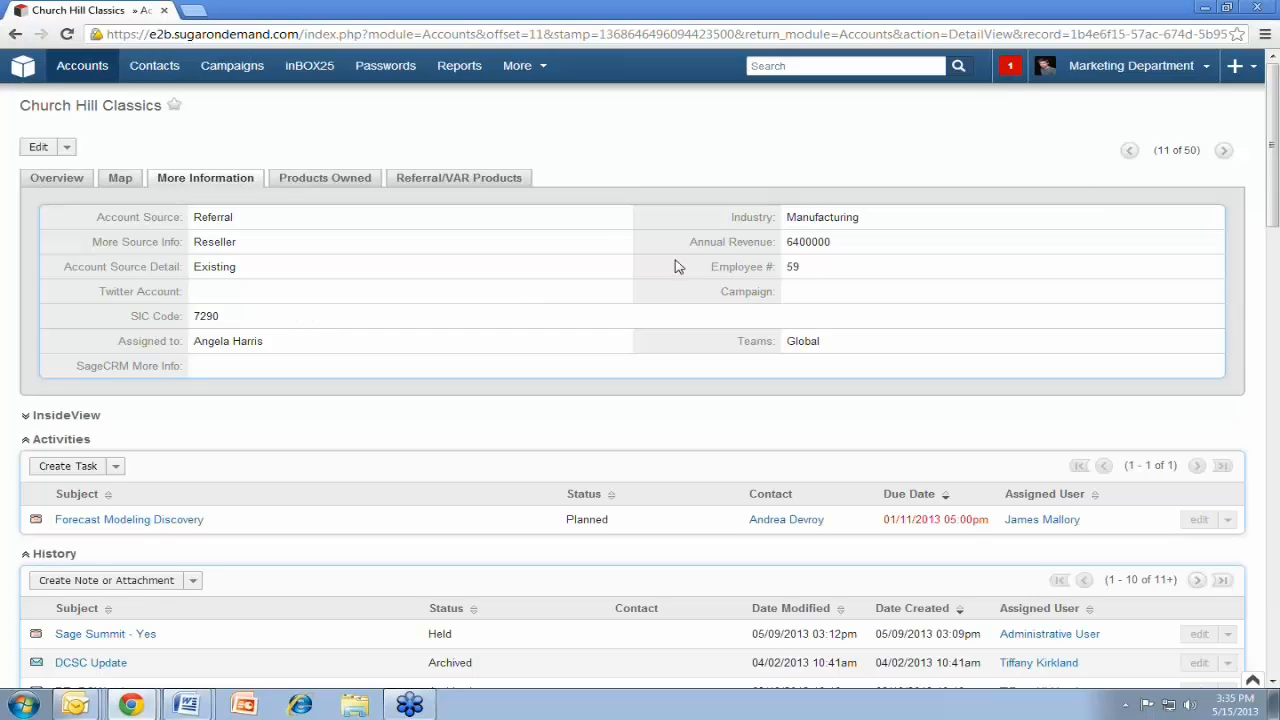
mouse_move(772, 286)
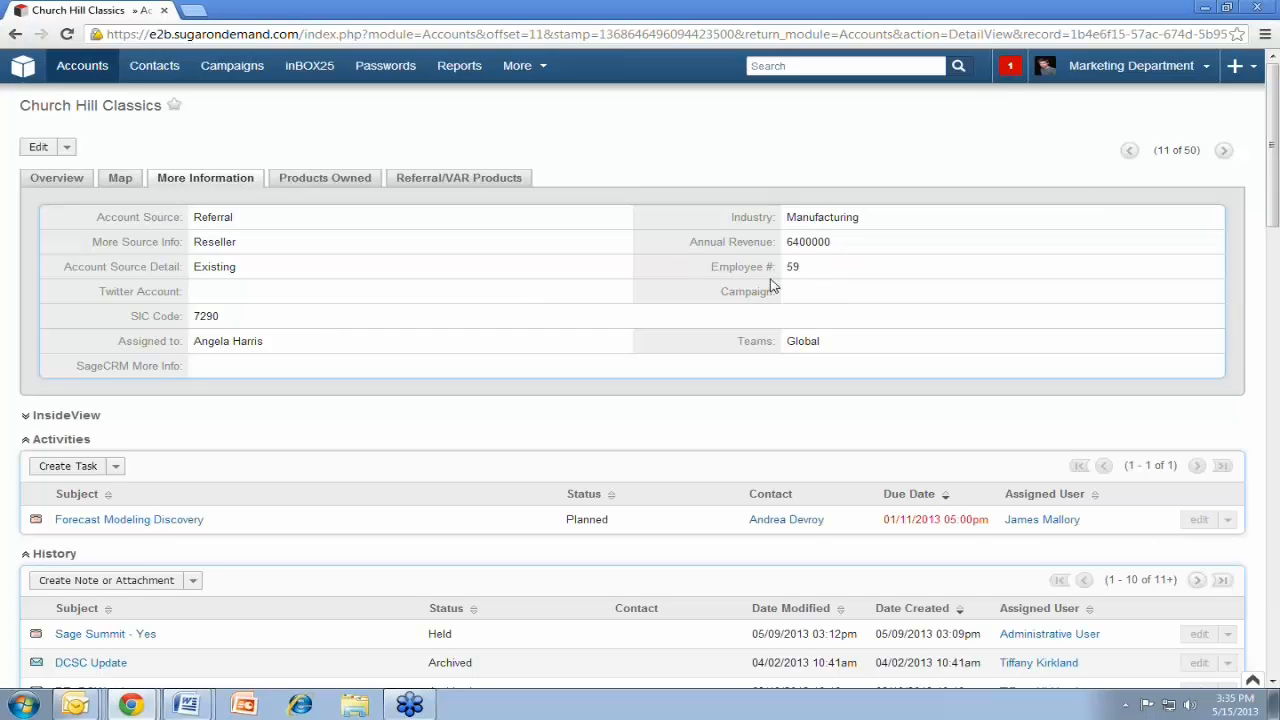
mouse_move(100, 432)
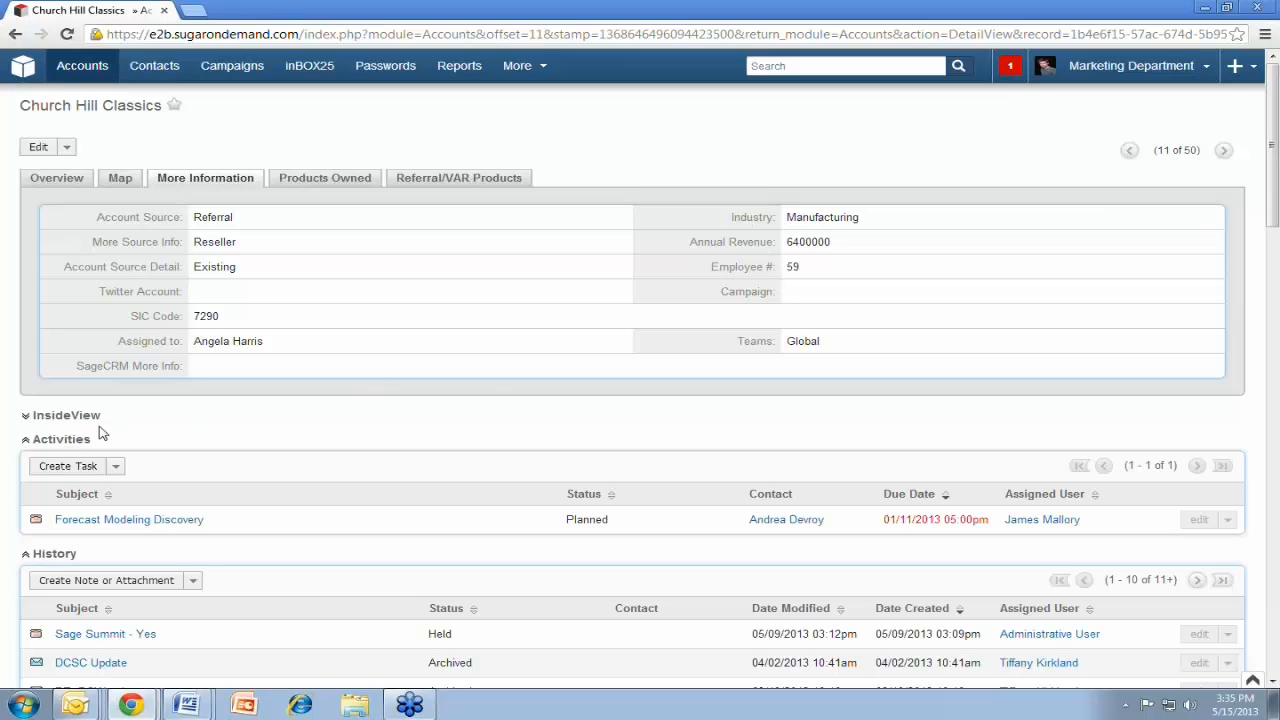
Expand the InsideView profile for Church Hill Classics, dismiss its new-features notice and review it
click(66, 414)
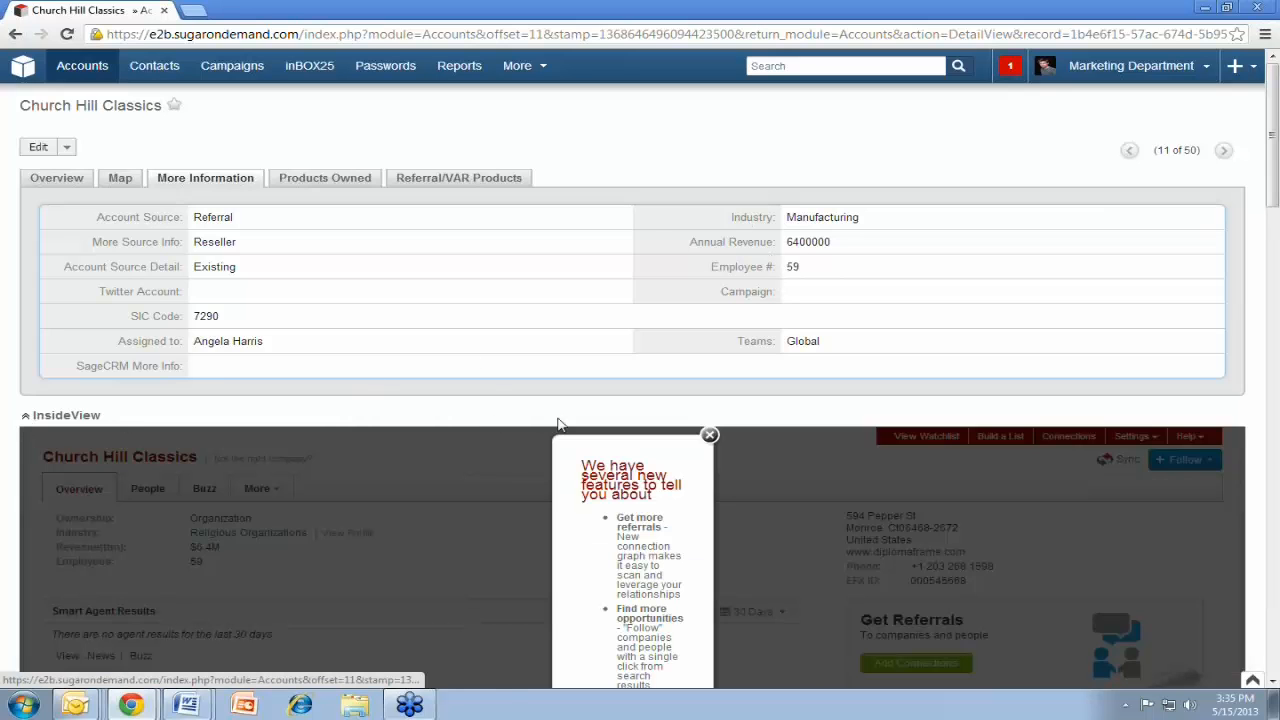
click(708, 436)
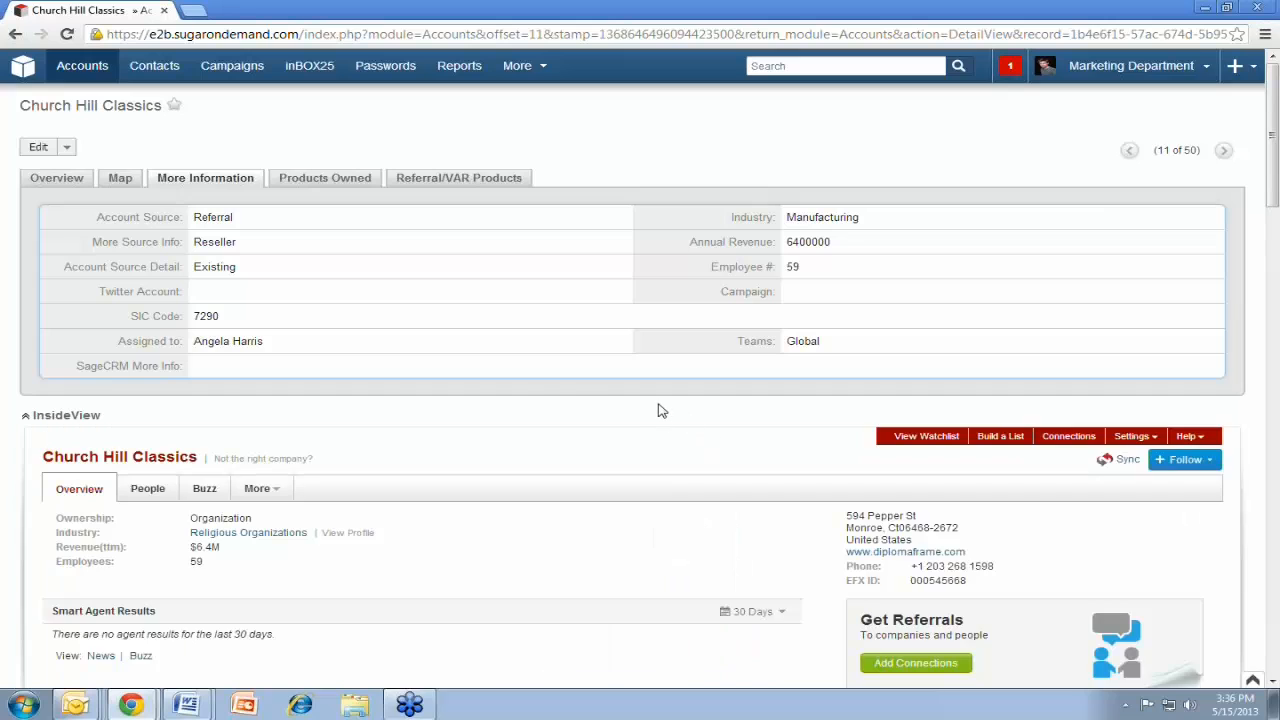
scroll(down, 3)
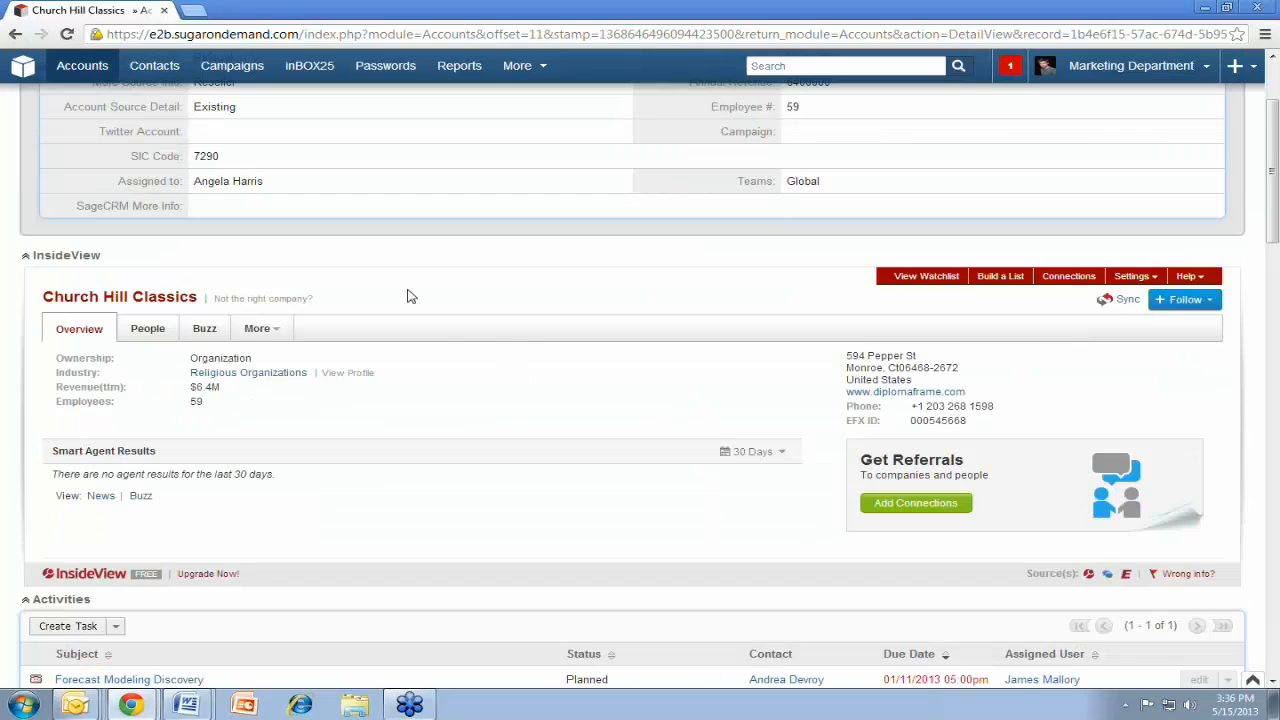
mouse_move(362, 268)
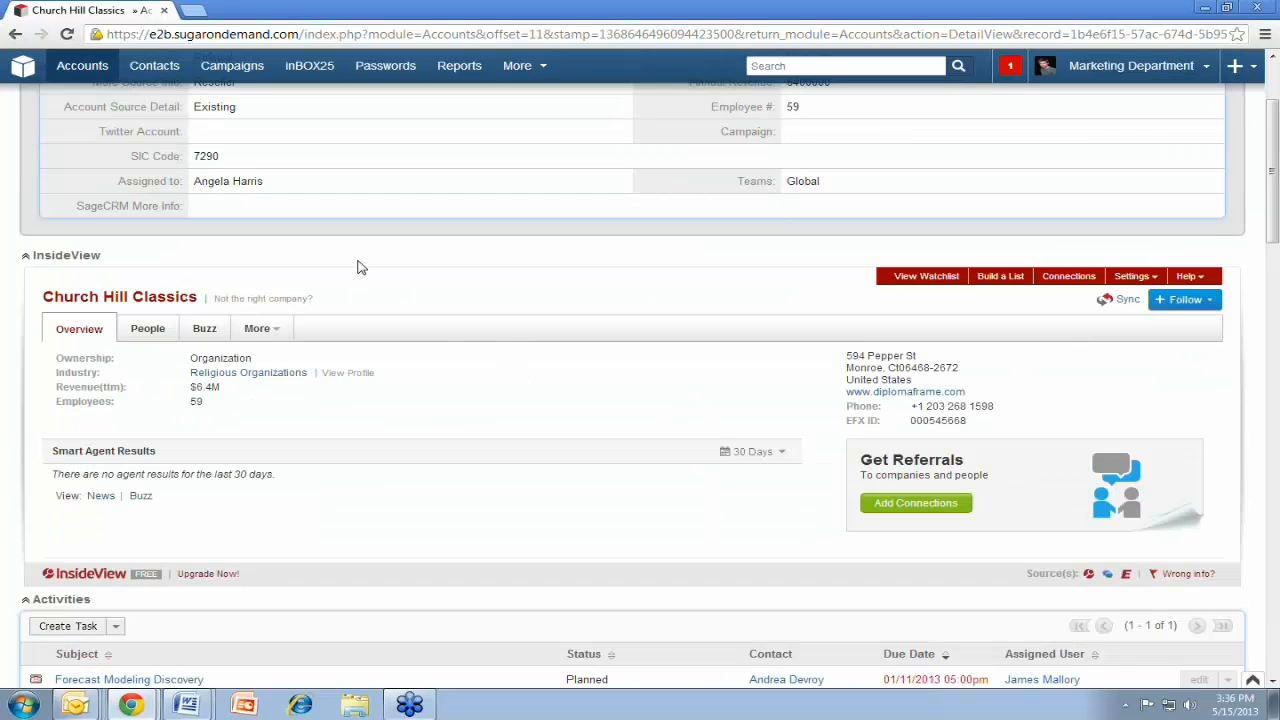
mouse_move(390, 268)
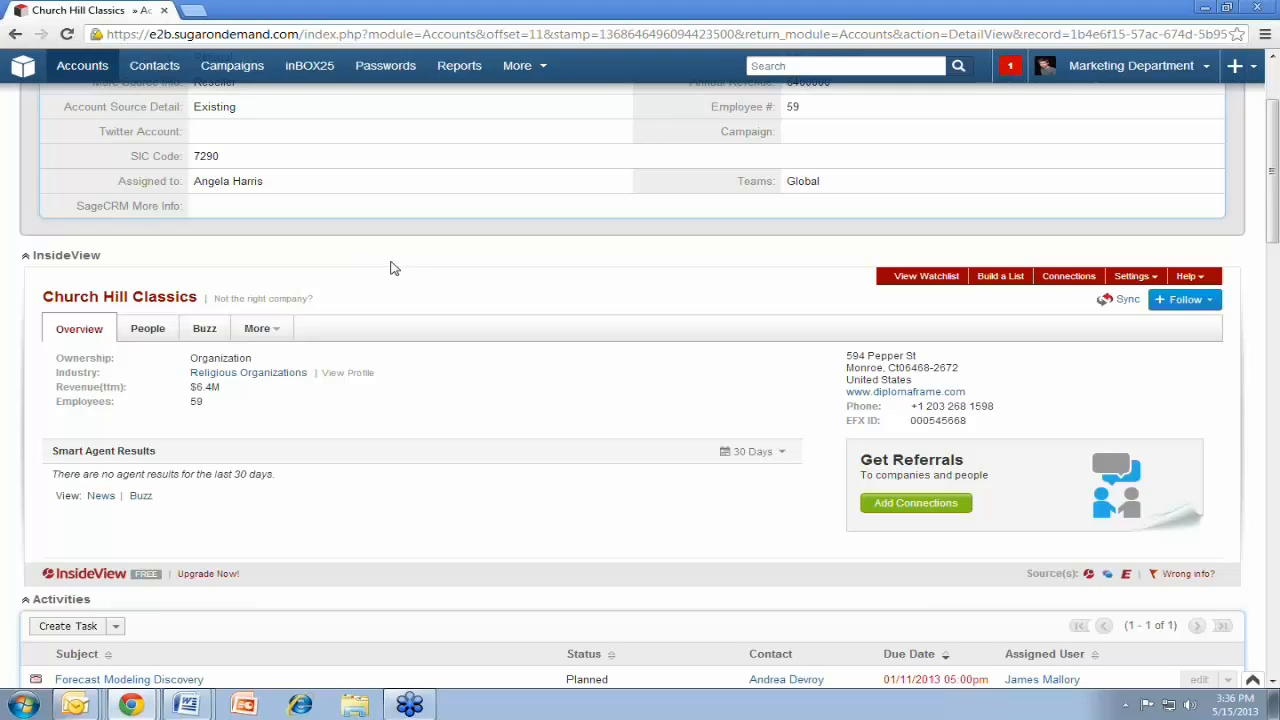
mouse_move(428, 256)
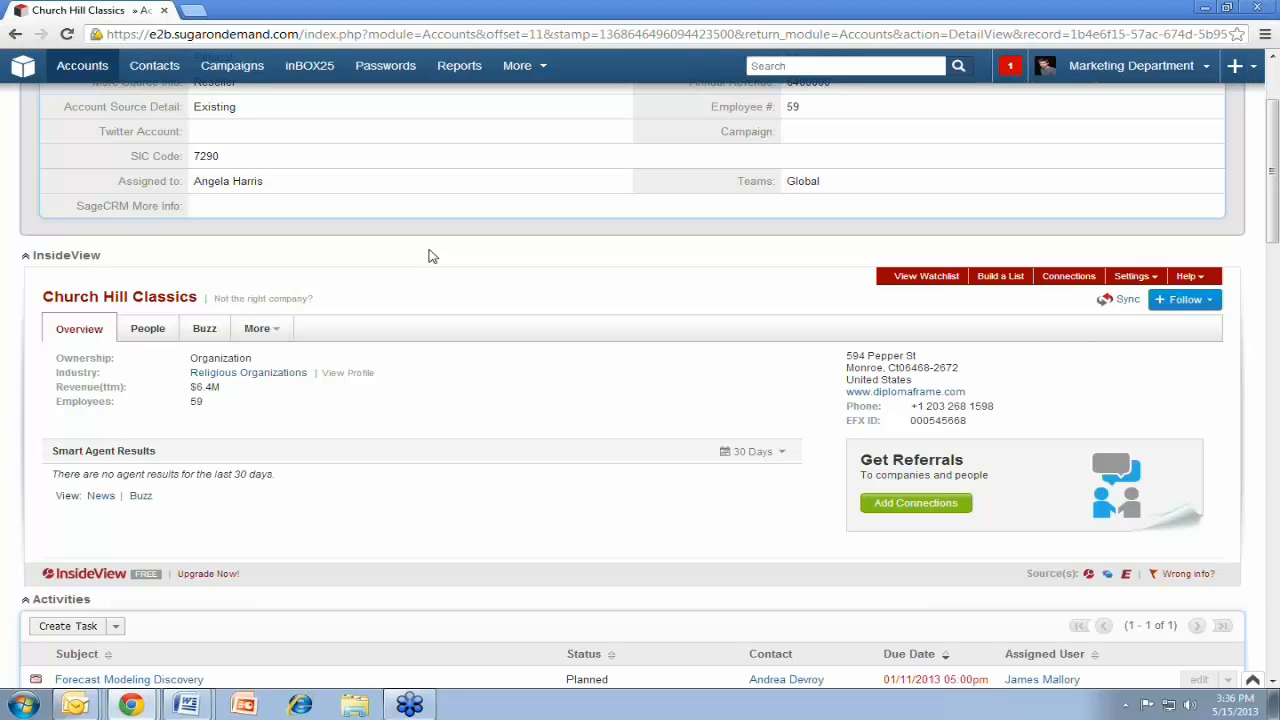
mouse_move(264, 428)
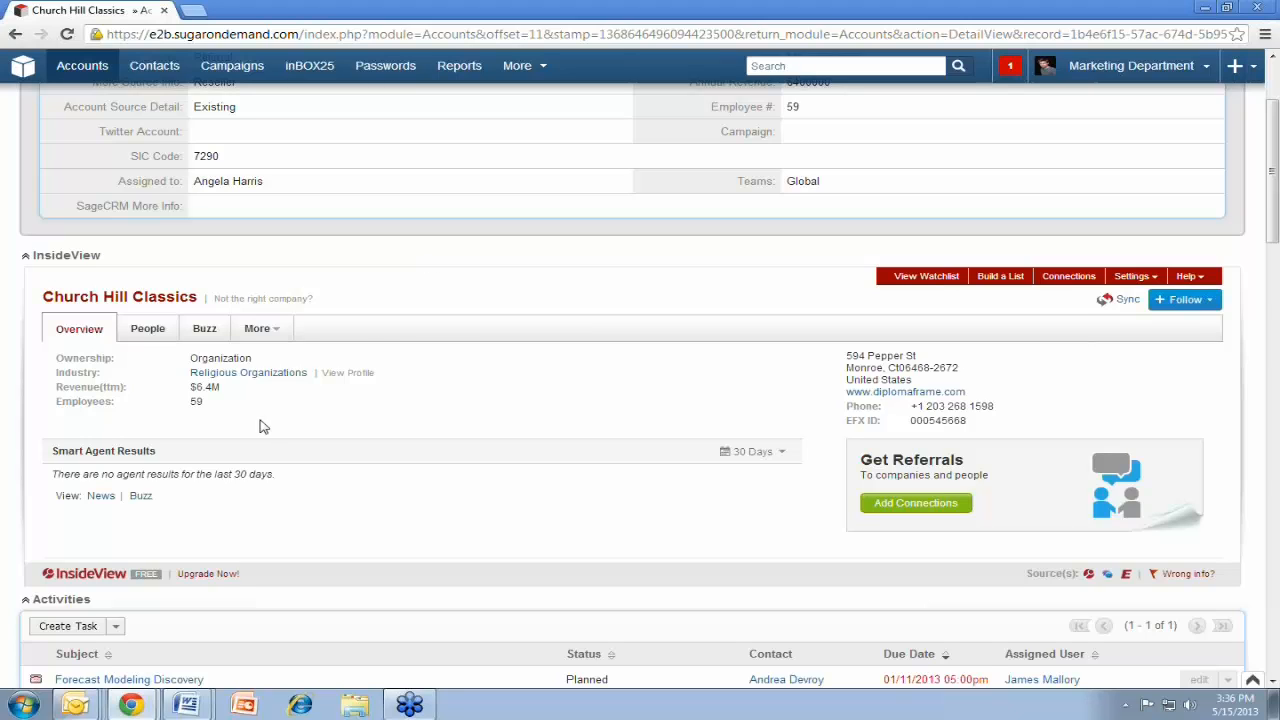
mouse_move(212, 420)
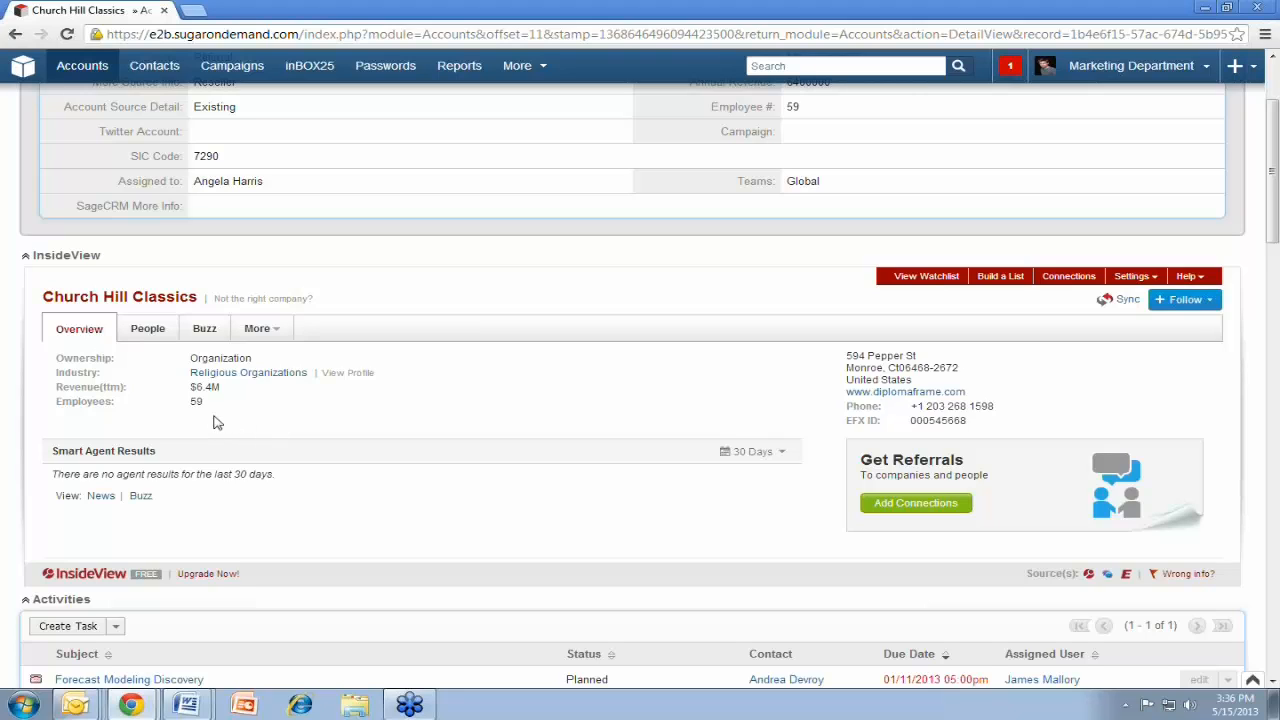
mouse_move(104, 418)
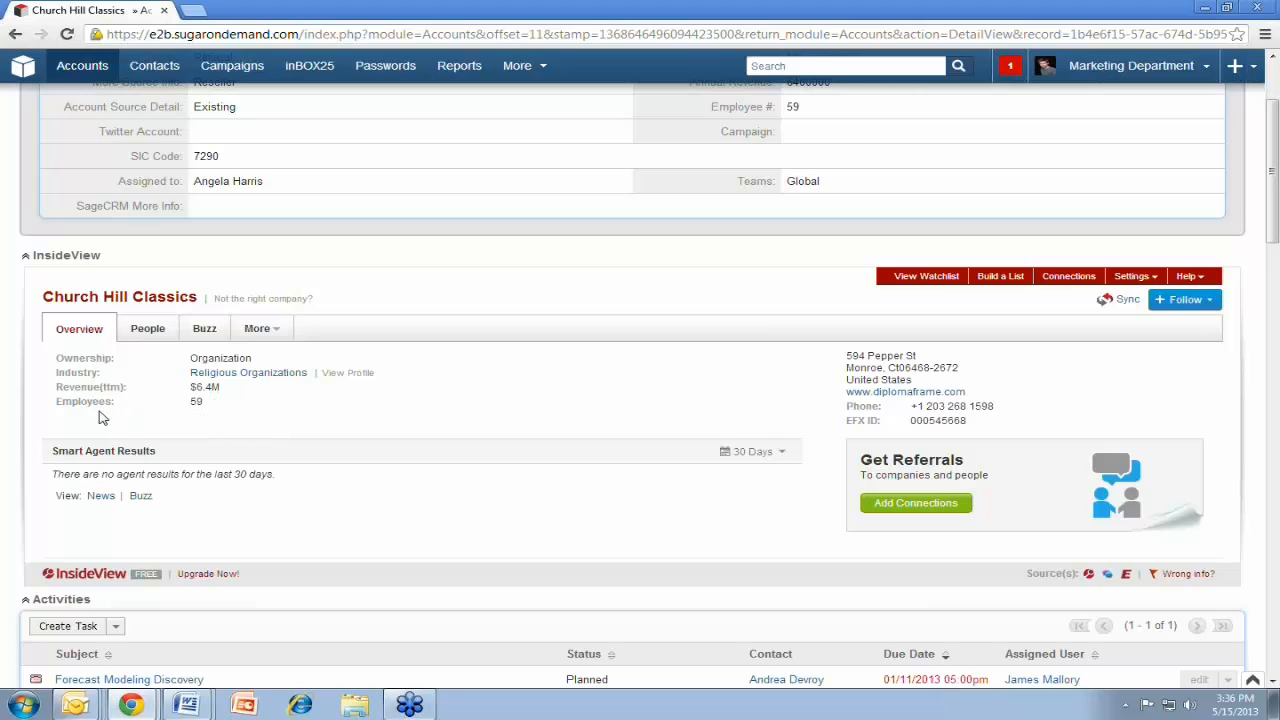
mouse_move(264, 420)
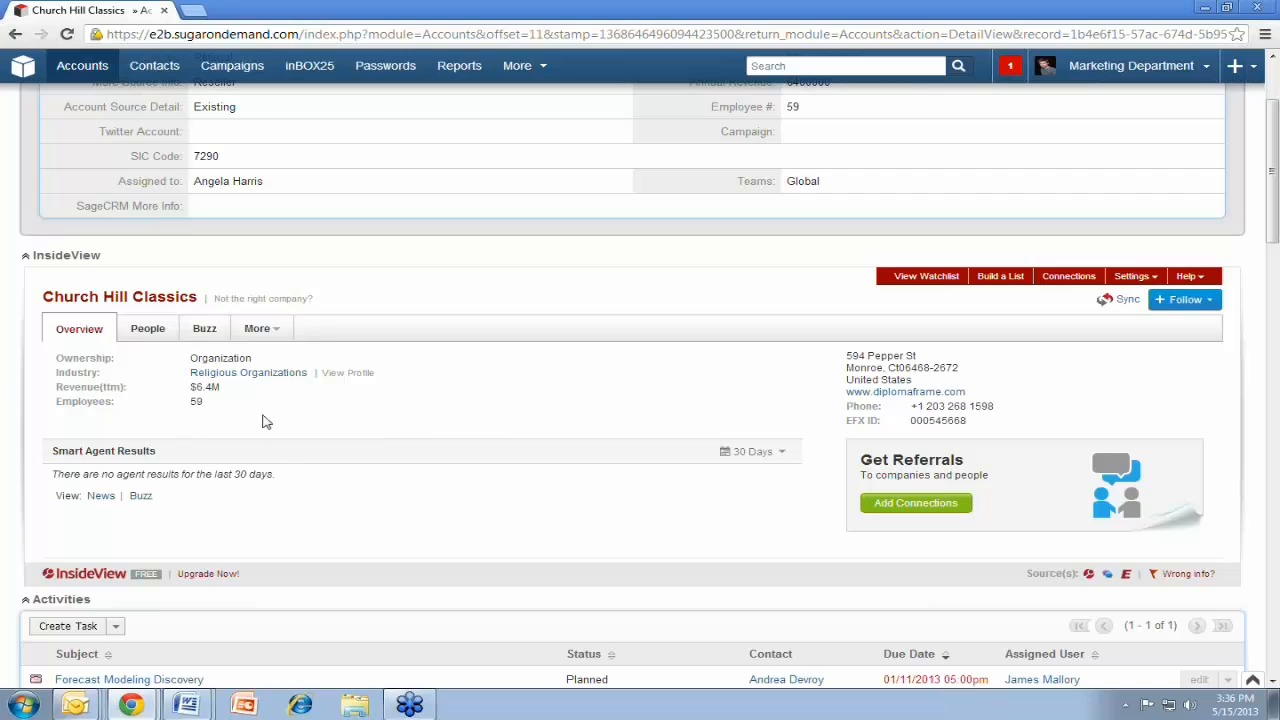
scroll(up, 3)
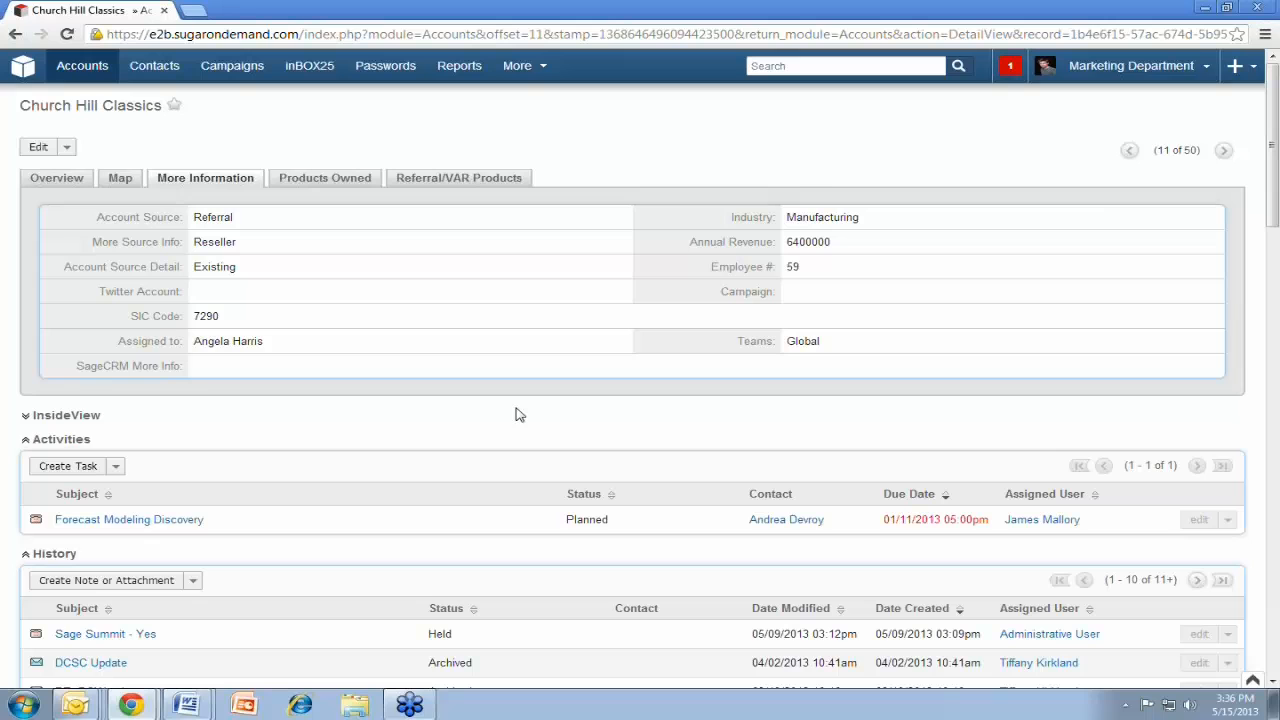
scroll(down, 3)
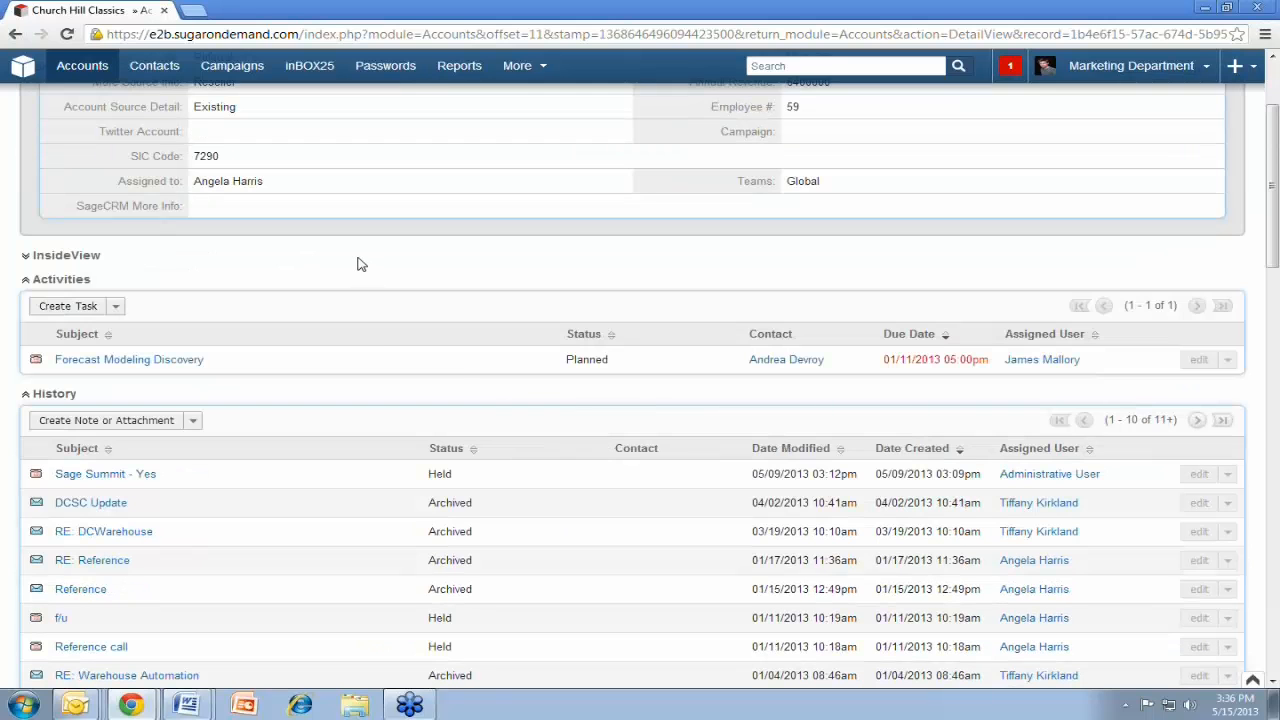
mouse_move(378, 268)
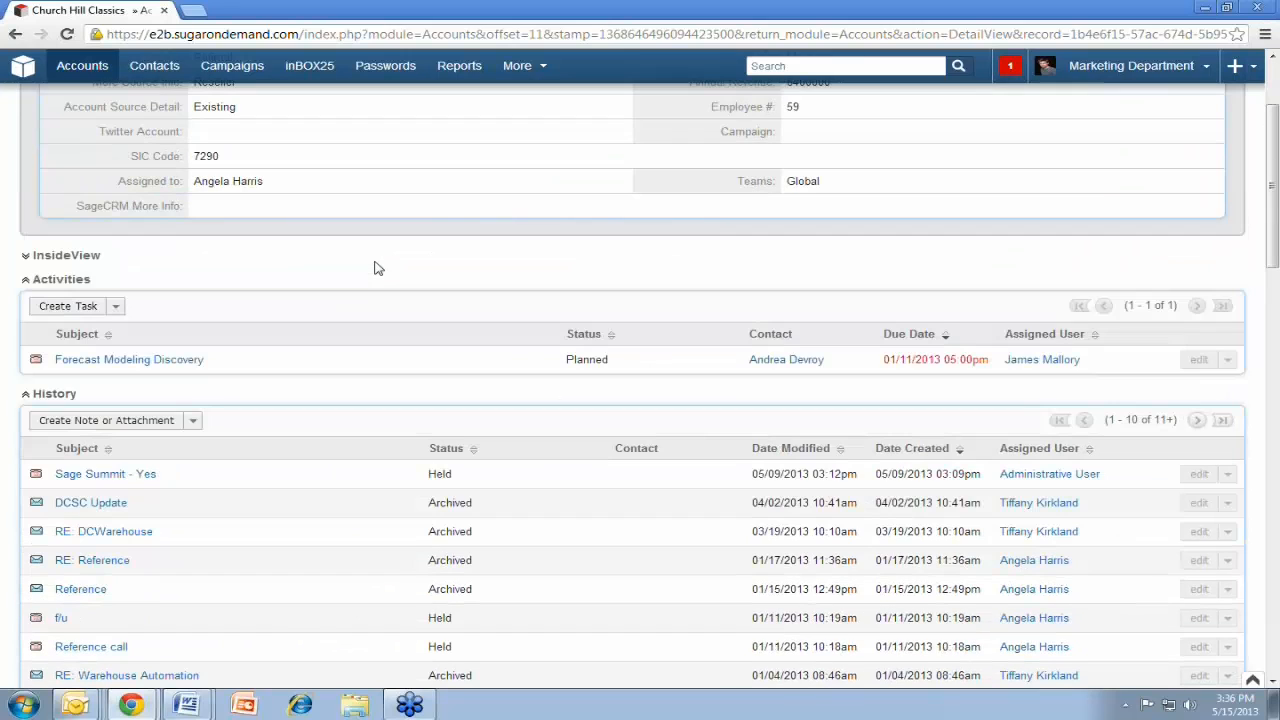
mouse_move(268, 266)
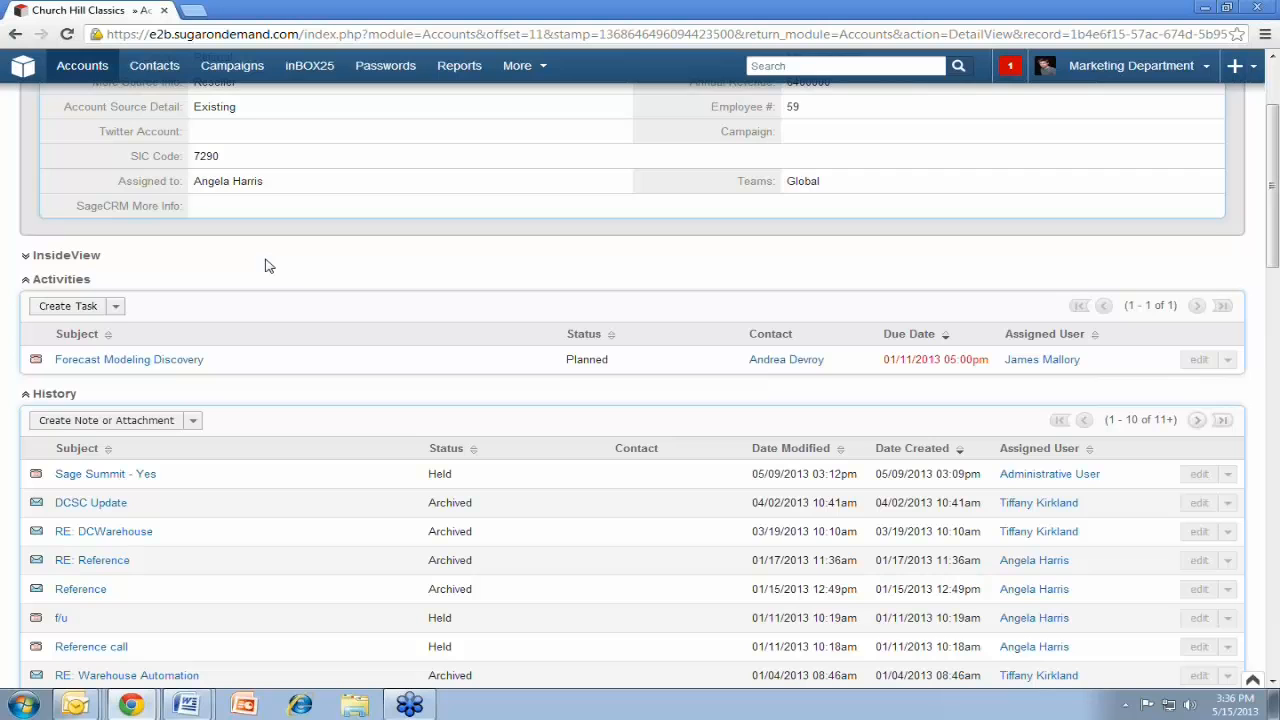
mouse_move(204, 280)
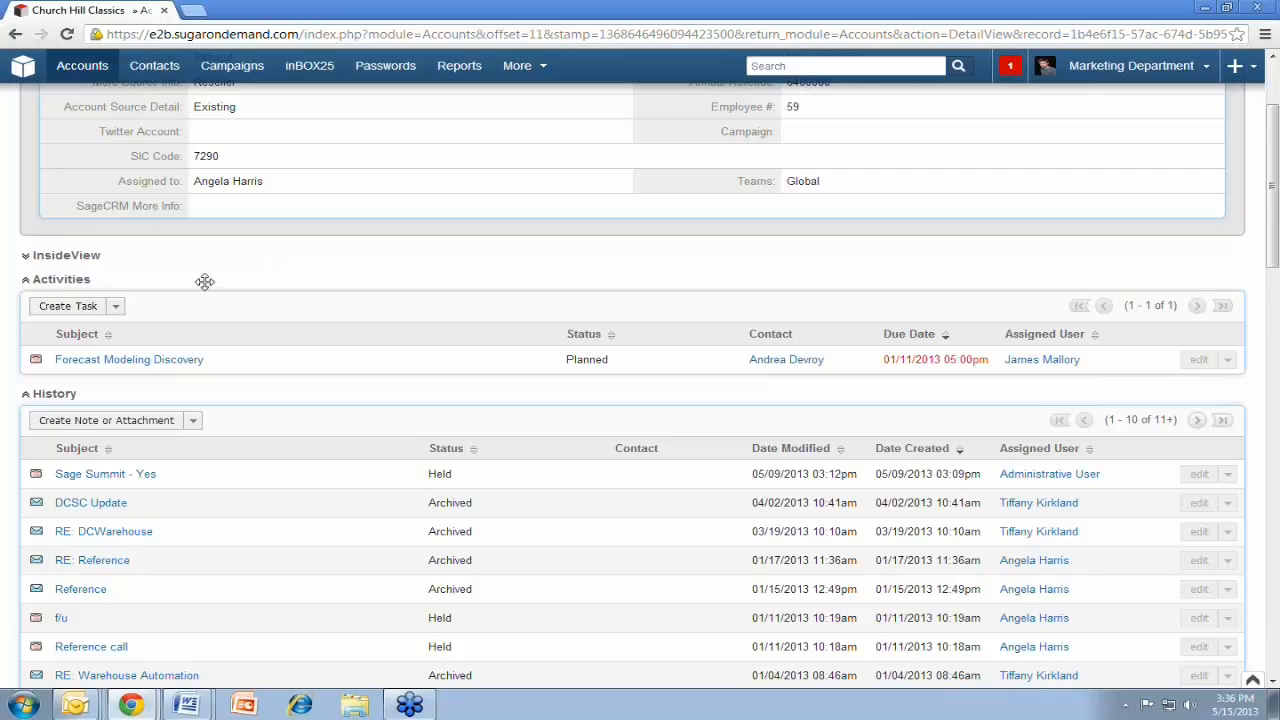
scroll(down, 3)
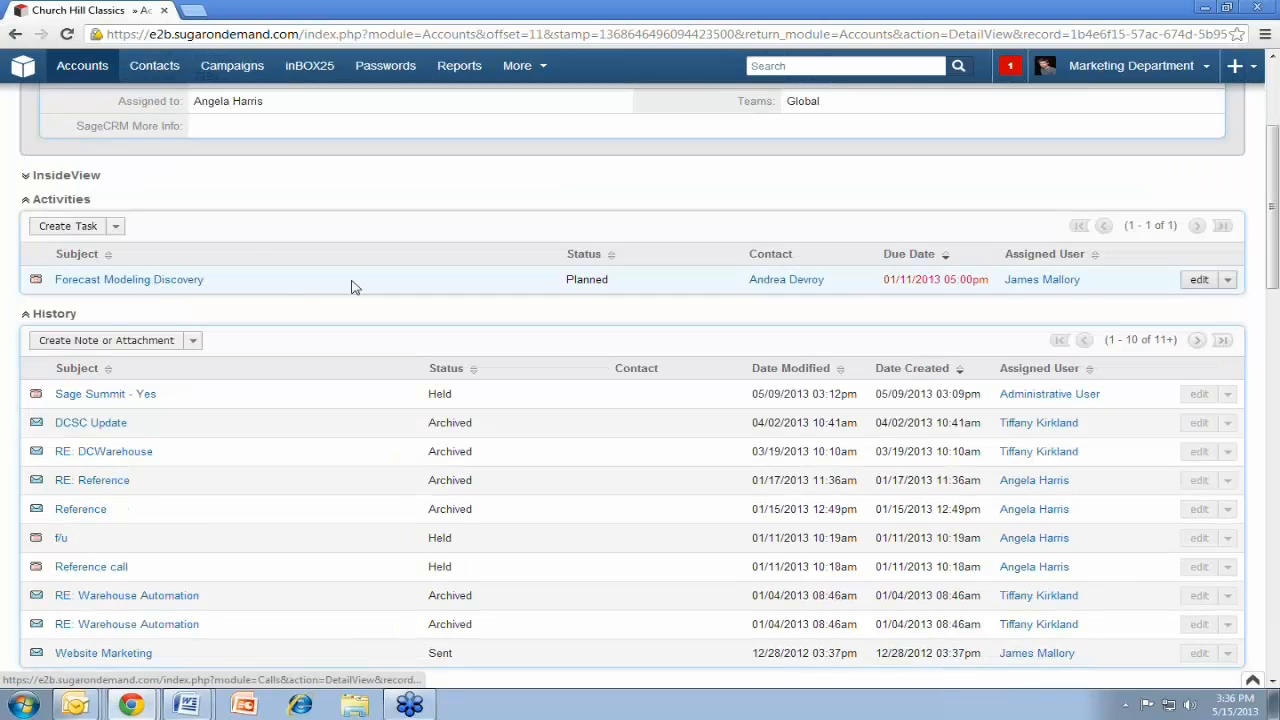
scroll(up, 3)
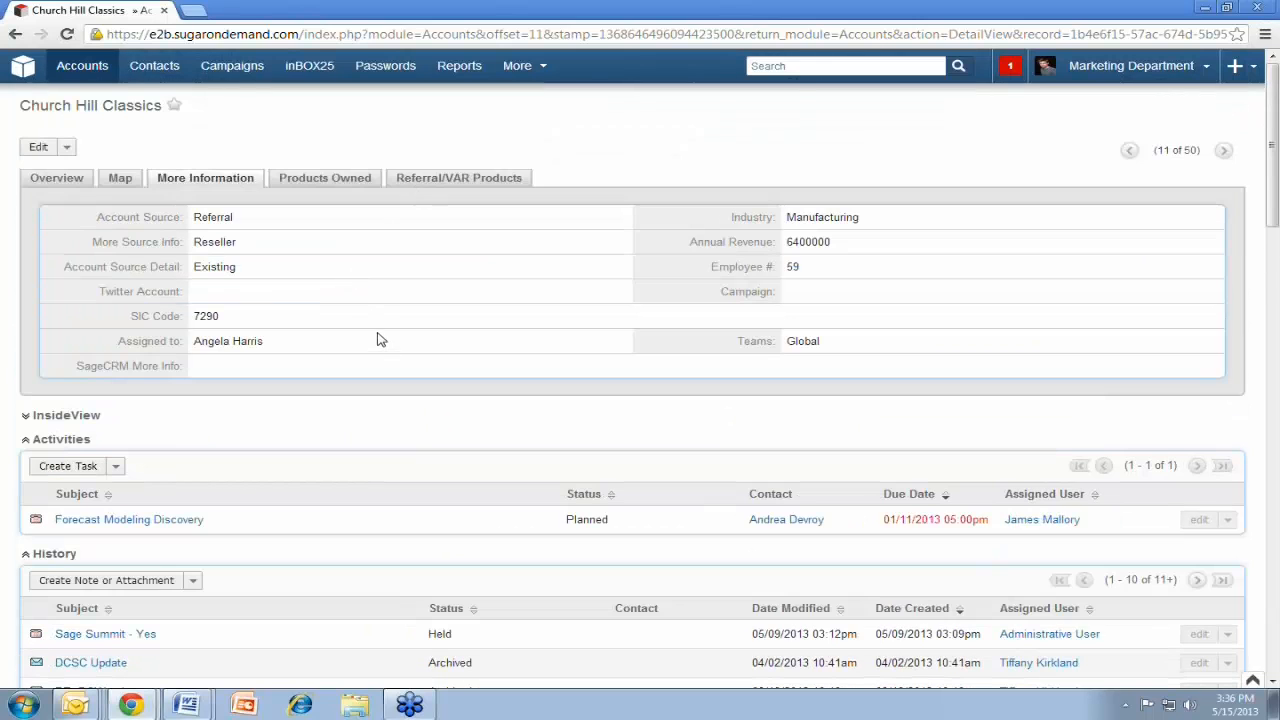
scroll(down, 3)
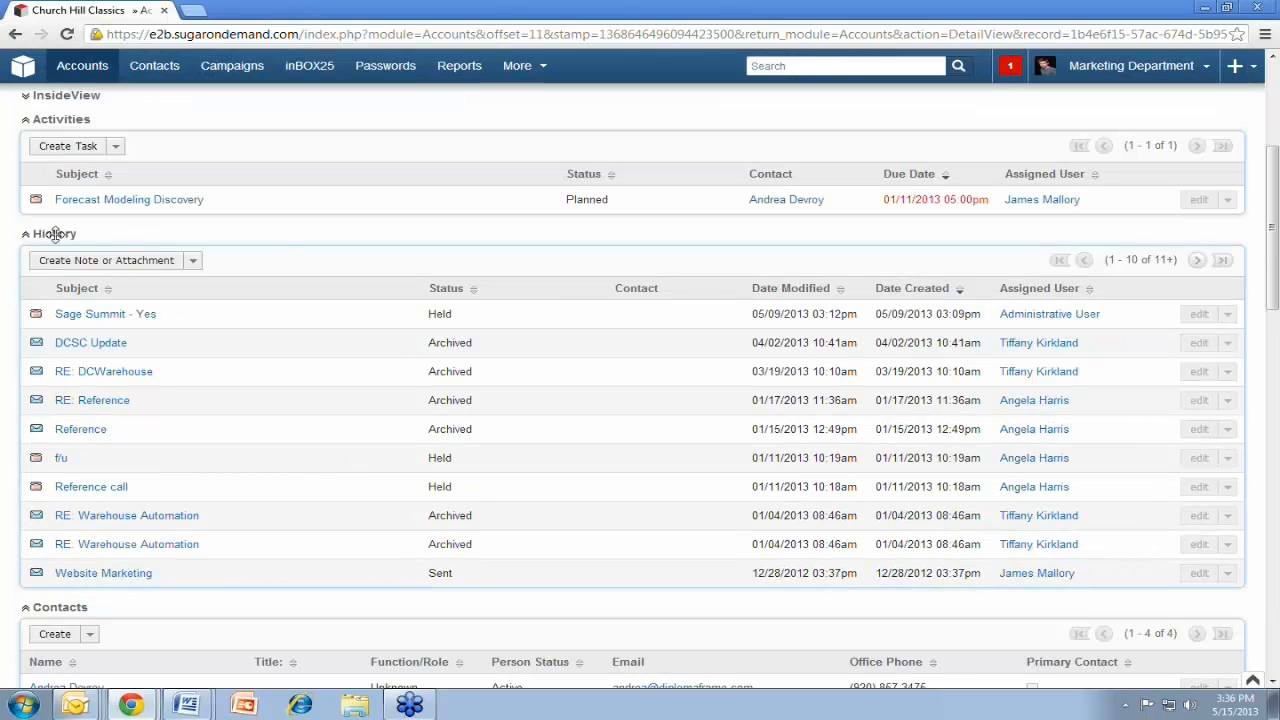
scroll(down, 3)
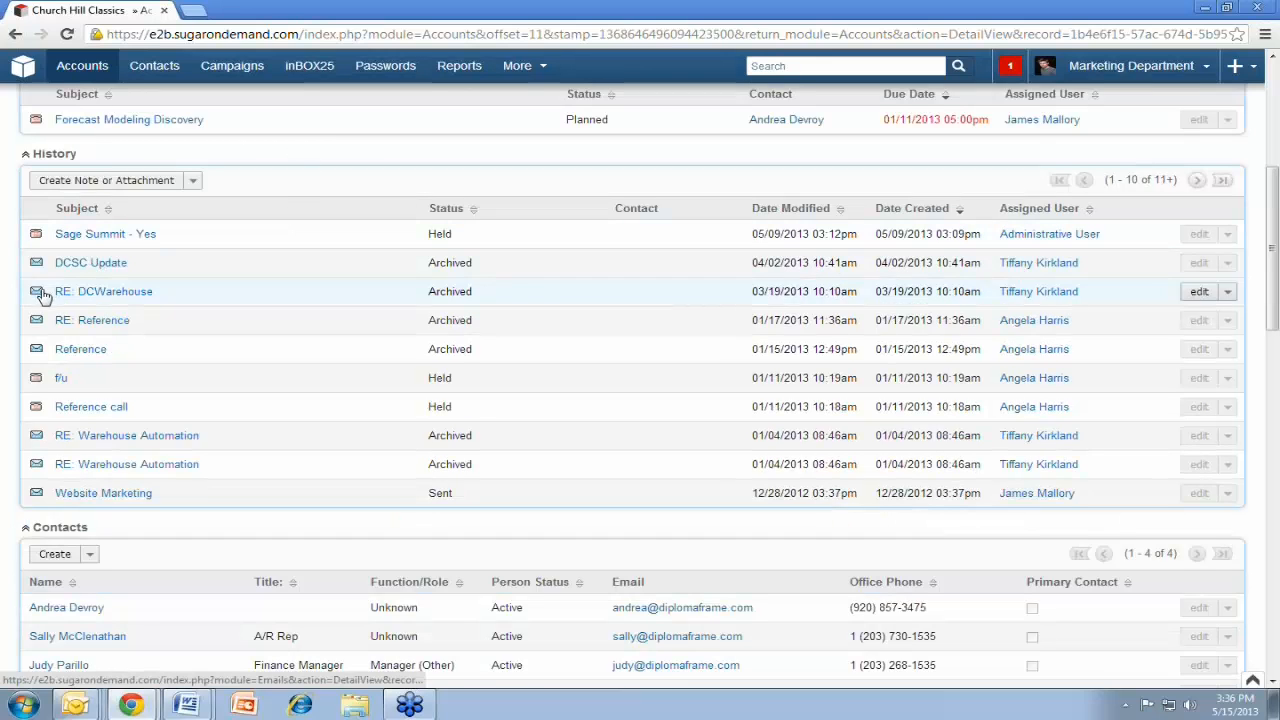
scroll(down, 3)
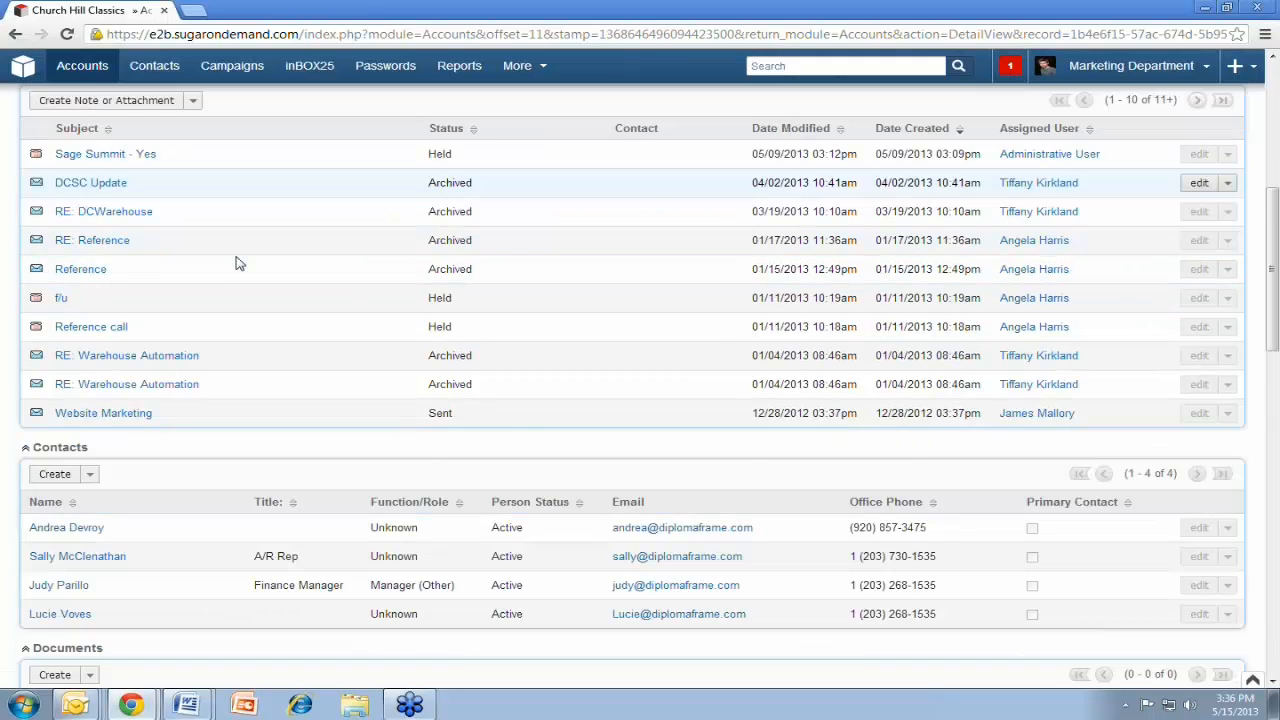
scroll(down, 3)
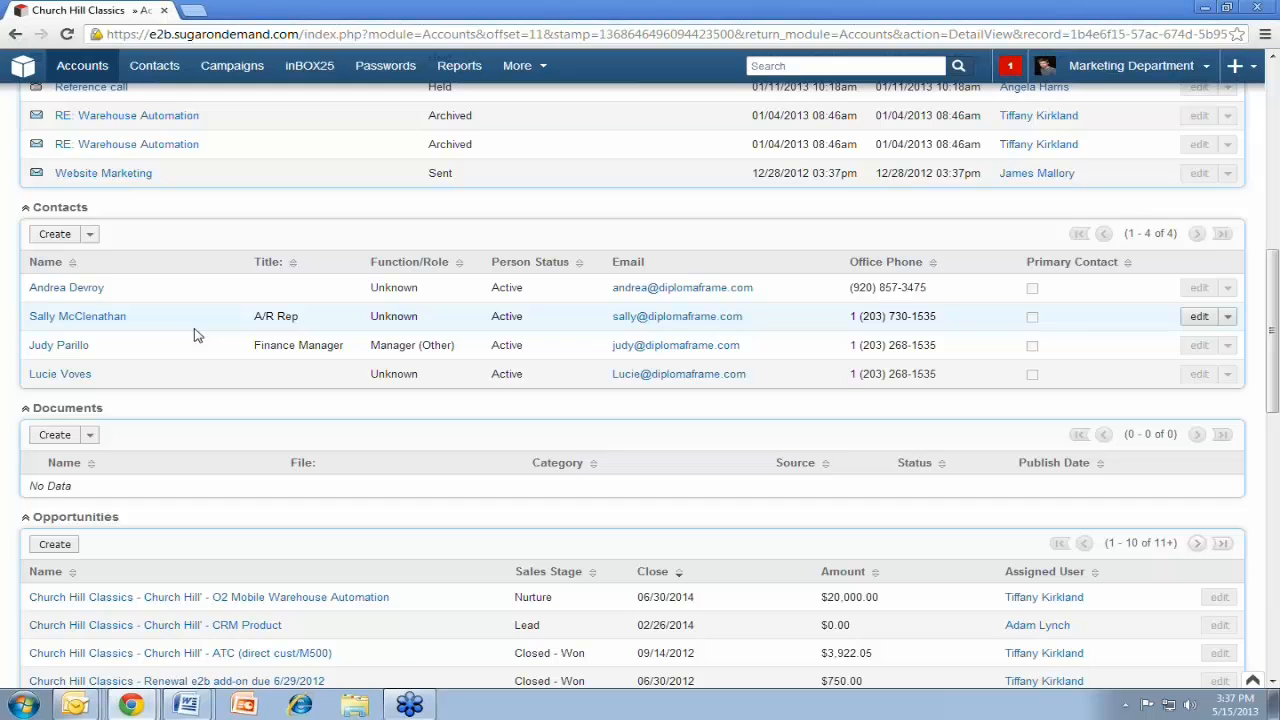
scroll(down, 3)
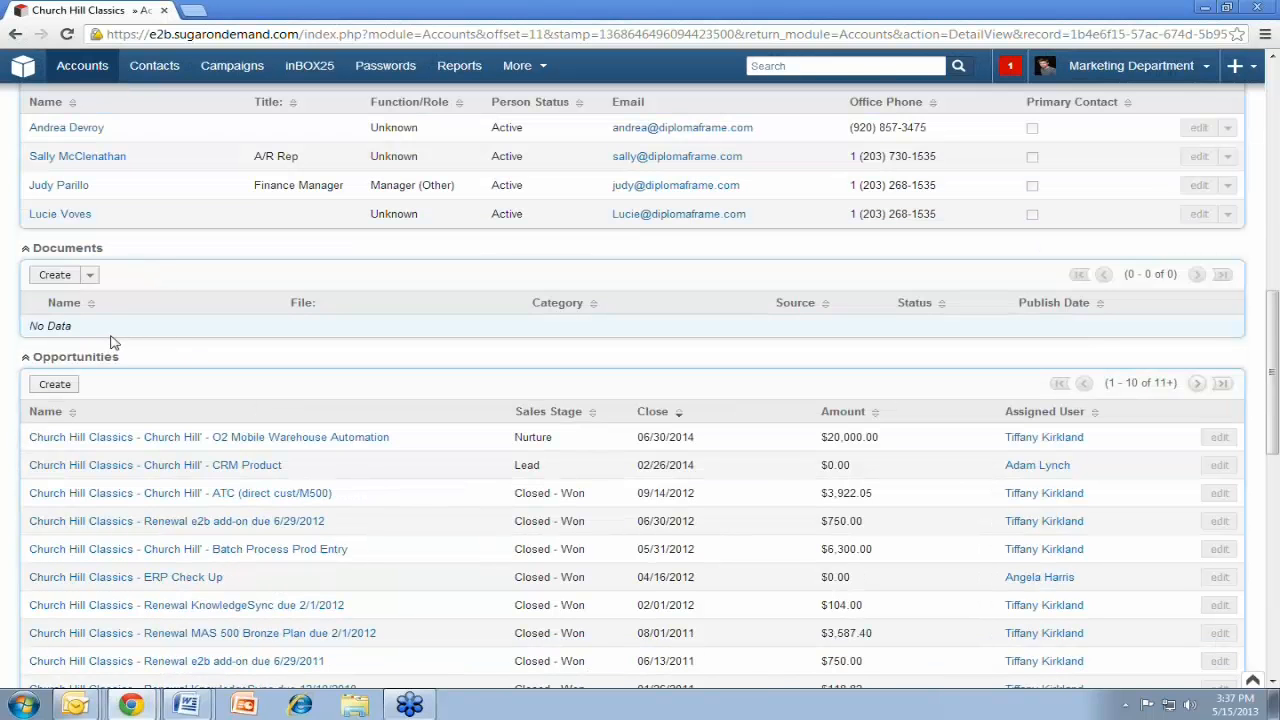
scroll(down, 3)
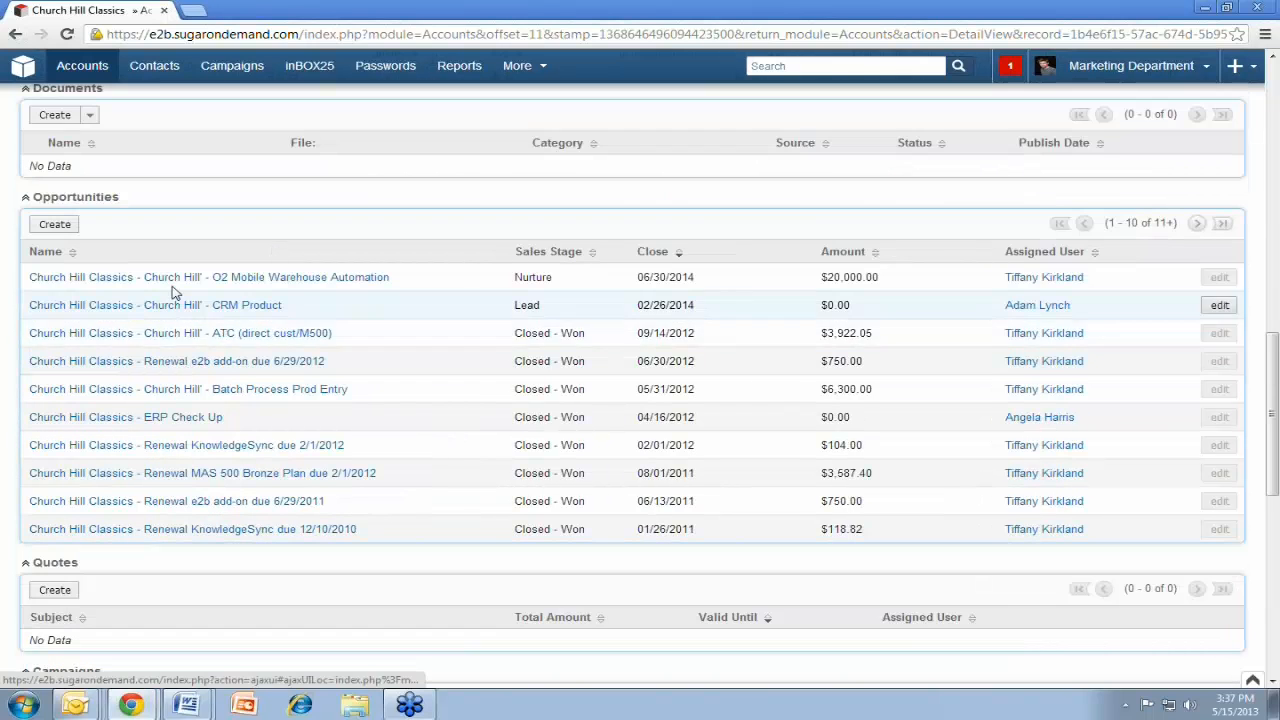
mouse_move(184, 276)
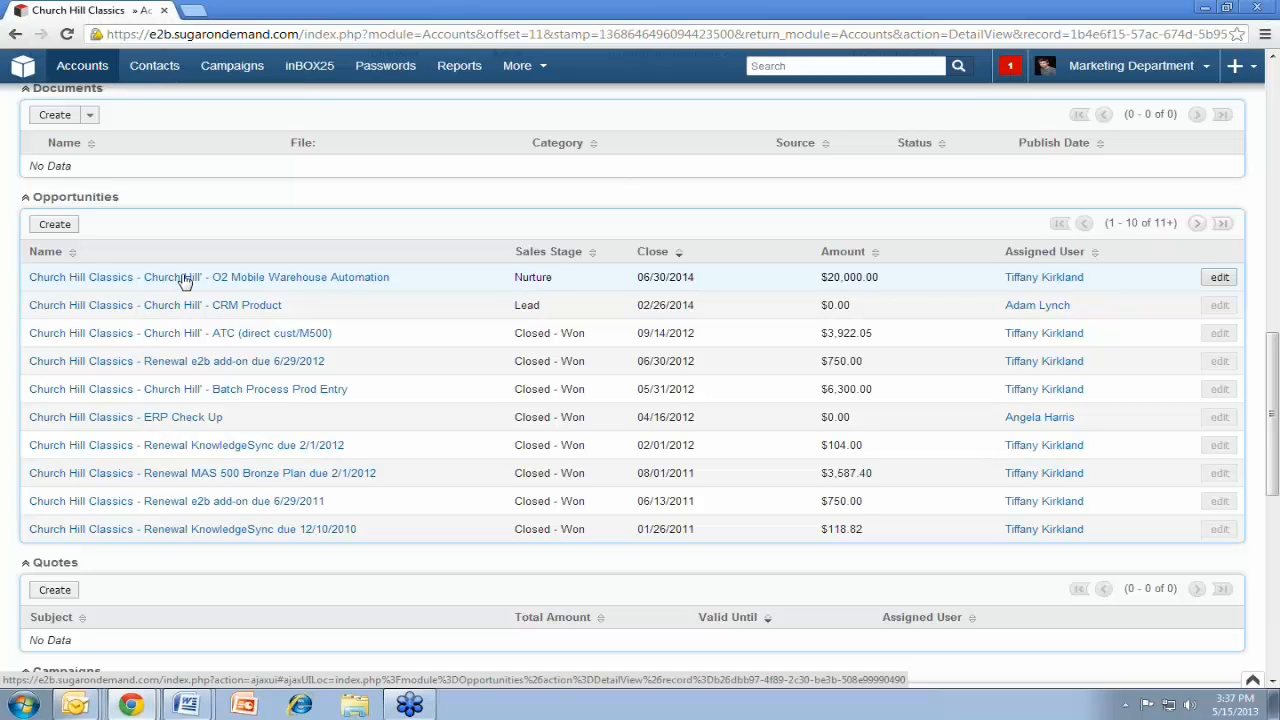
scroll(down, 3)
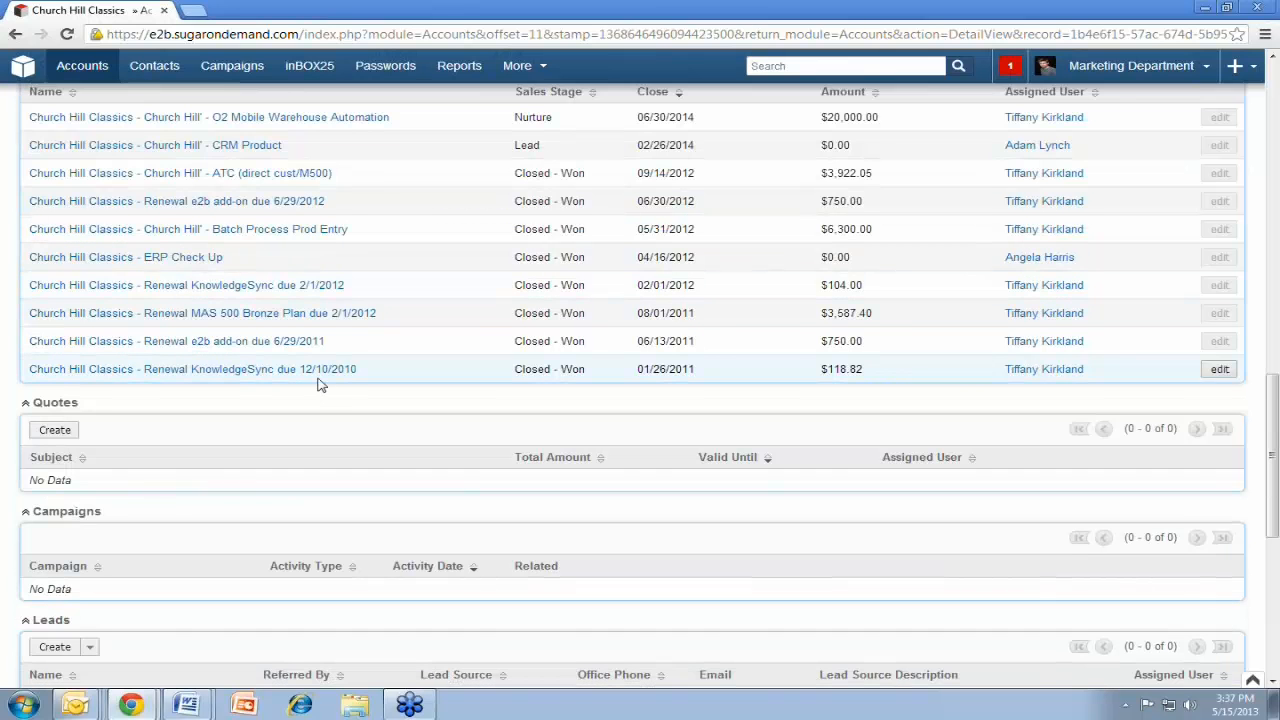
scroll(down, 3)
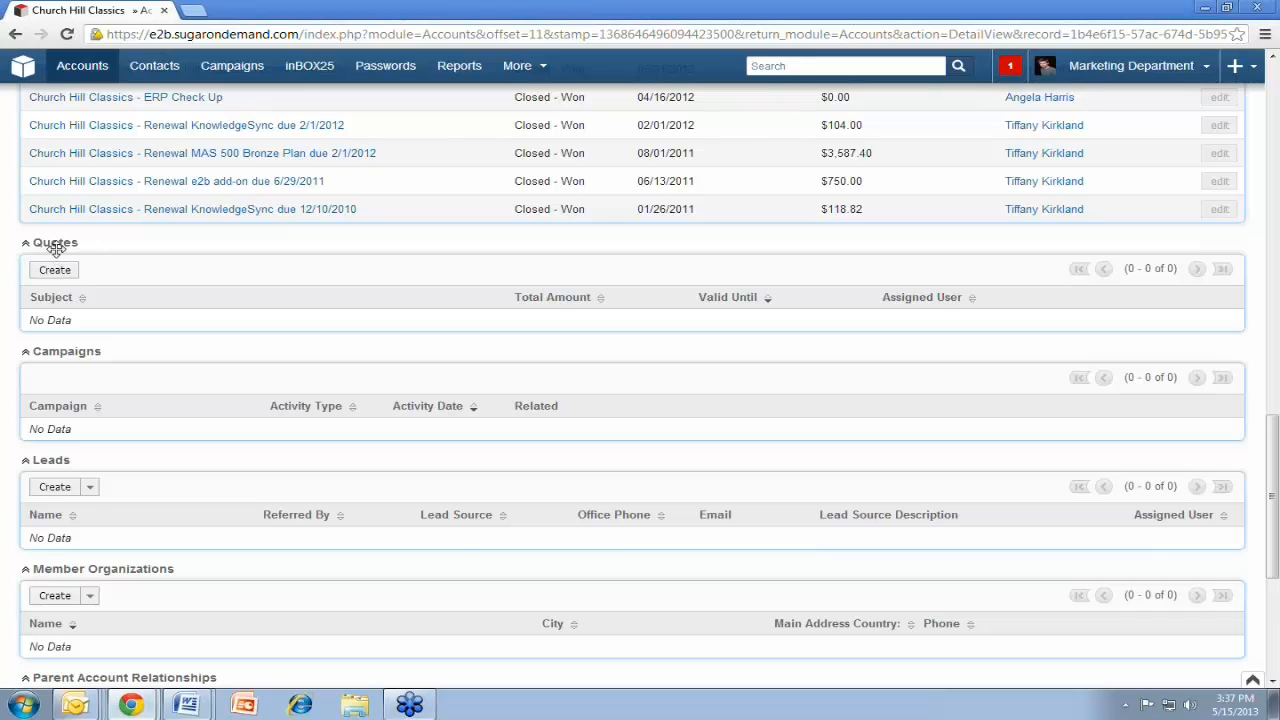
mouse_move(118, 398)
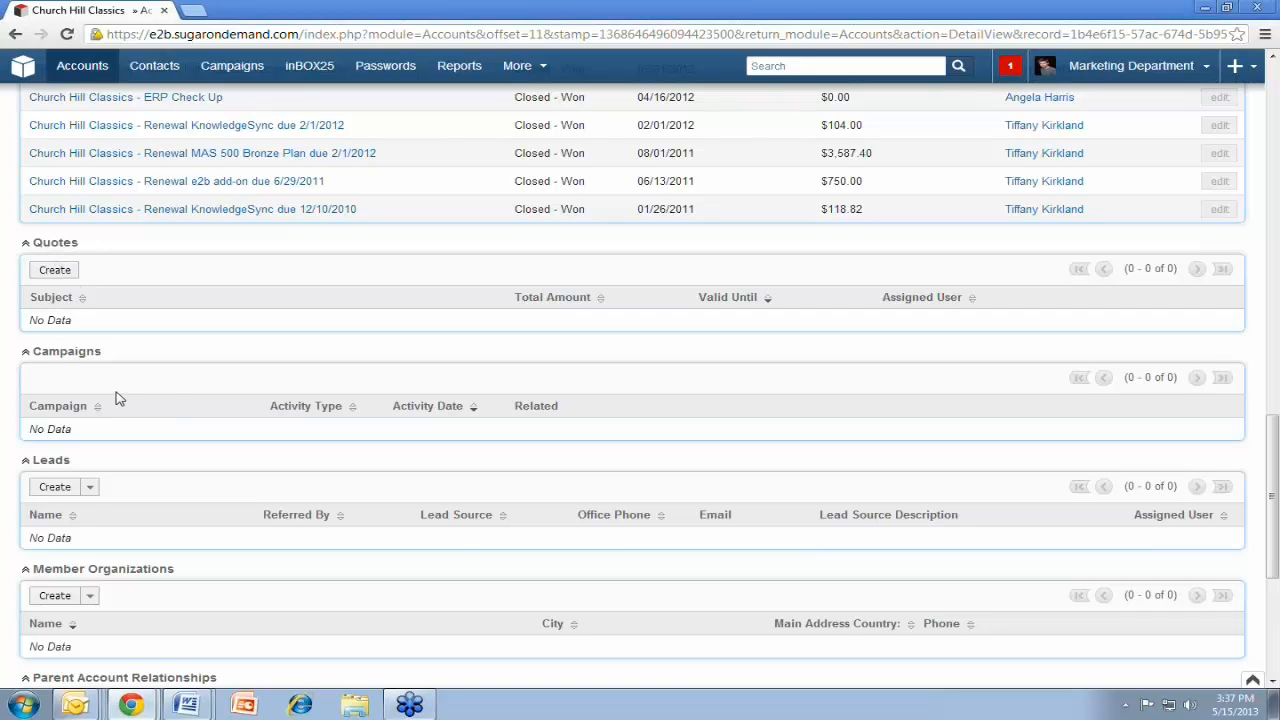
scroll(down, 3)
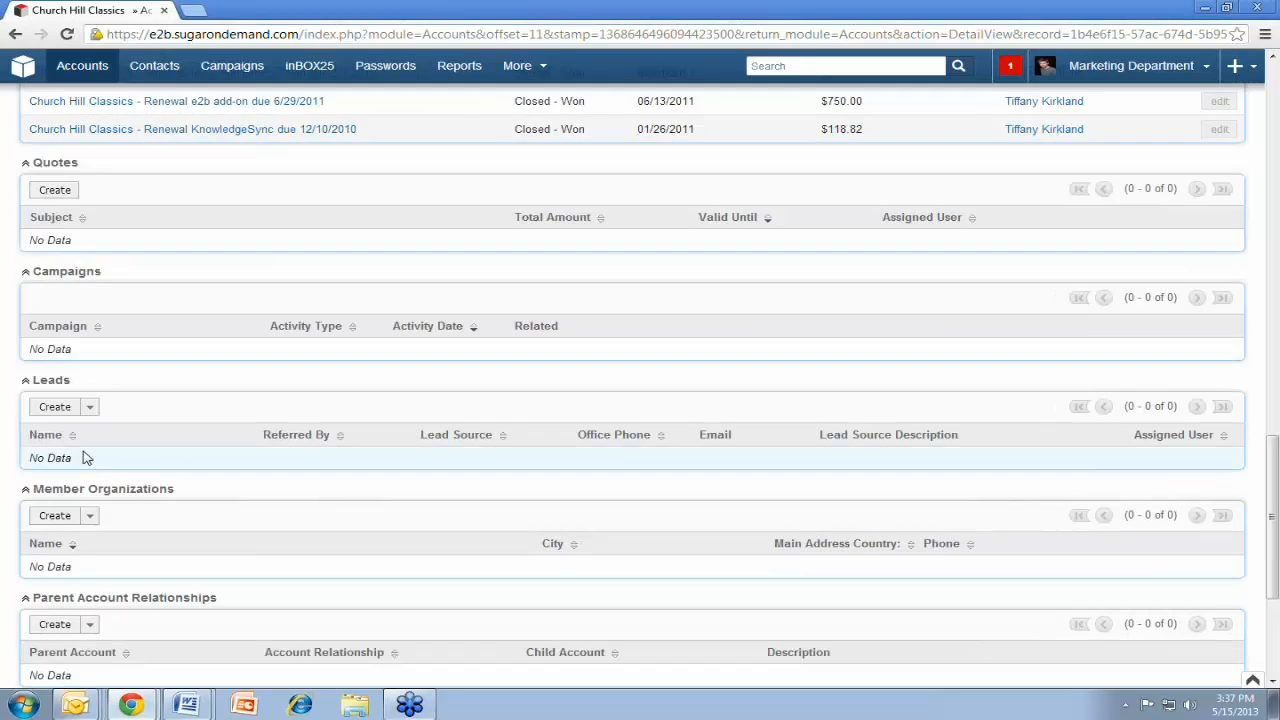
scroll(down, 3)
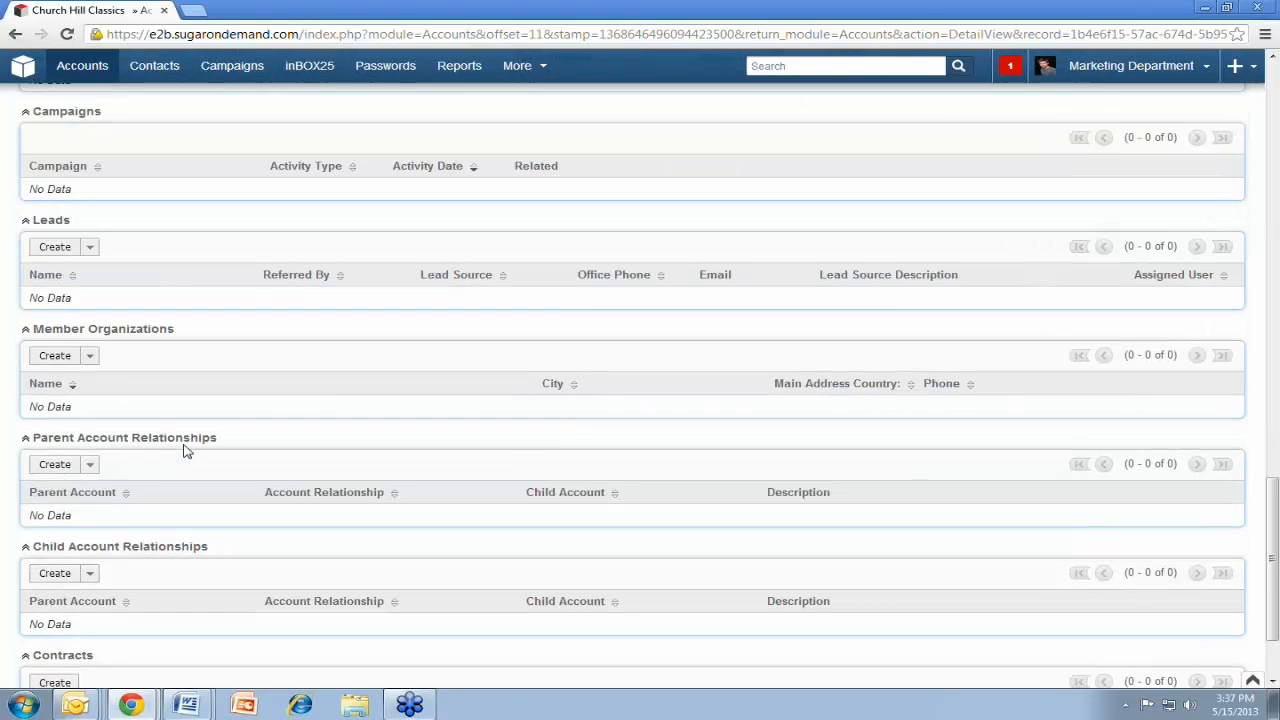
scroll(down, 3)
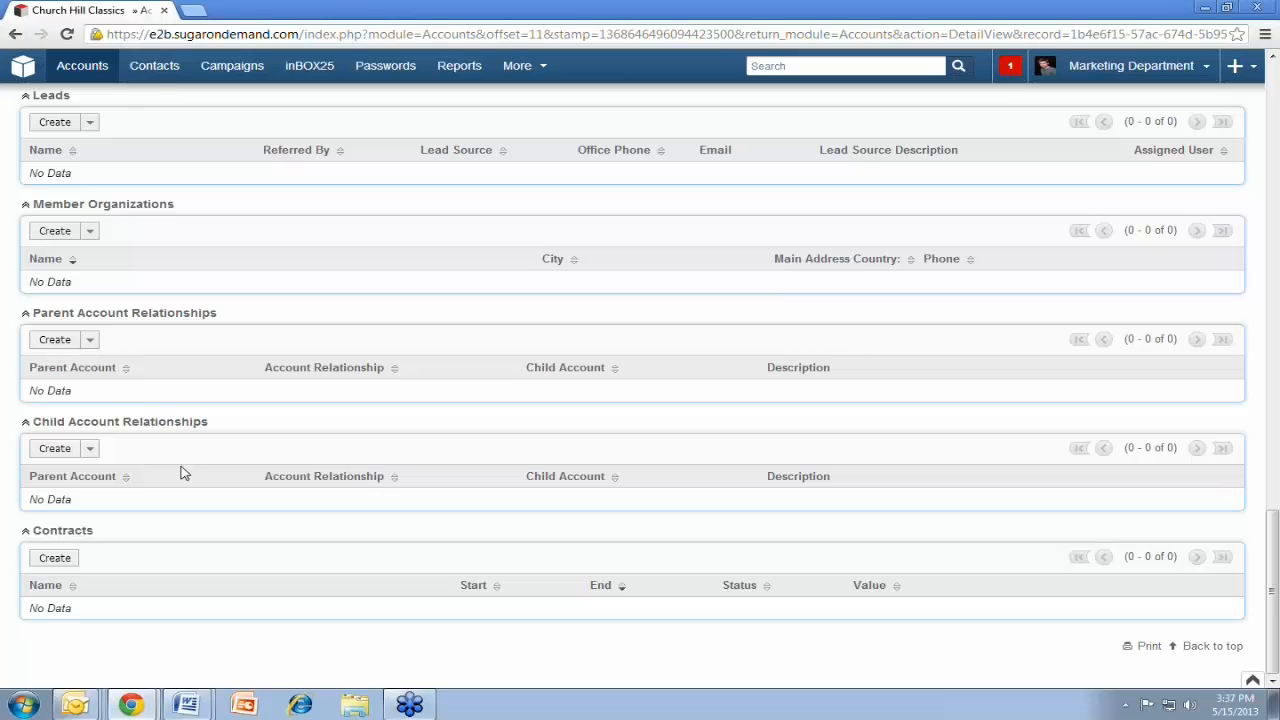
scroll(up, 3)
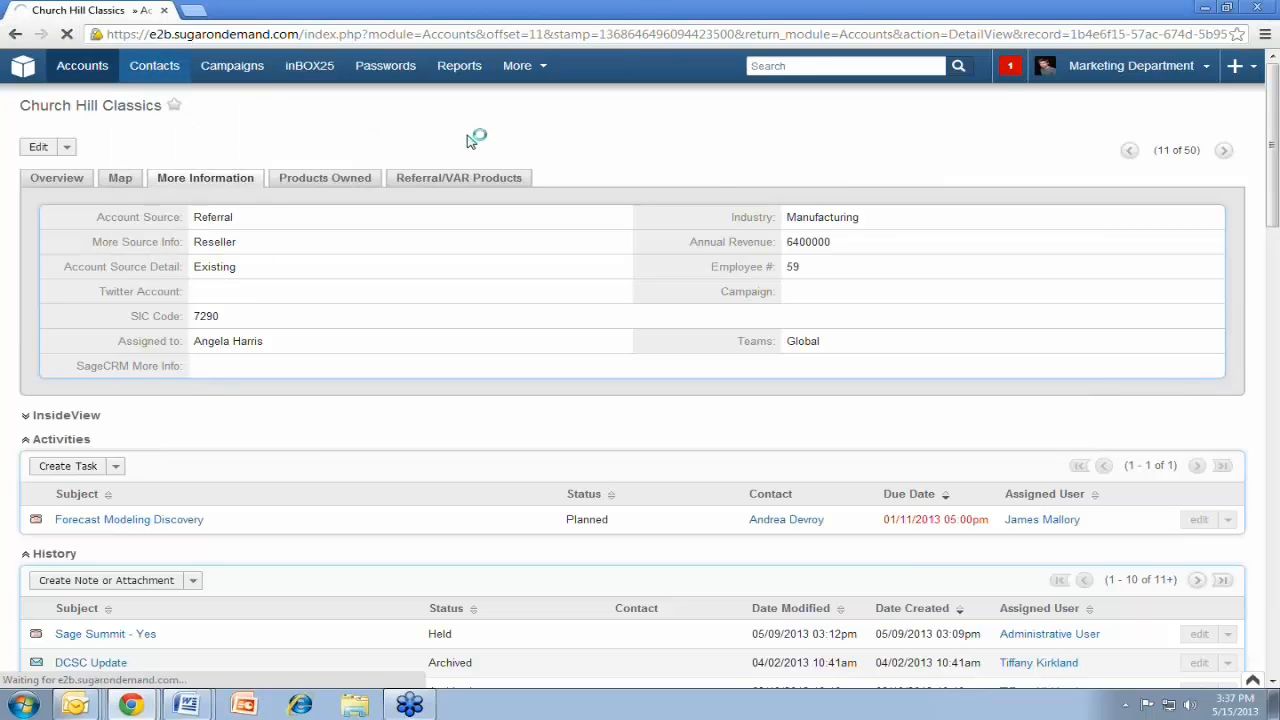
List all contacts and open the a-unknown contact record for Calibration- Template
click(154, 64)
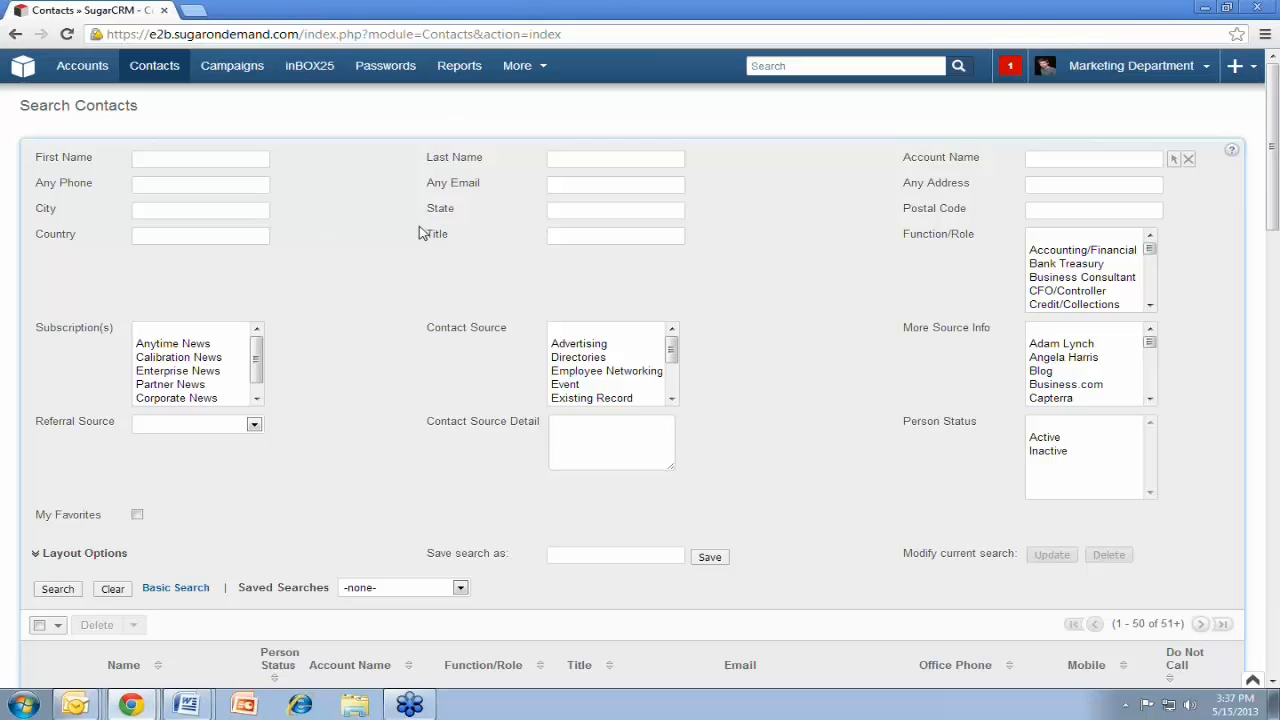
scroll(down, 3)
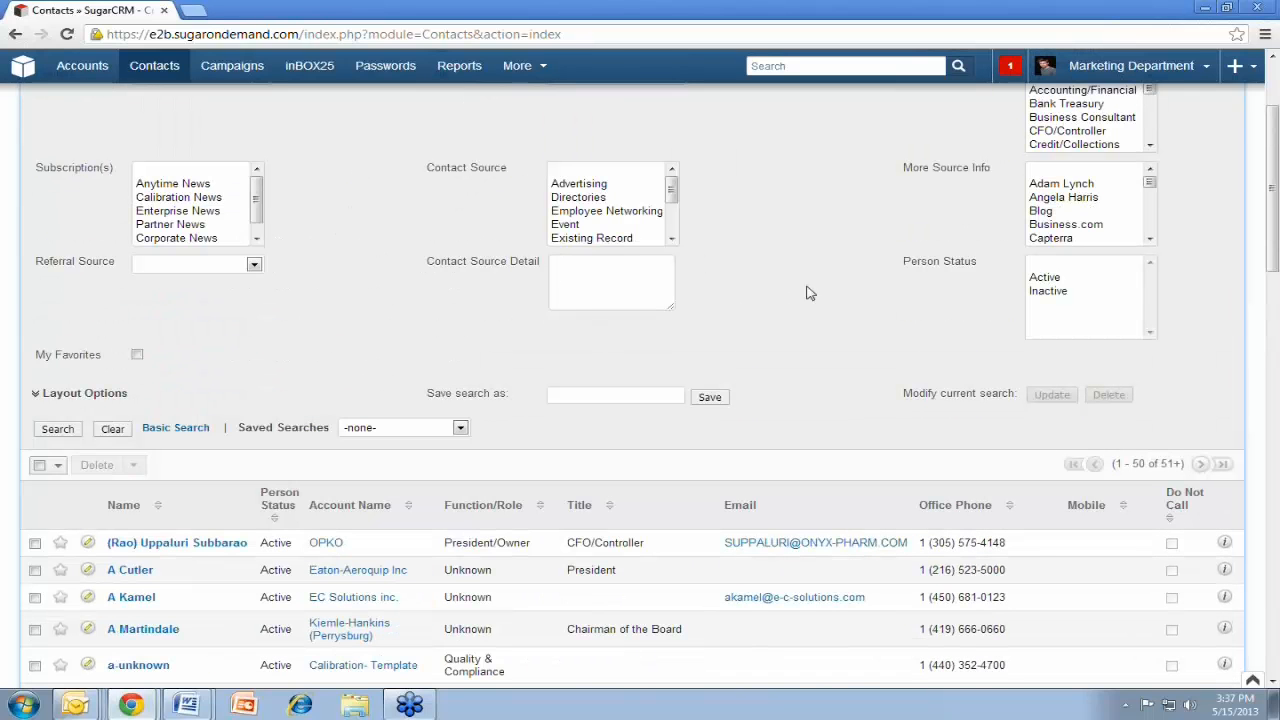
scroll(down, 3)
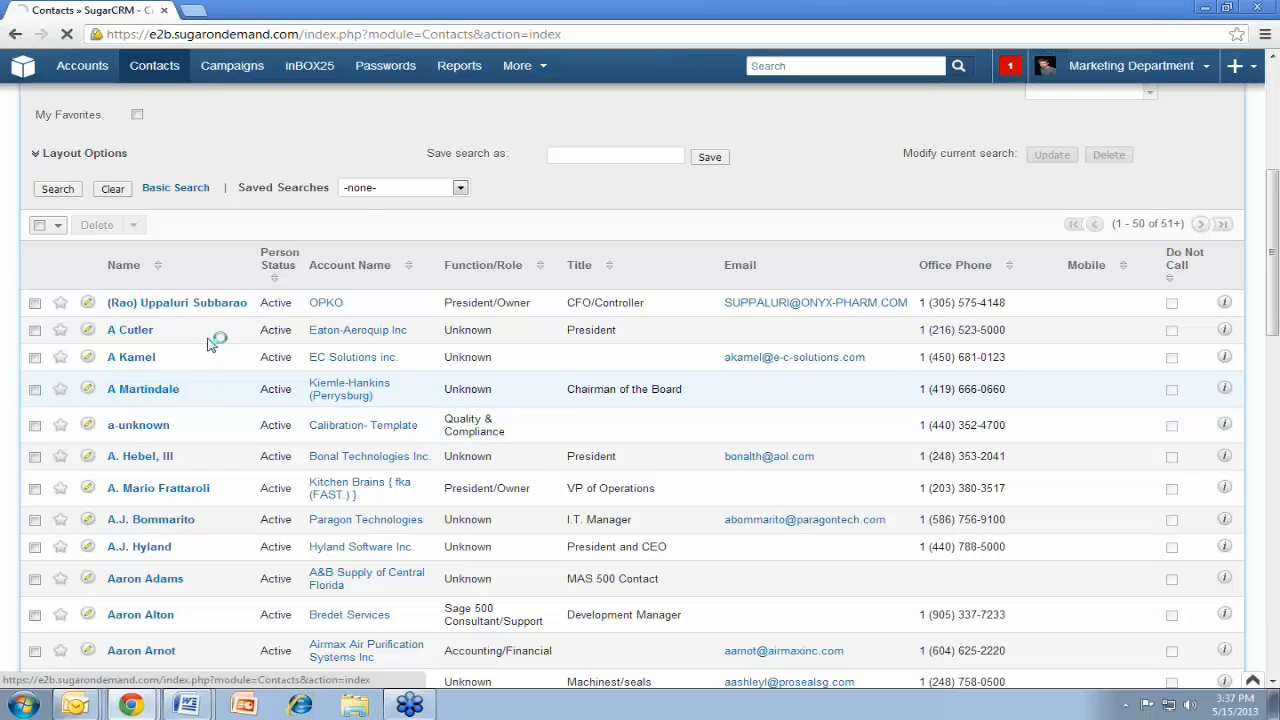
click(138, 424)
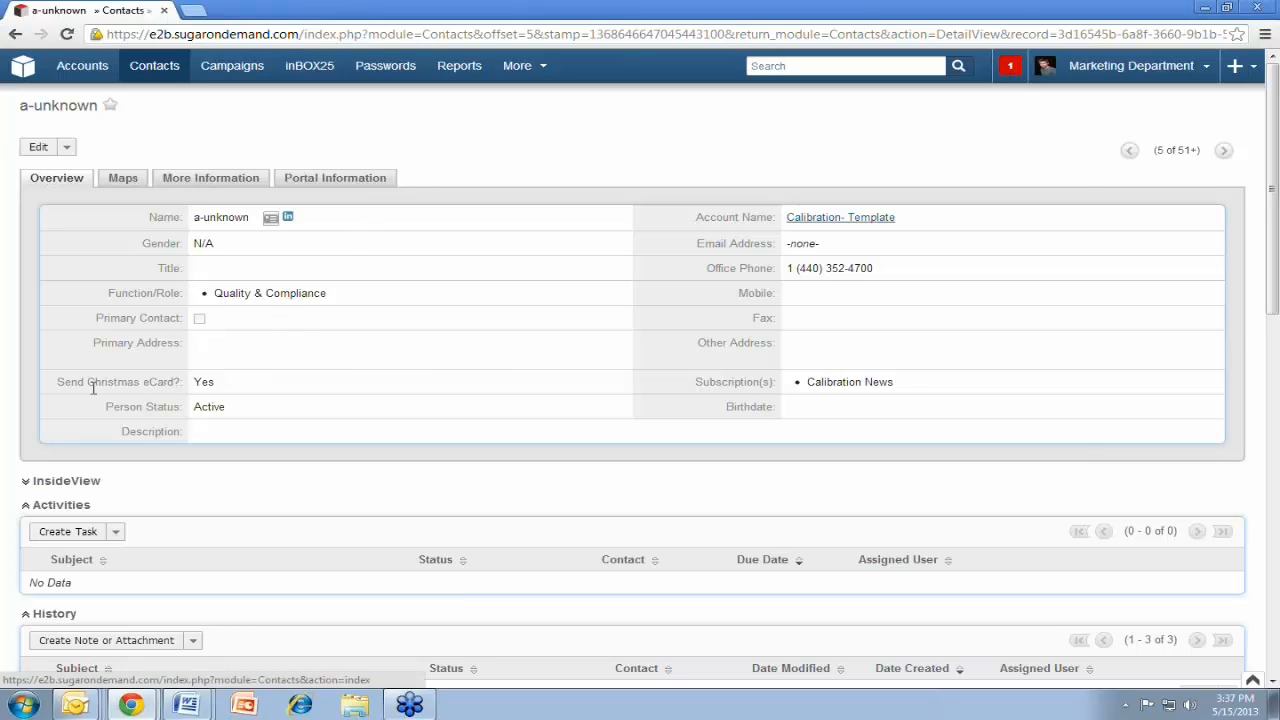
mouse_move(560, 124)
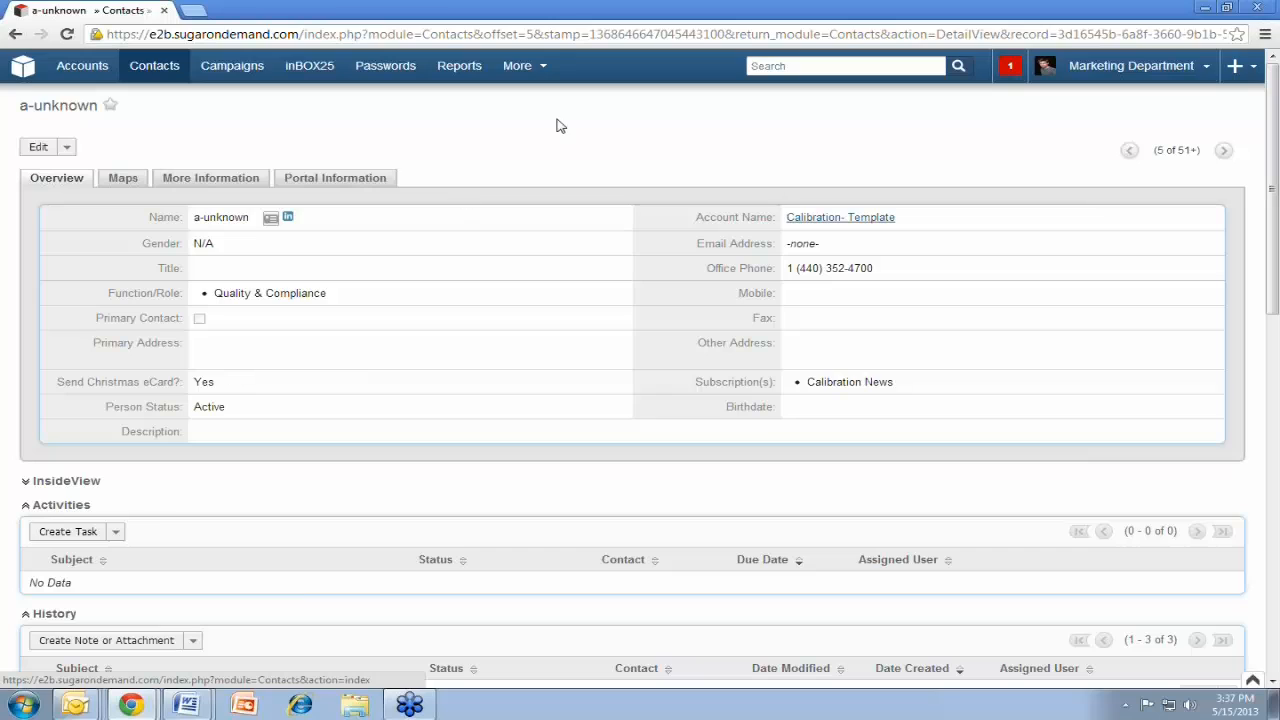
mouse_move(558, 144)
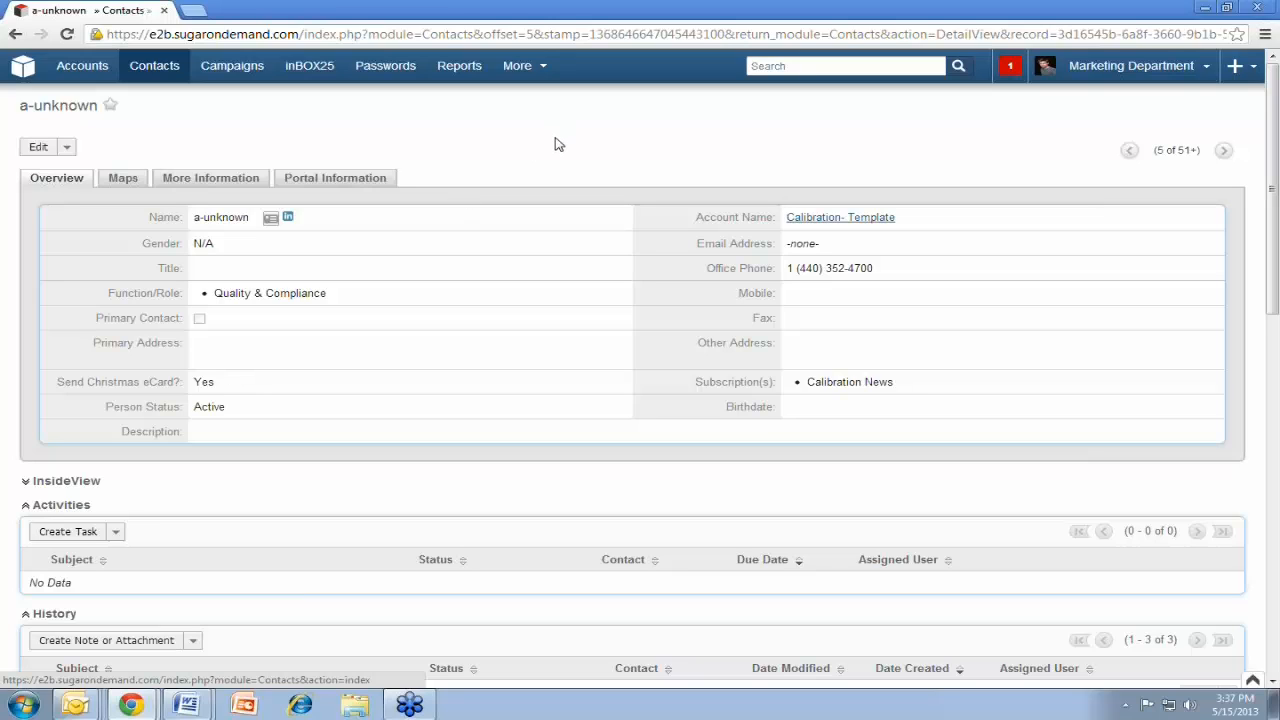
mouse_move(576, 150)
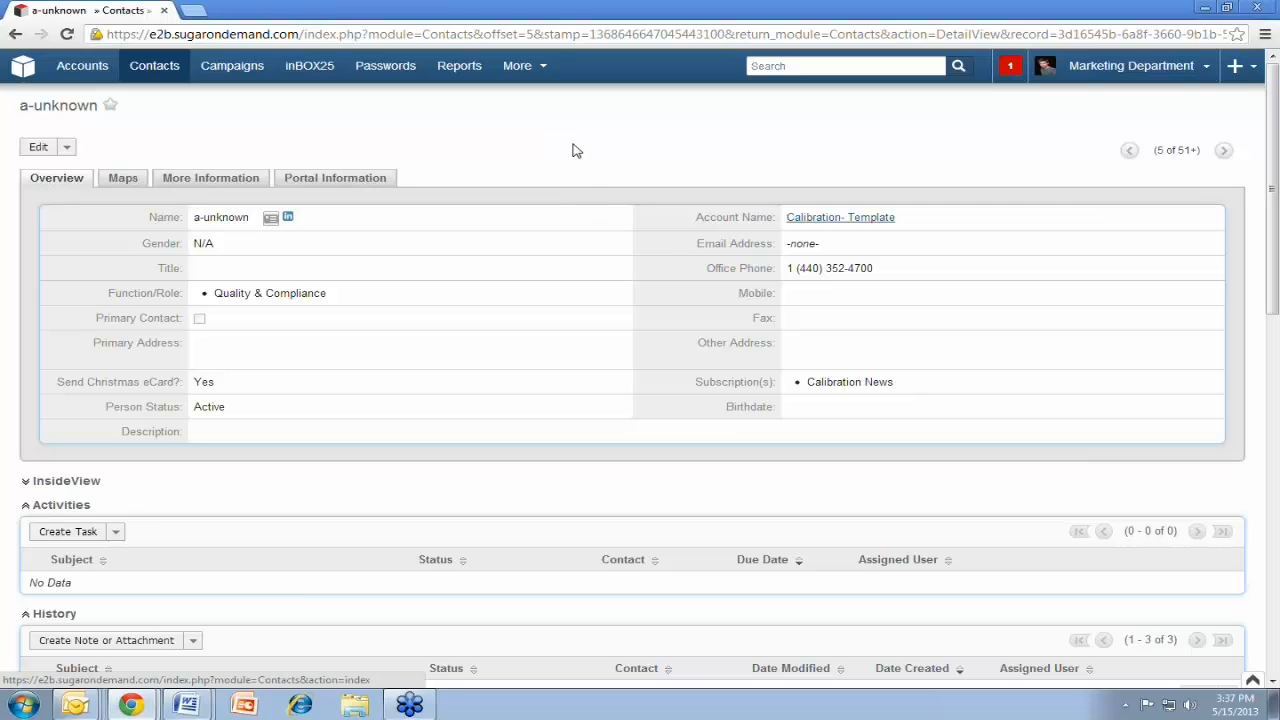
mouse_move(396, 276)
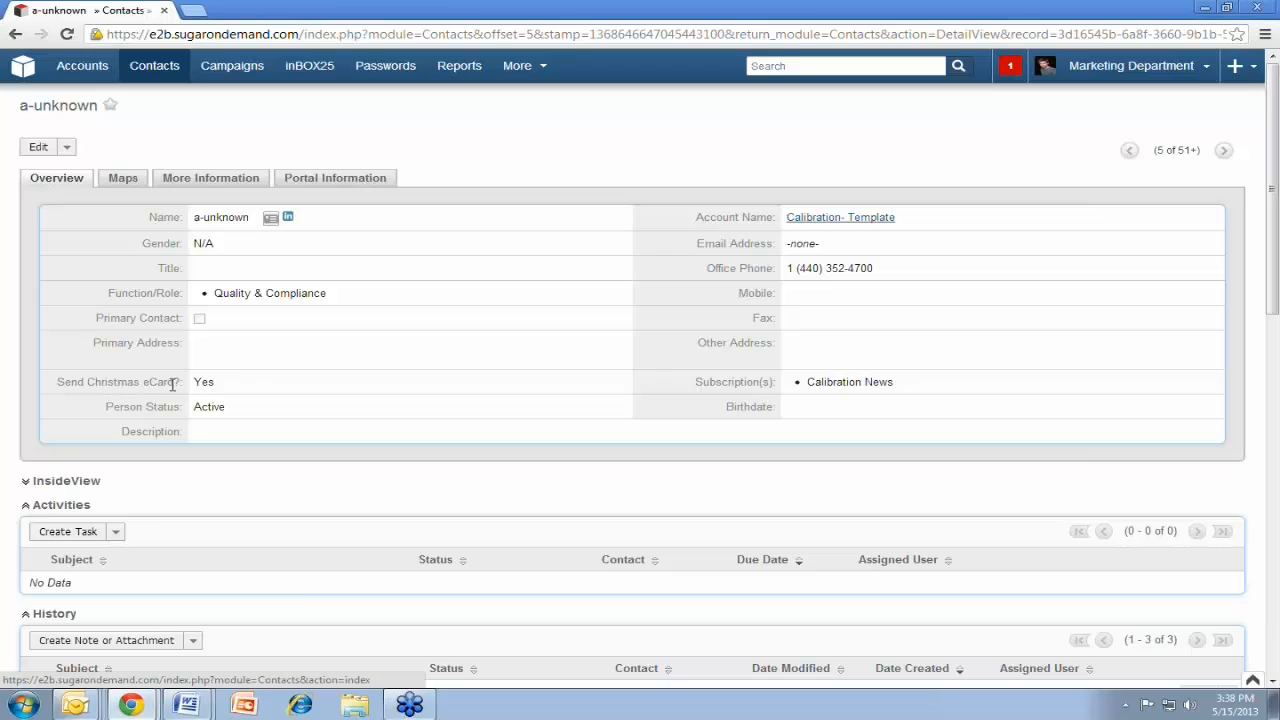
mouse_move(564, 140)
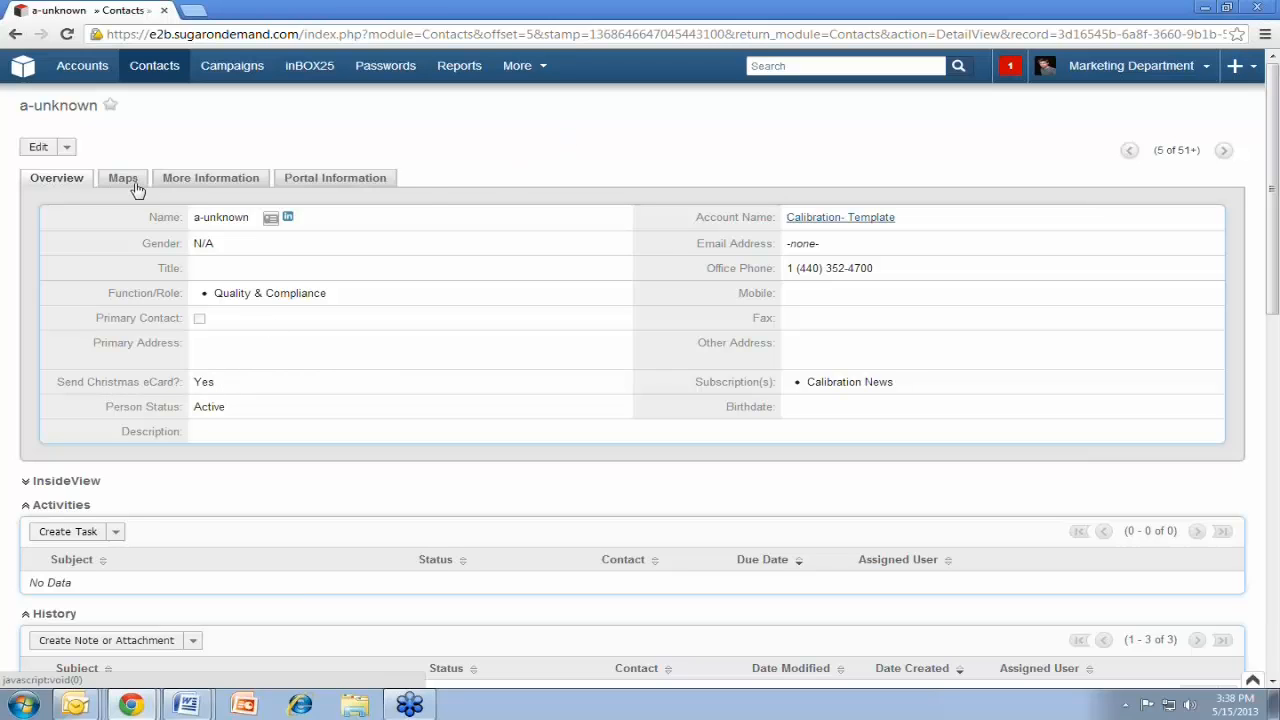
click(122, 176)
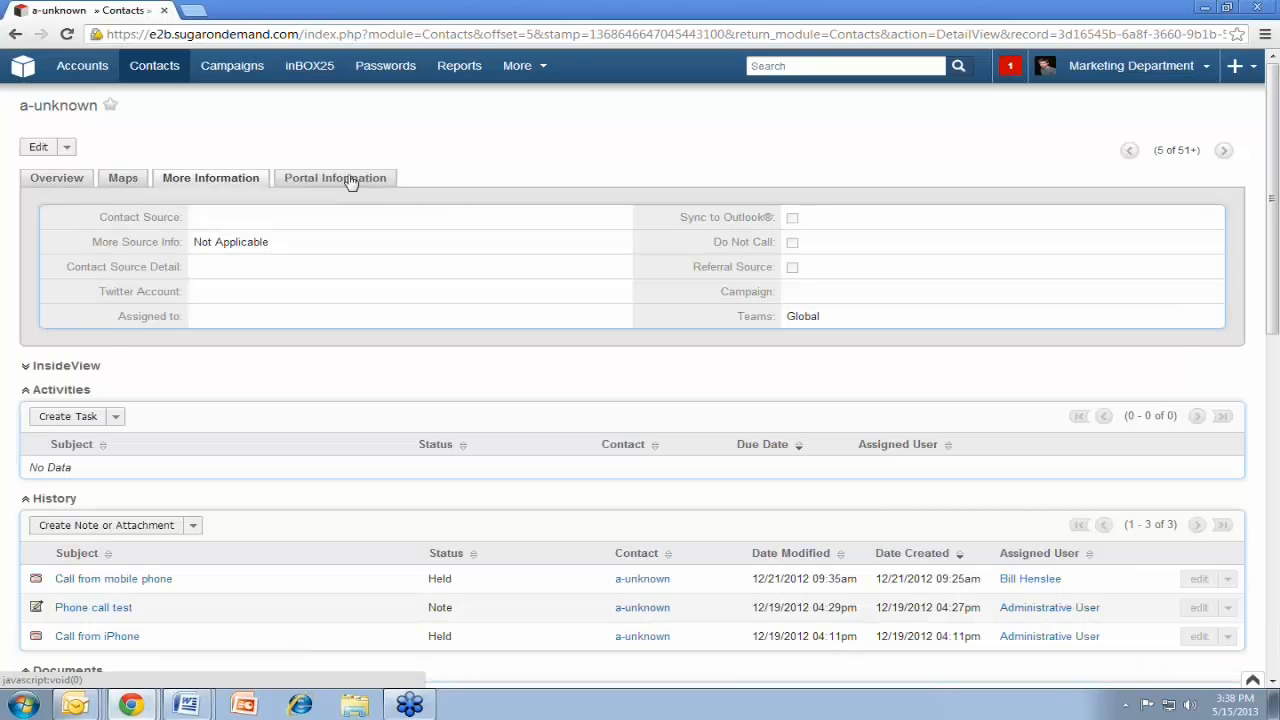
click(56, 176)
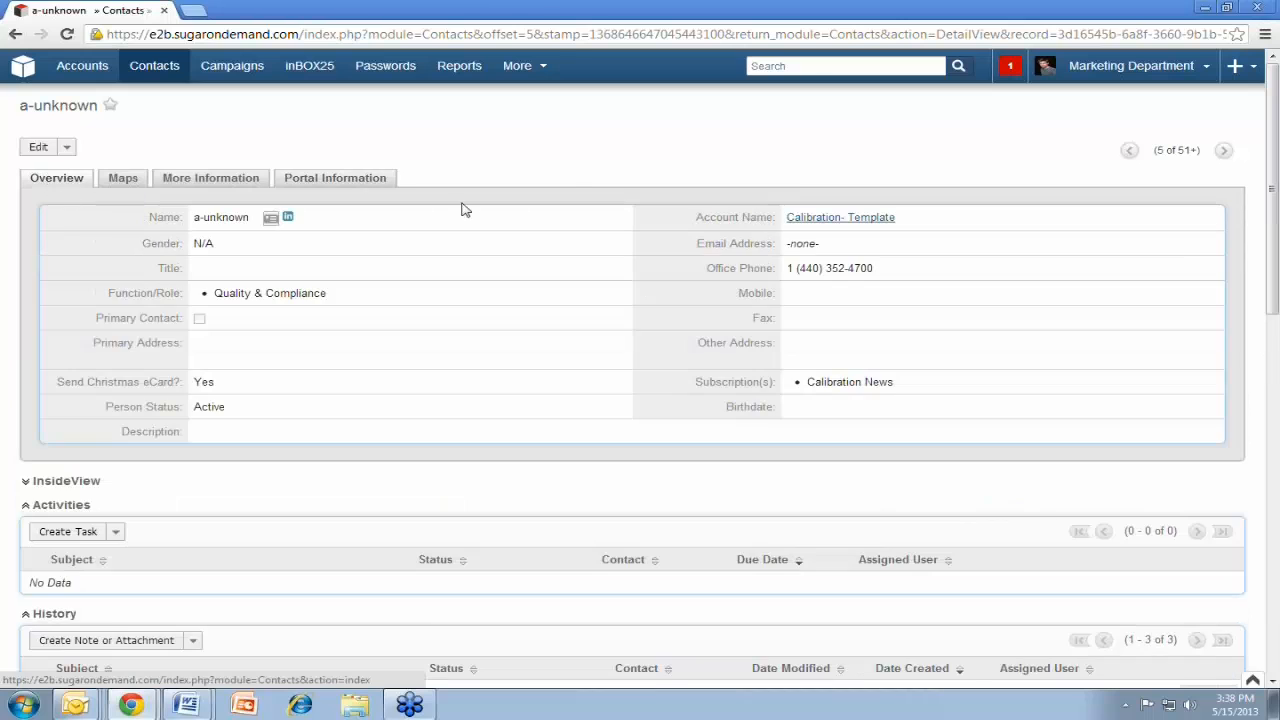
scroll(down, 3)
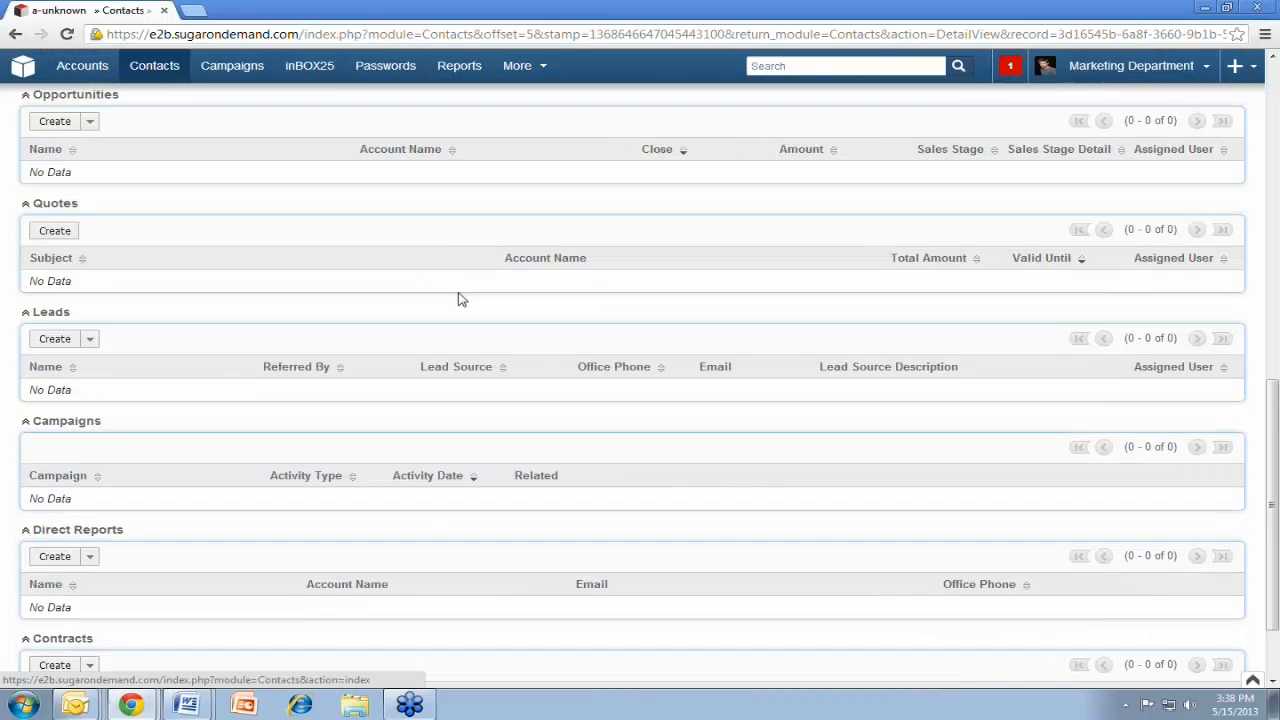
scroll(up, 3)
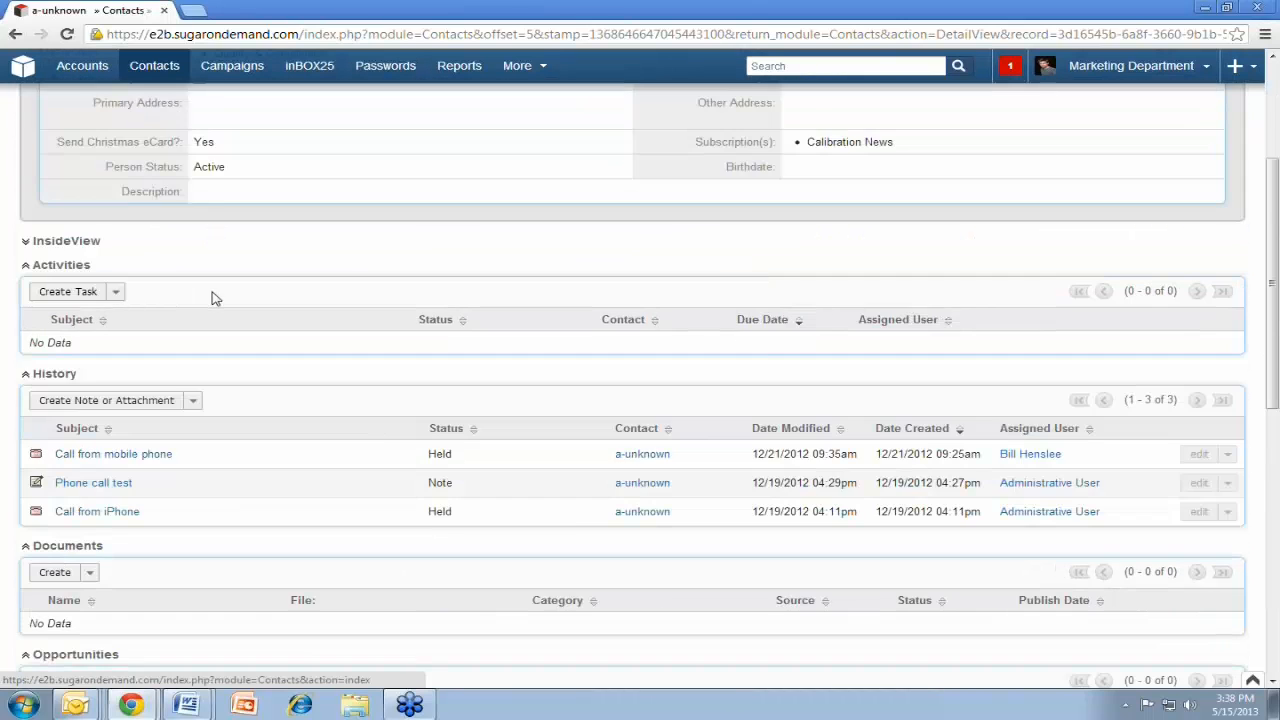
mouse_move(248, 308)
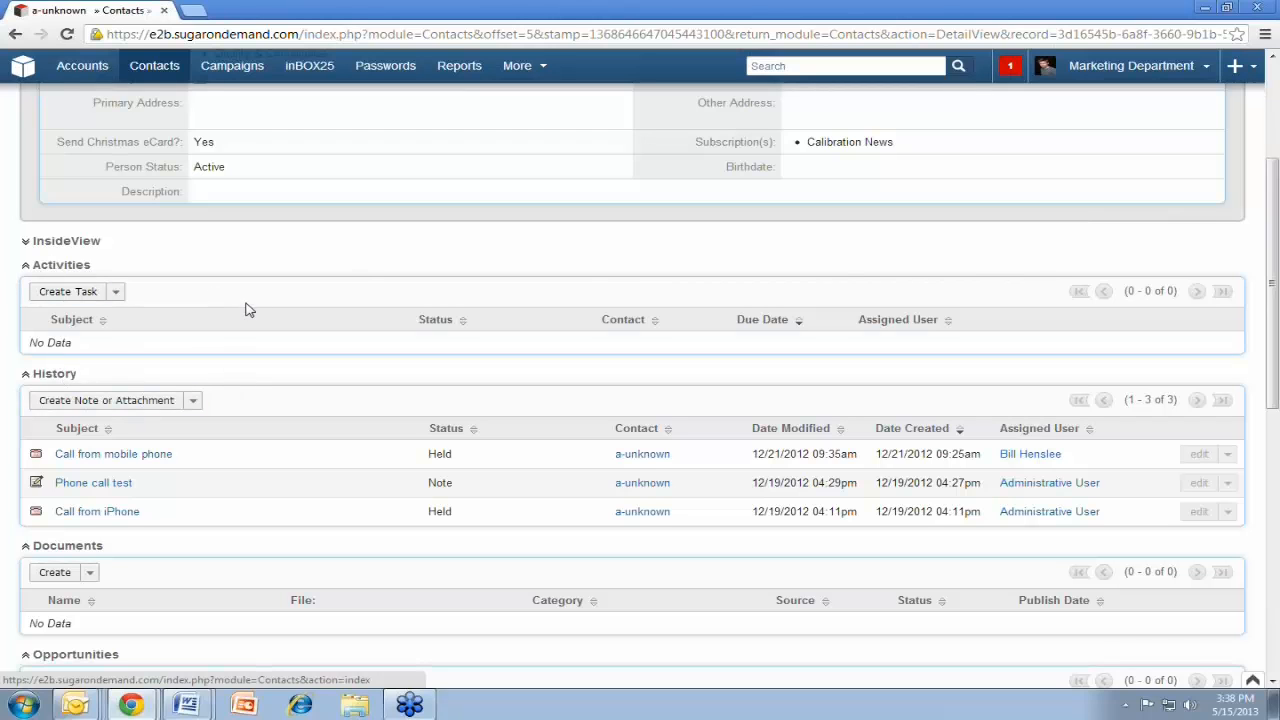
scroll(up, 3)
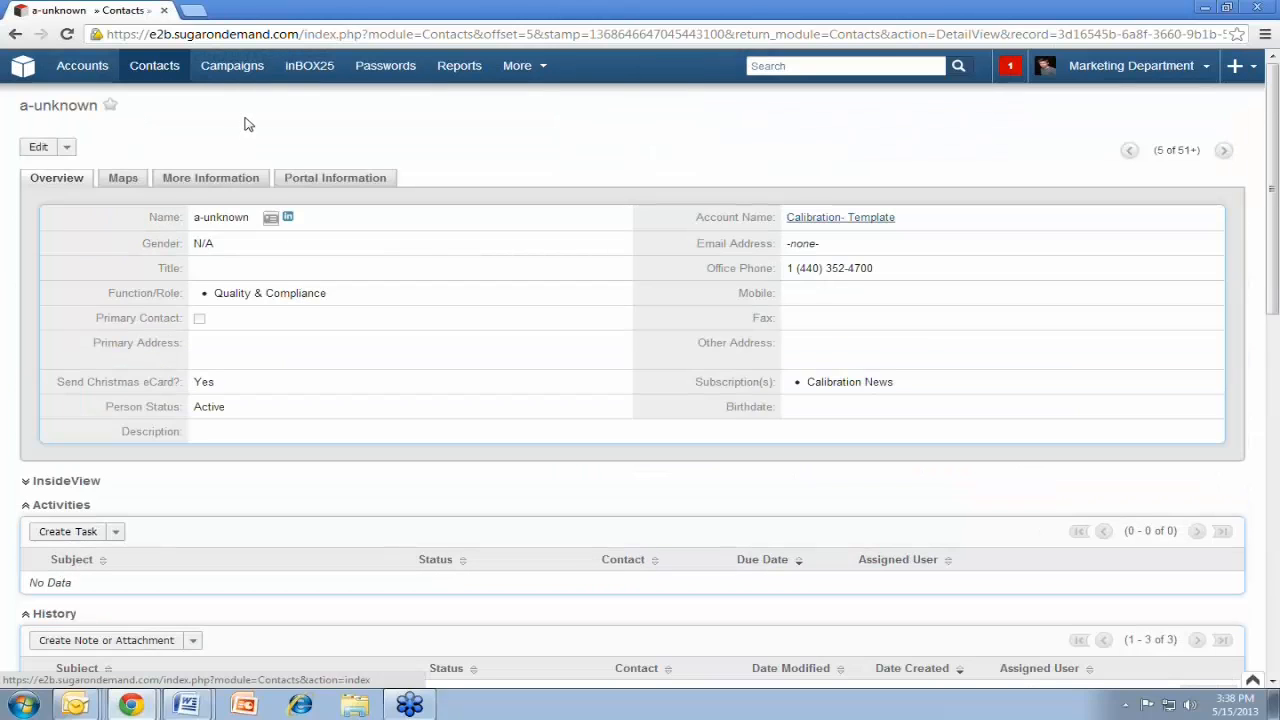
mouse_move(238, 94)
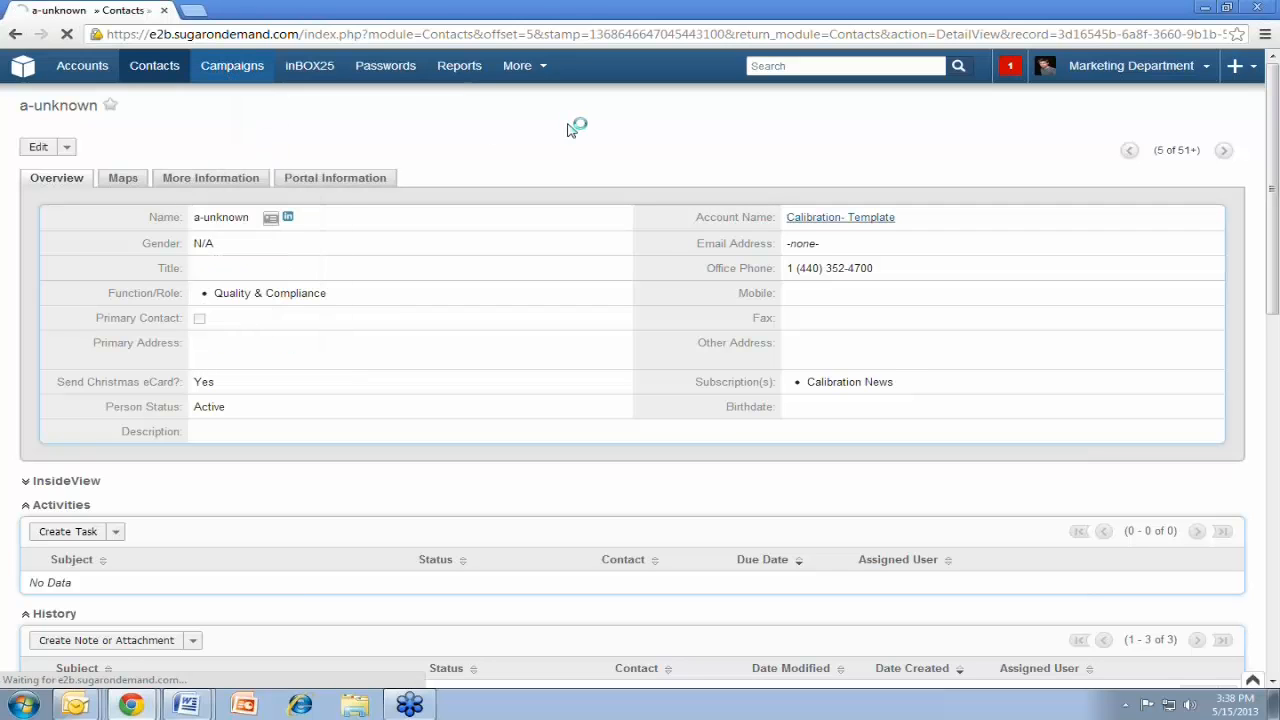
List the marketing campaigns and scroll partway through them
click(232, 64)
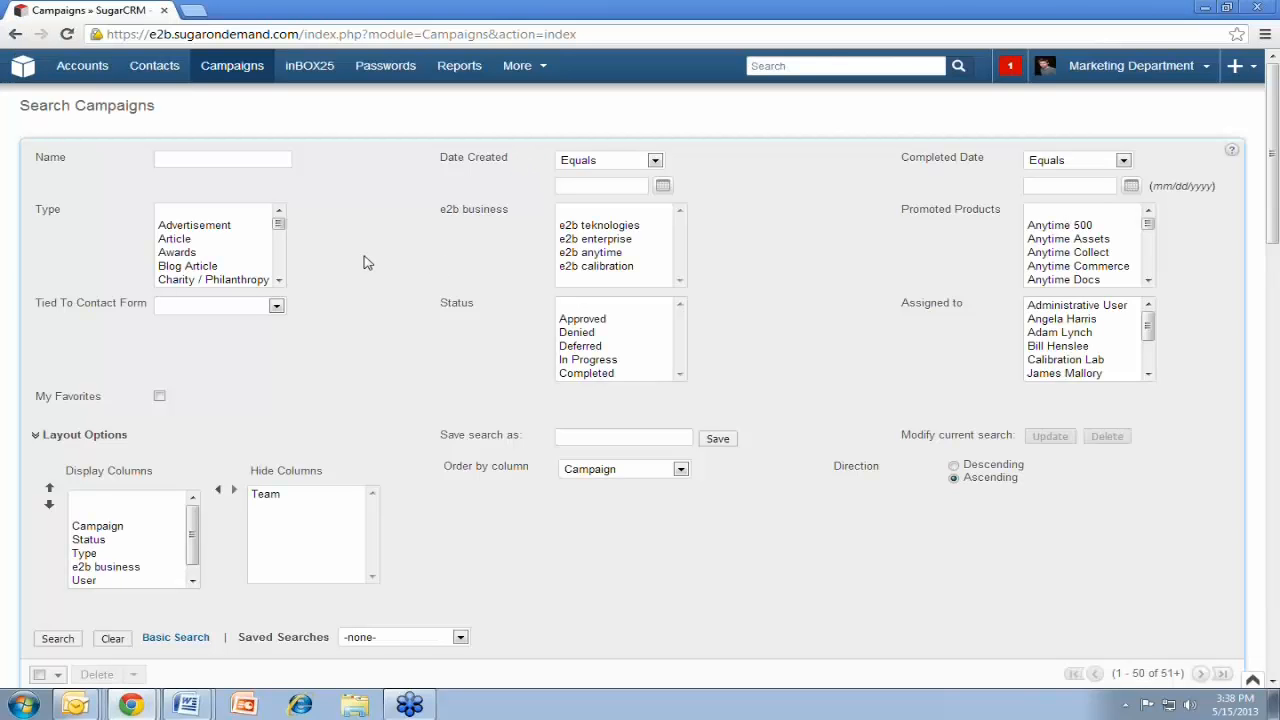
scroll(down, 3)
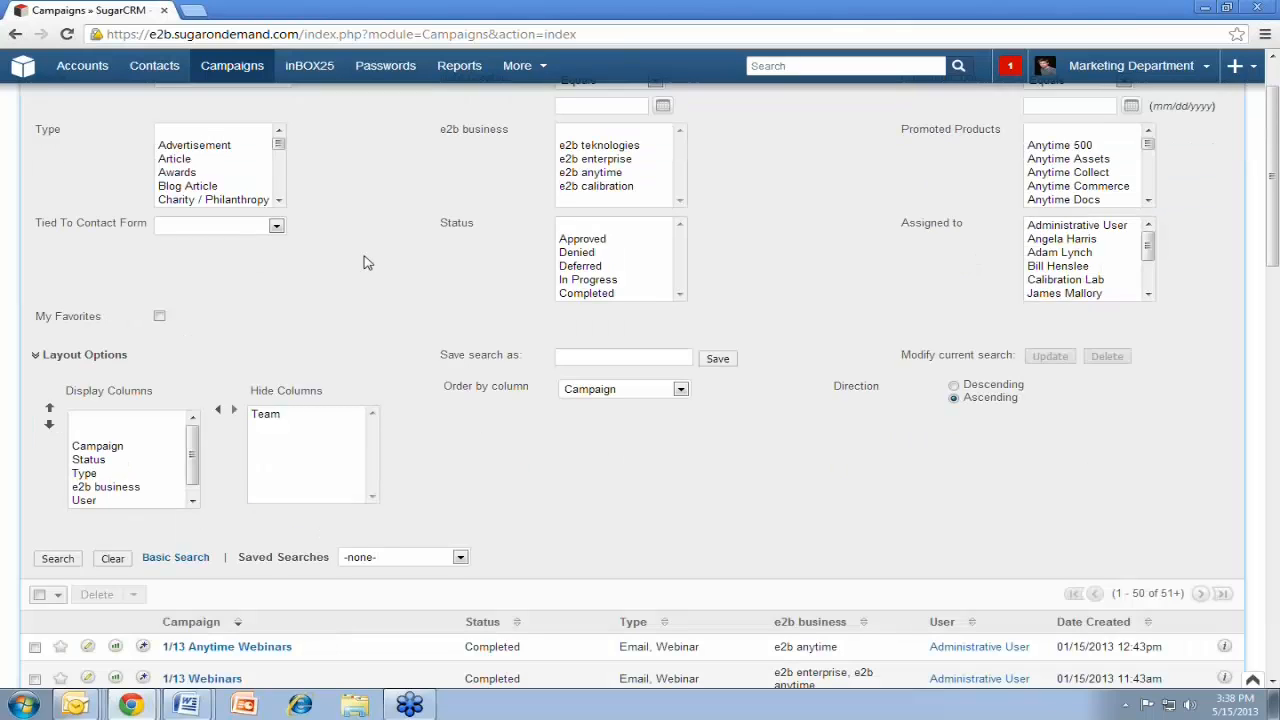
scroll(down, 3)
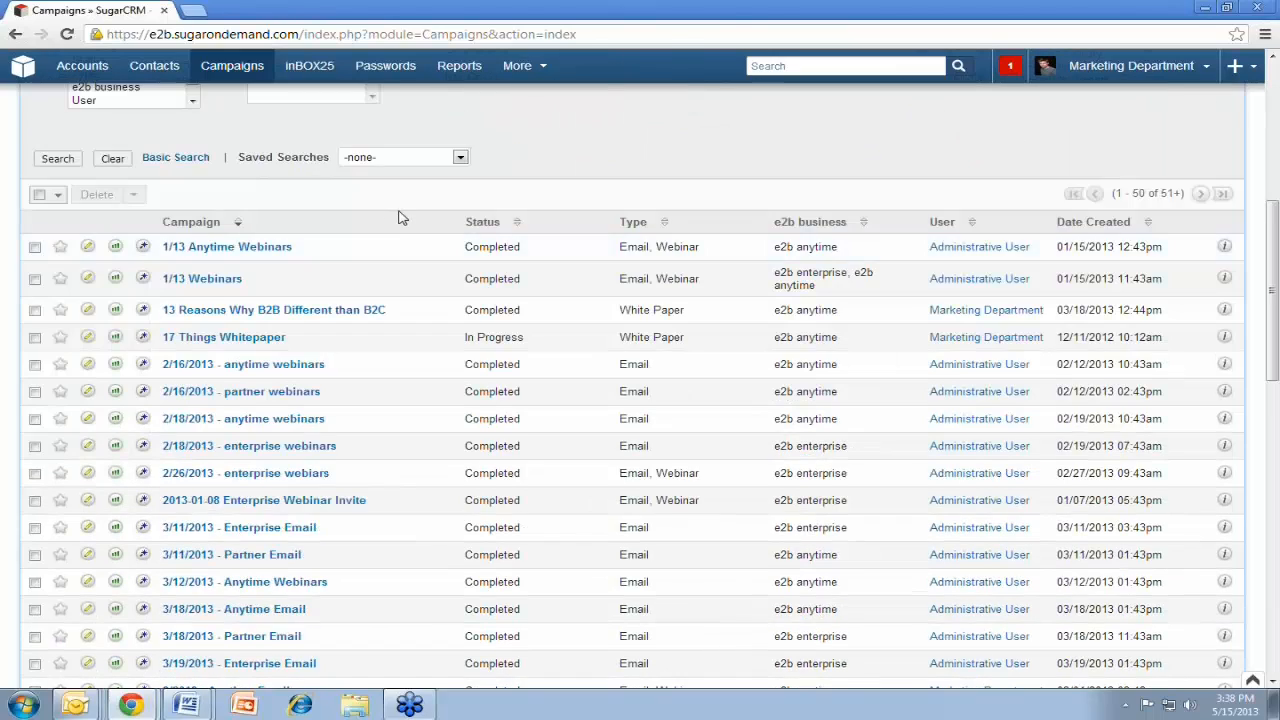
scroll(down, 3)
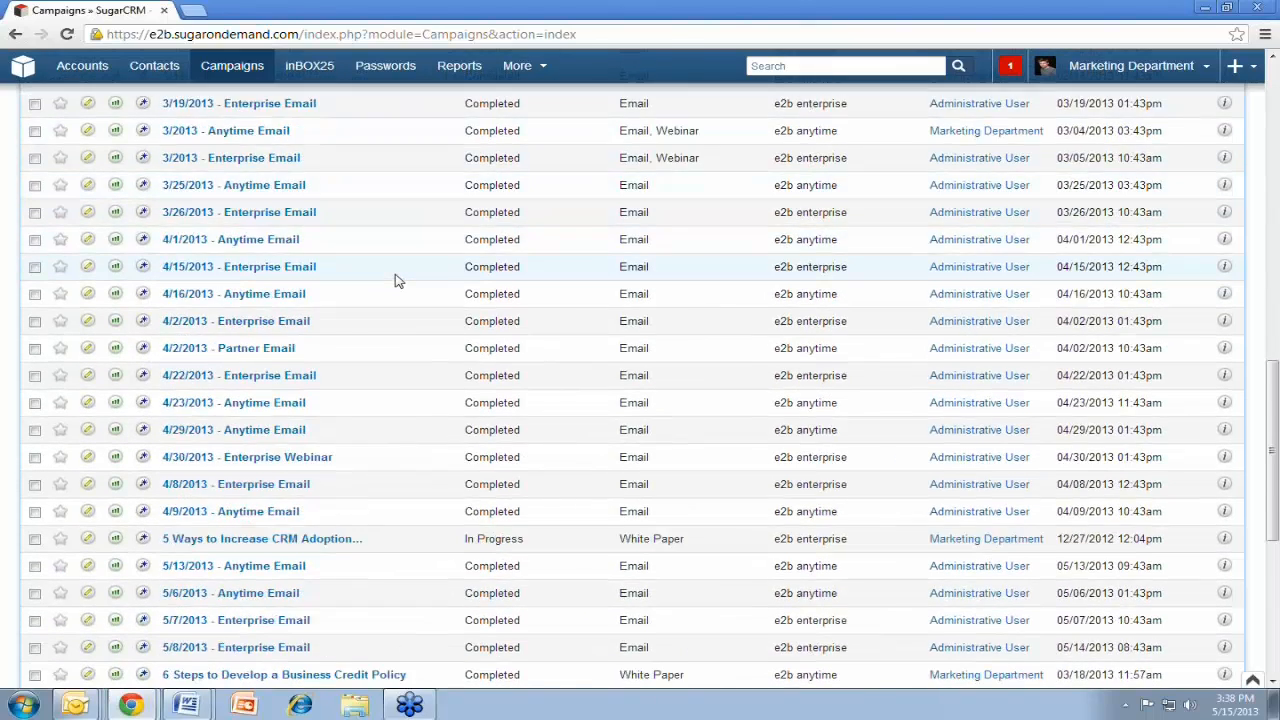
scroll(down, 3)
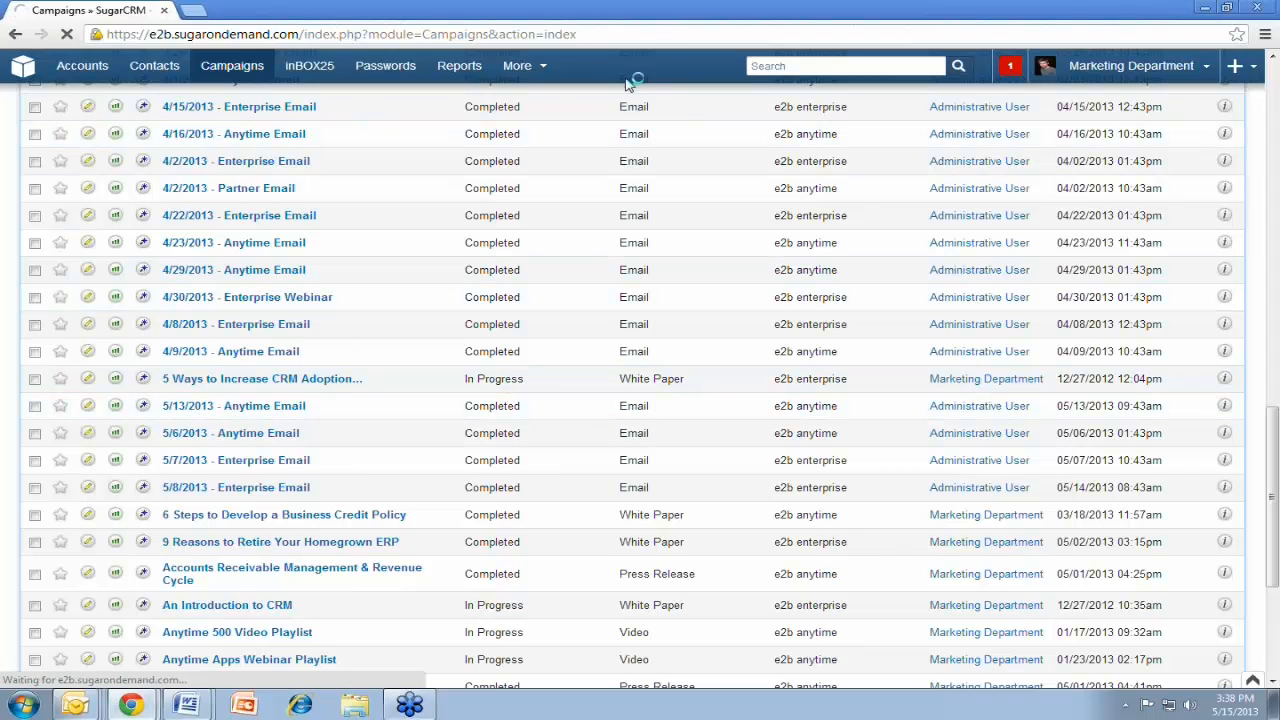
Open the 5/13/2013 - Anytime Email campaign and review its target list and tracker URLs
click(232, 404)
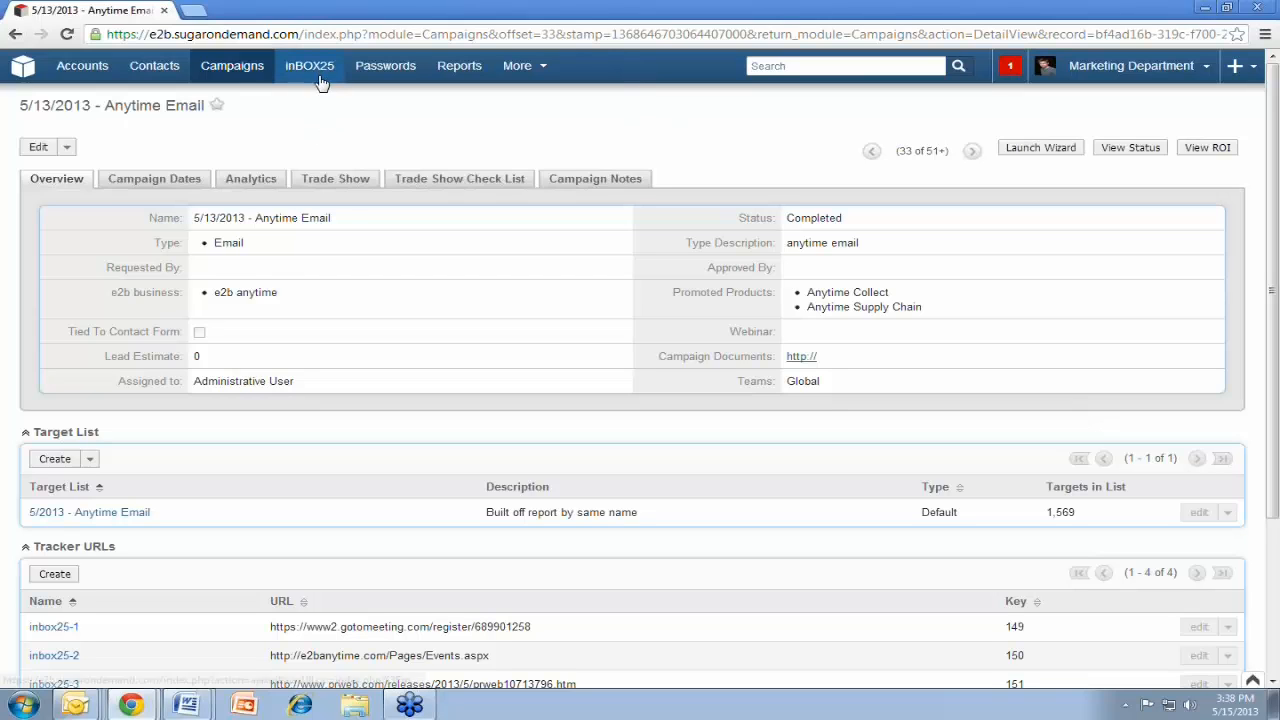
mouse_move(308, 64)
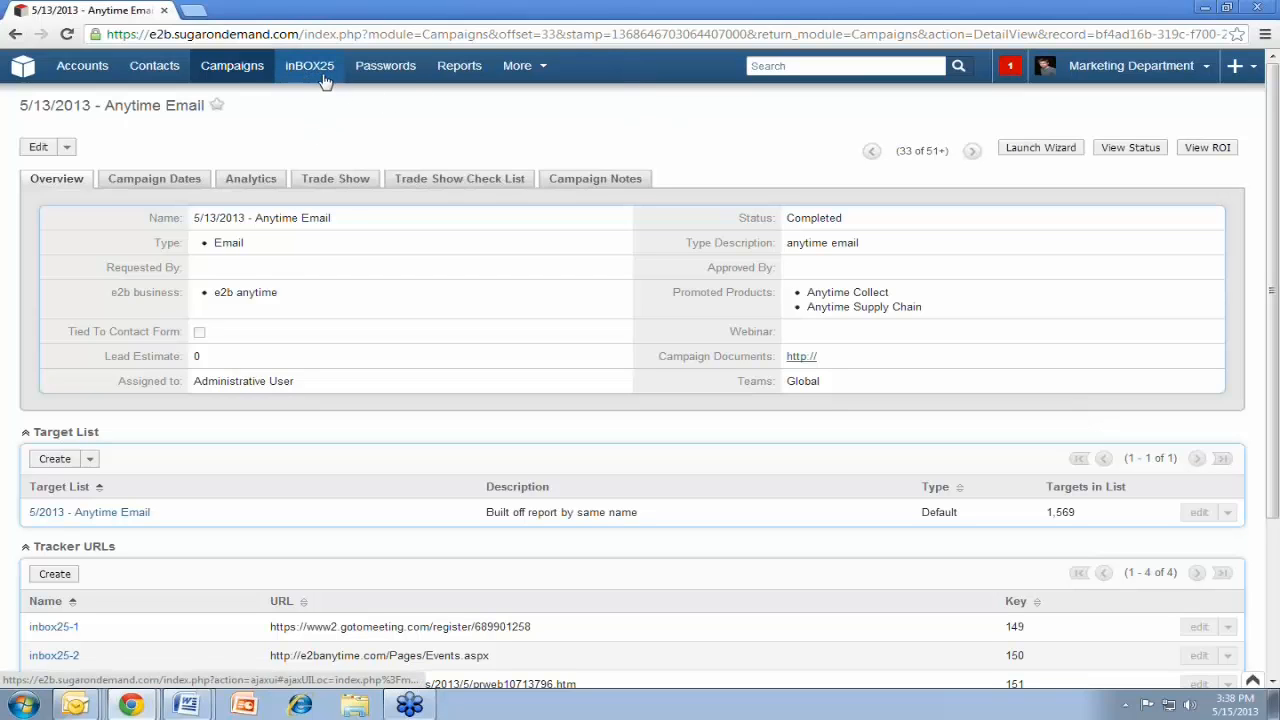
mouse_move(724, 136)
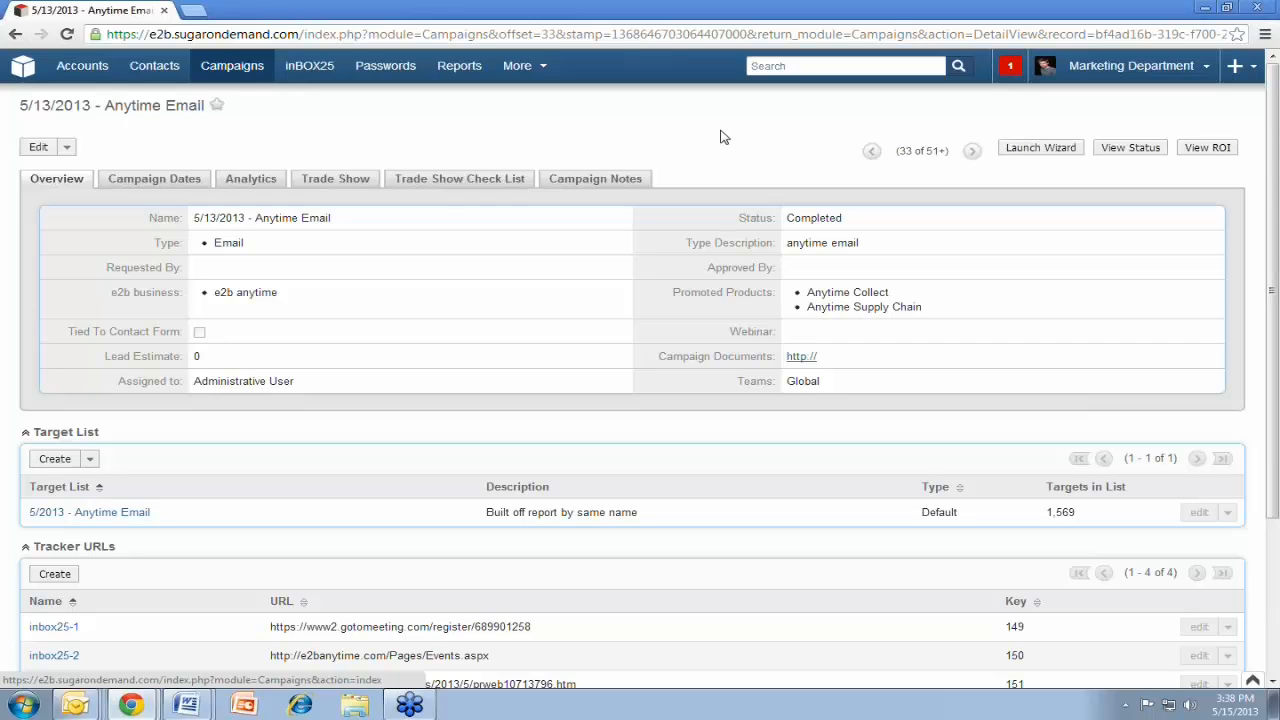
mouse_move(284, 224)
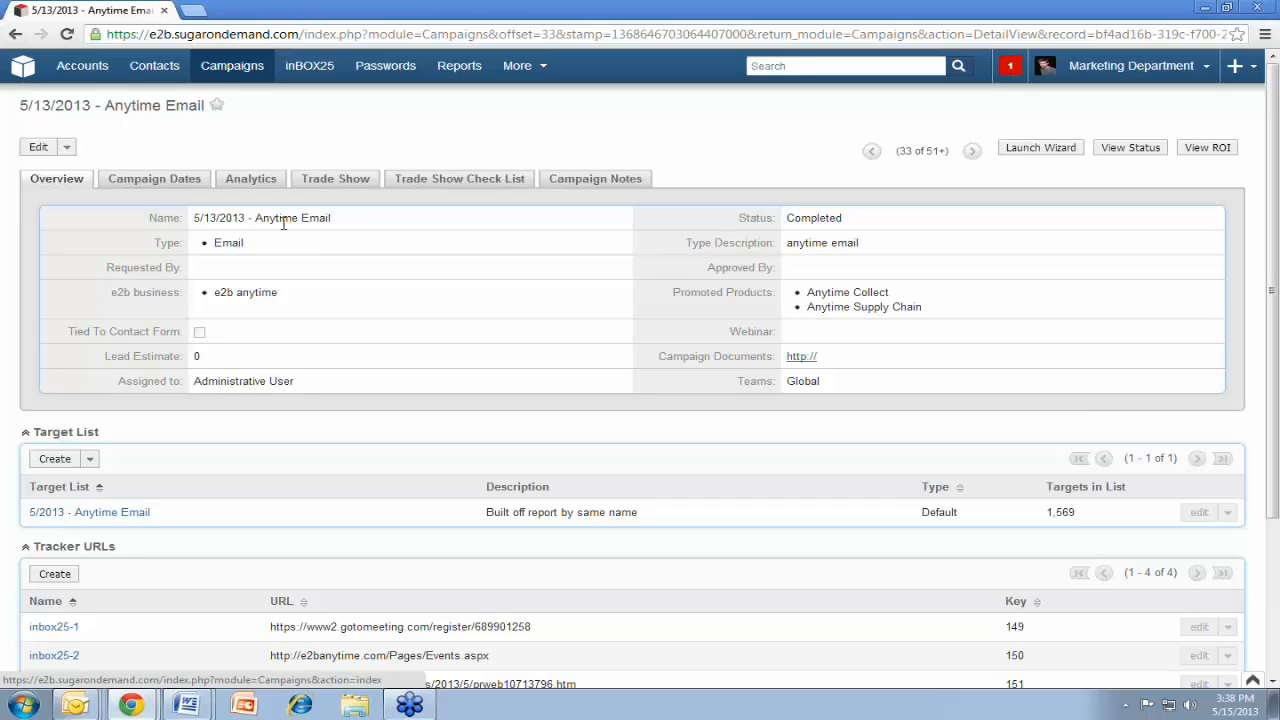
mouse_move(776, 126)
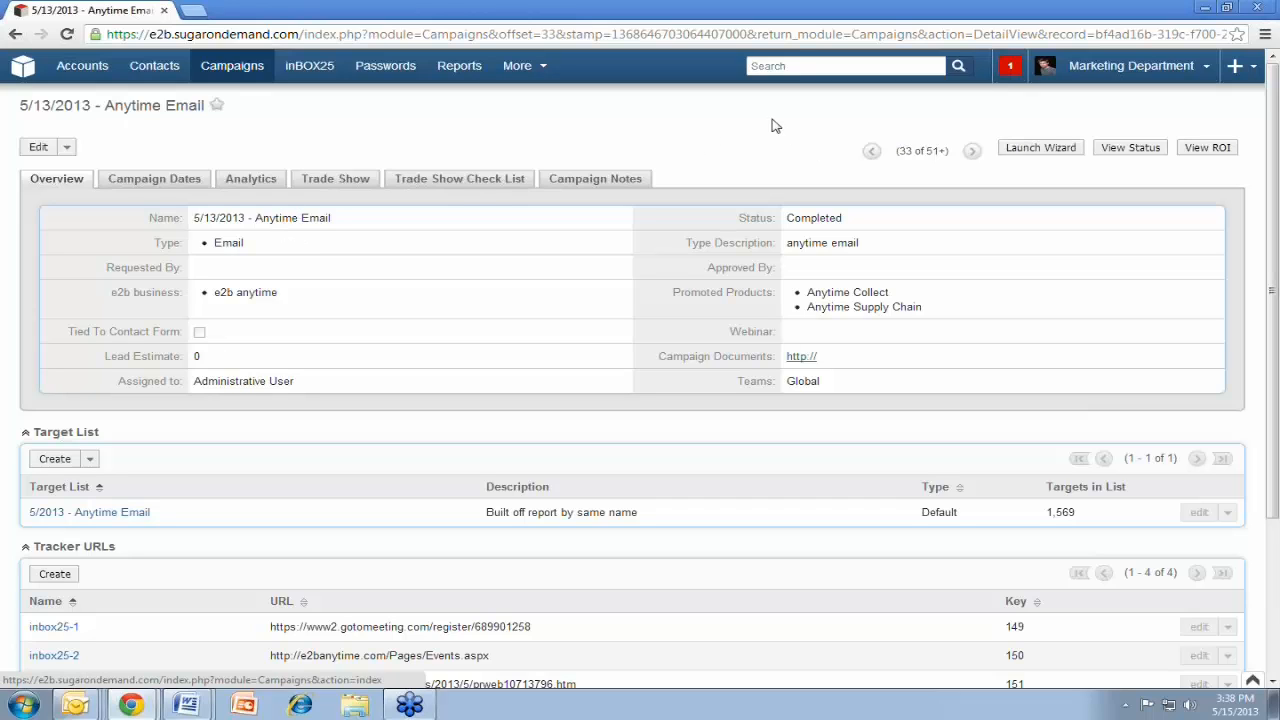
mouse_move(368, 124)
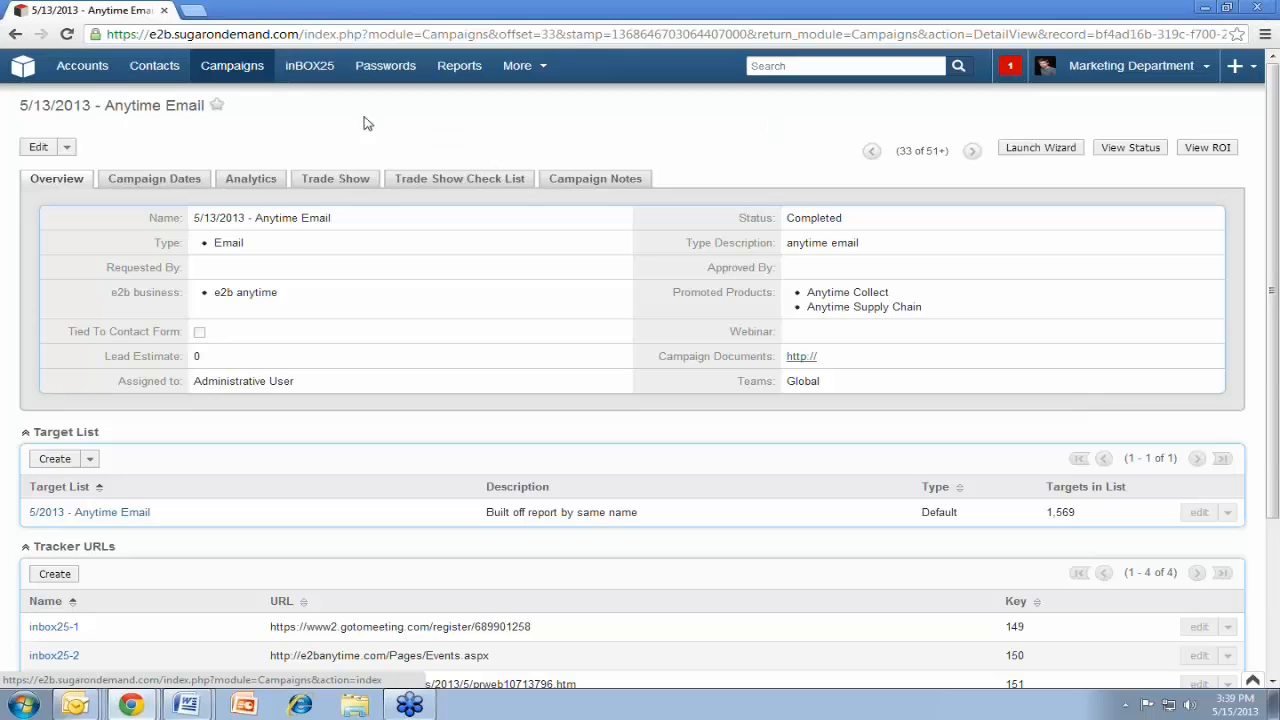
mouse_move(316, 114)
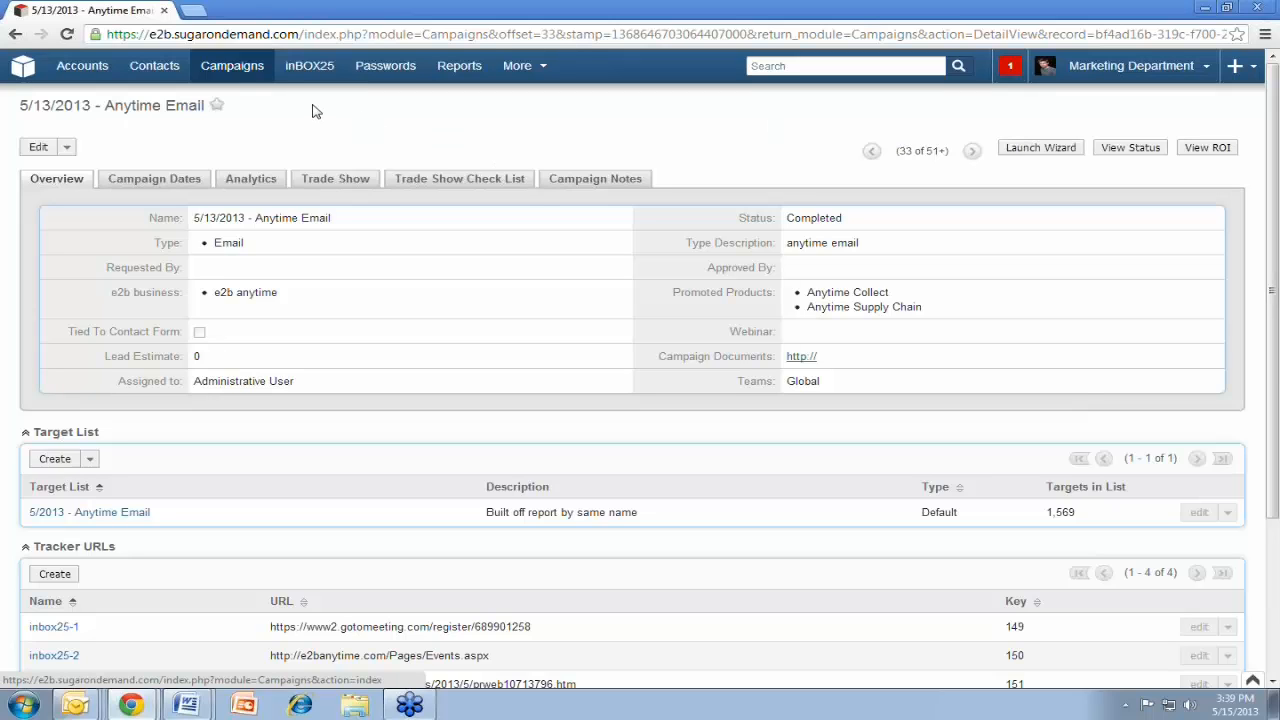
mouse_move(334, 100)
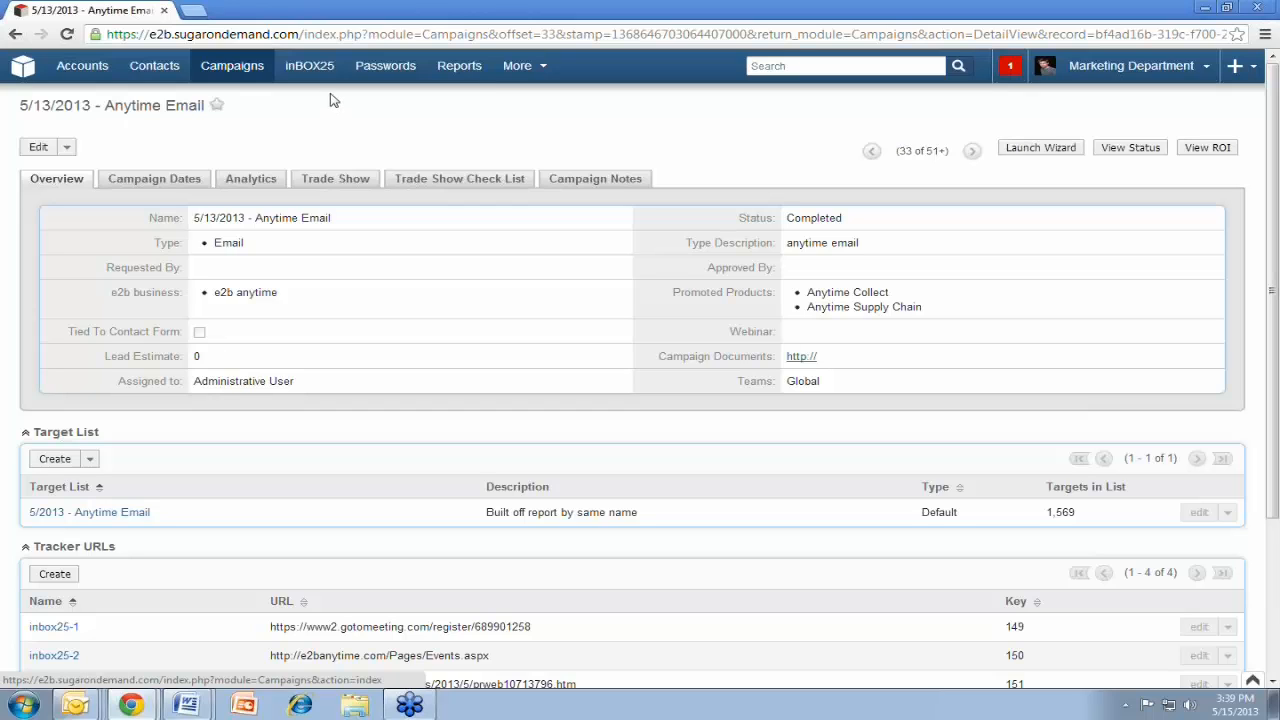
mouse_move(252, 262)
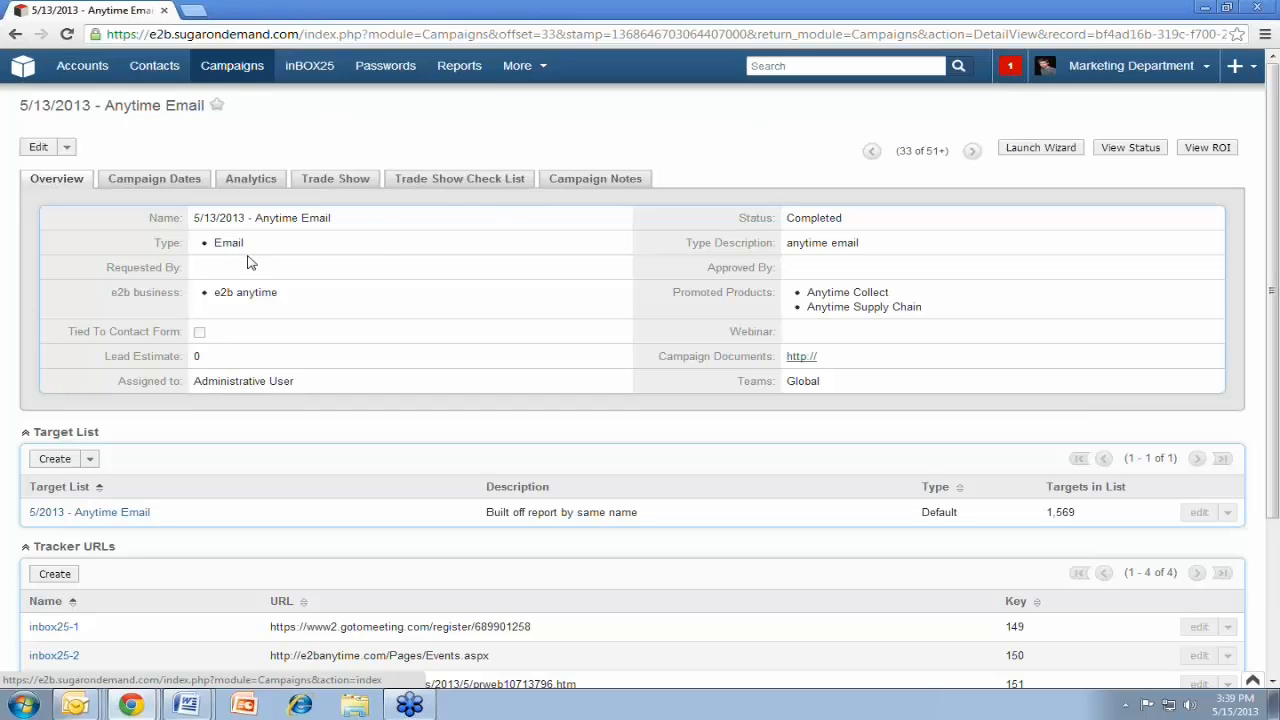
mouse_move(256, 284)
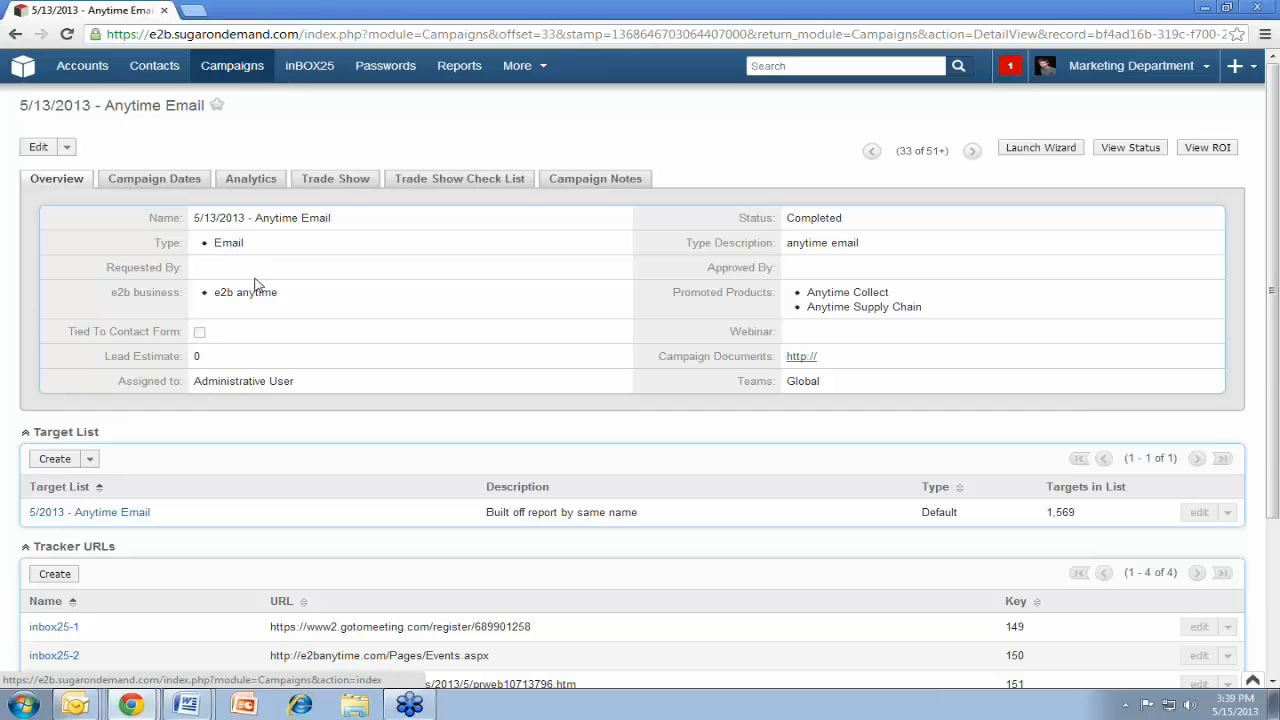
mouse_move(404, 316)
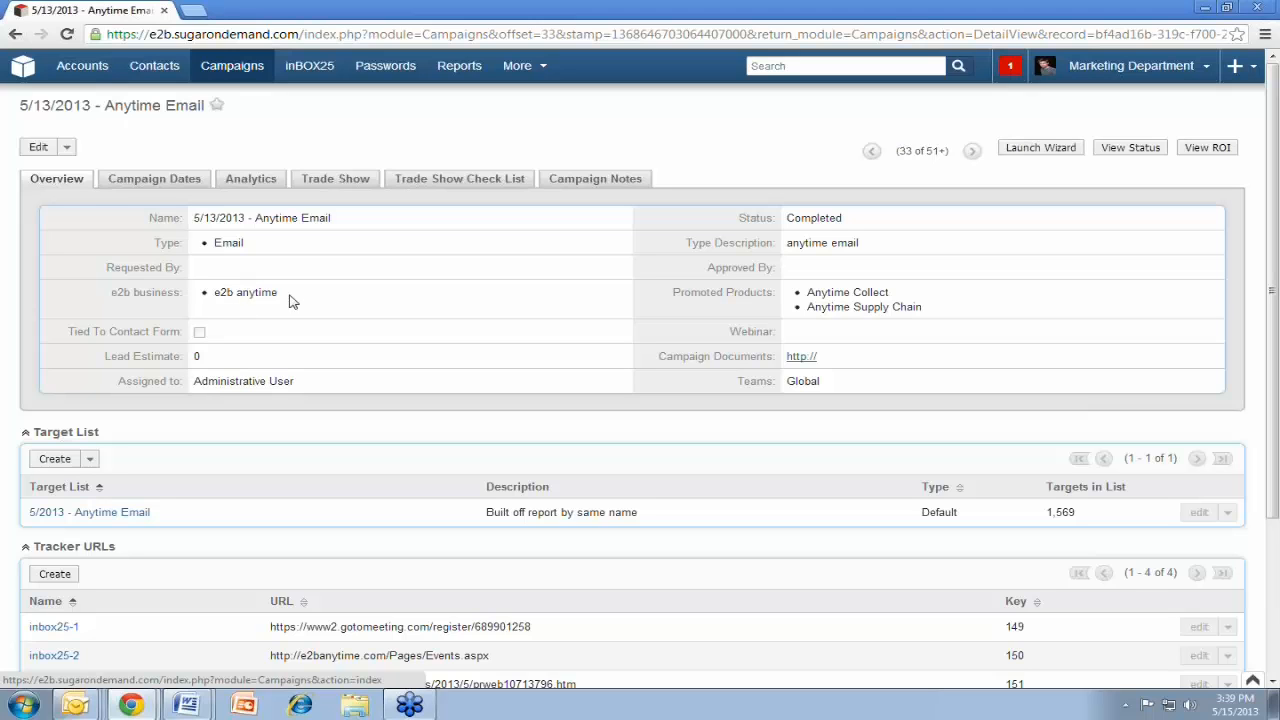
scroll(down, 3)
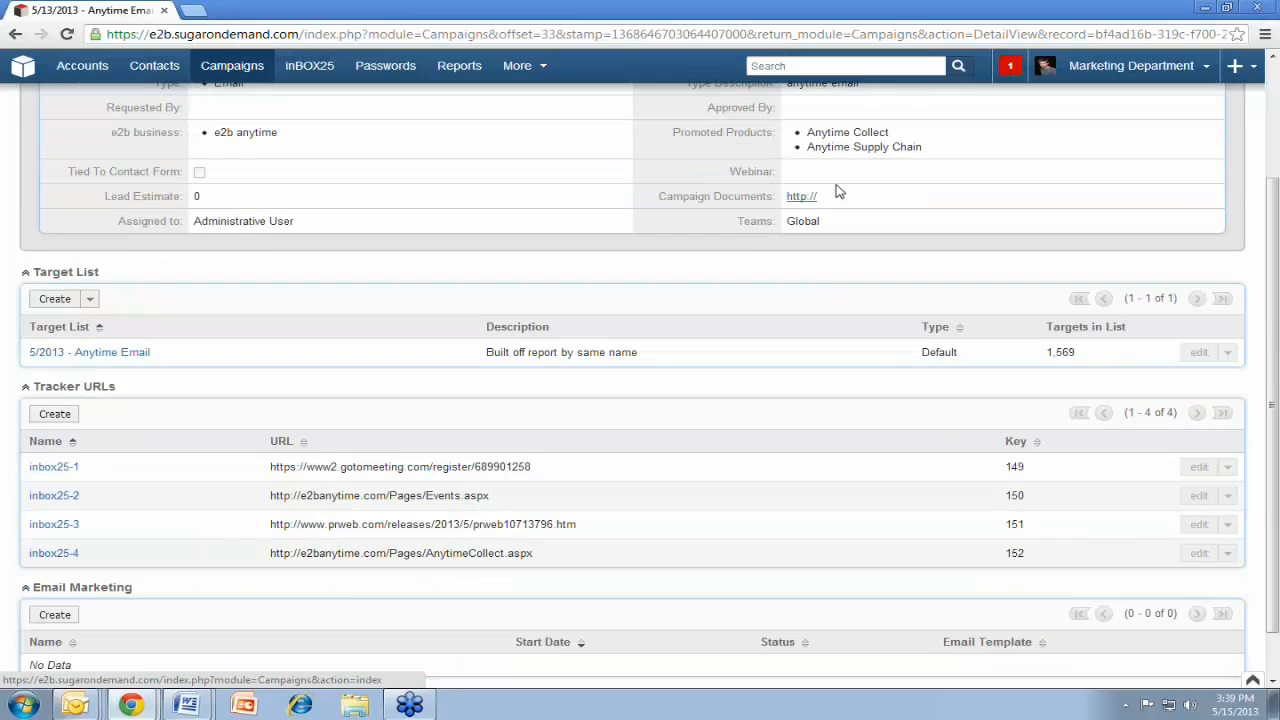
scroll(down, 3)
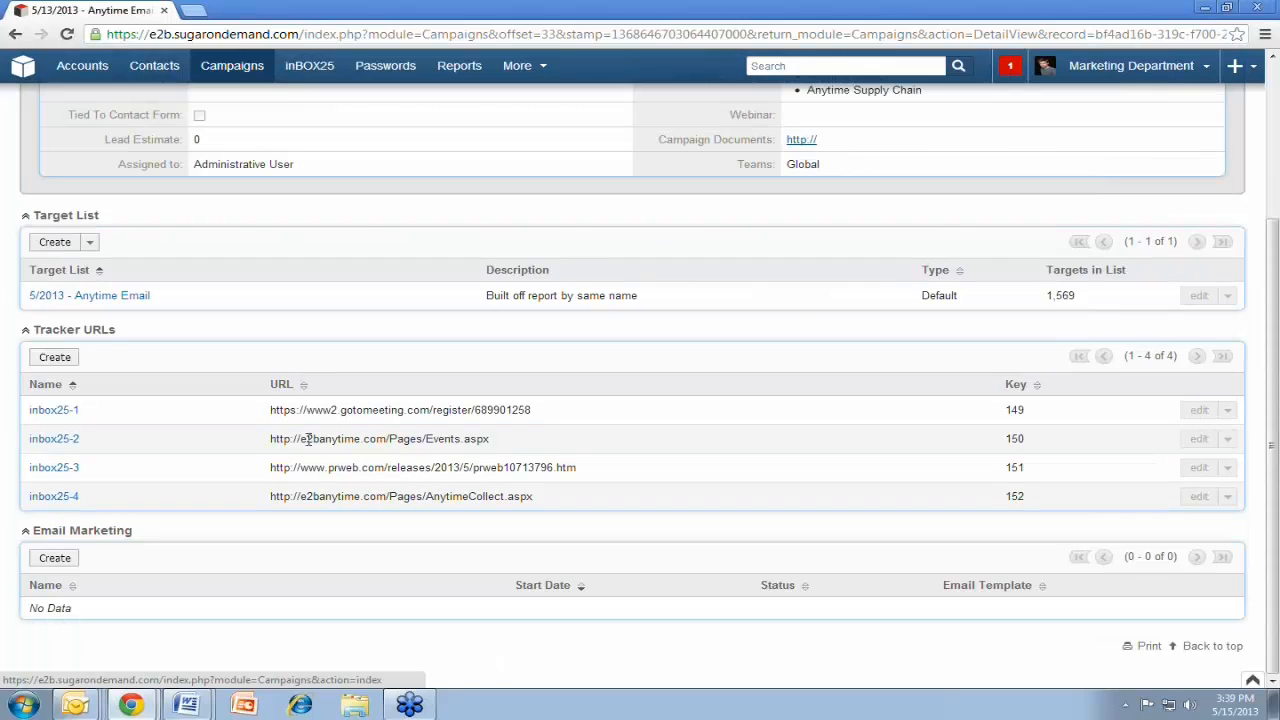
scroll(up, 3)
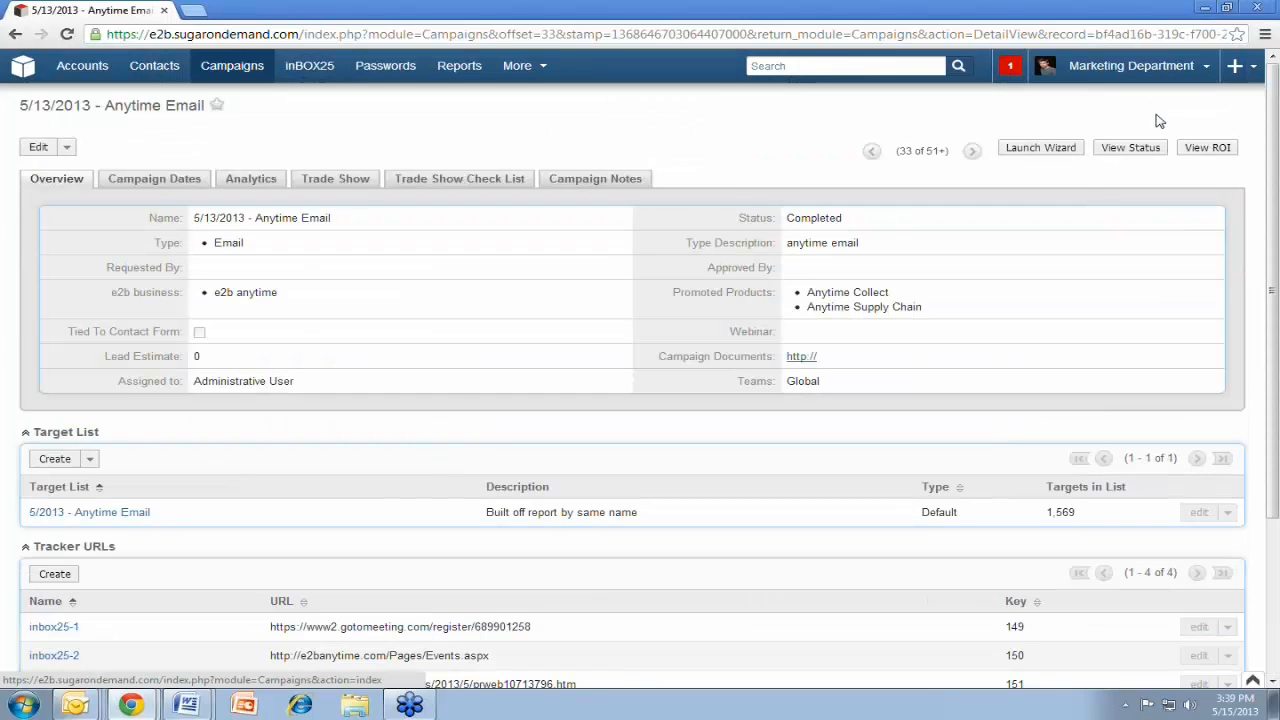
View the campaign's status chart: 1208 sent, 119 viewed, 10 click-throughs, 4 bounced, 1 opt-out
click(1128, 148)
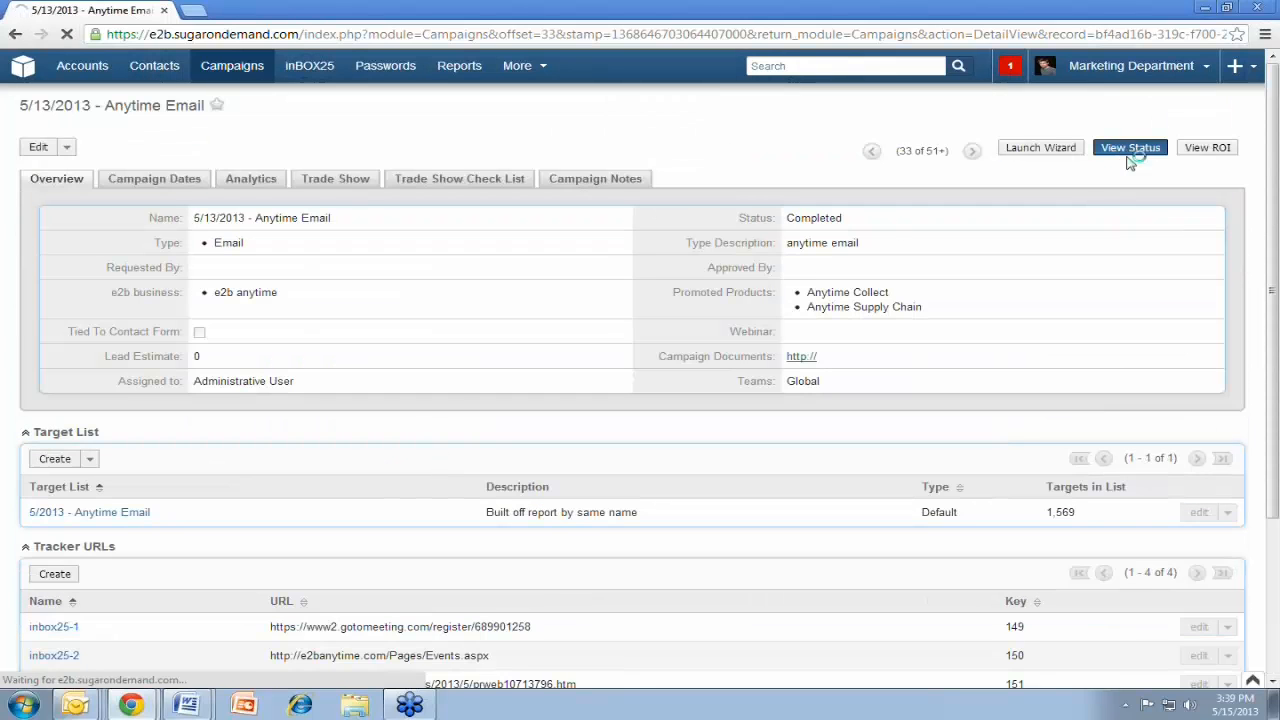
click(1130, 148)
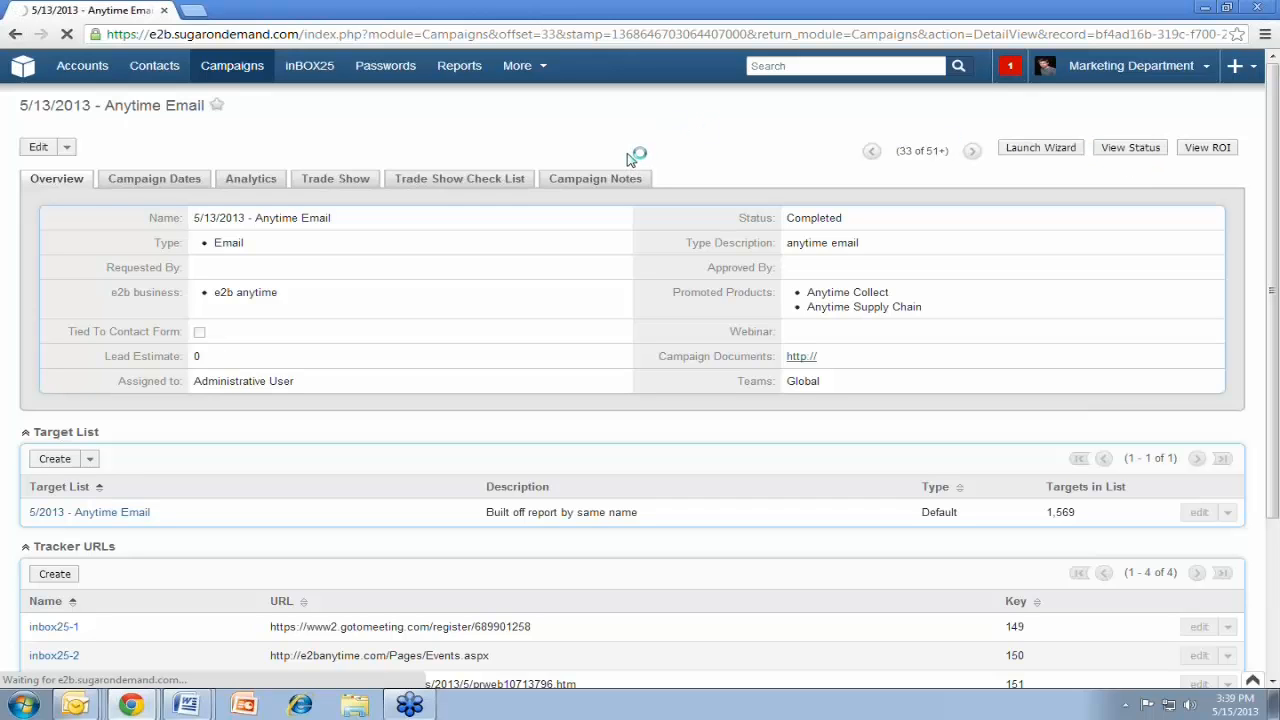
click(1130, 148)
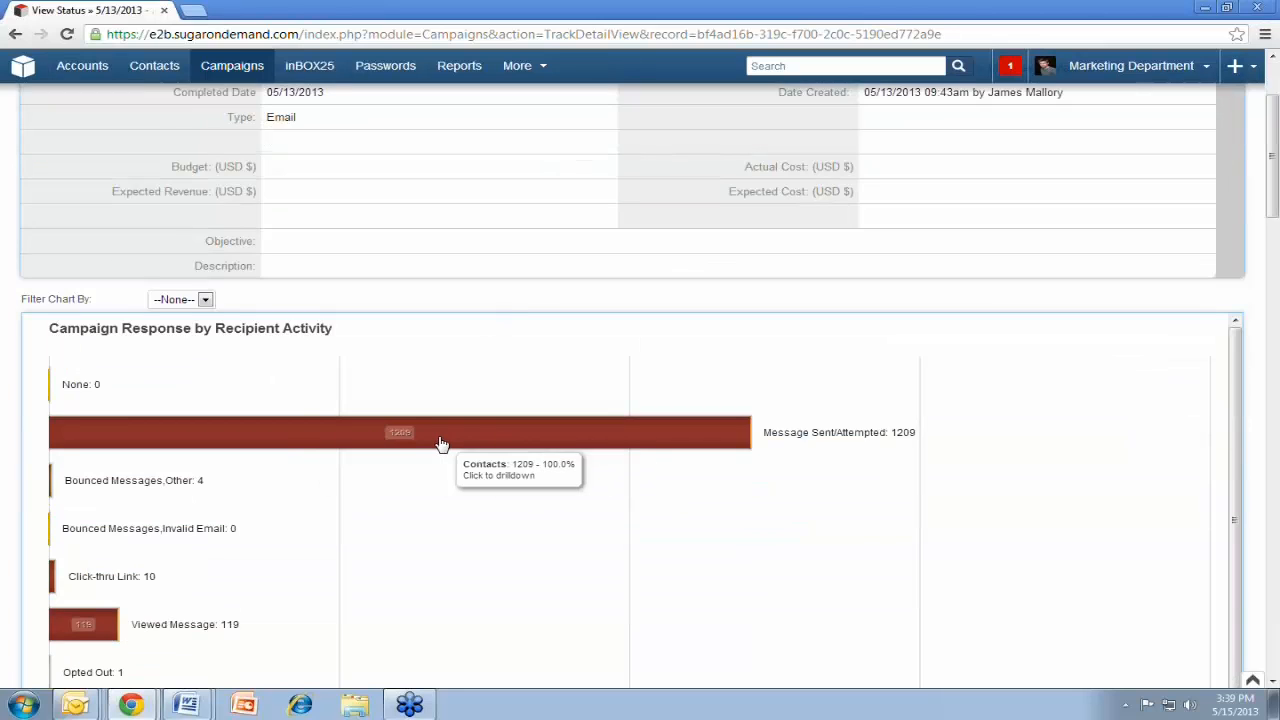
mouse_move(402, 444)
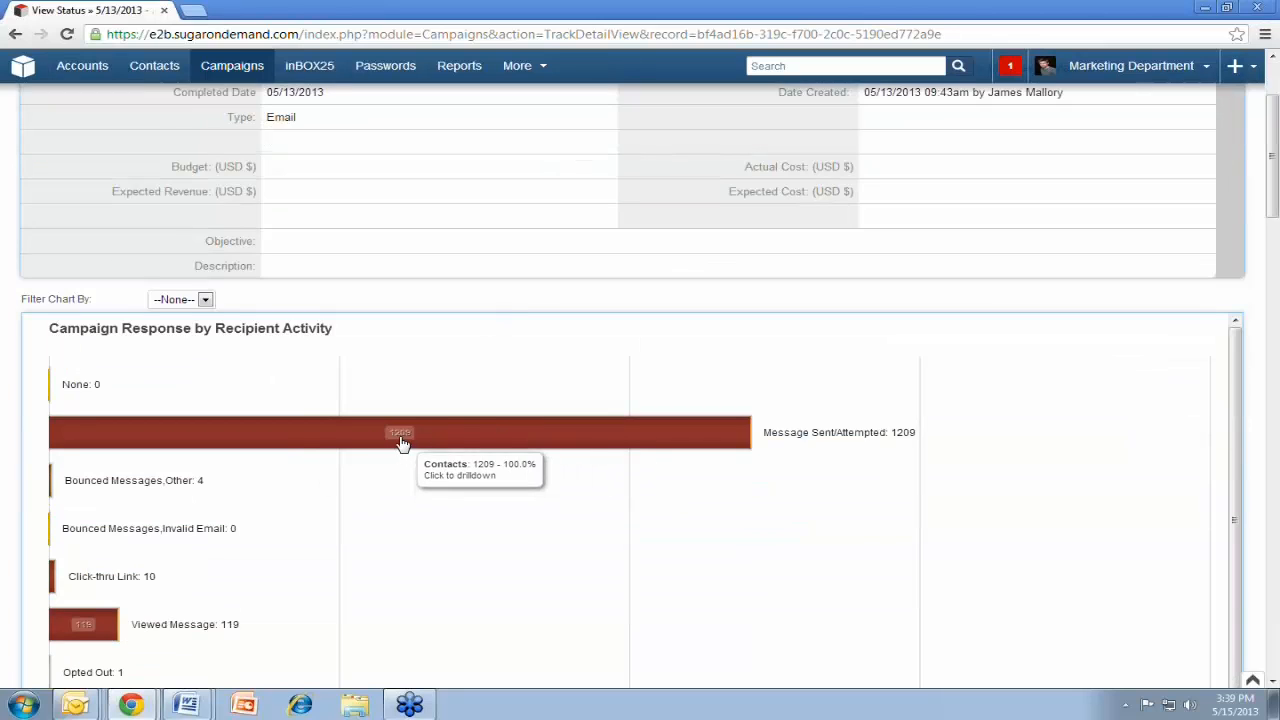
scroll(down, 3)
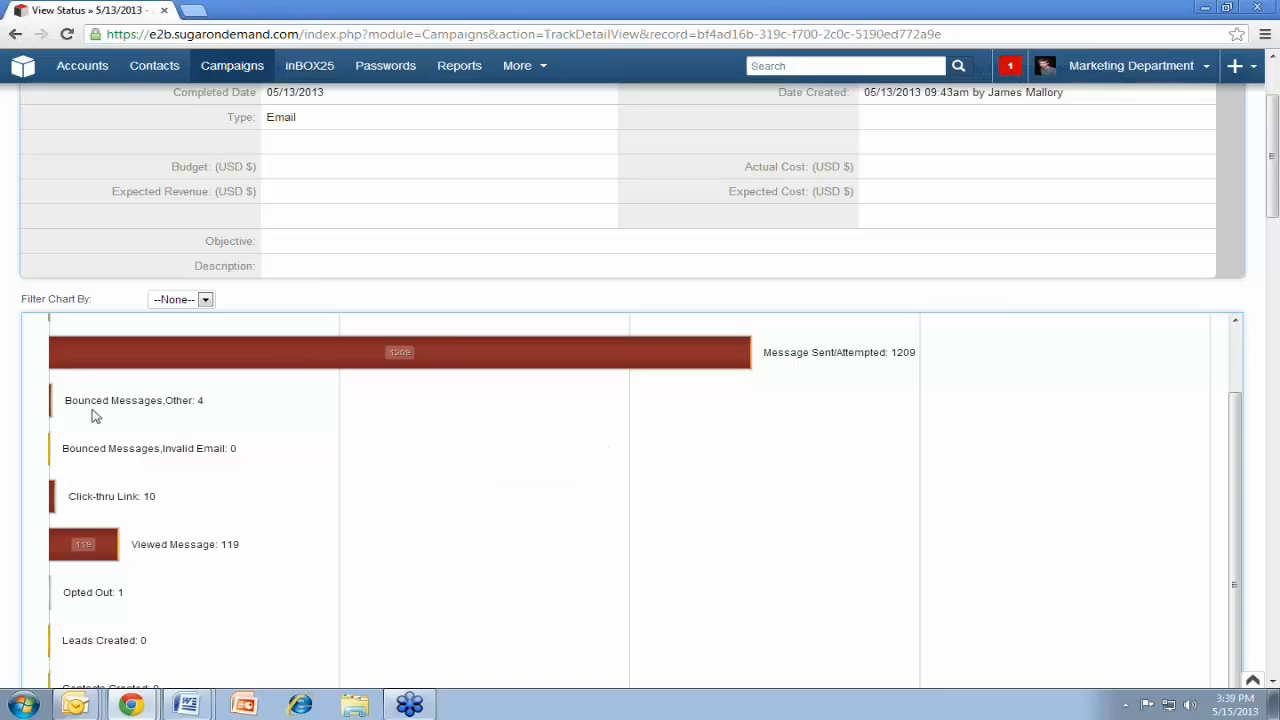
mouse_move(80, 512)
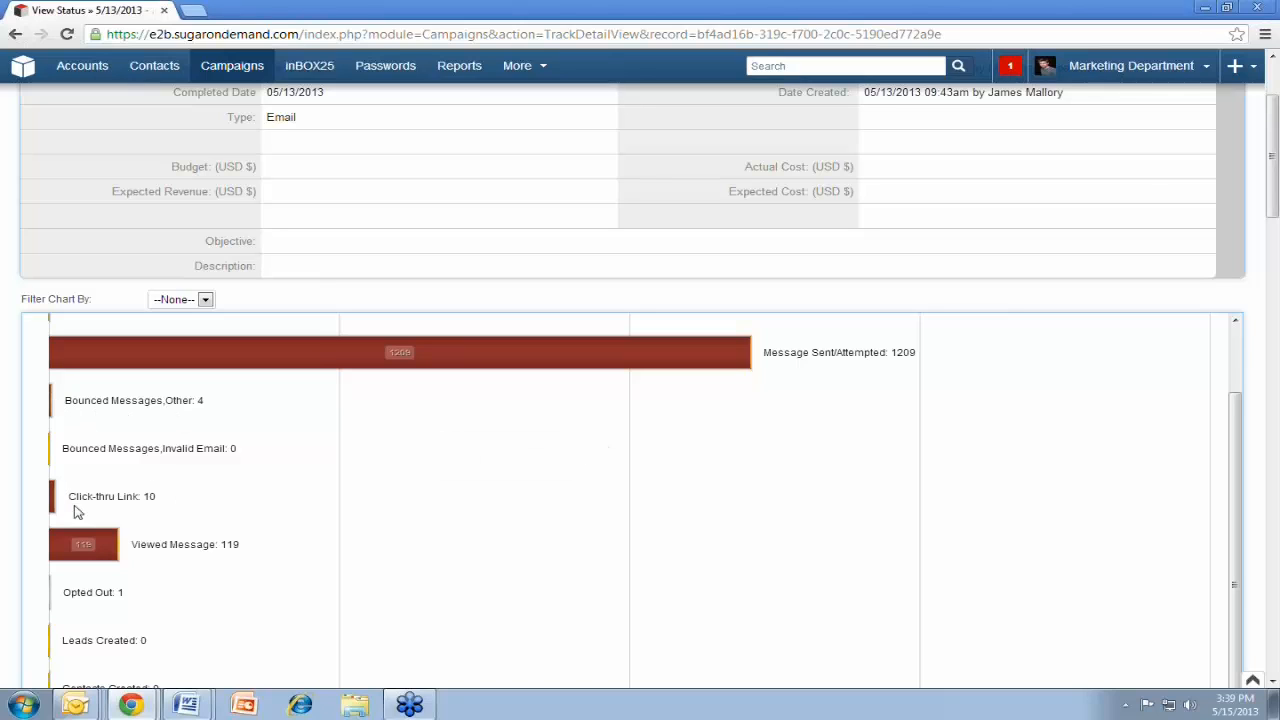
mouse_move(56, 598)
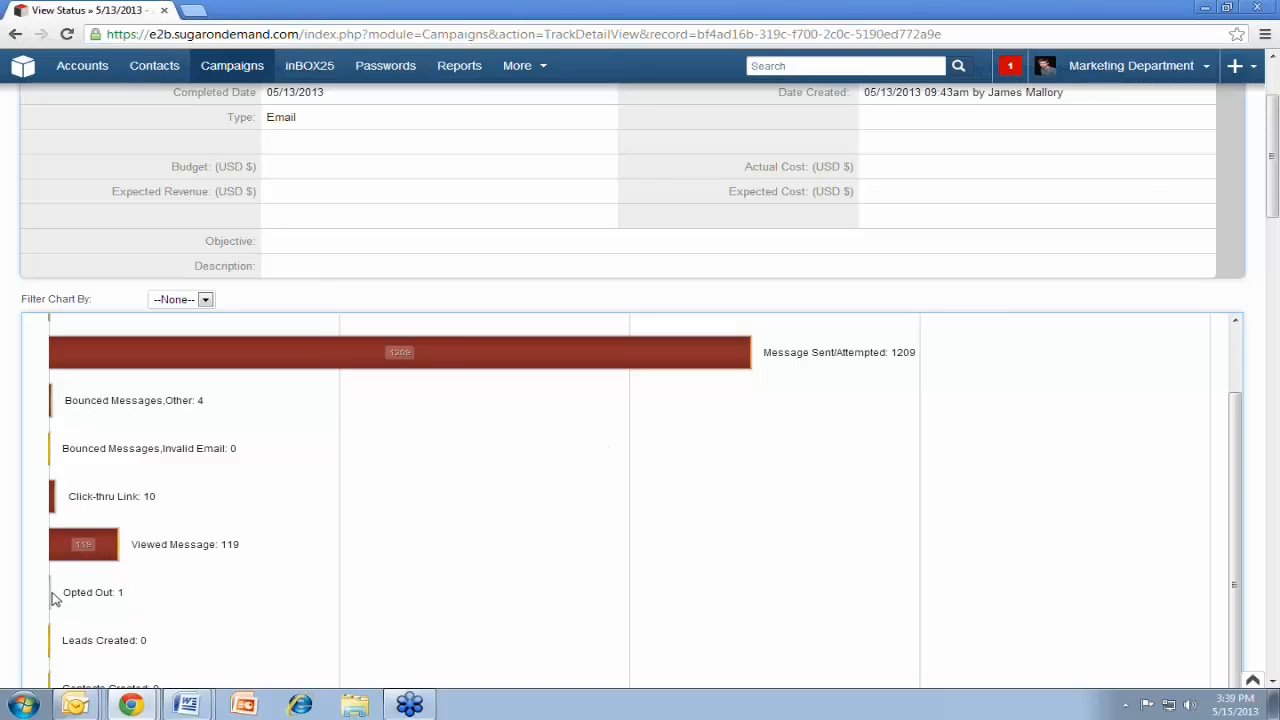
mouse_move(52, 592)
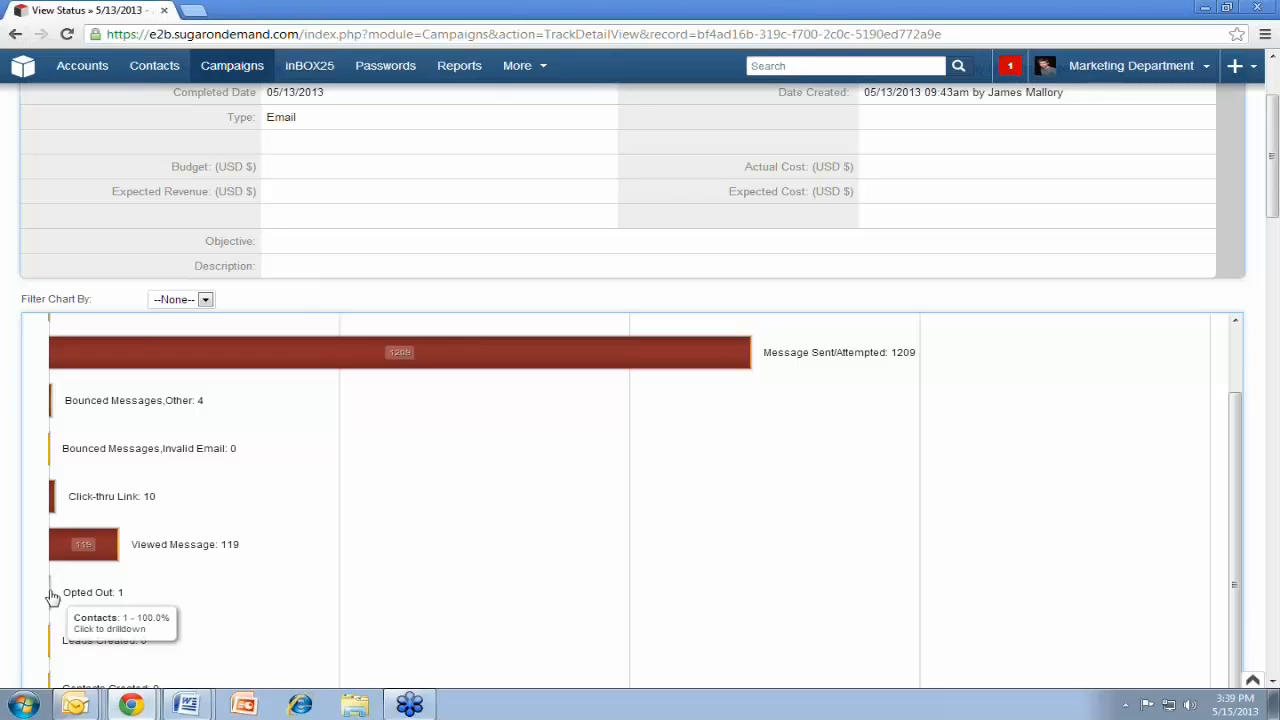
mouse_move(392, 512)
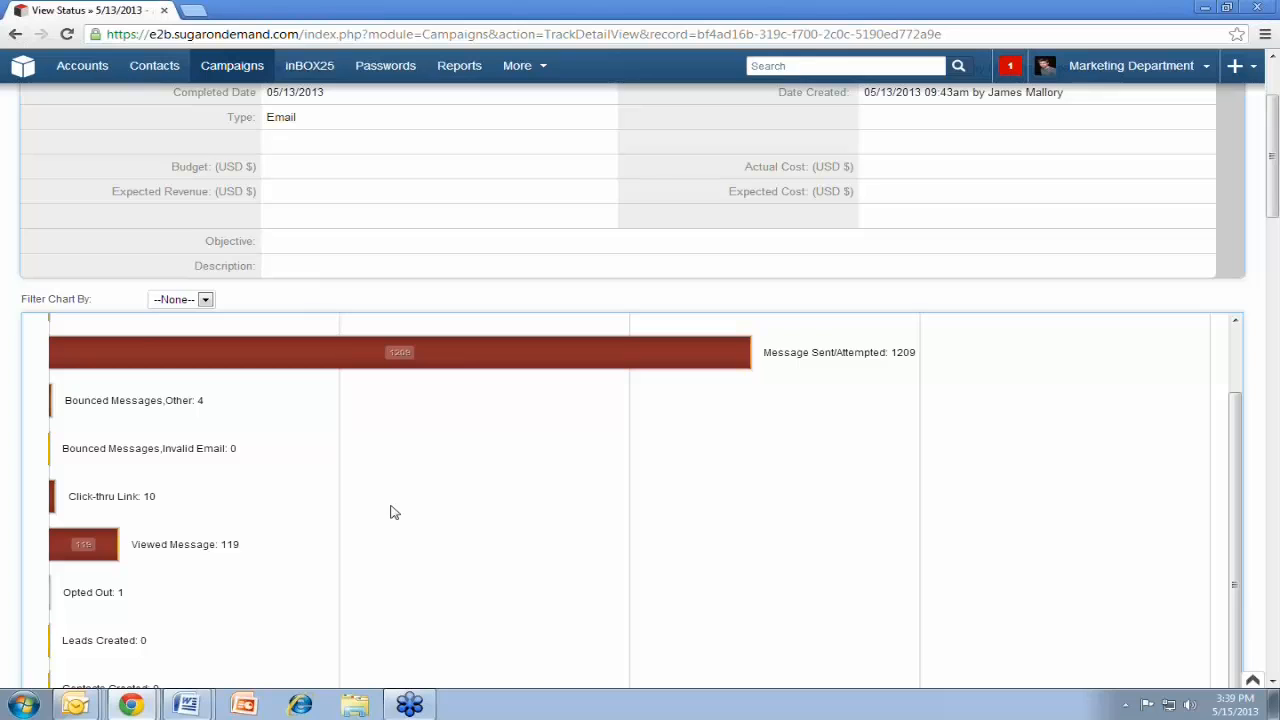
mouse_move(84, 544)
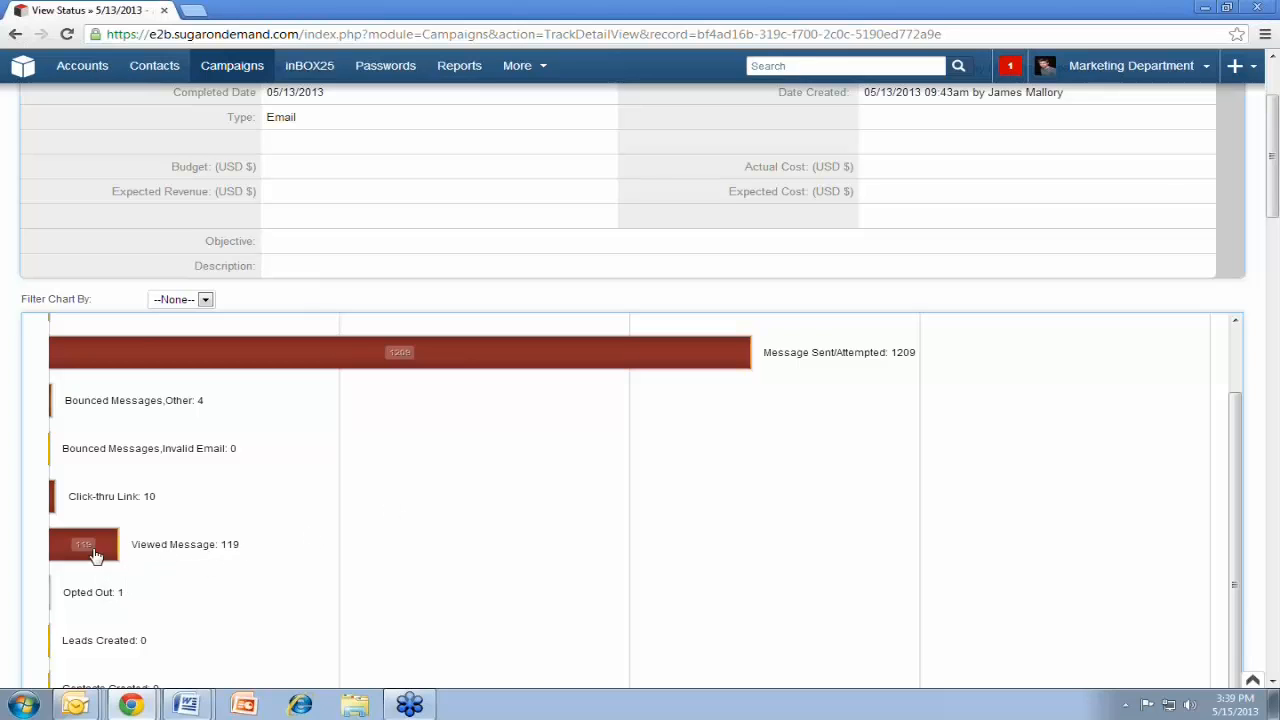
scroll(up, 3)
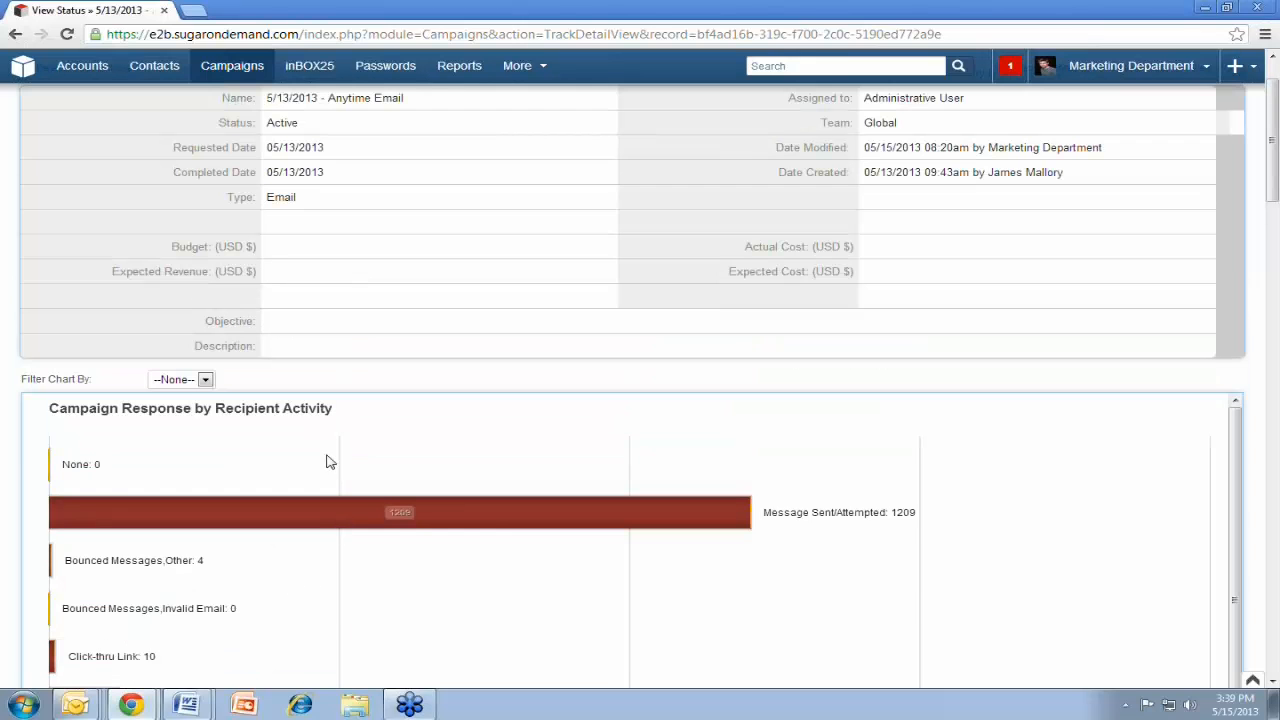
scroll(up, 3)
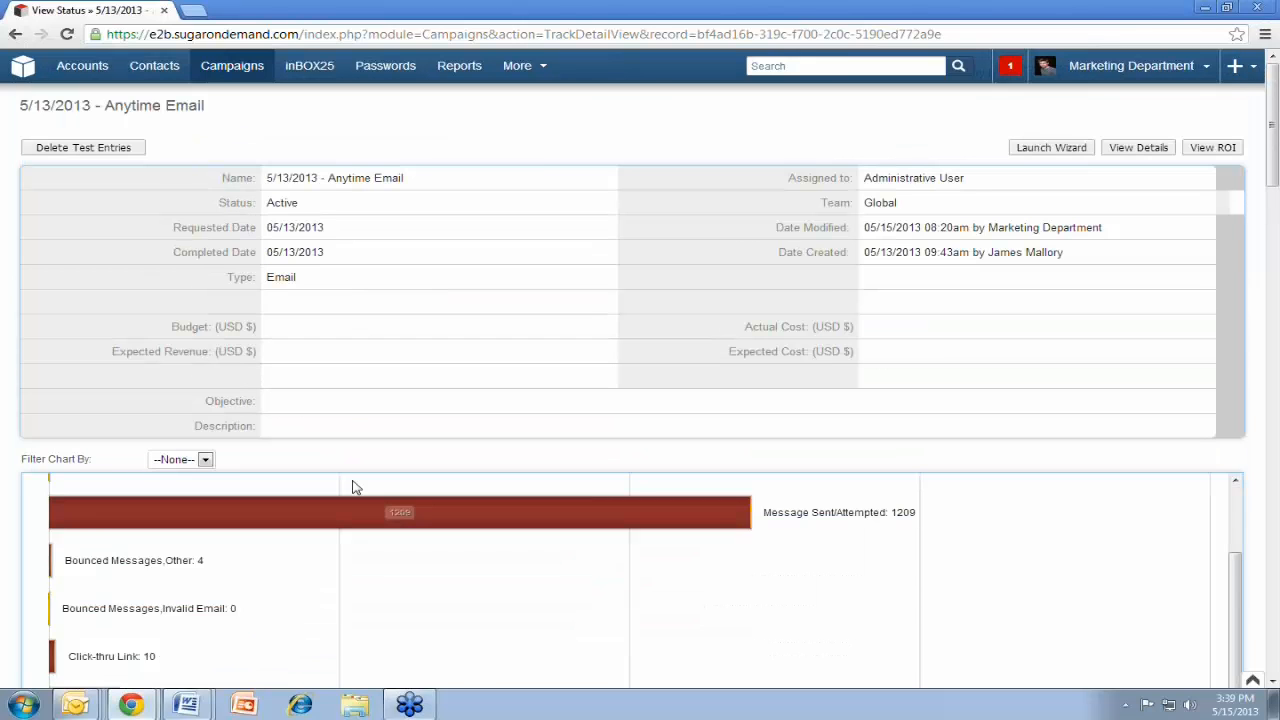
scroll(down, 3)
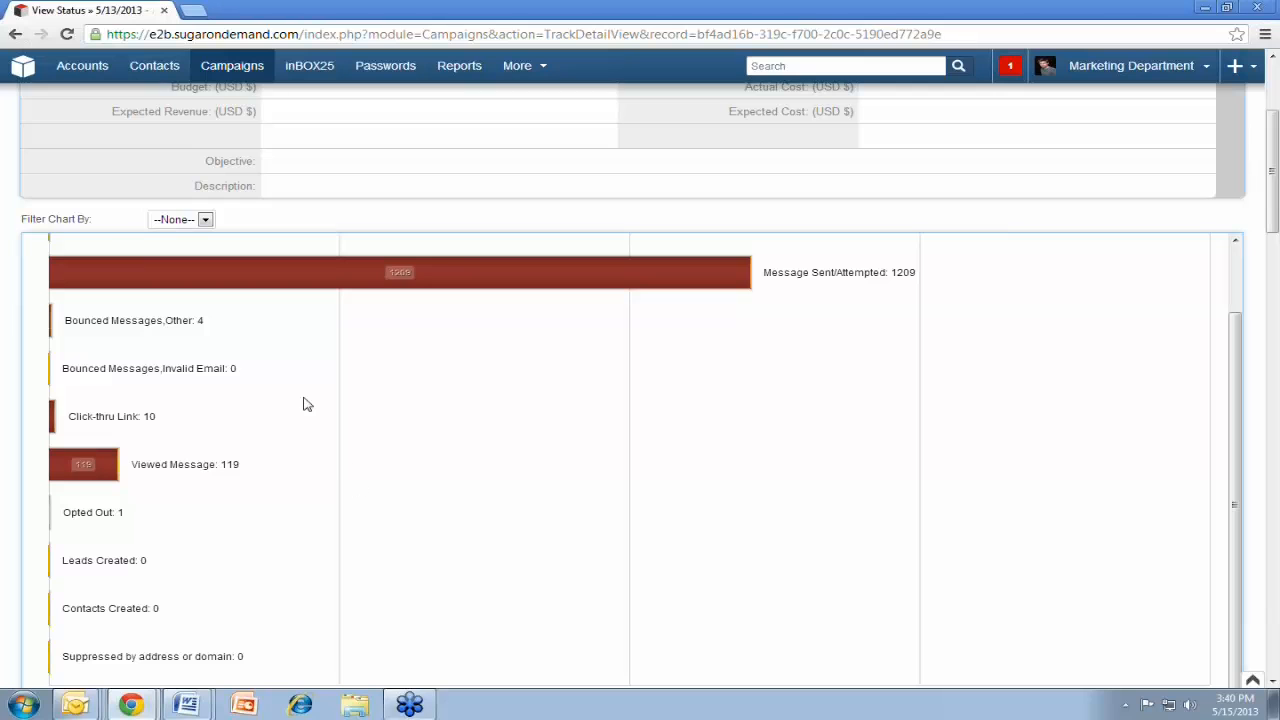
mouse_move(56, 420)
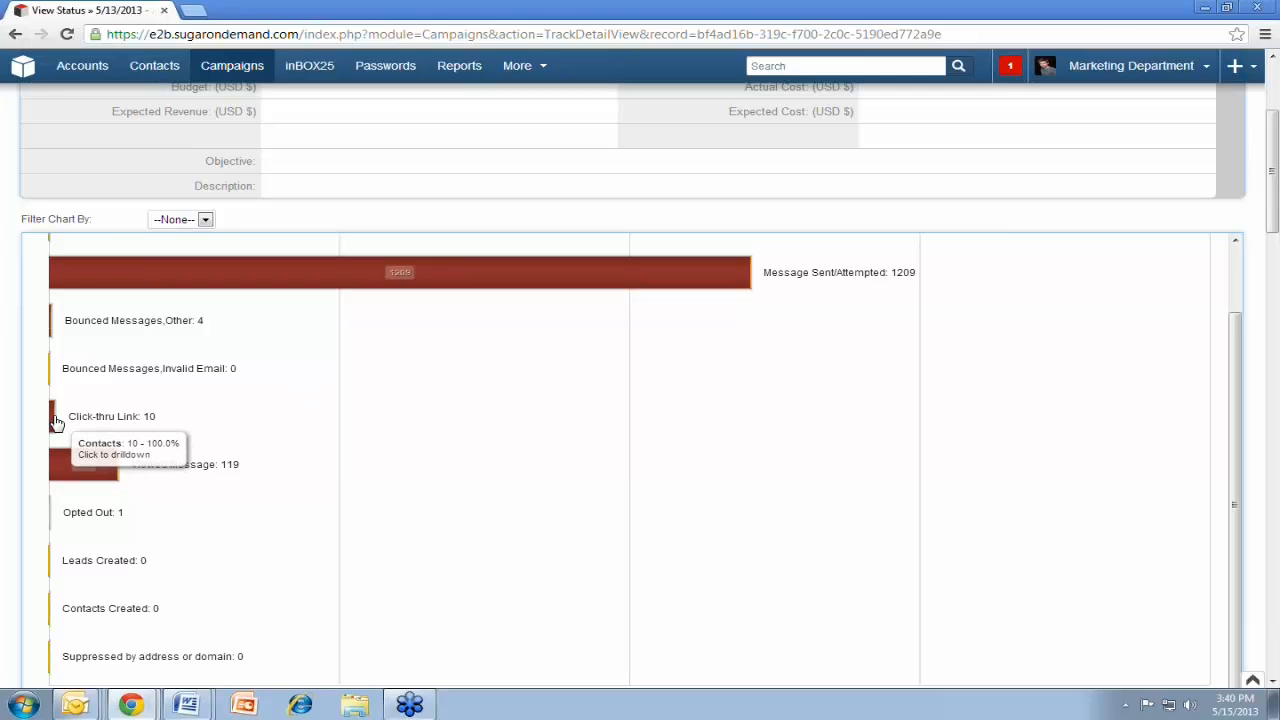
Drill into the ten Click-thru Link recipients and scroll up through the Viewed Message list
click(84, 464)
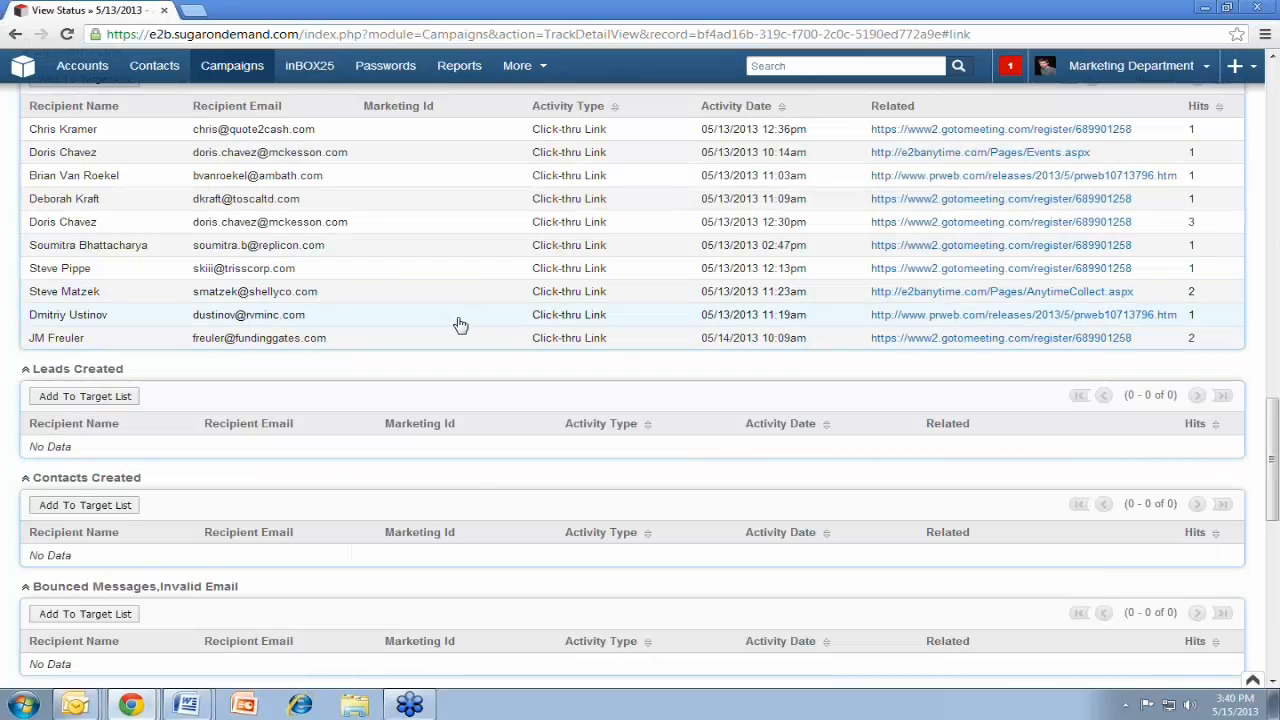
mouse_move(92, 152)
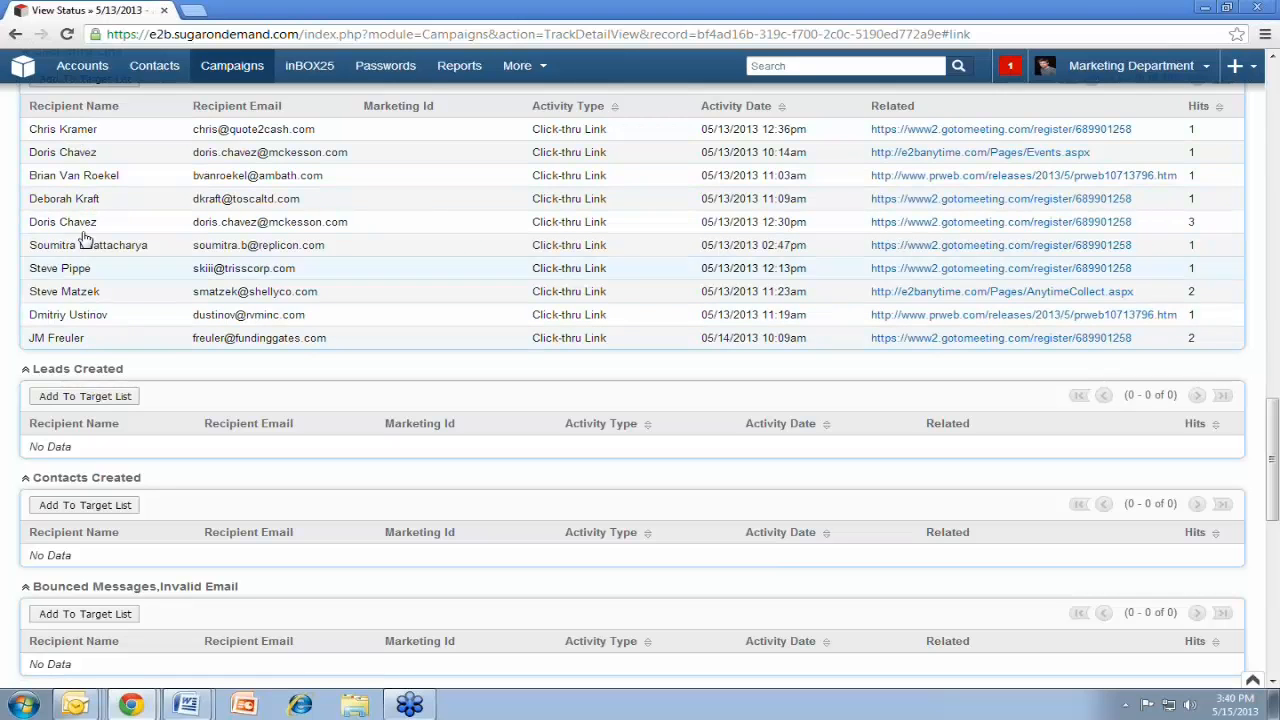
mouse_move(444, 176)
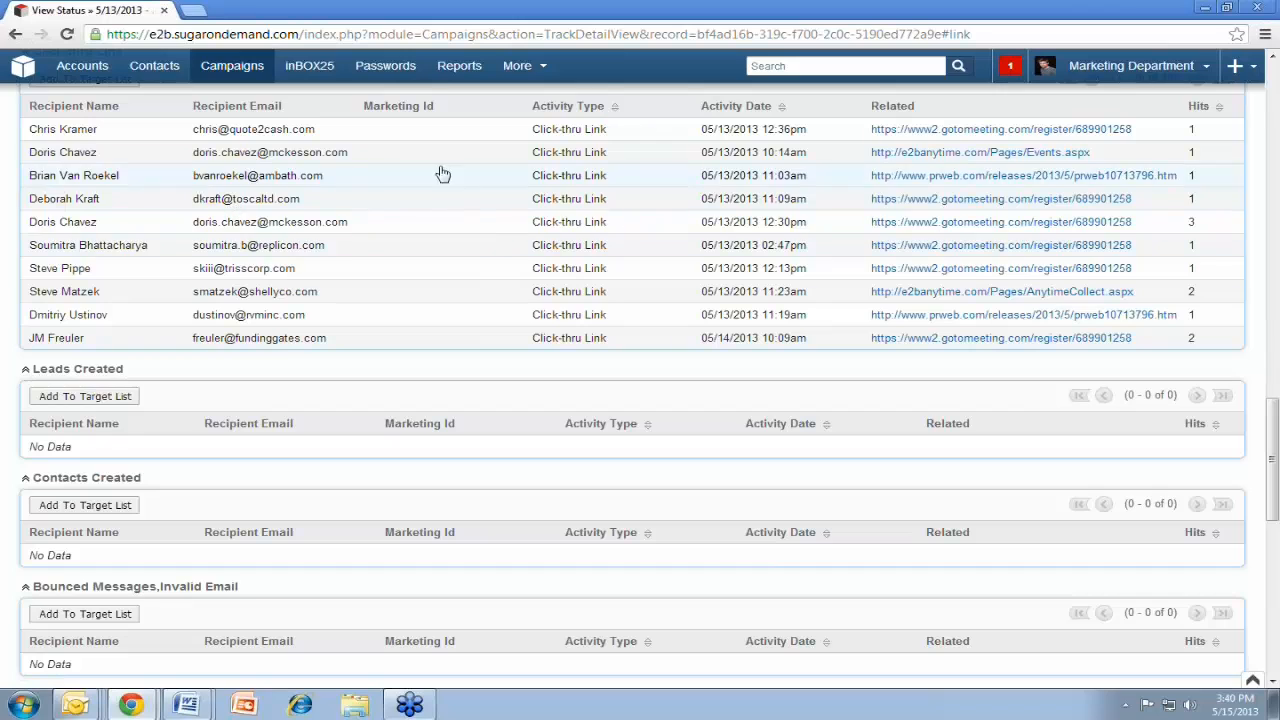
mouse_move(788, 176)
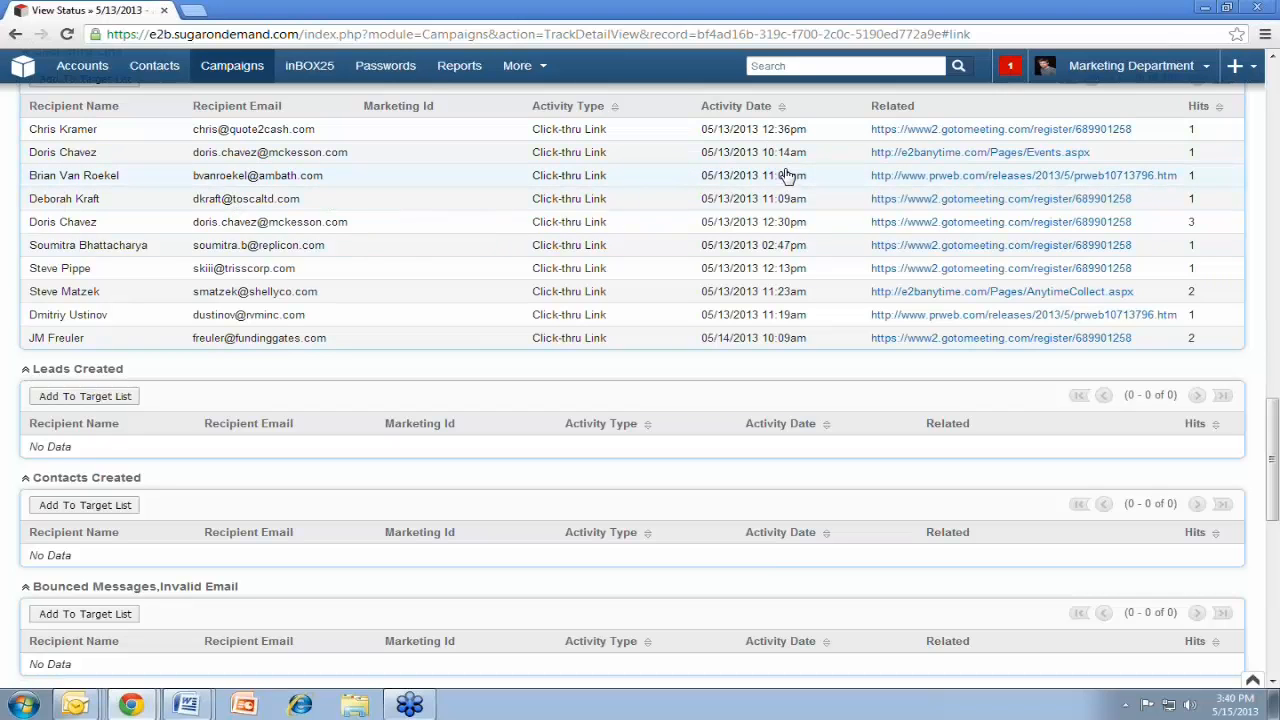
mouse_move(984, 248)
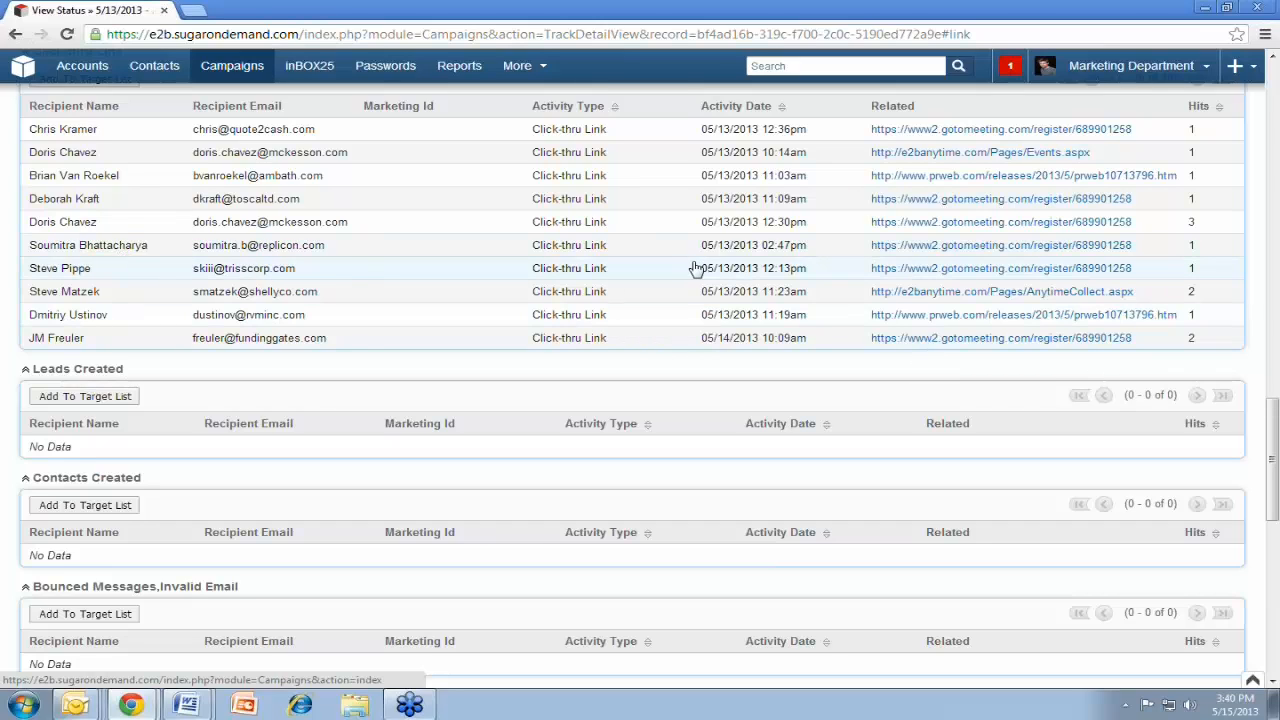
mouse_move(720, 292)
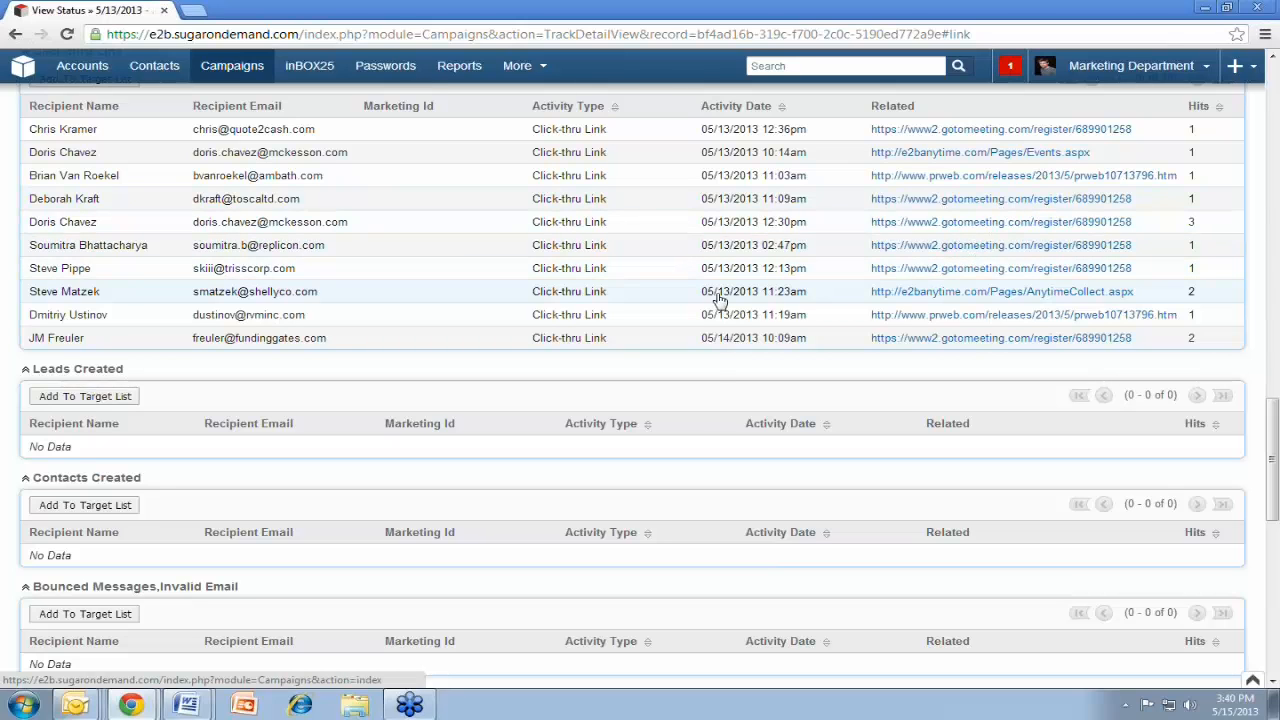
mouse_move(732, 370)
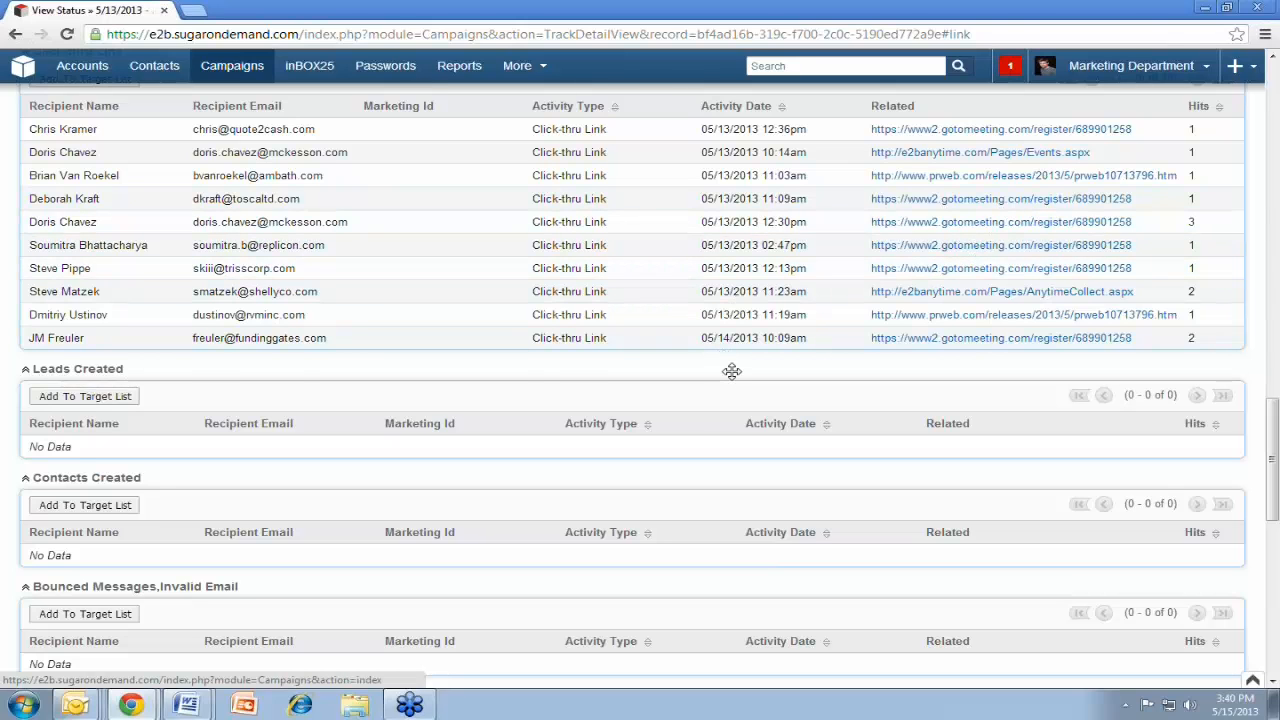
scroll(up, 3)
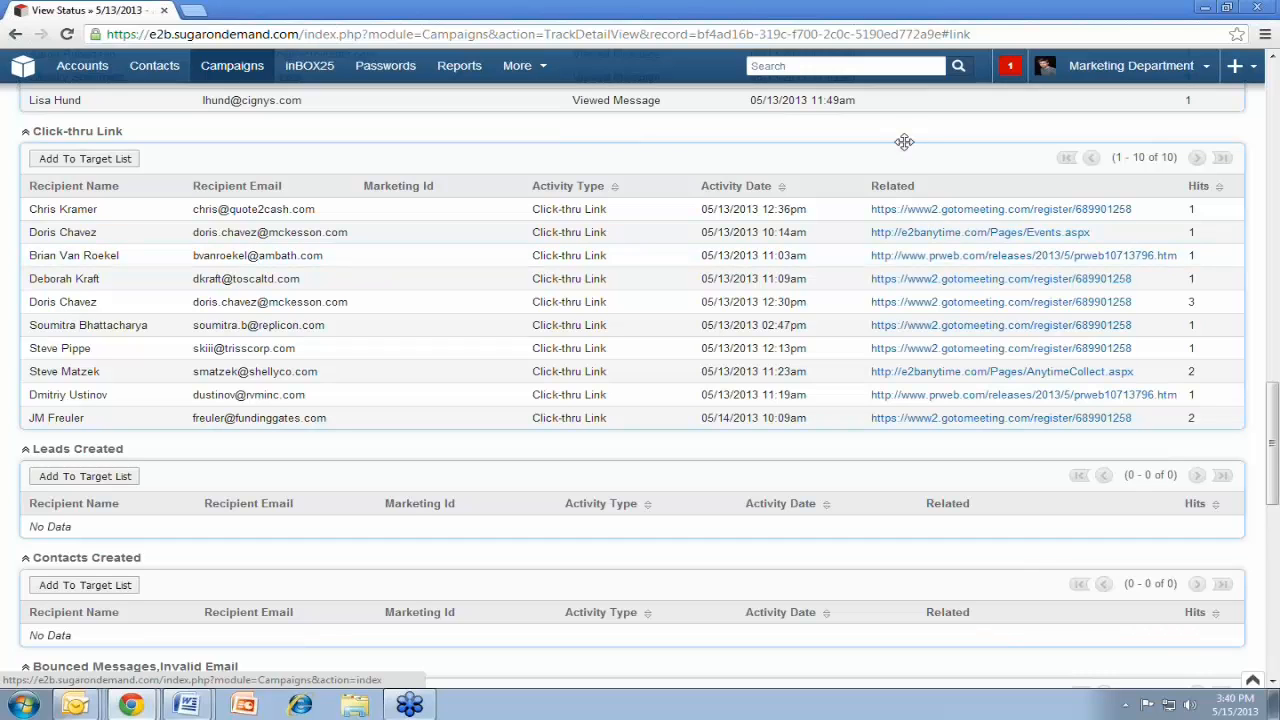
scroll(up, 3)
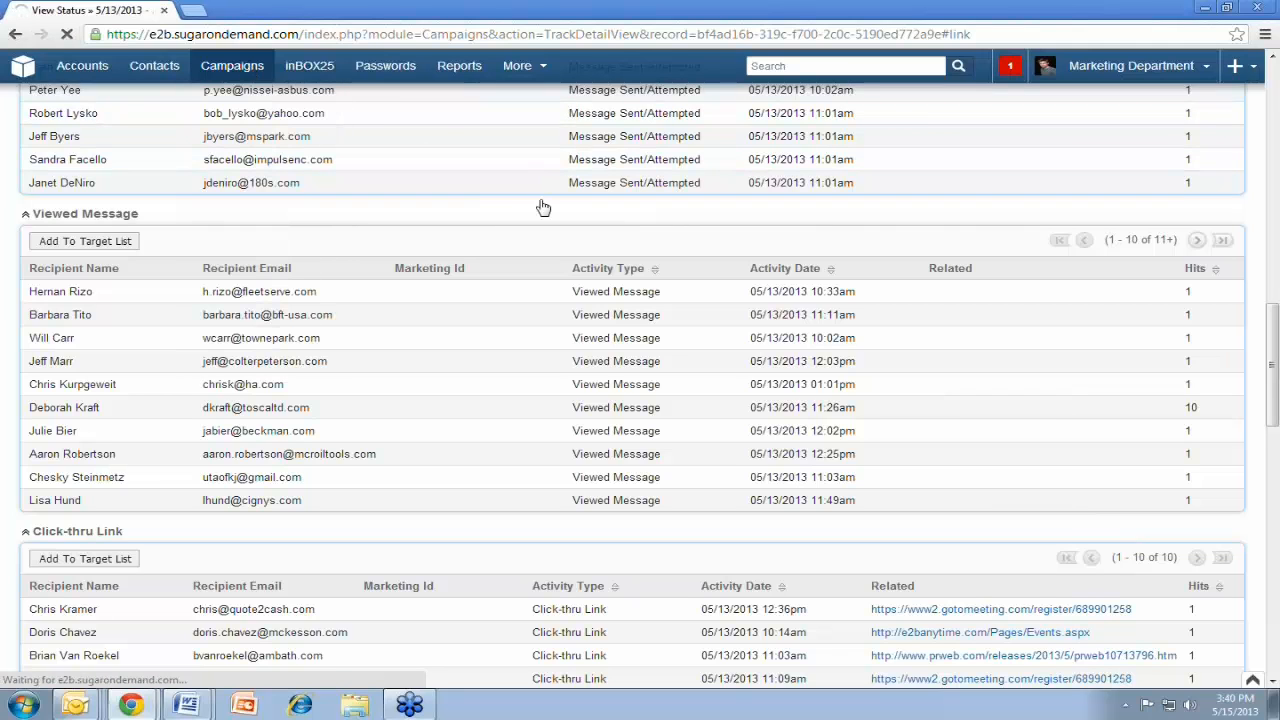
Filter the Campaigns list to Tied To Contact Form = Yes, returning 43 campaigns
click(232, 64)
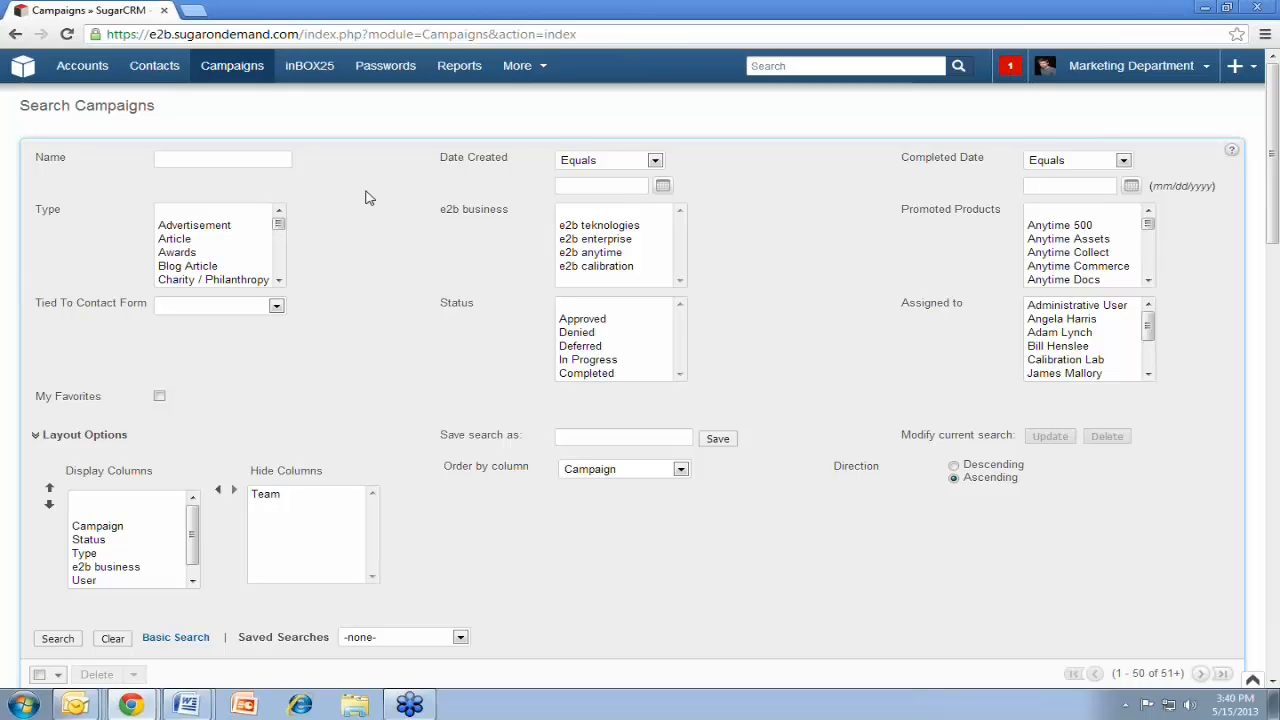
mouse_move(364, 268)
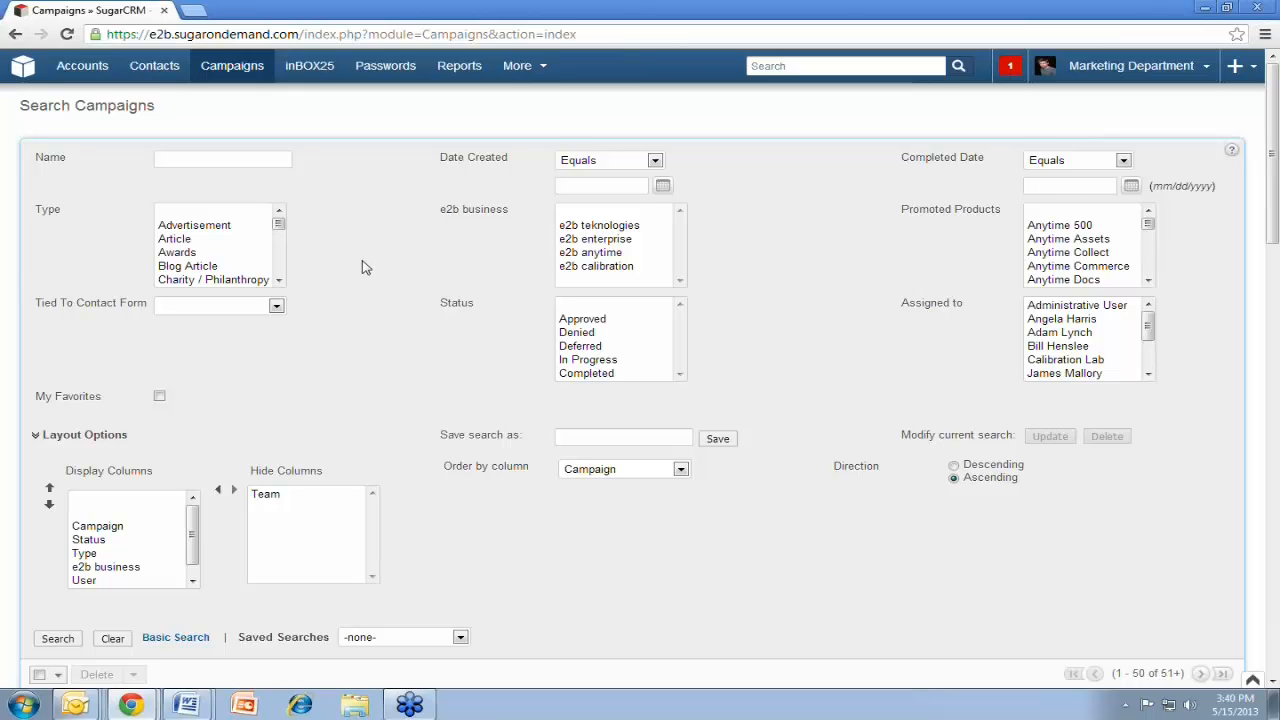
scroll(down, 3)
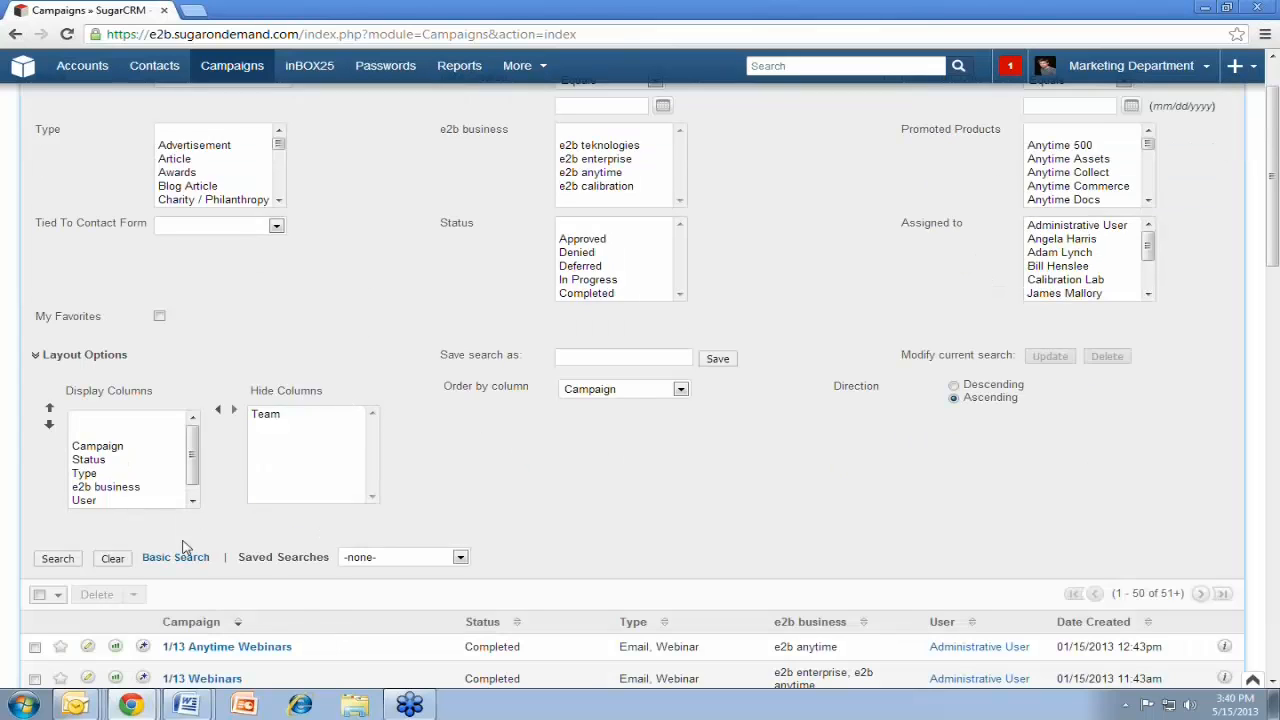
click(954, 384)
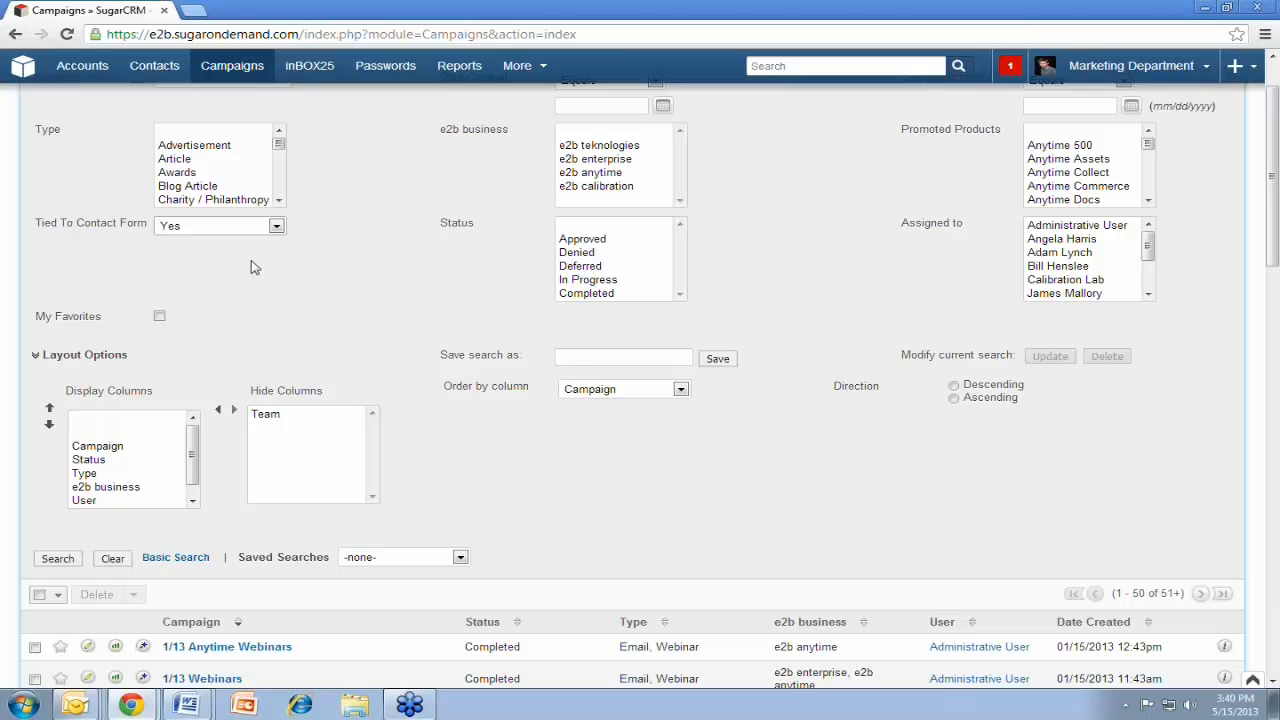
mouse_move(236, 394)
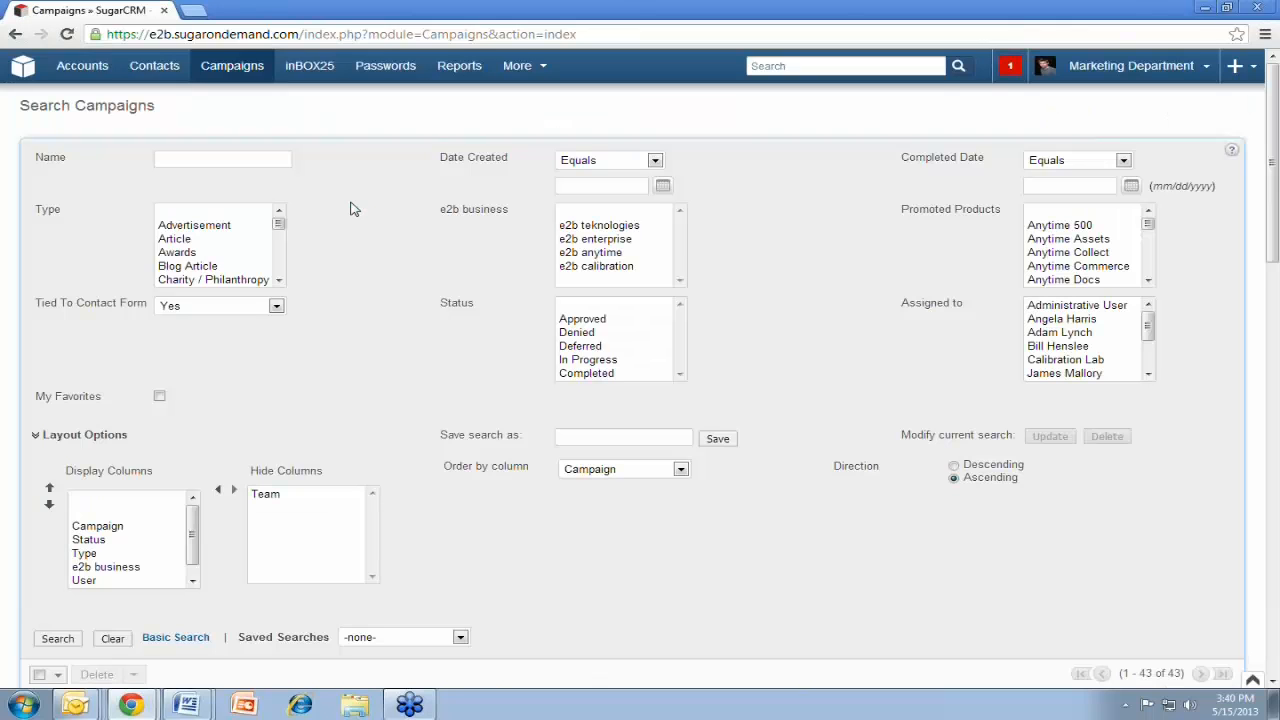
mouse_move(428, 110)
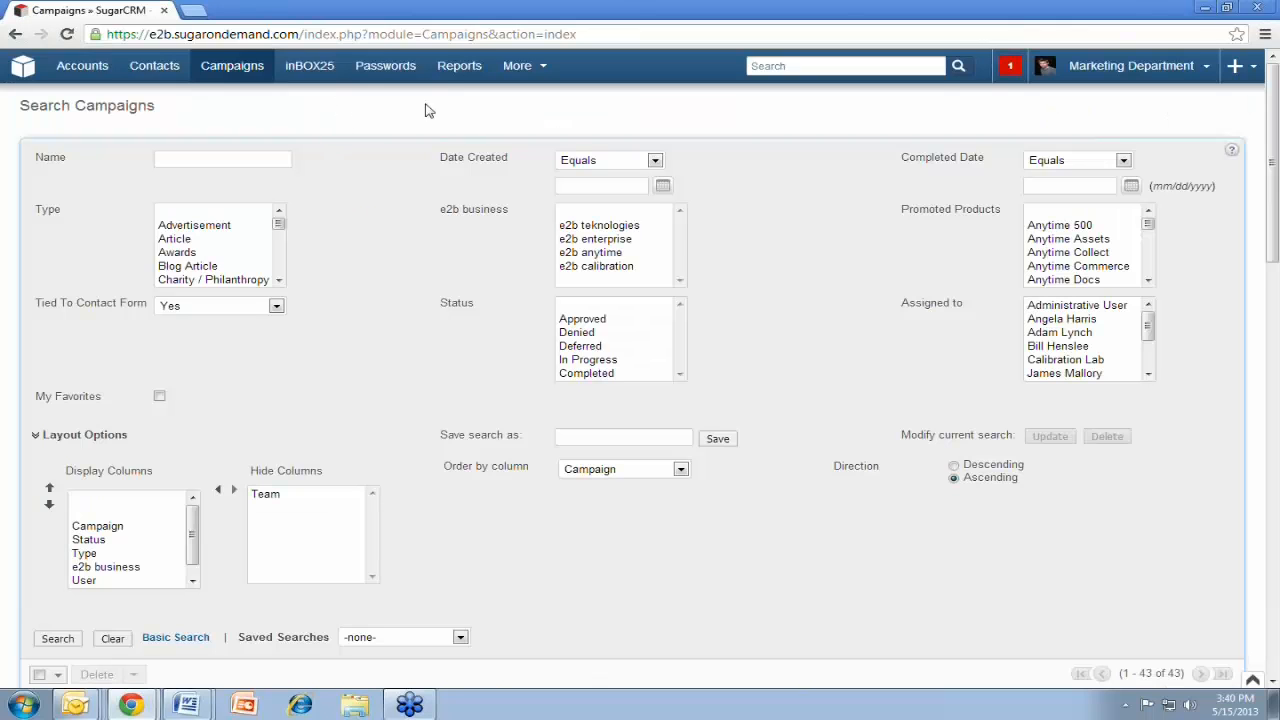
Show and dismiss the Campaigns menu of actions and recently viewed campaigns
click(232, 64)
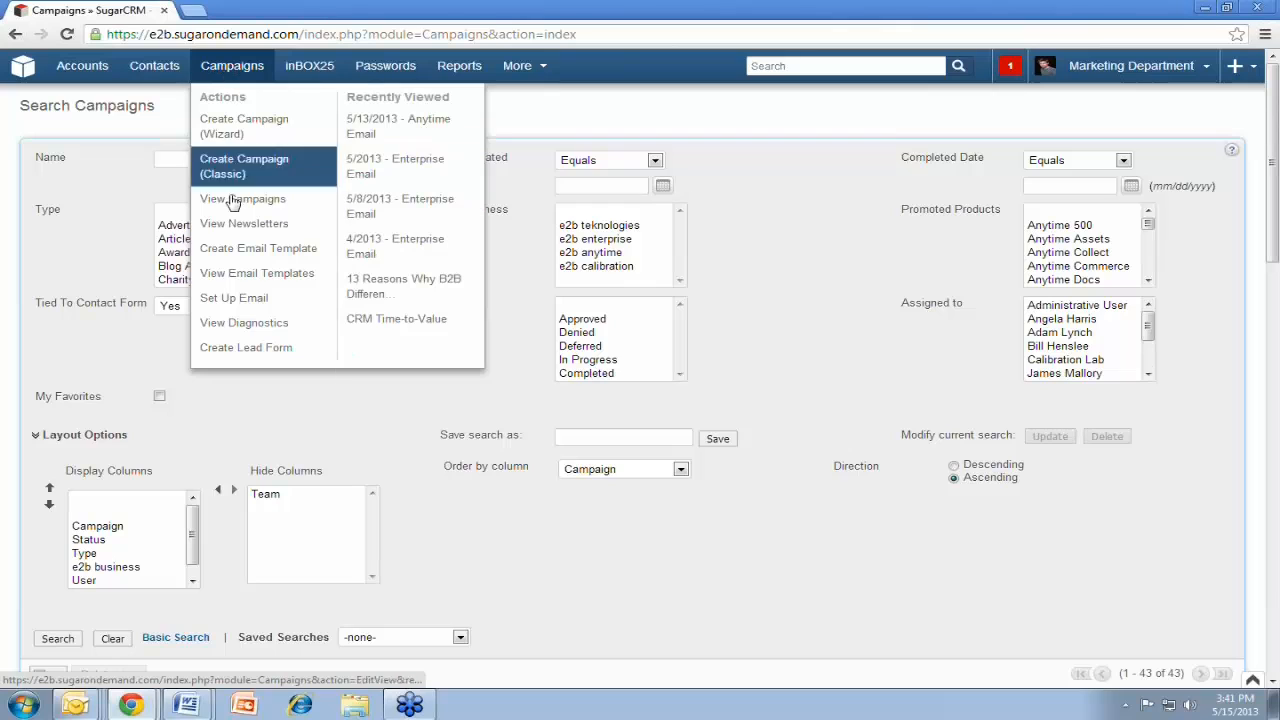
mouse_move(244, 322)
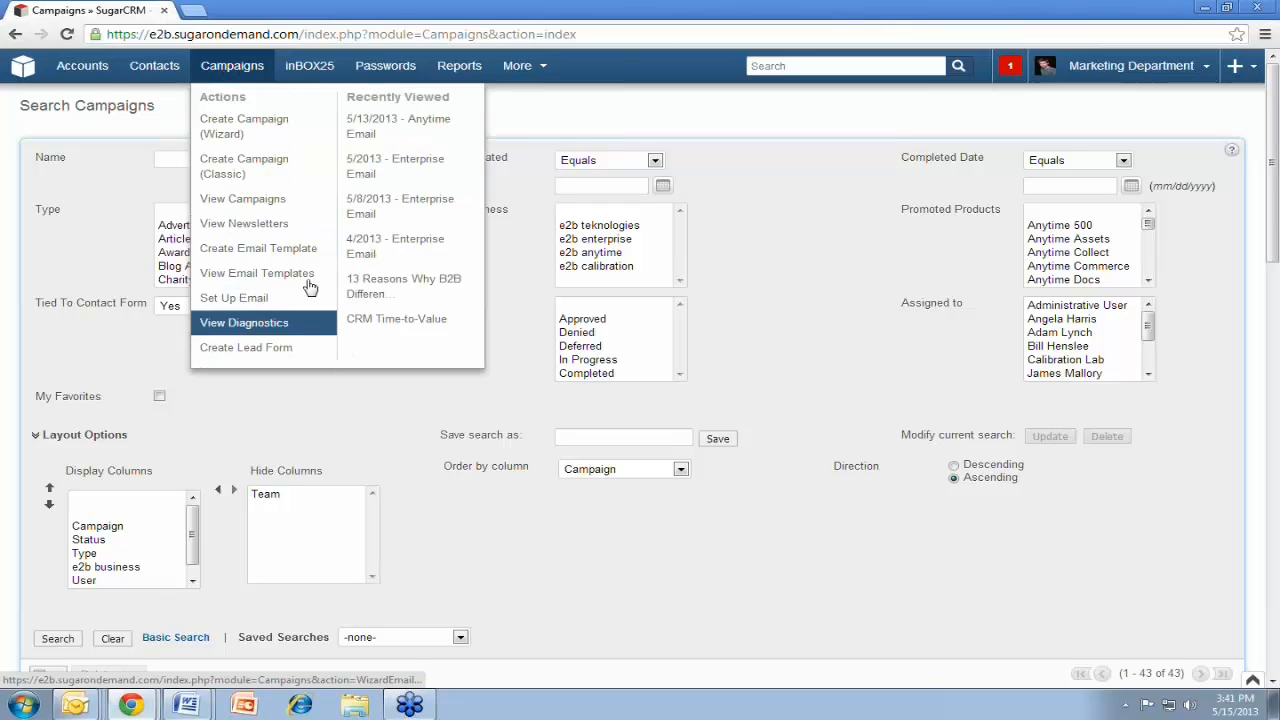
click(724, 124)
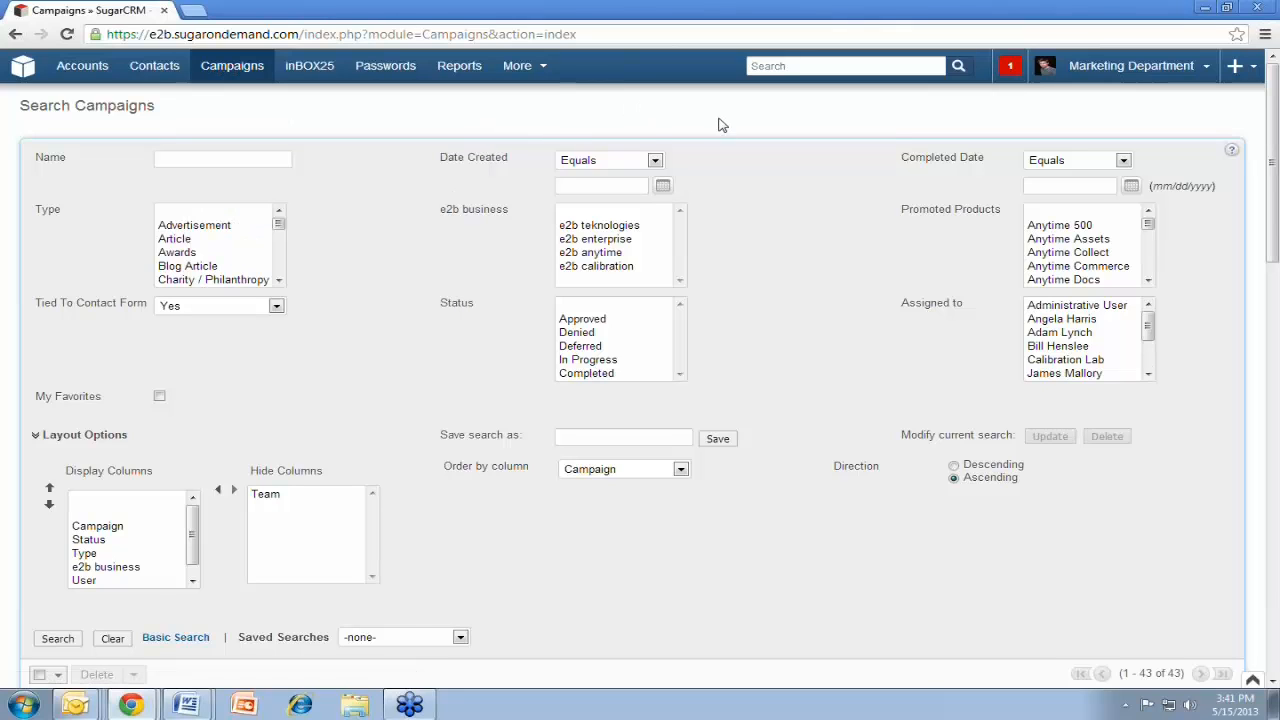
mouse_move(378, 280)
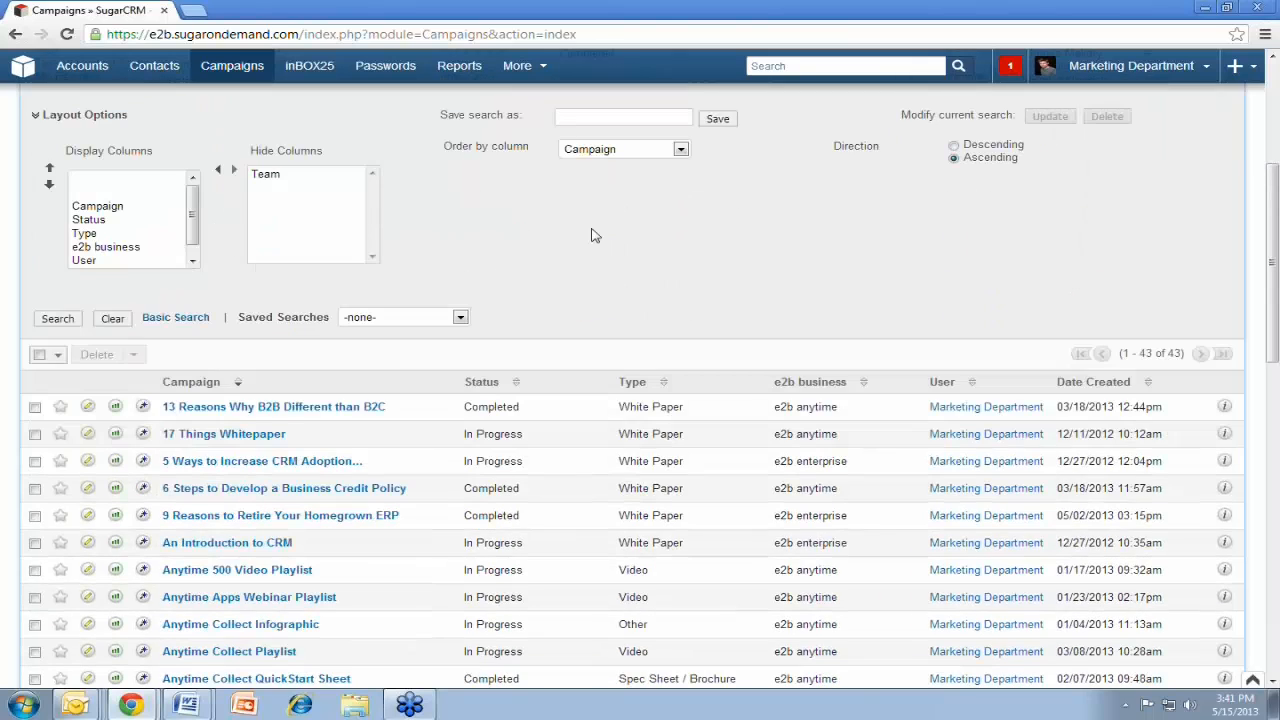
Scroll through the 43 results and open the 17 Things Whitepaper campaign
scroll(down, 3)
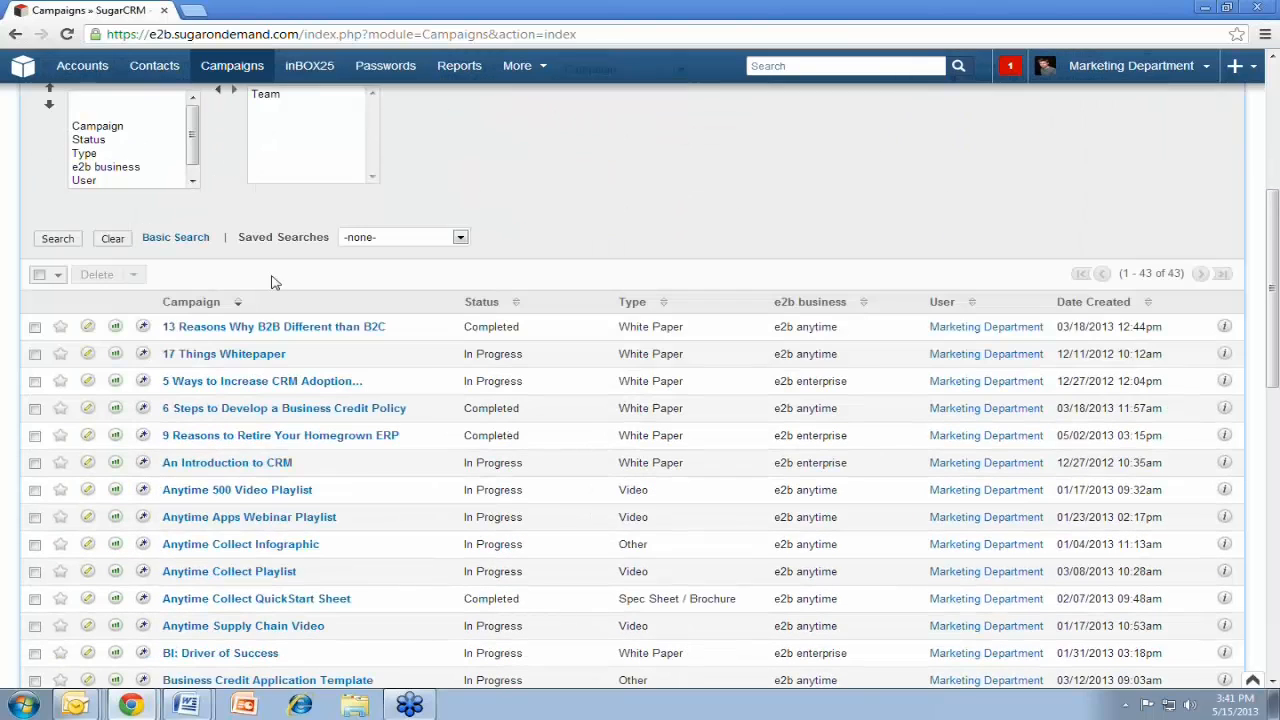
scroll(down, 3)
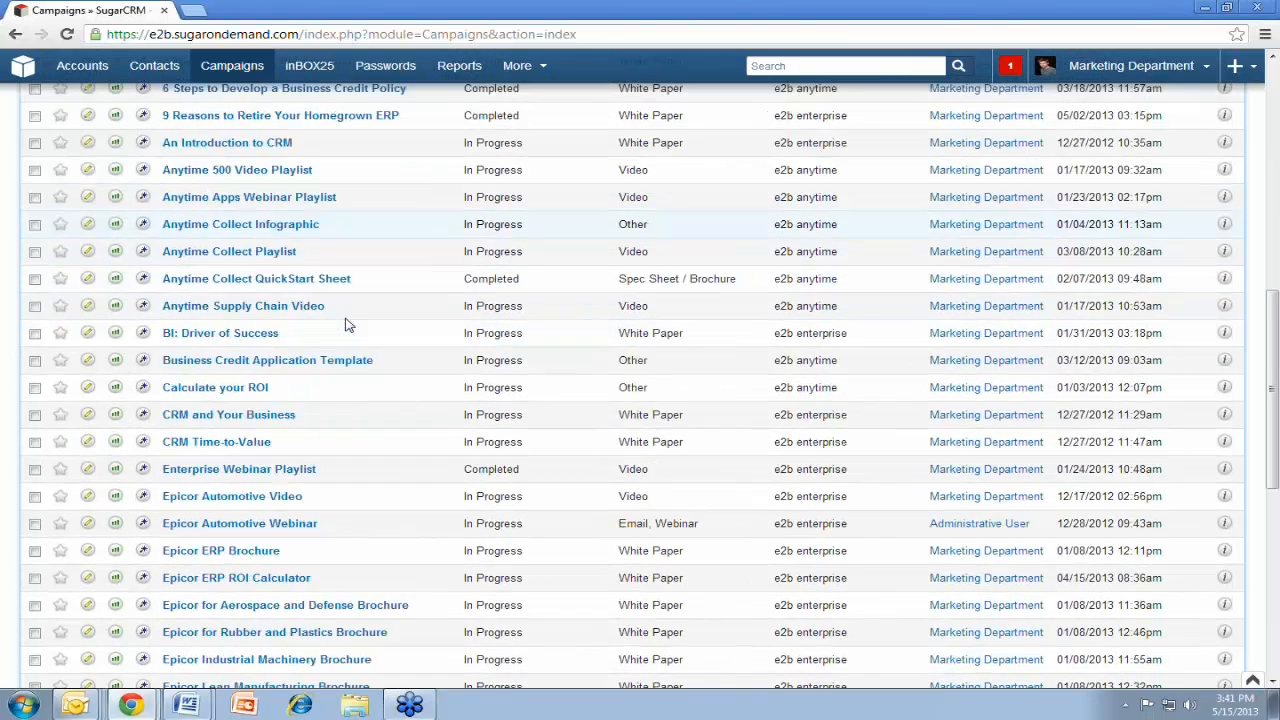
scroll(down, 3)
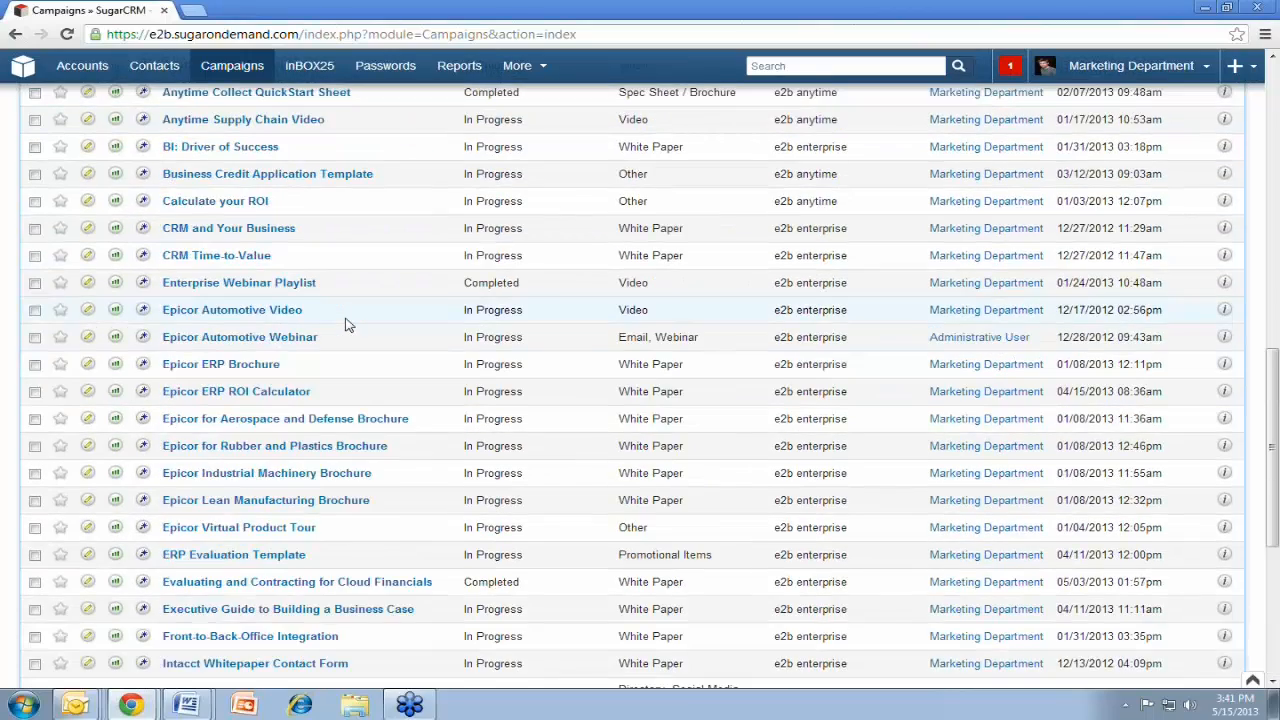
scroll(up, 3)
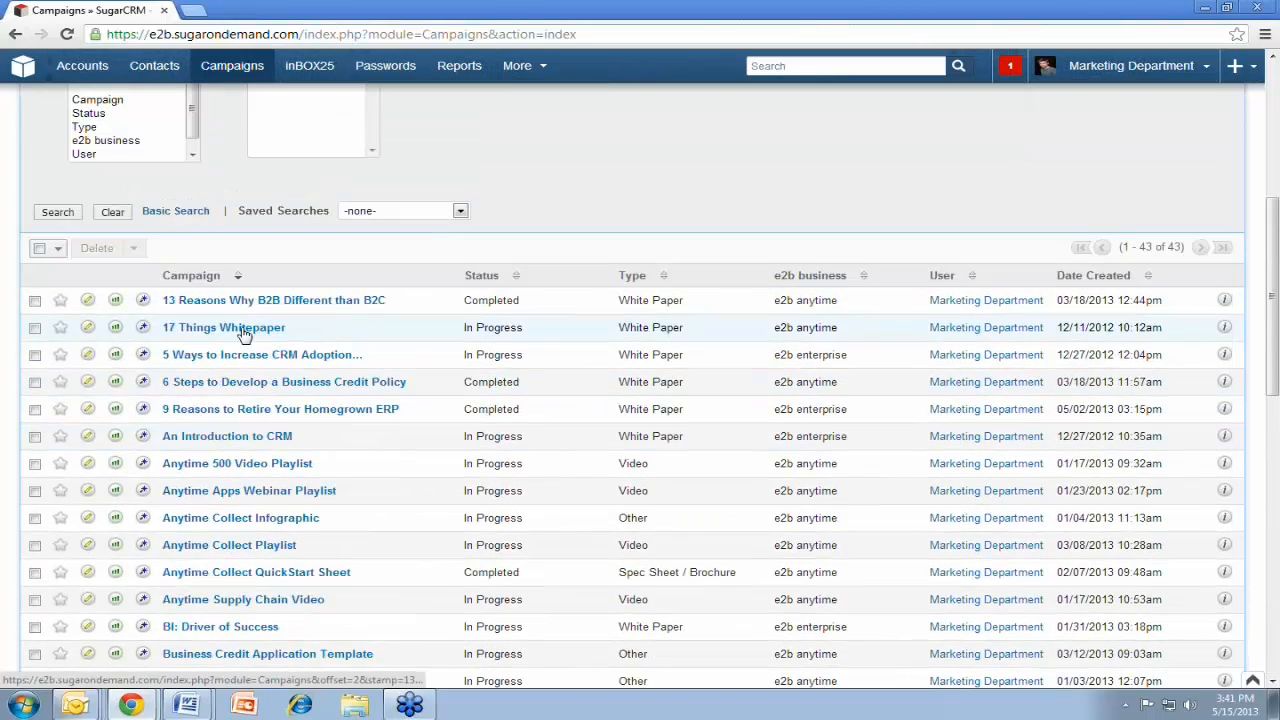
click(224, 328)
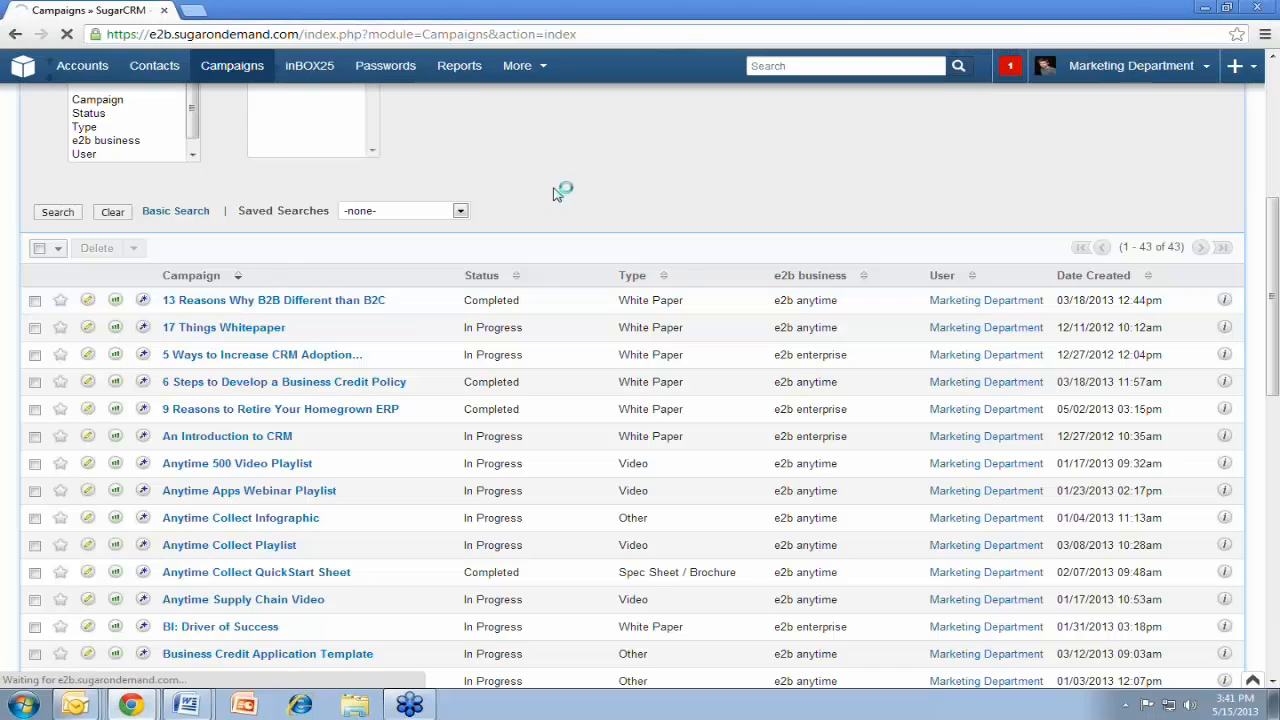
Open the campaign's Campaign Documents URL so the white paper loads in a new tab
click(272, 300)
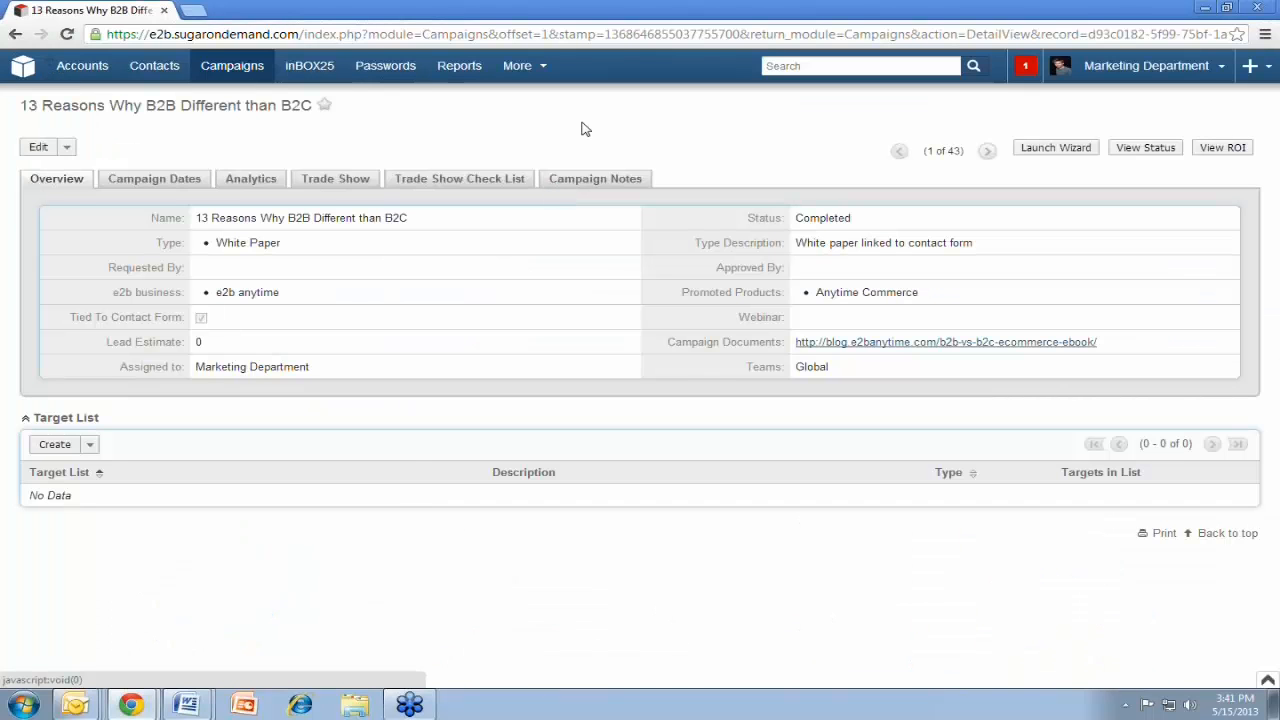
mouse_move(190, 292)
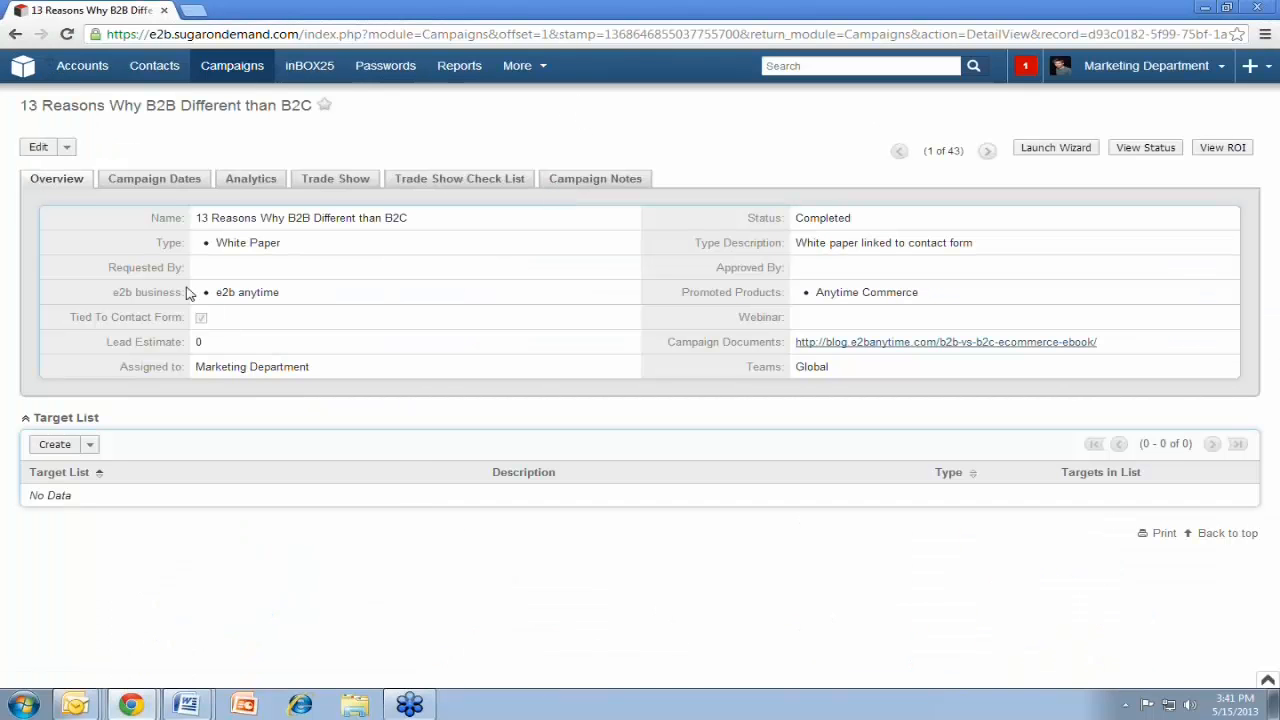
mouse_move(258, 240)
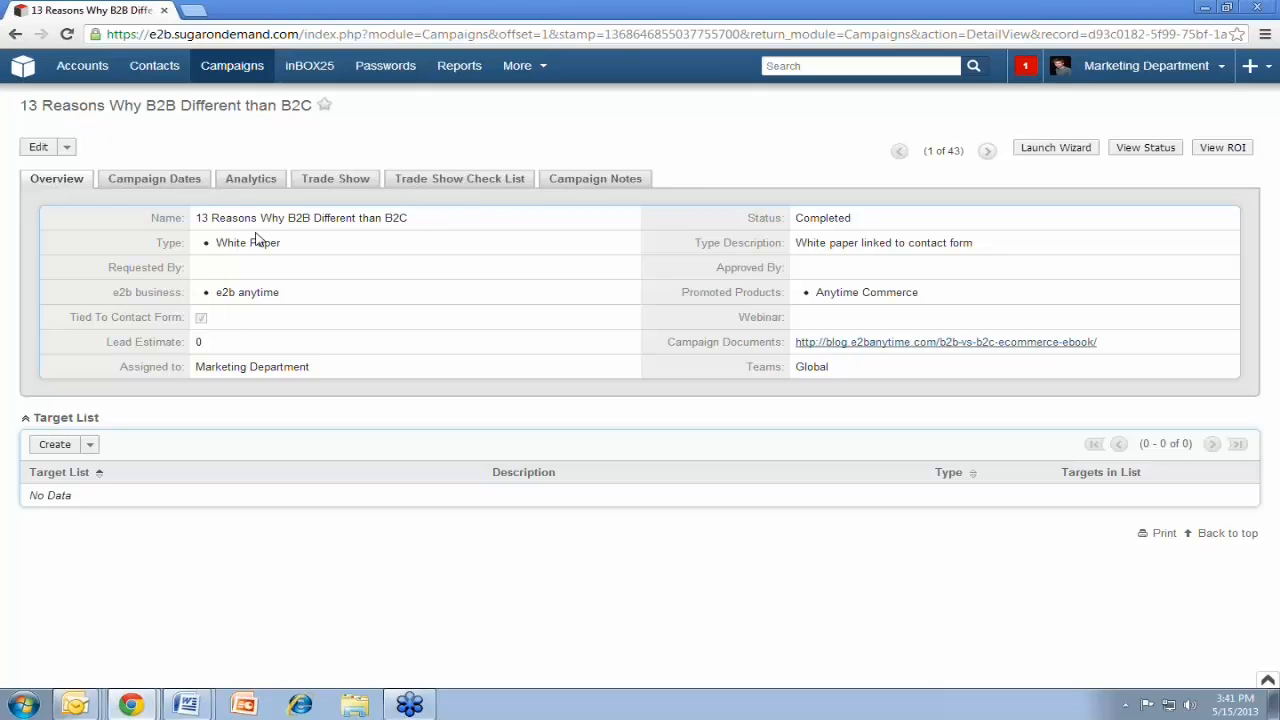
mouse_move(288, 248)
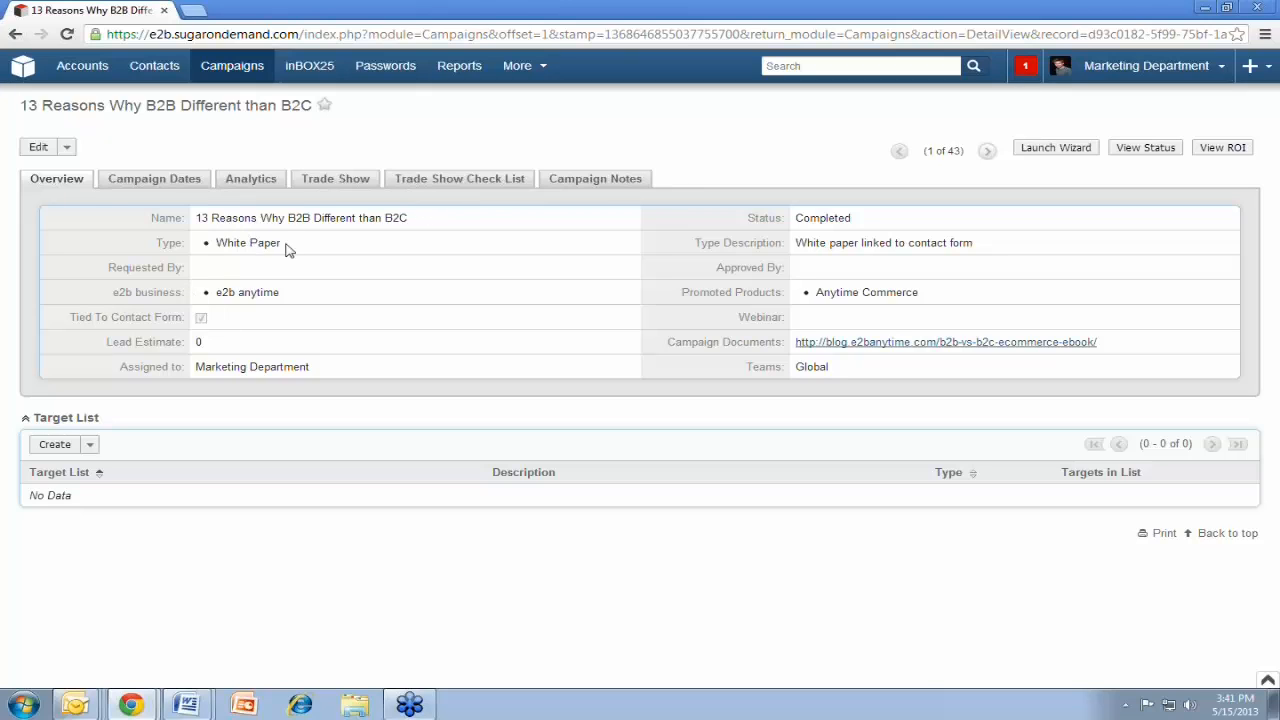
mouse_move(748, 316)
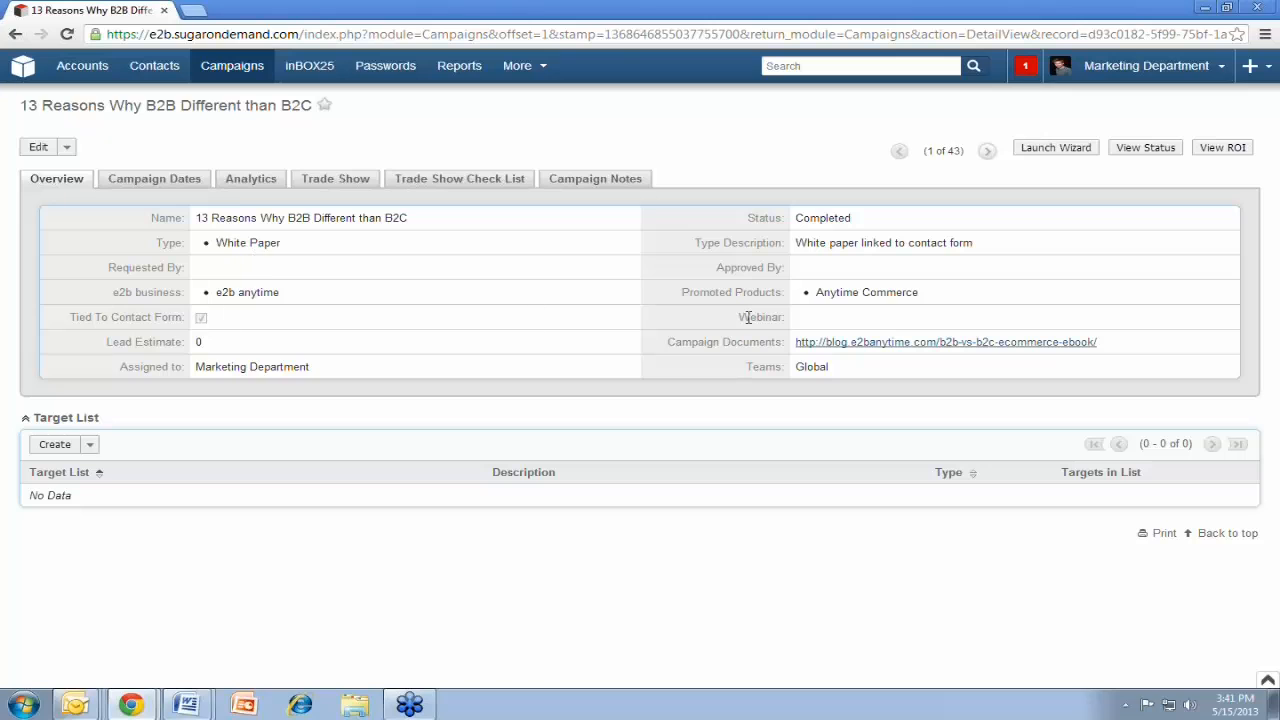
mouse_move(840, 348)
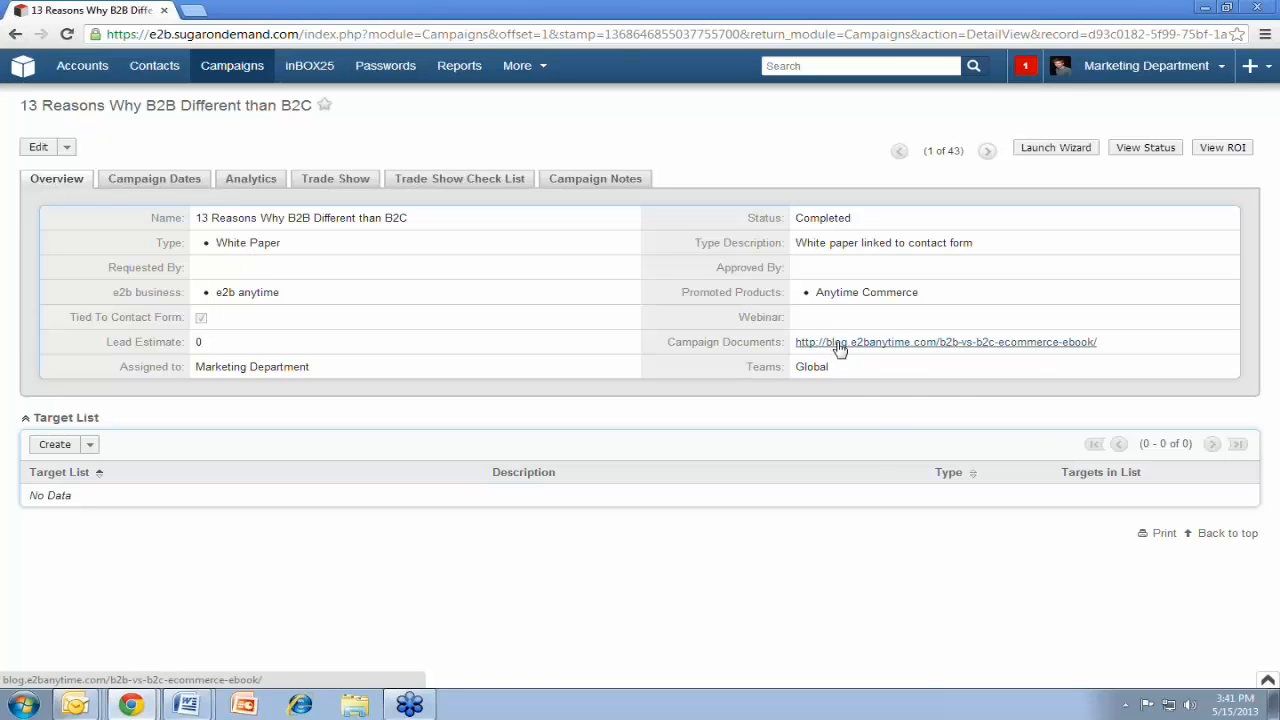
click(944, 342)
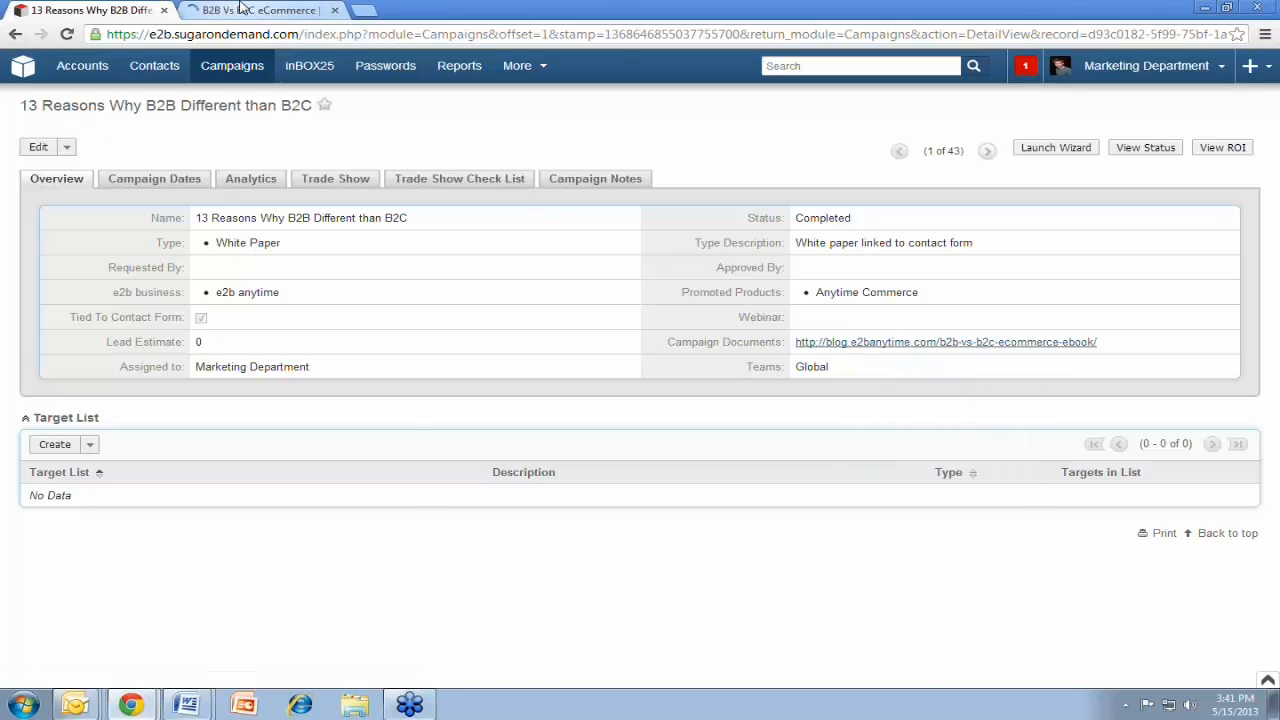
mouse_move(600, 132)
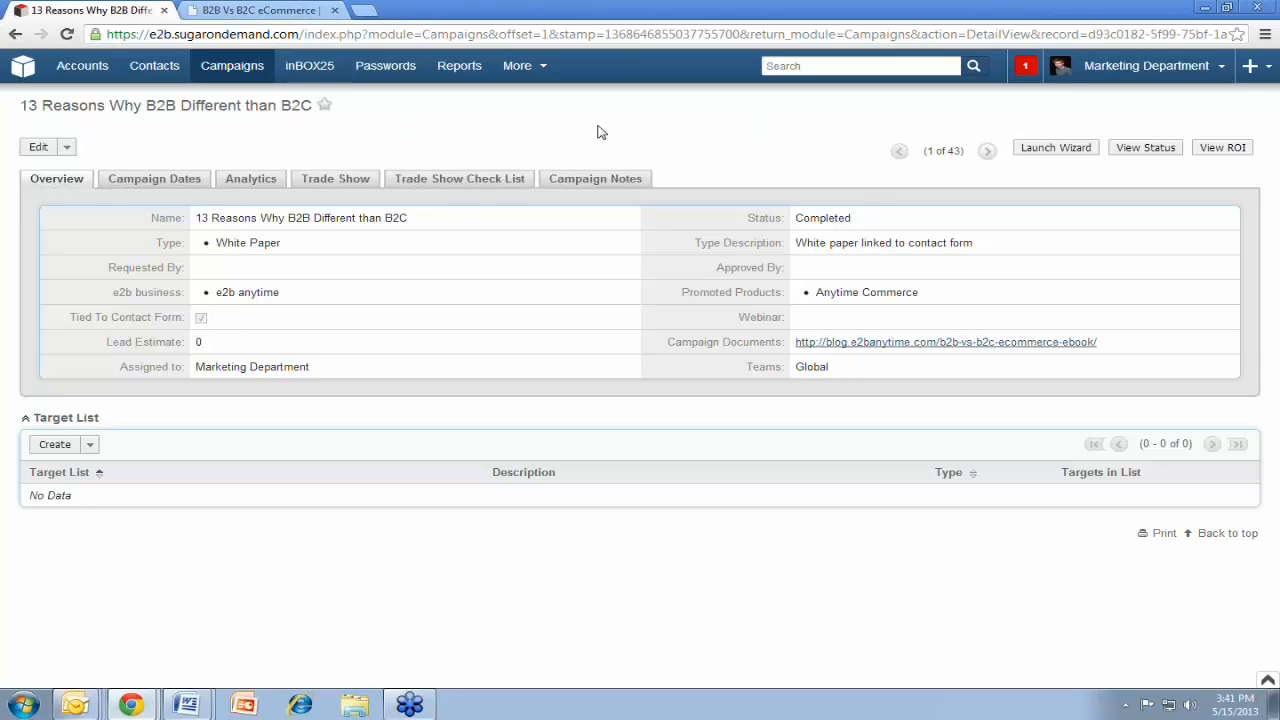
mouse_move(844, 324)
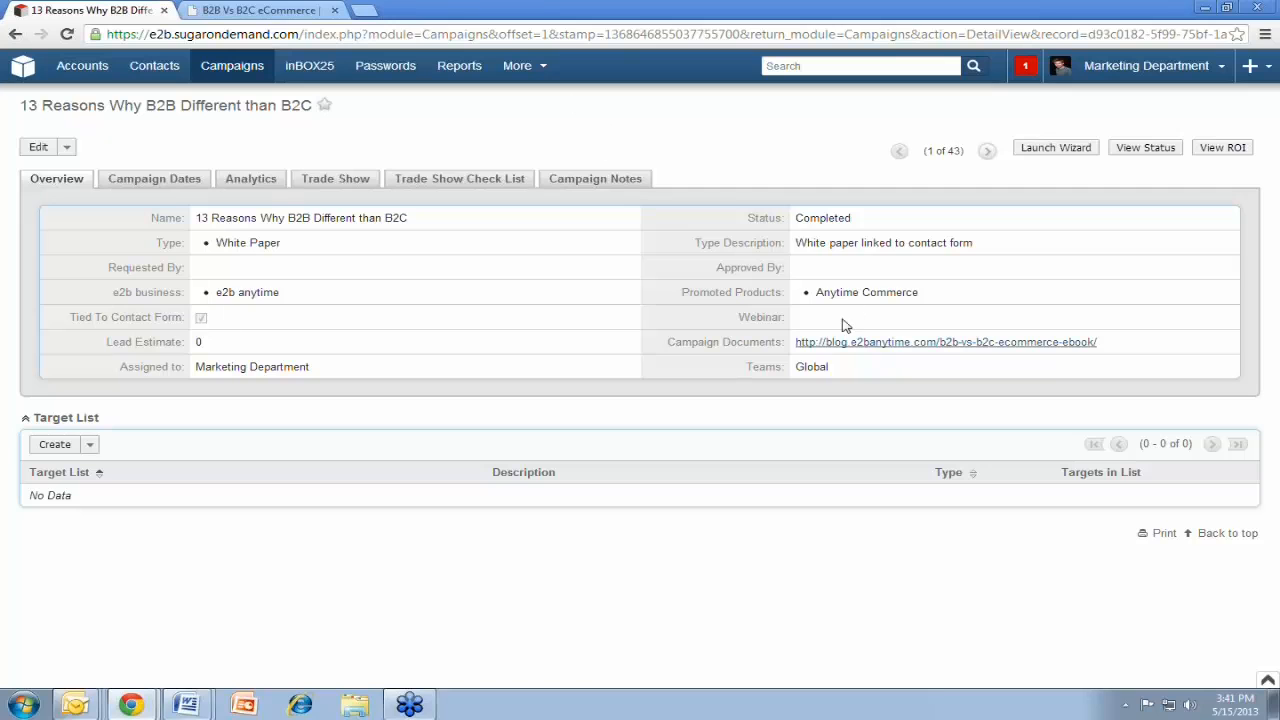
mouse_move(280, 14)
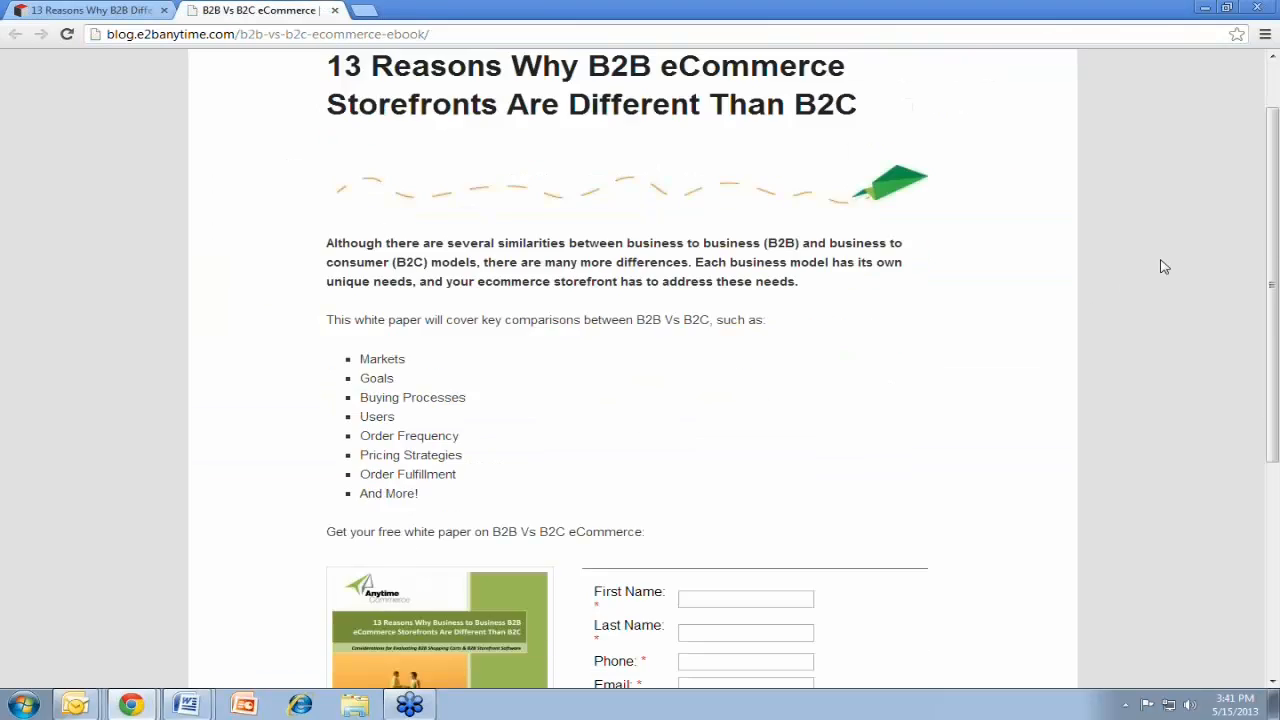
scroll(up, 3)
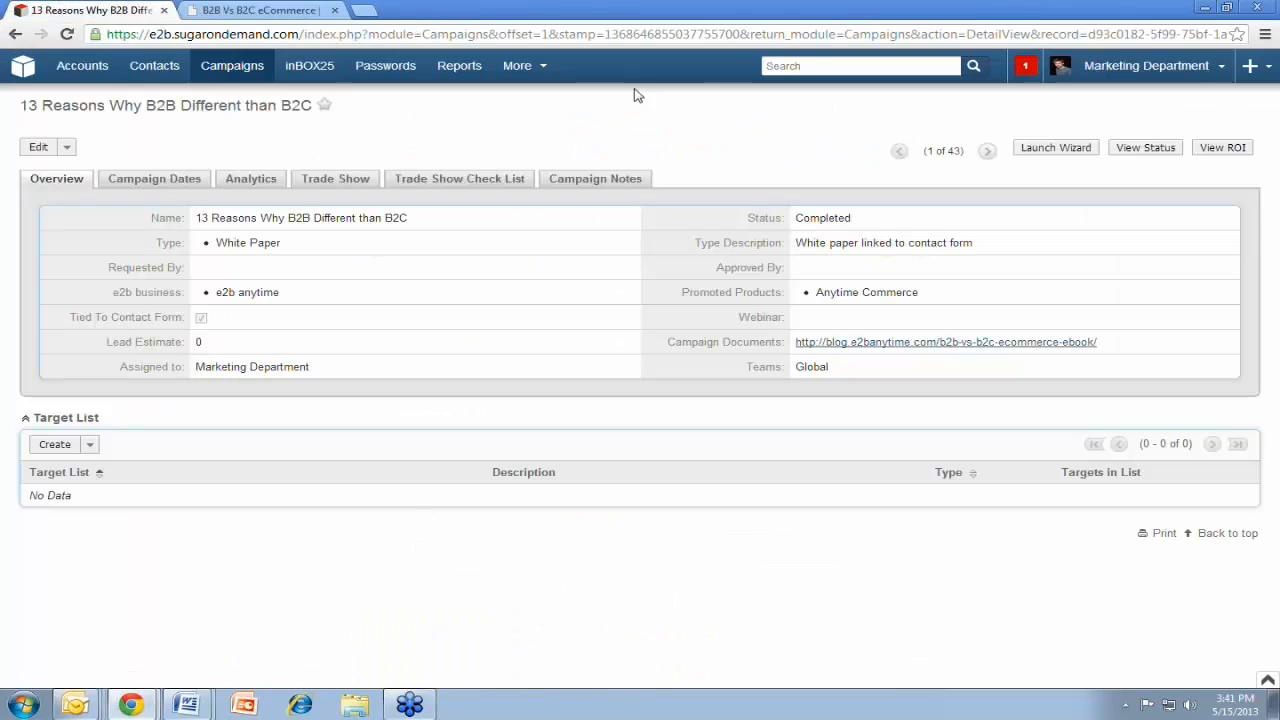
mouse_move(212, 122)
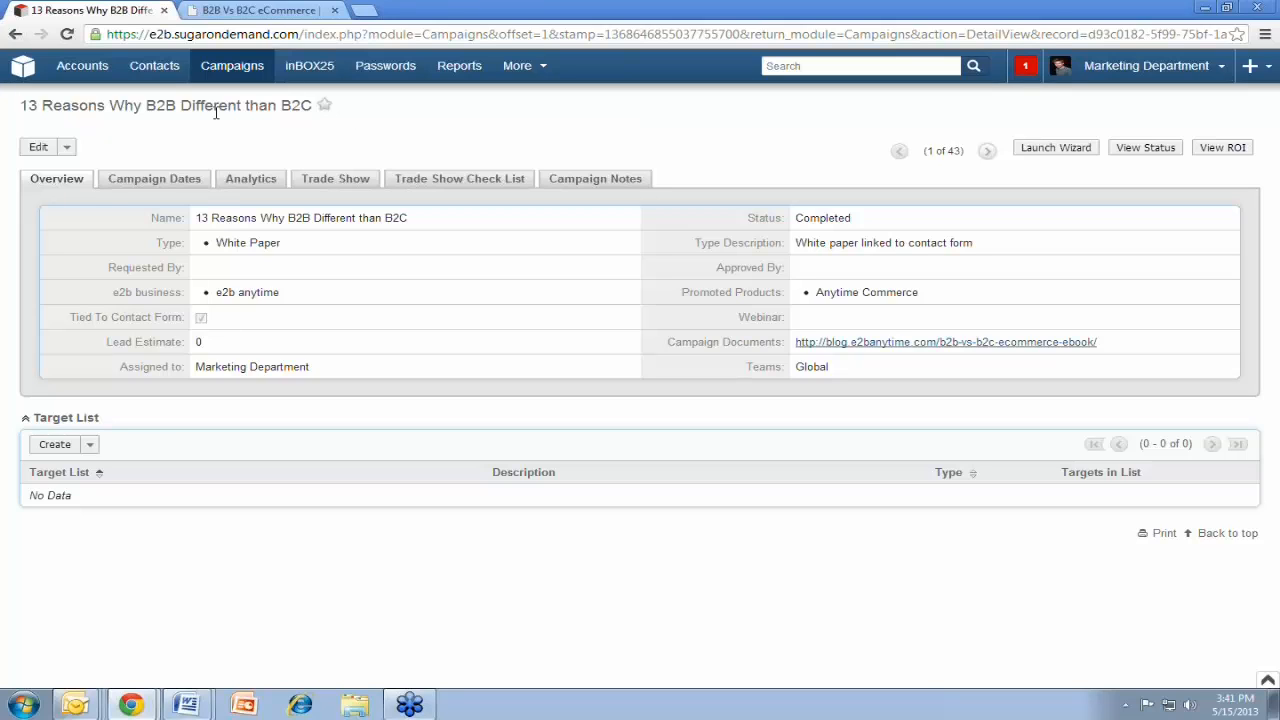
Go to the Opportunities module via the More modules list
click(336, 10)
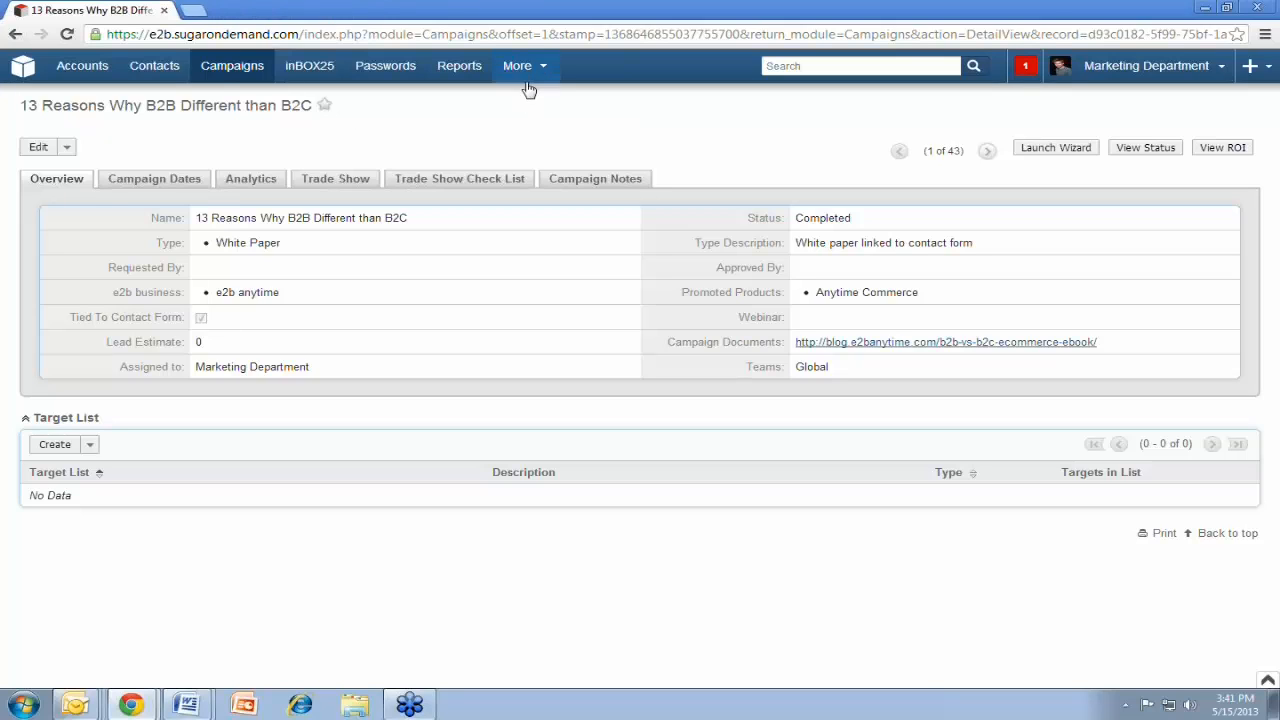
click(516, 66)
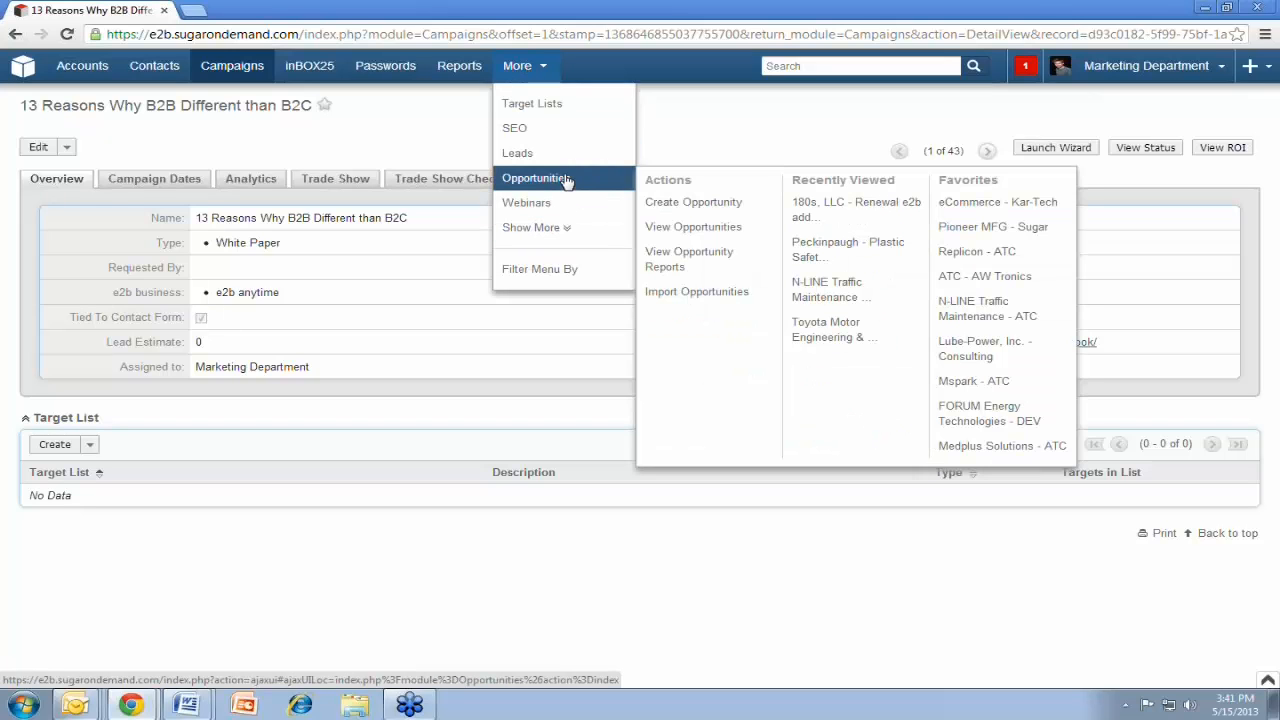
click(536, 178)
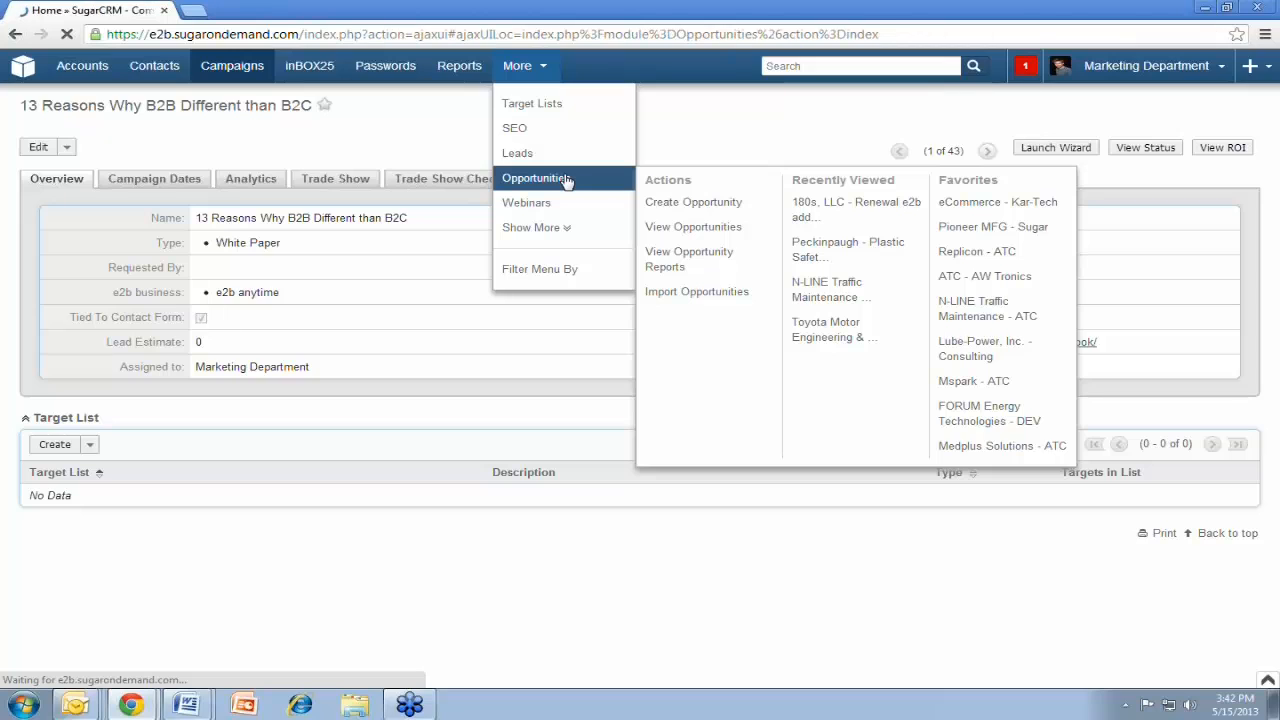
click(536, 178)
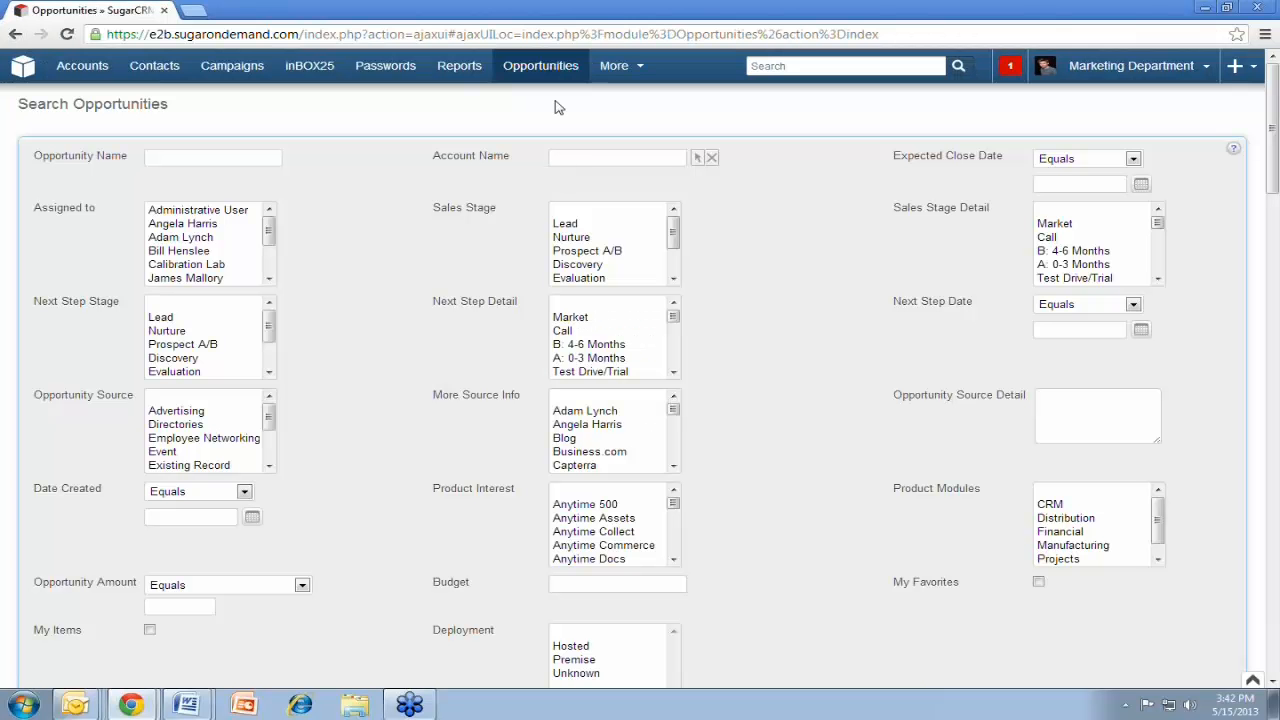
Start a blank Create Opportunity form from the Opportunities actions
click(540, 64)
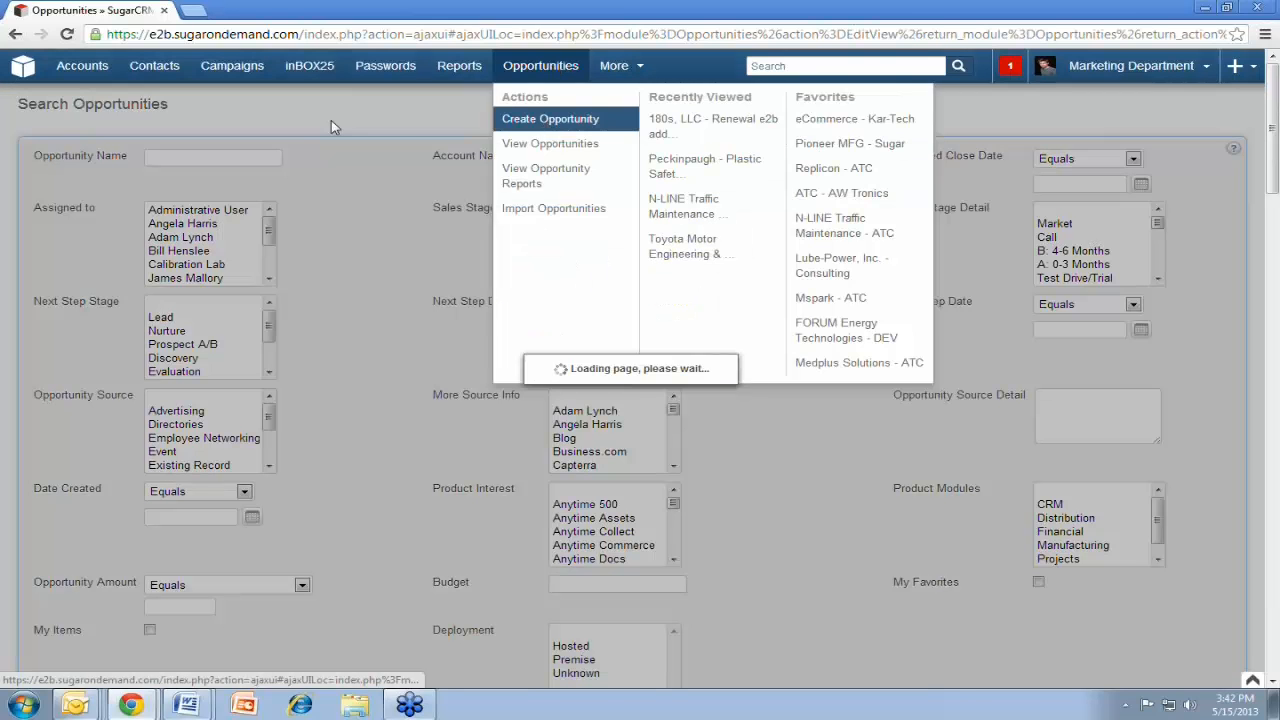
click(550, 118)
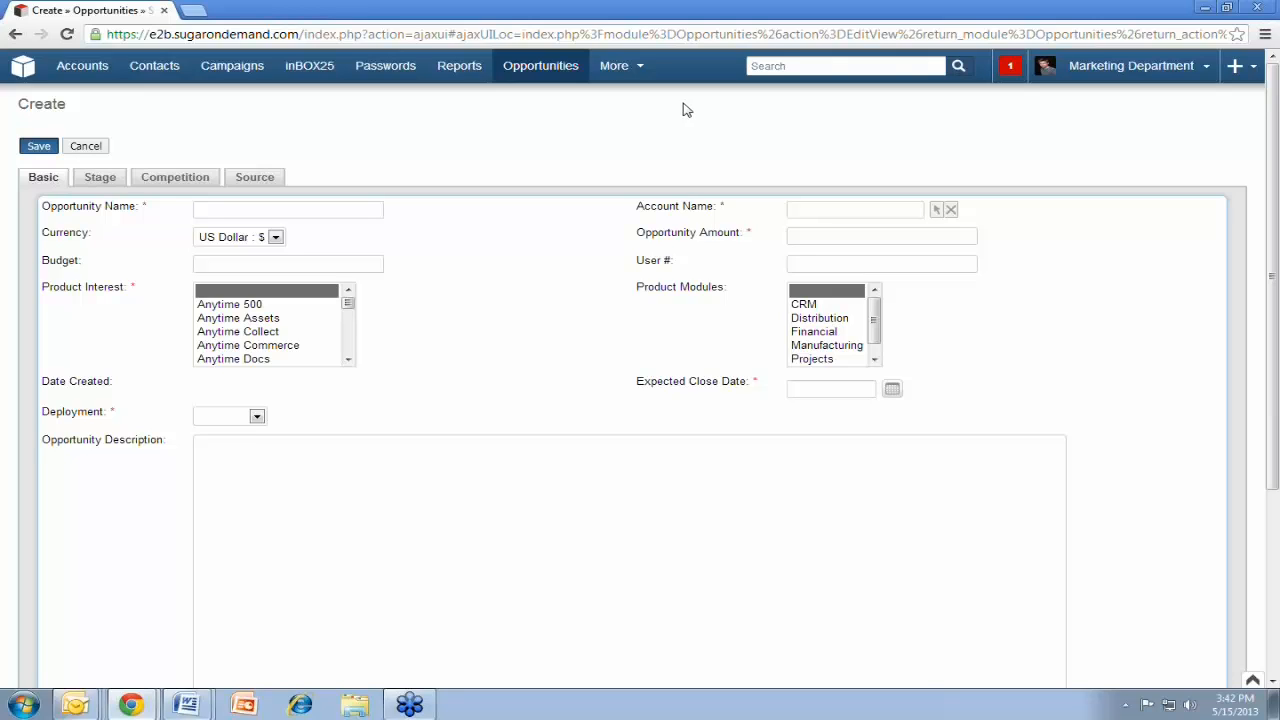
mouse_move(448, 250)
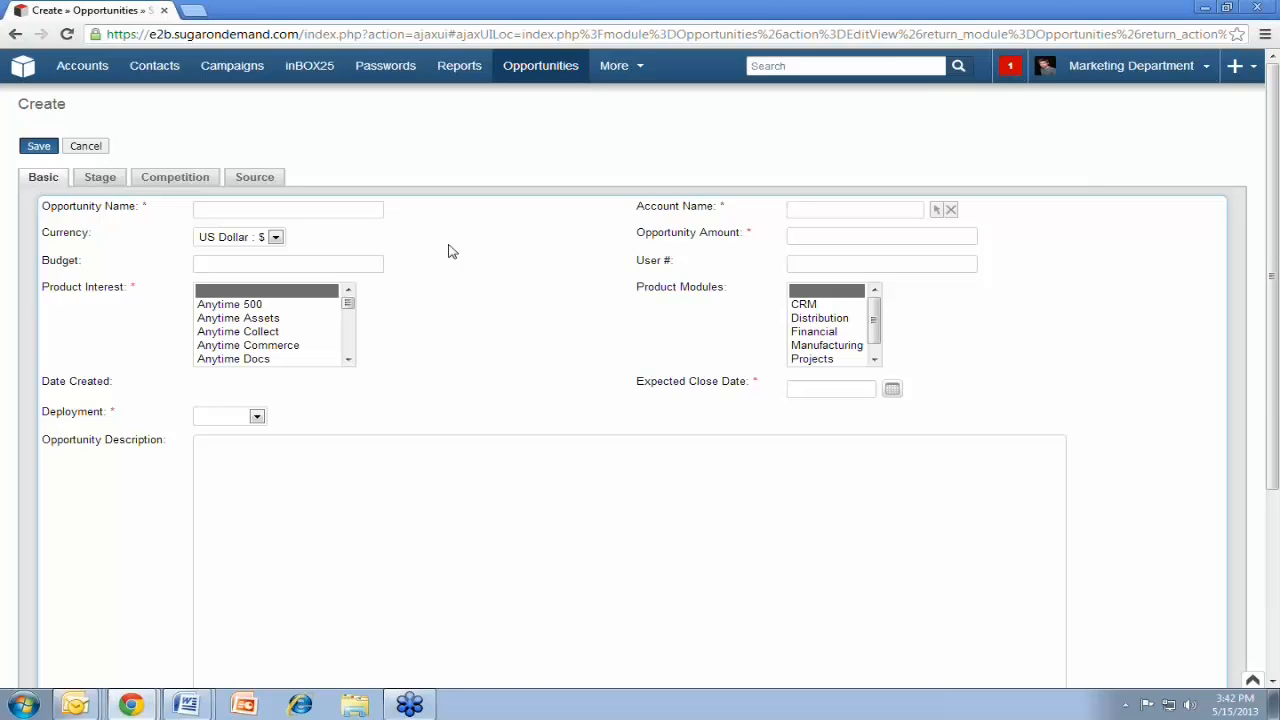
scroll(down, 3)
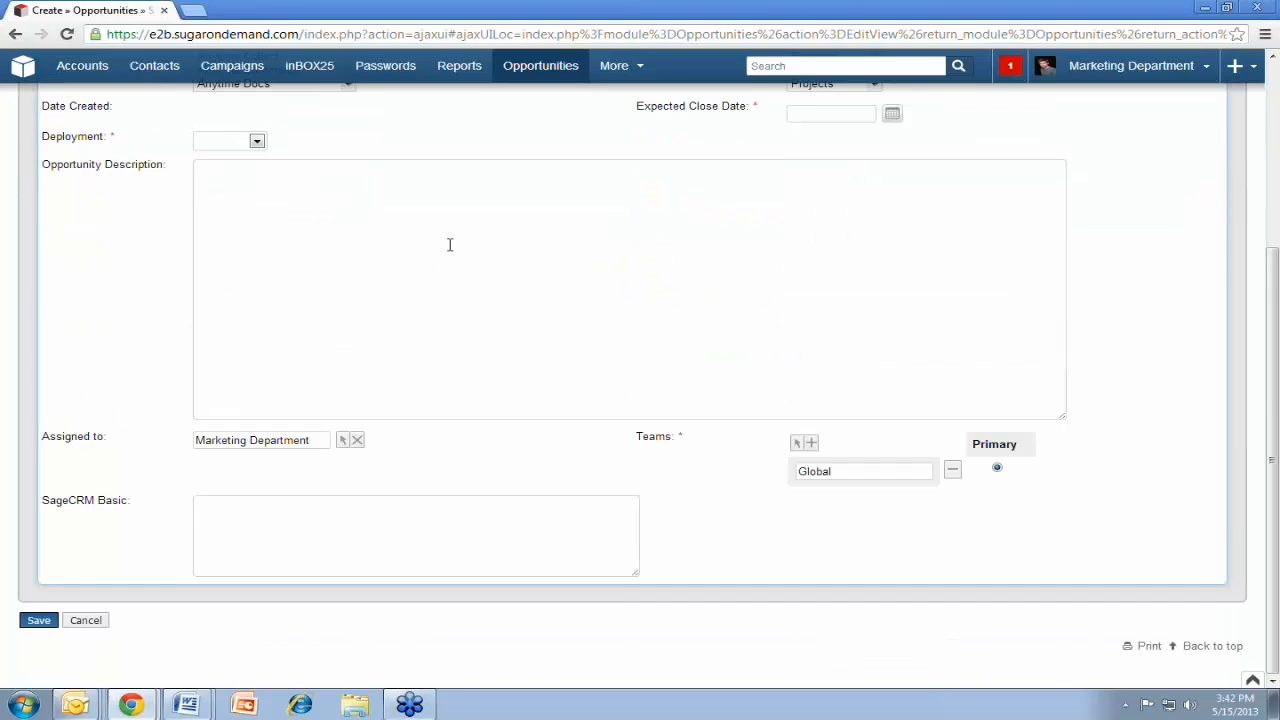
scroll(up, 3)
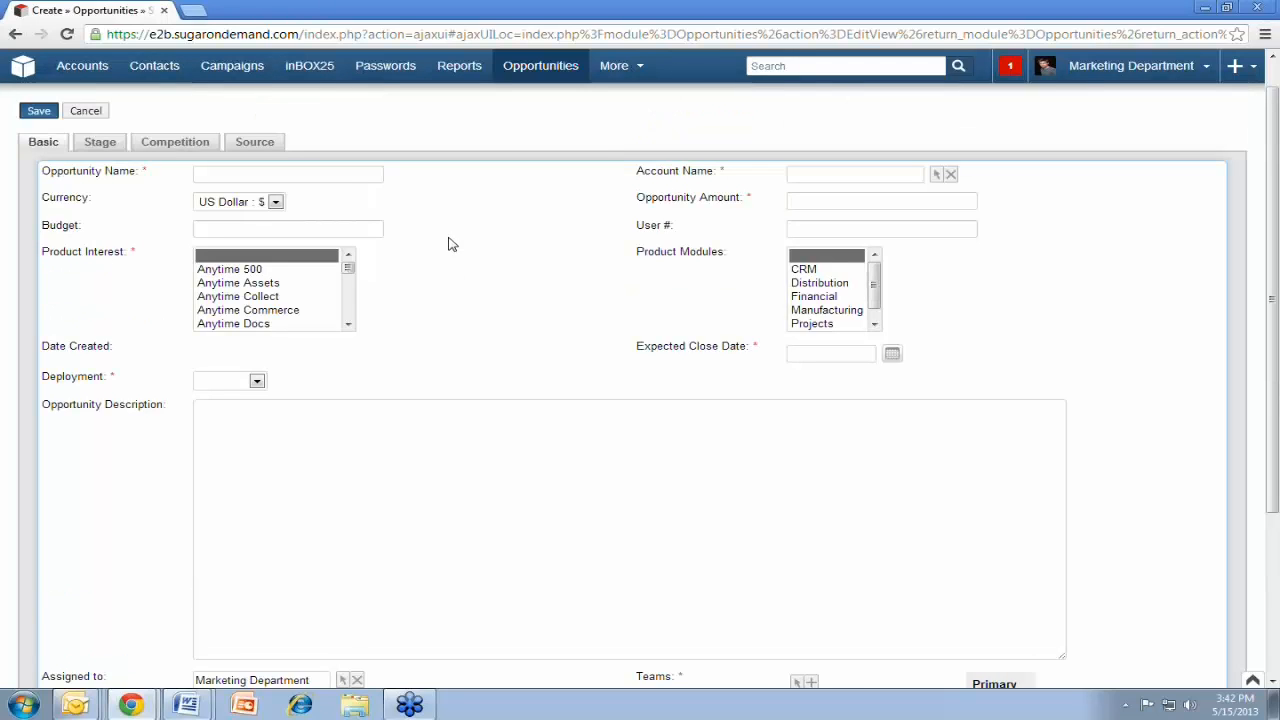
mouse_move(458, 240)
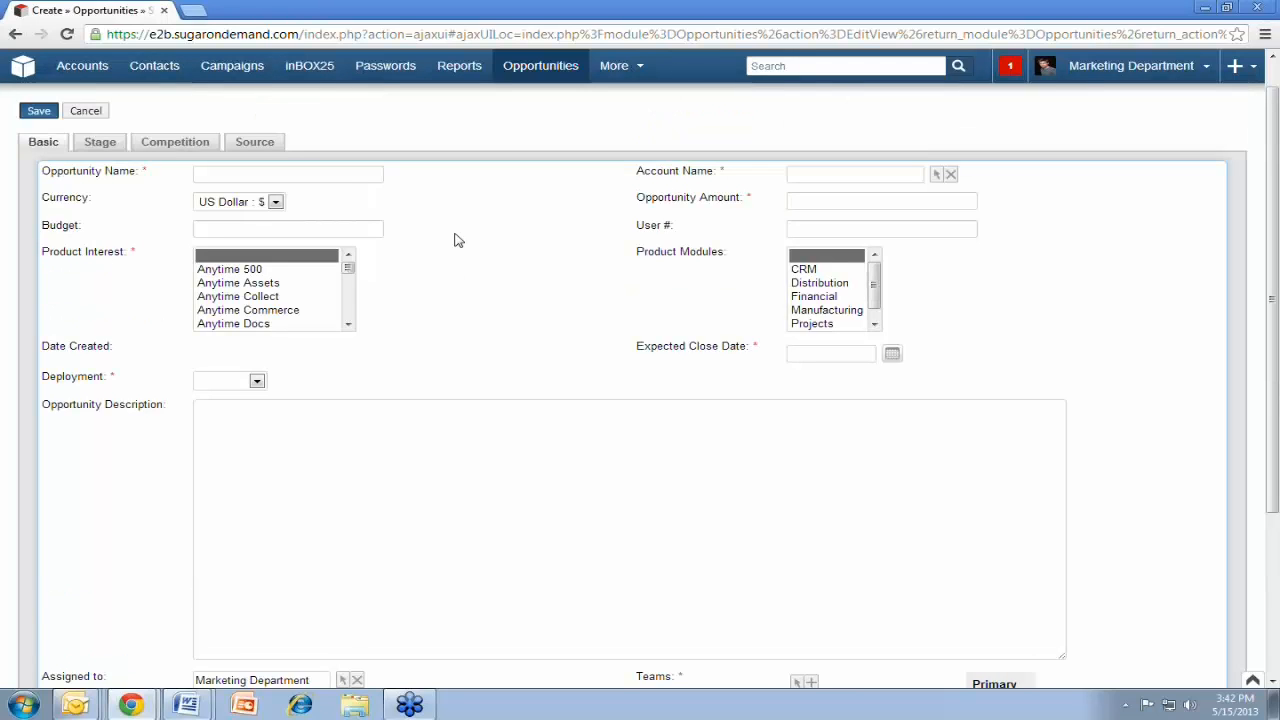
mouse_move(592, 204)
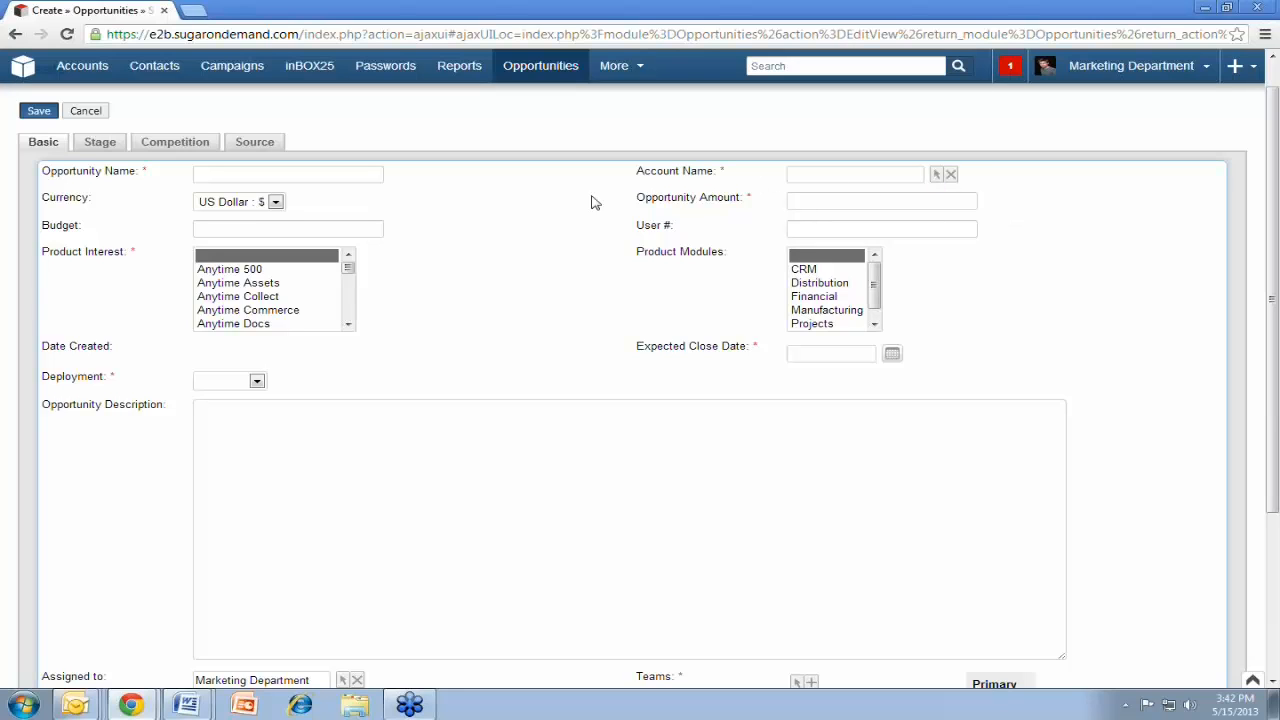
Choose 1271 Associates Inc as the opportunity's Account Name from the Account Search popup
click(936, 174)
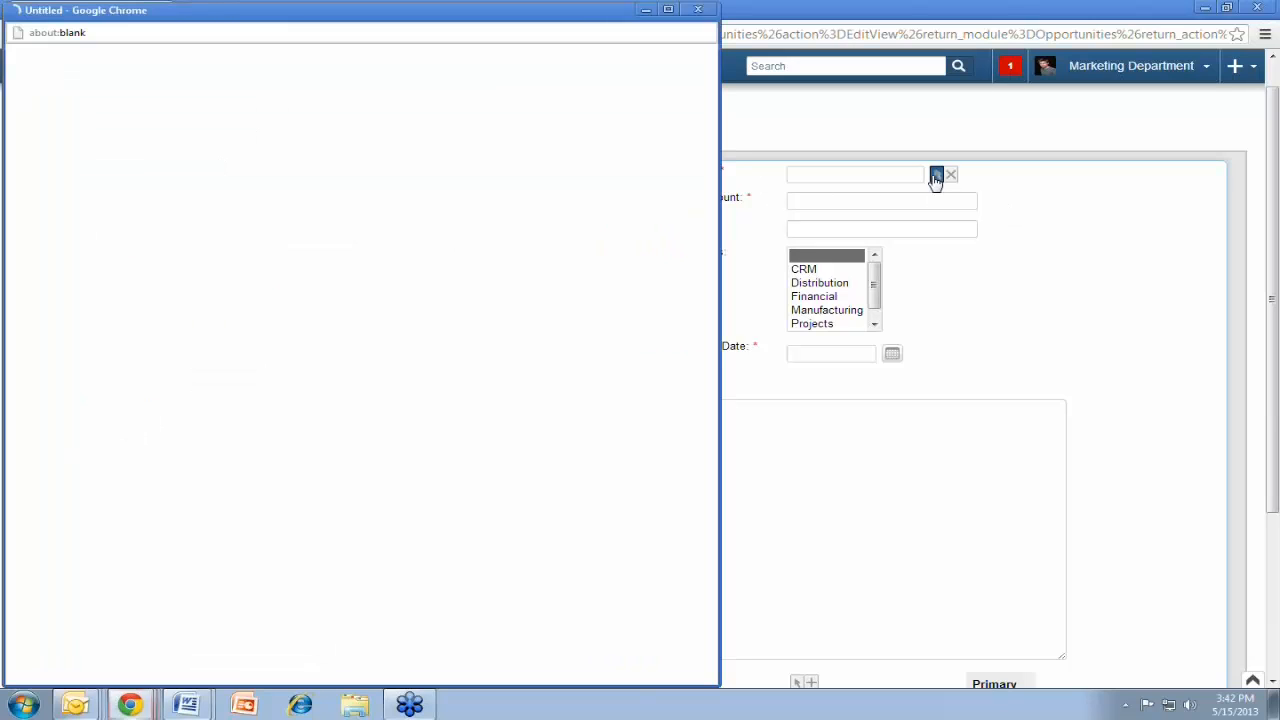
click(936, 174)
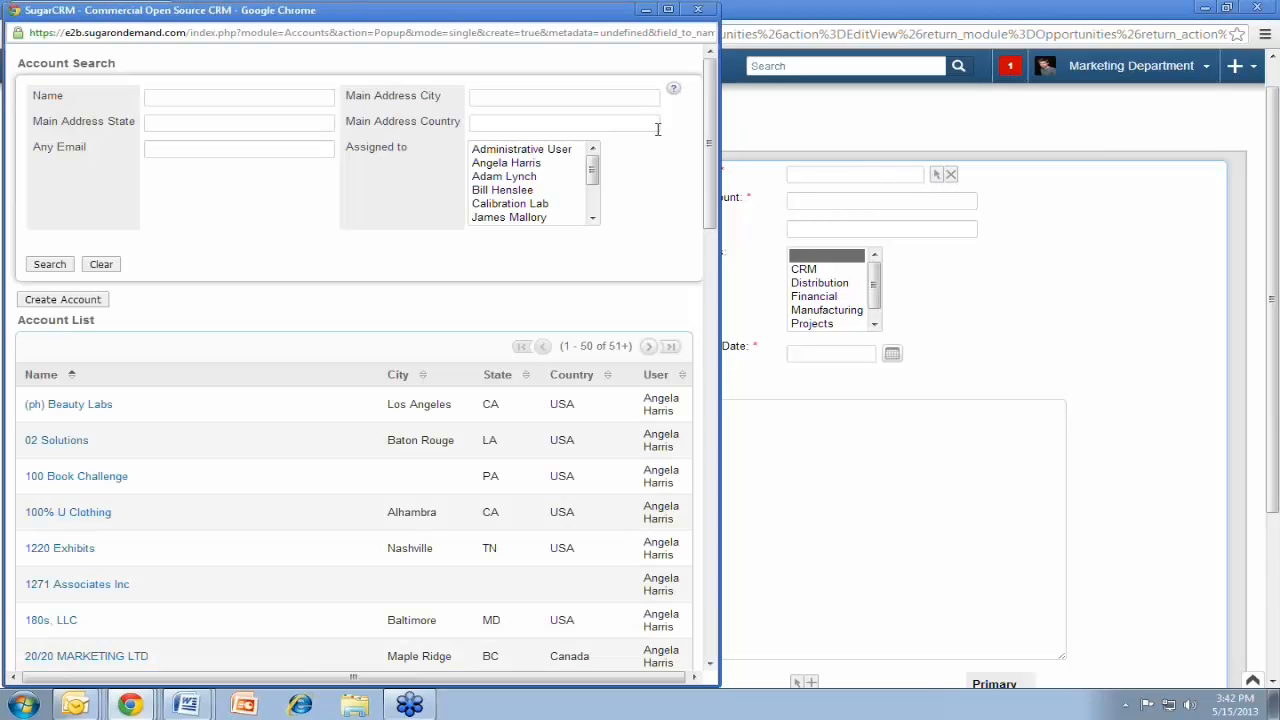
mouse_move(692, 128)
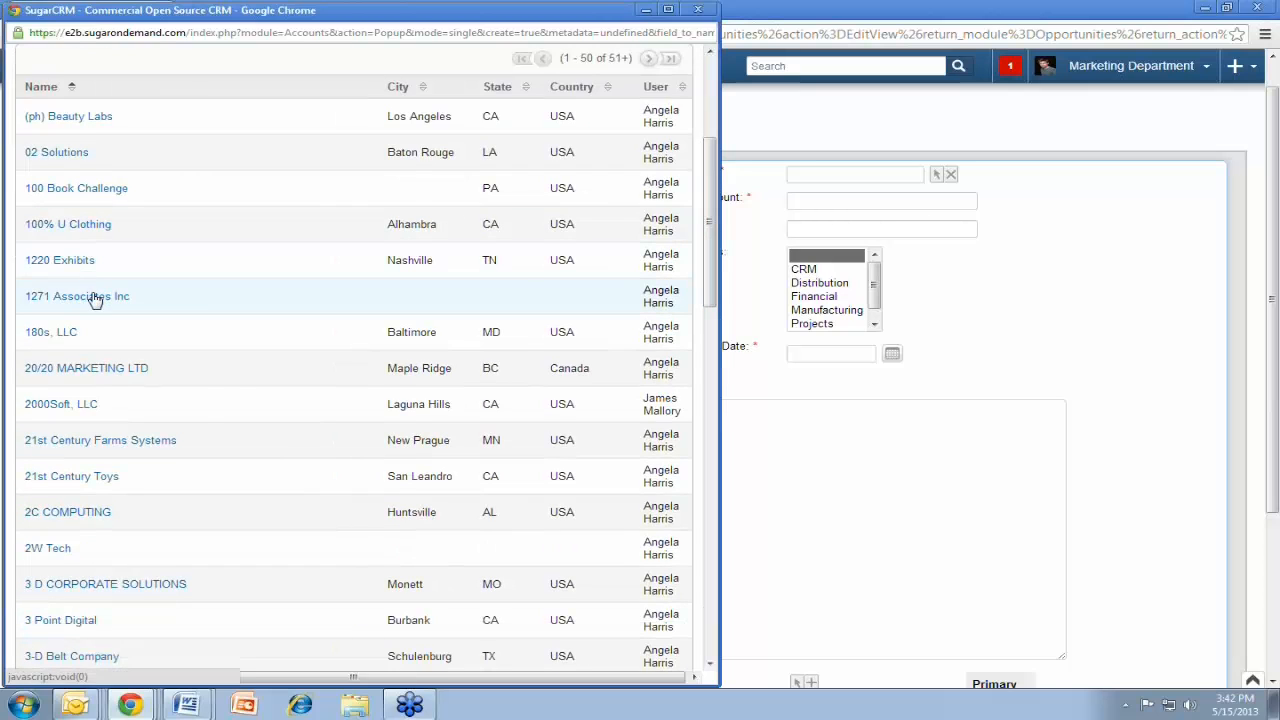
click(76, 296)
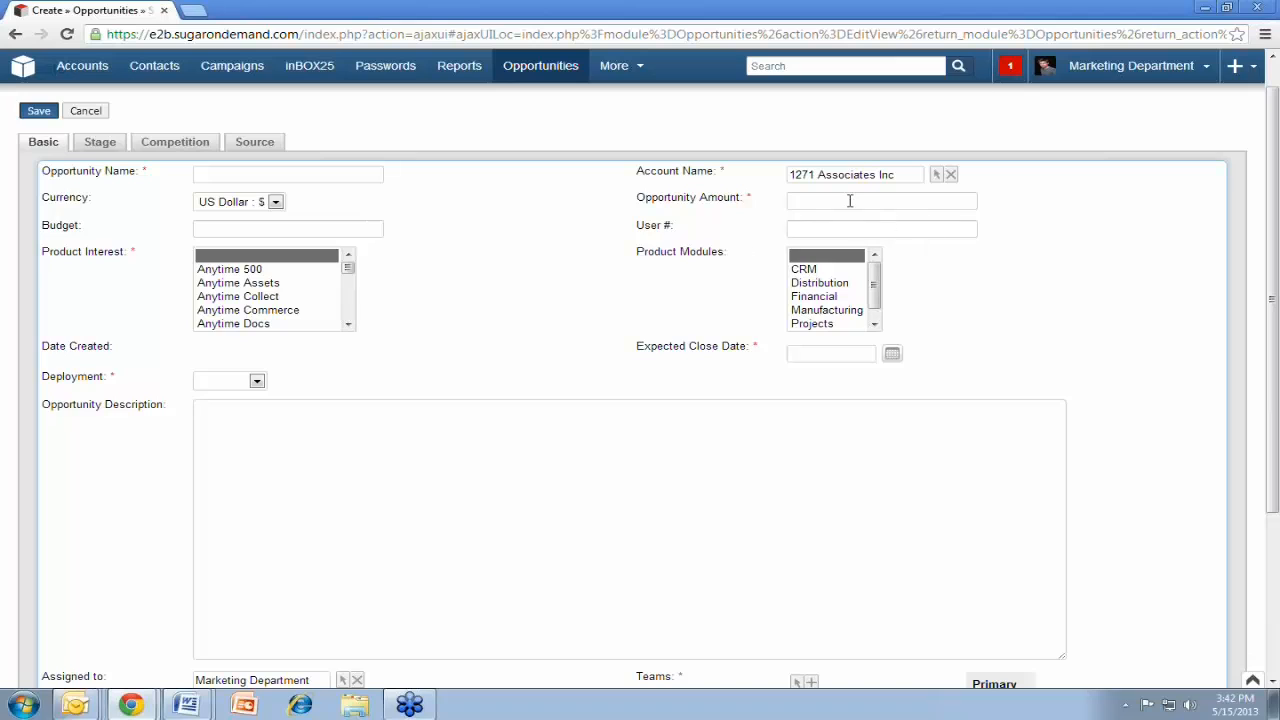
Enter 42000 as the Opportunity Amount and glance down the form
text(42)
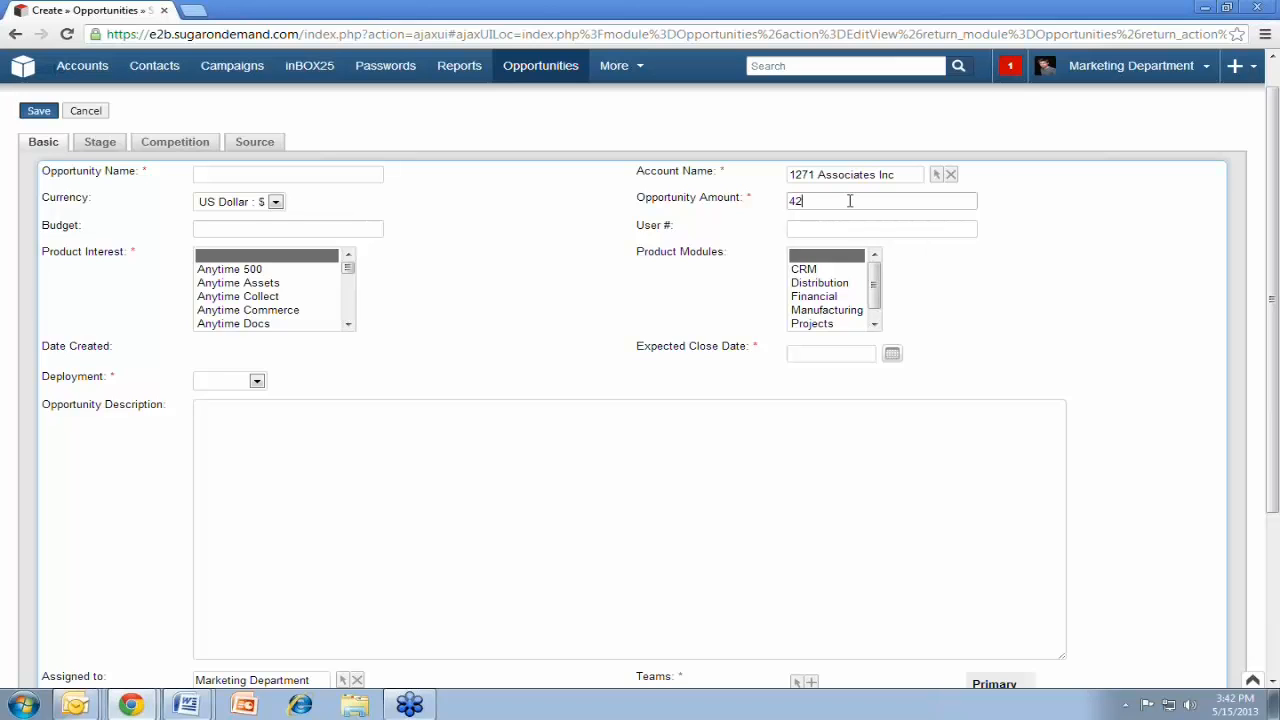
text(000)
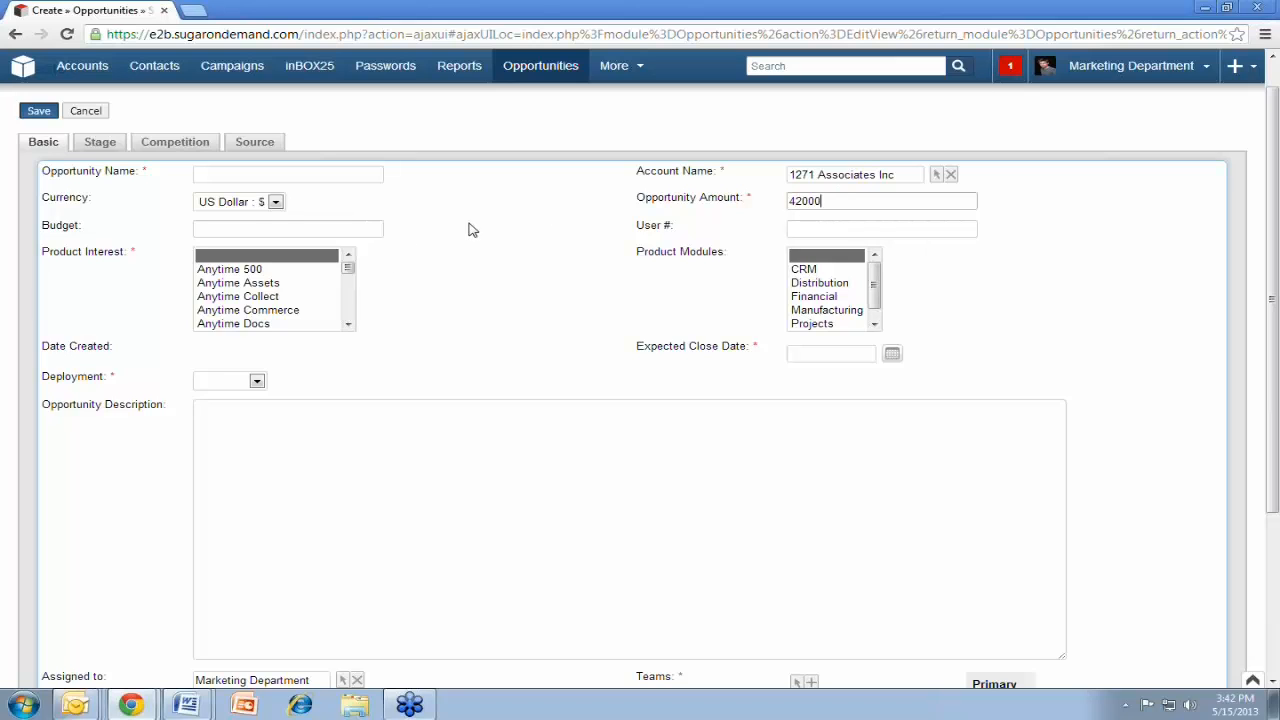
scroll(down, 3)
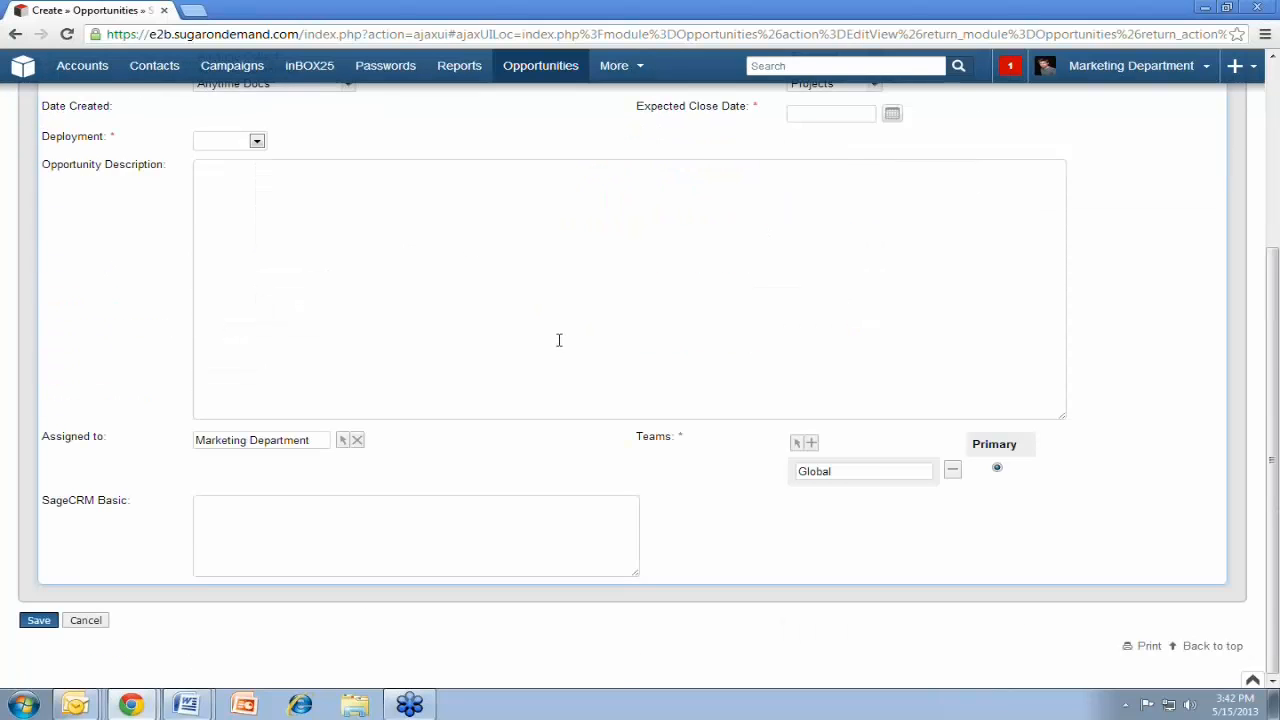
scroll(up, 3)
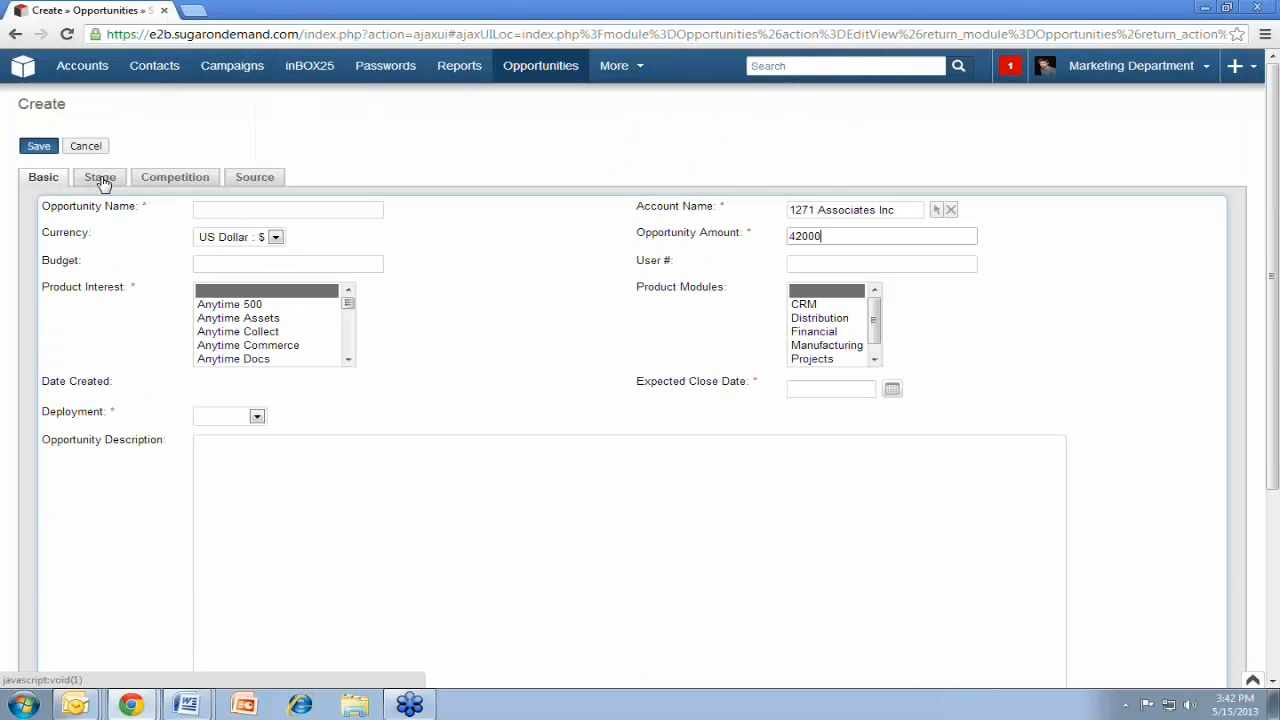
click(100, 176)
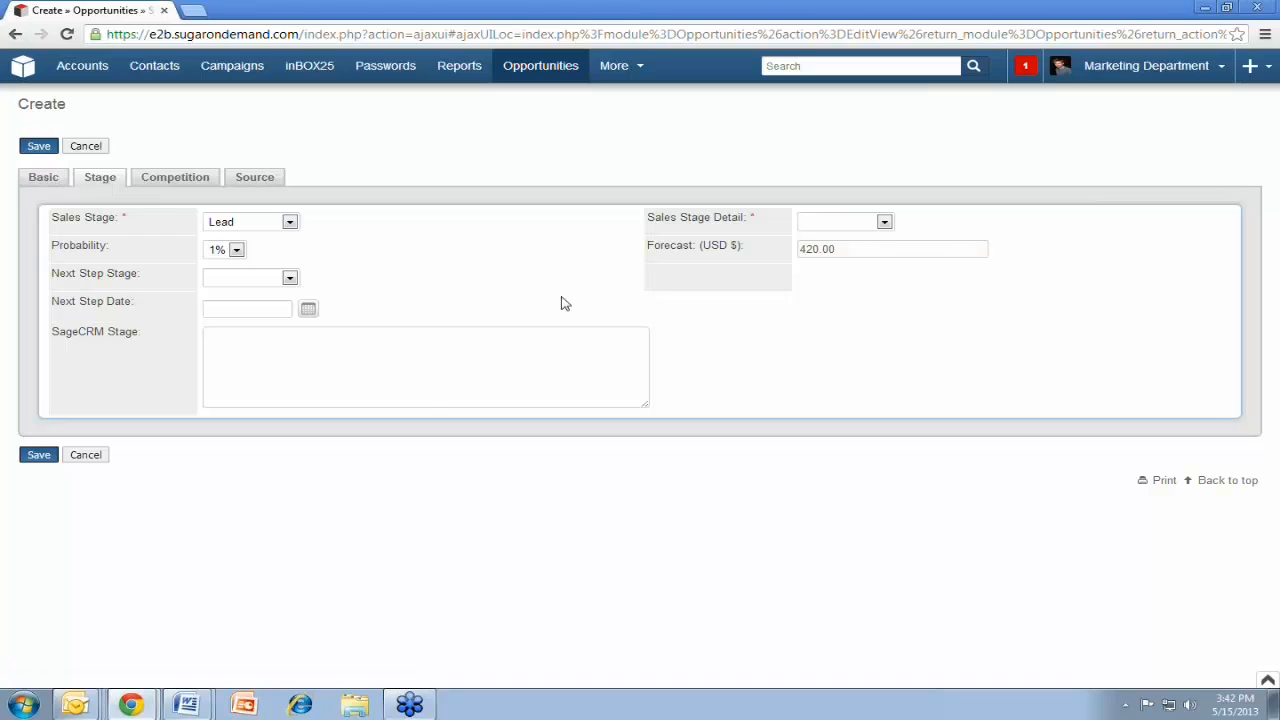
click(288, 220)
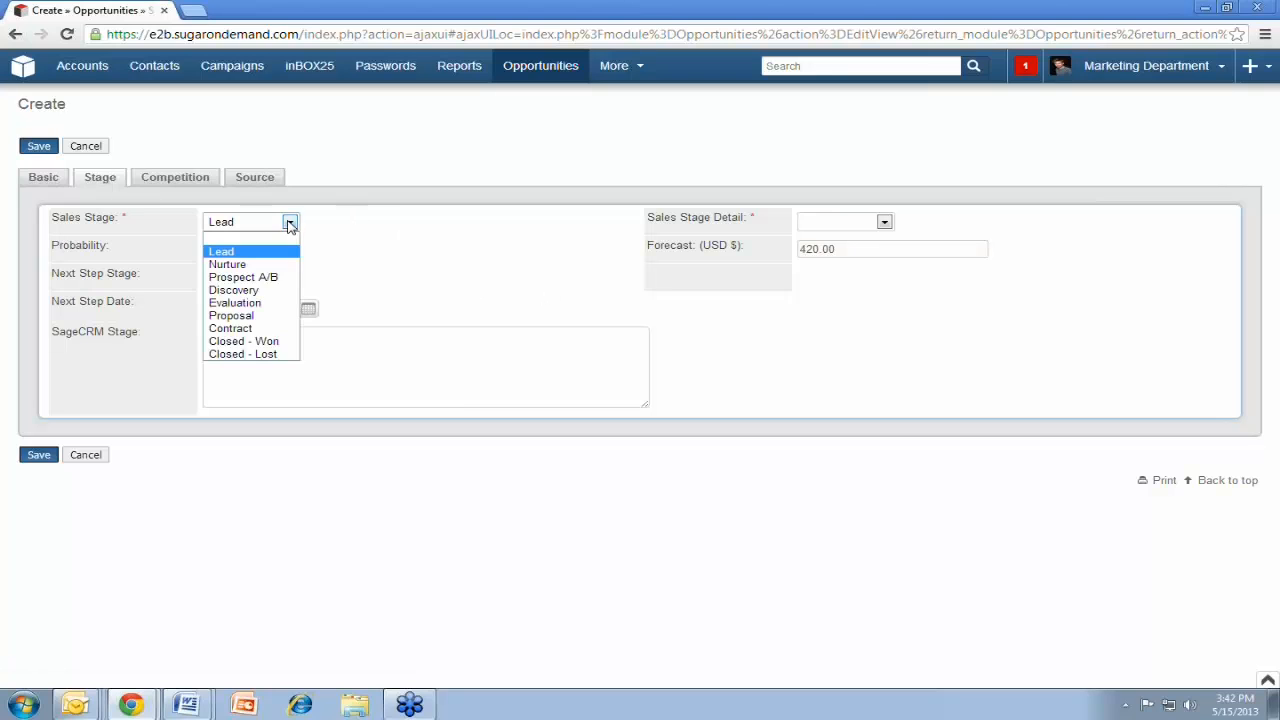
click(220, 252)
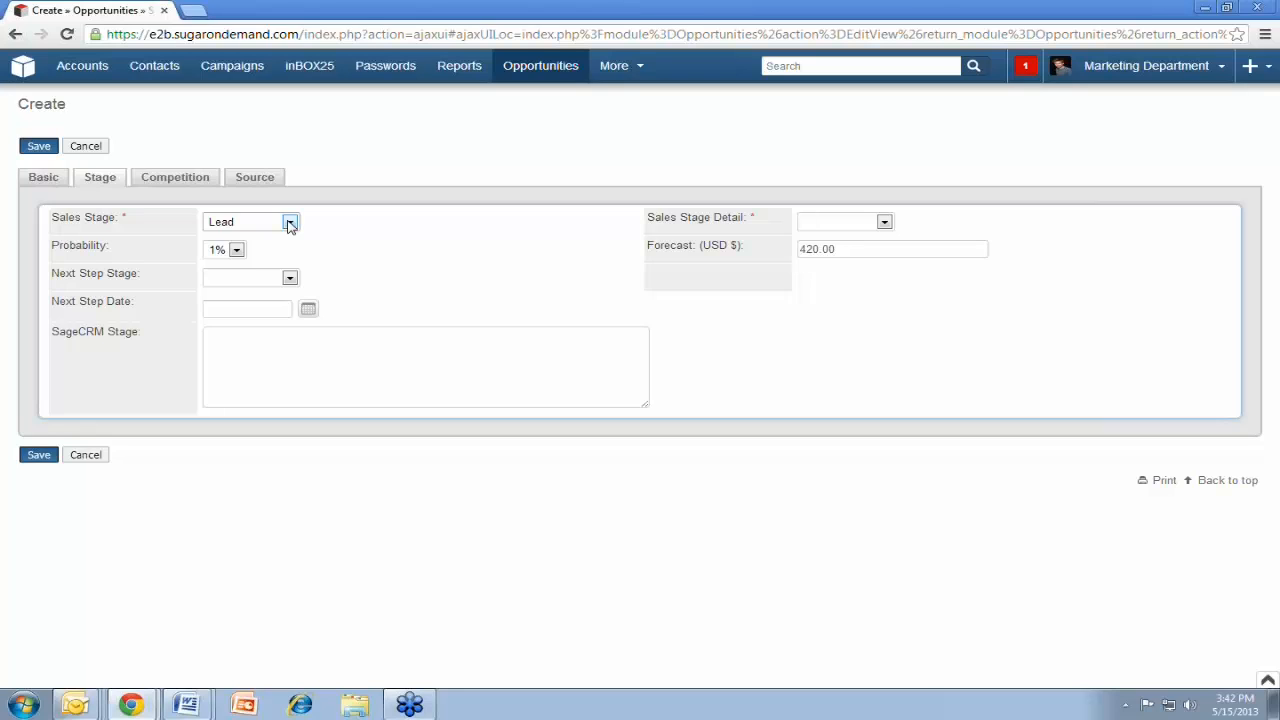
click(290, 220)
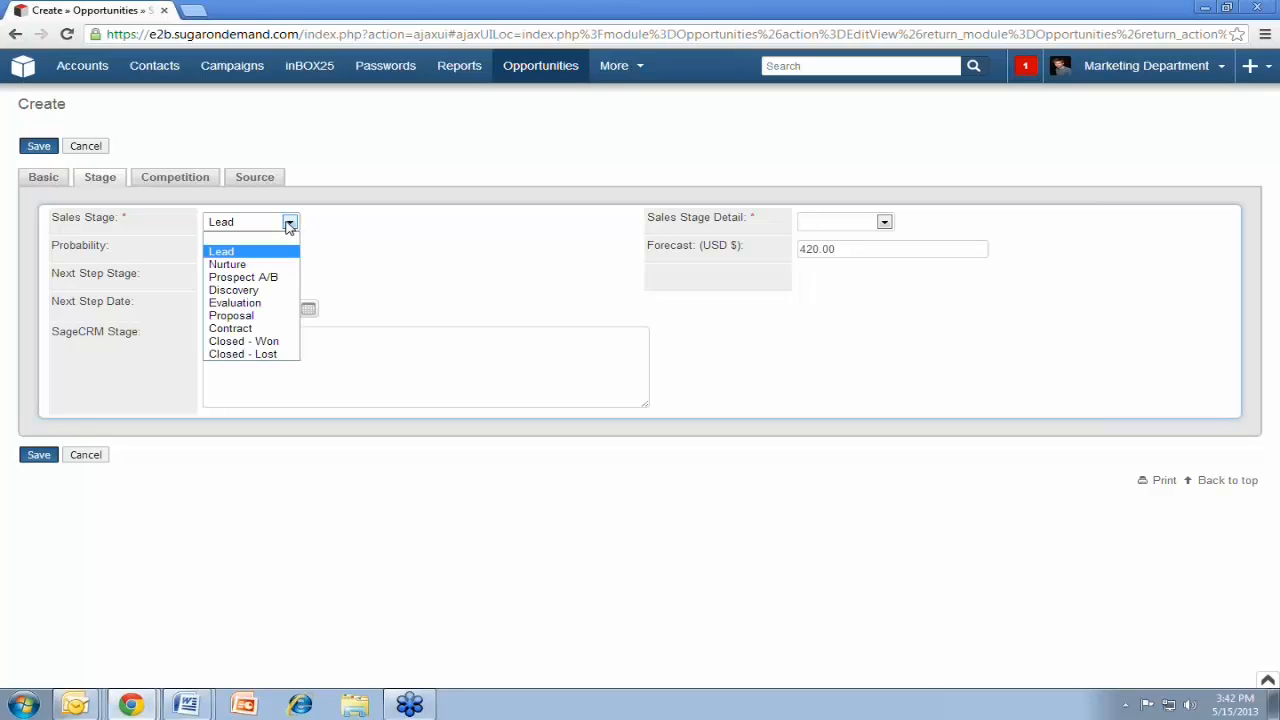
mouse_move(256, 354)
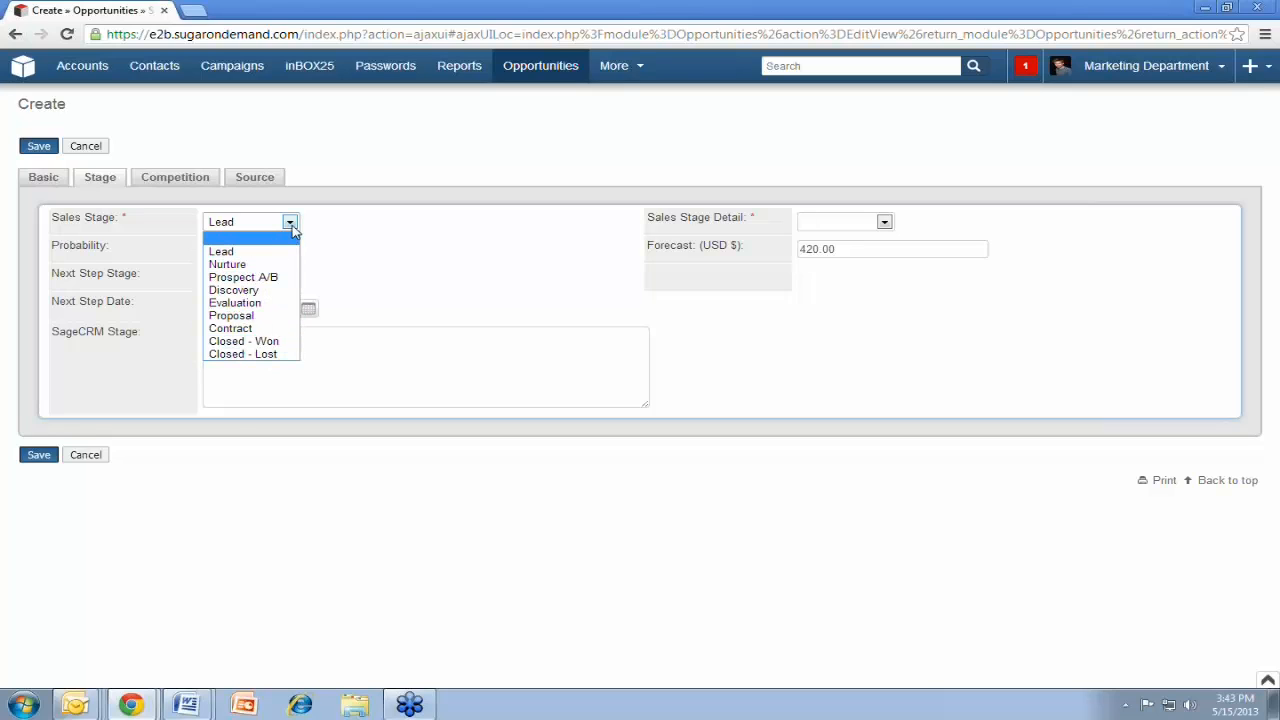
mouse_move(276, 264)
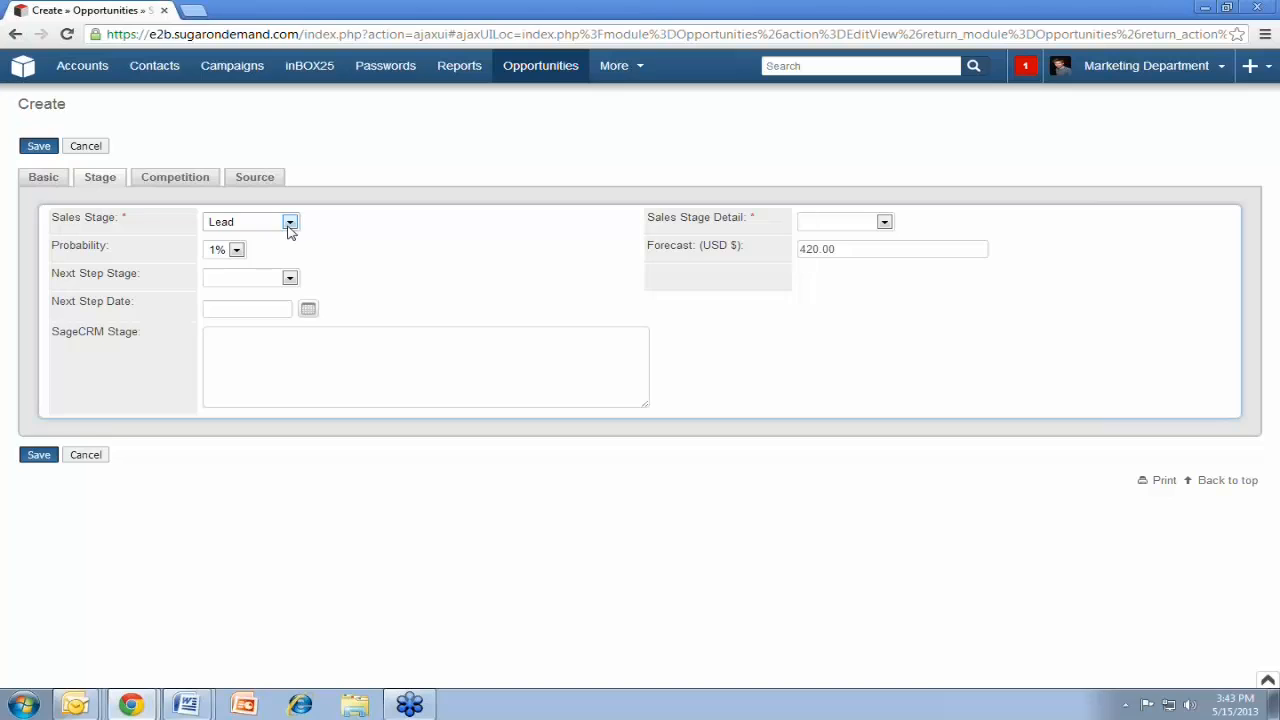
mouse_move(268, 244)
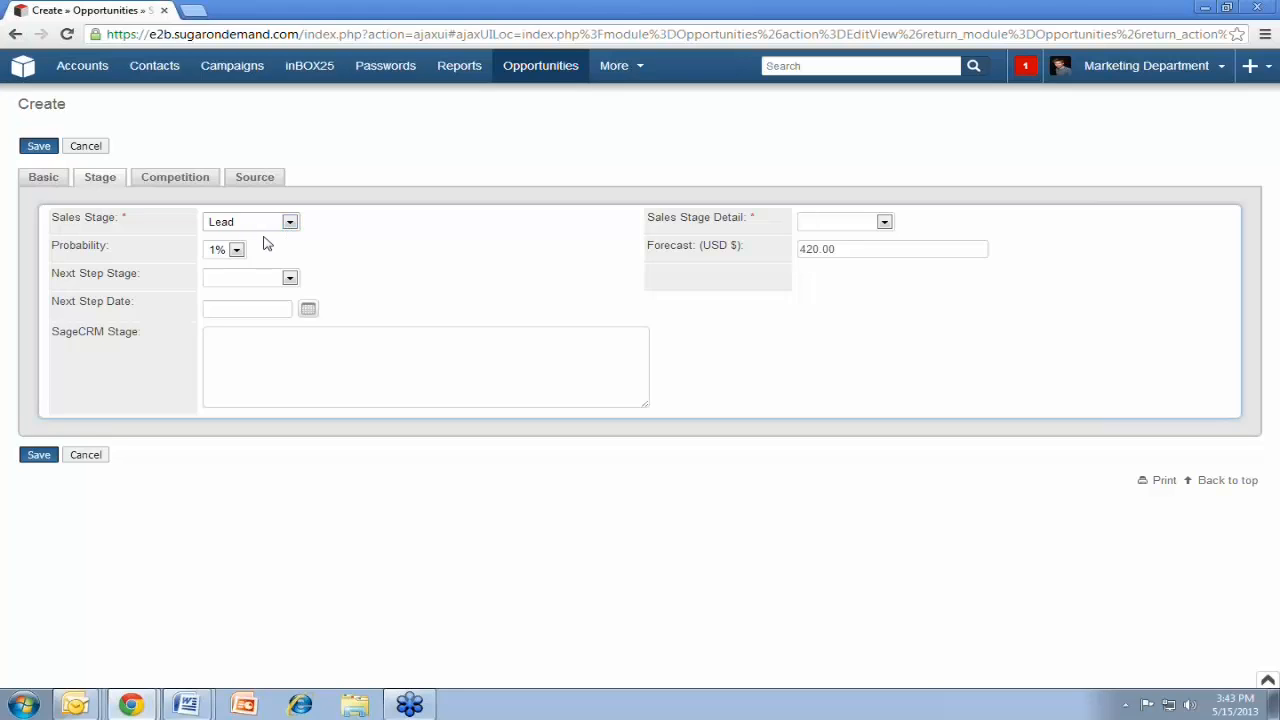
mouse_move(258, 256)
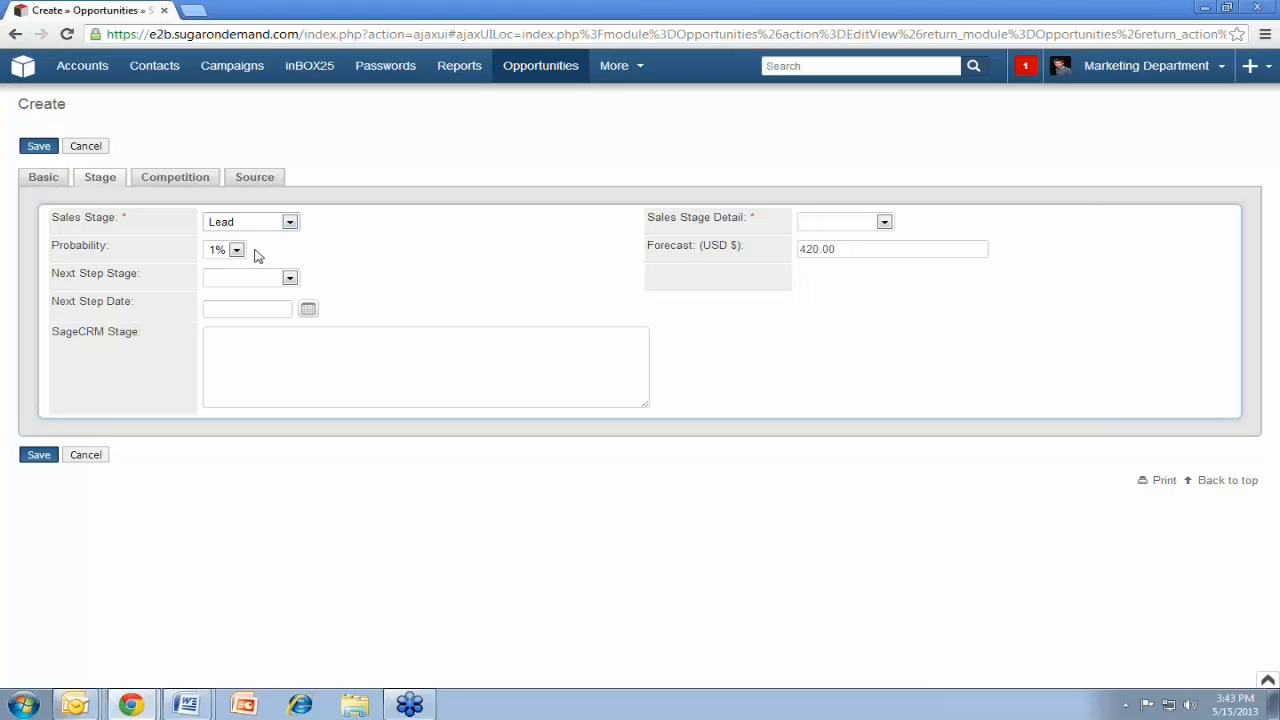
mouse_move(798, 264)
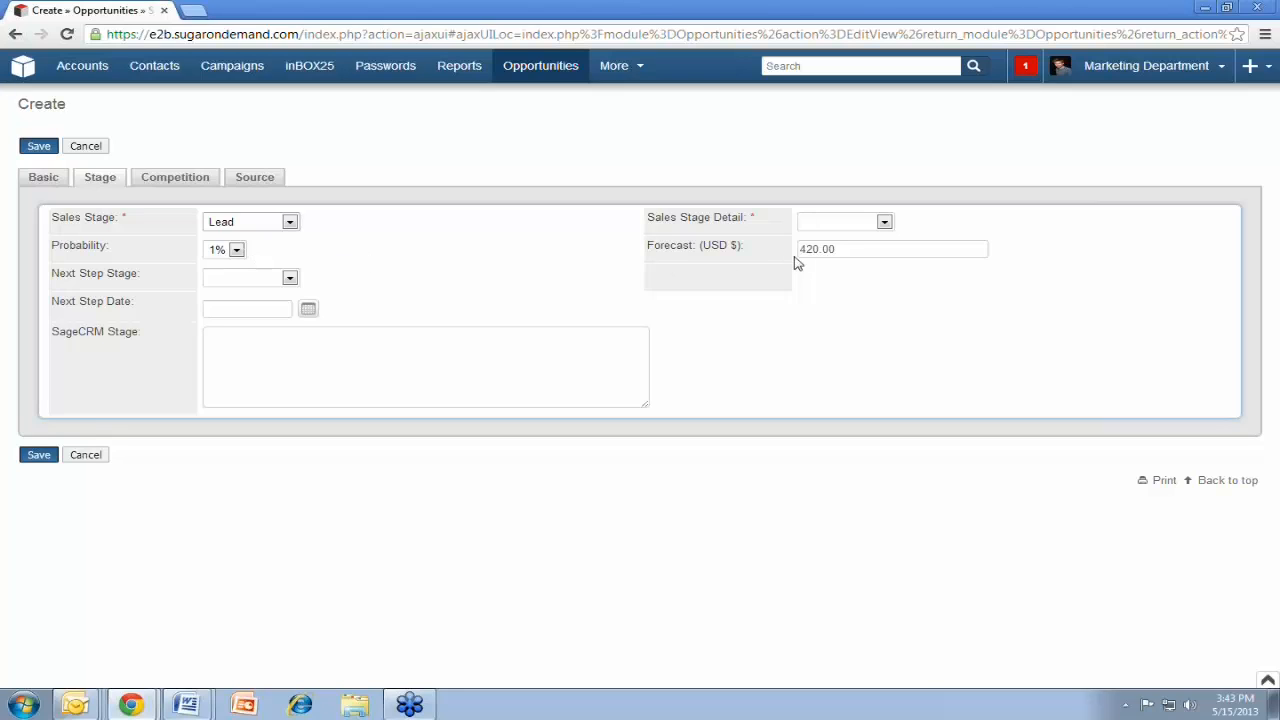
mouse_move(238, 244)
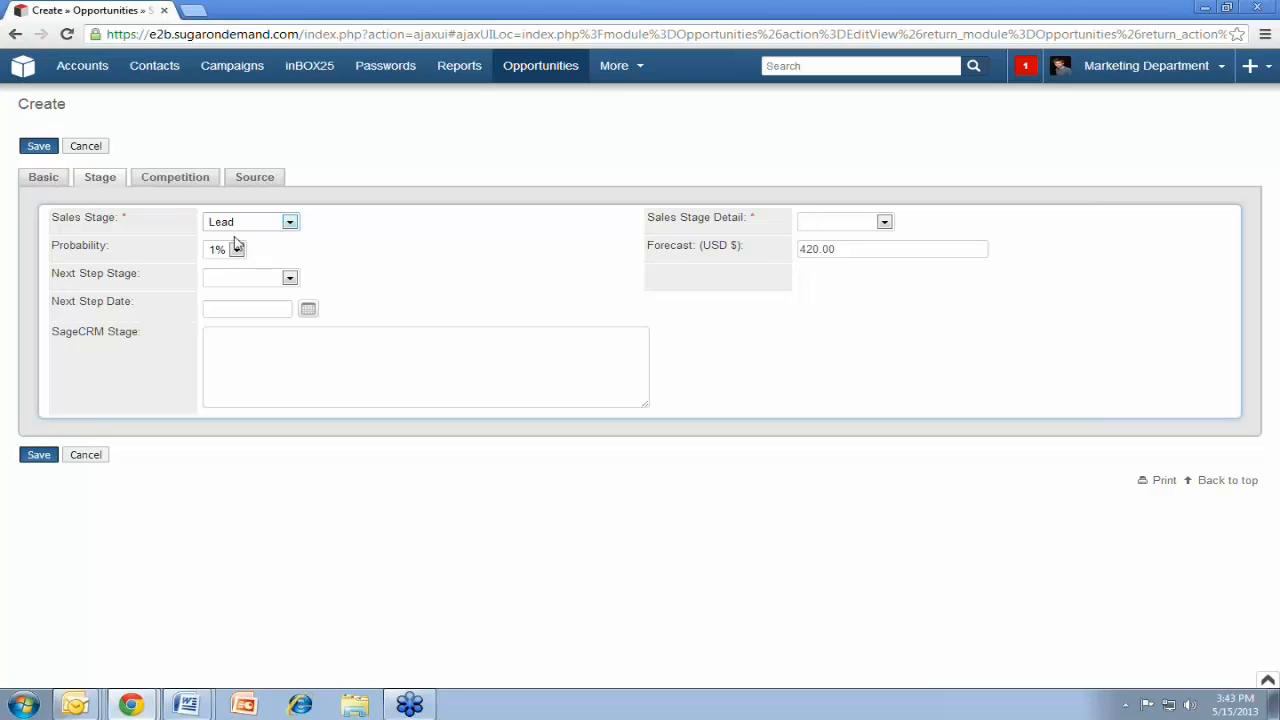
click(44, 176)
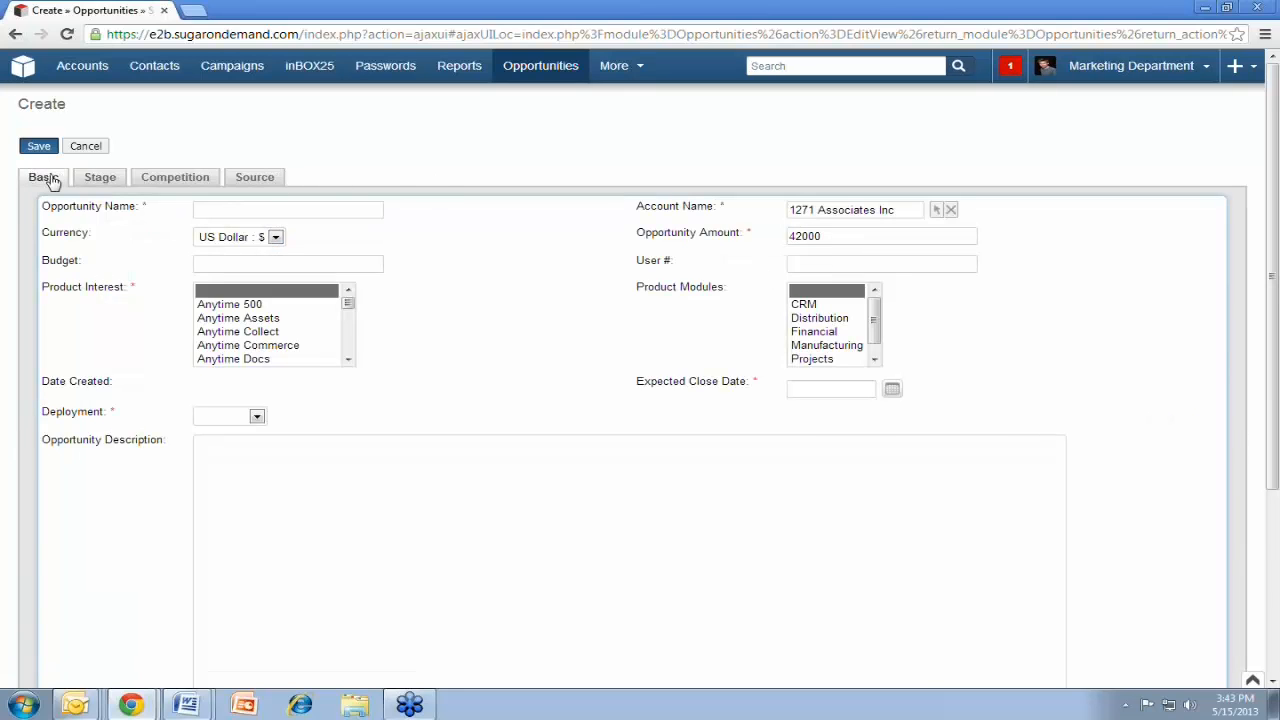
click(100, 176)
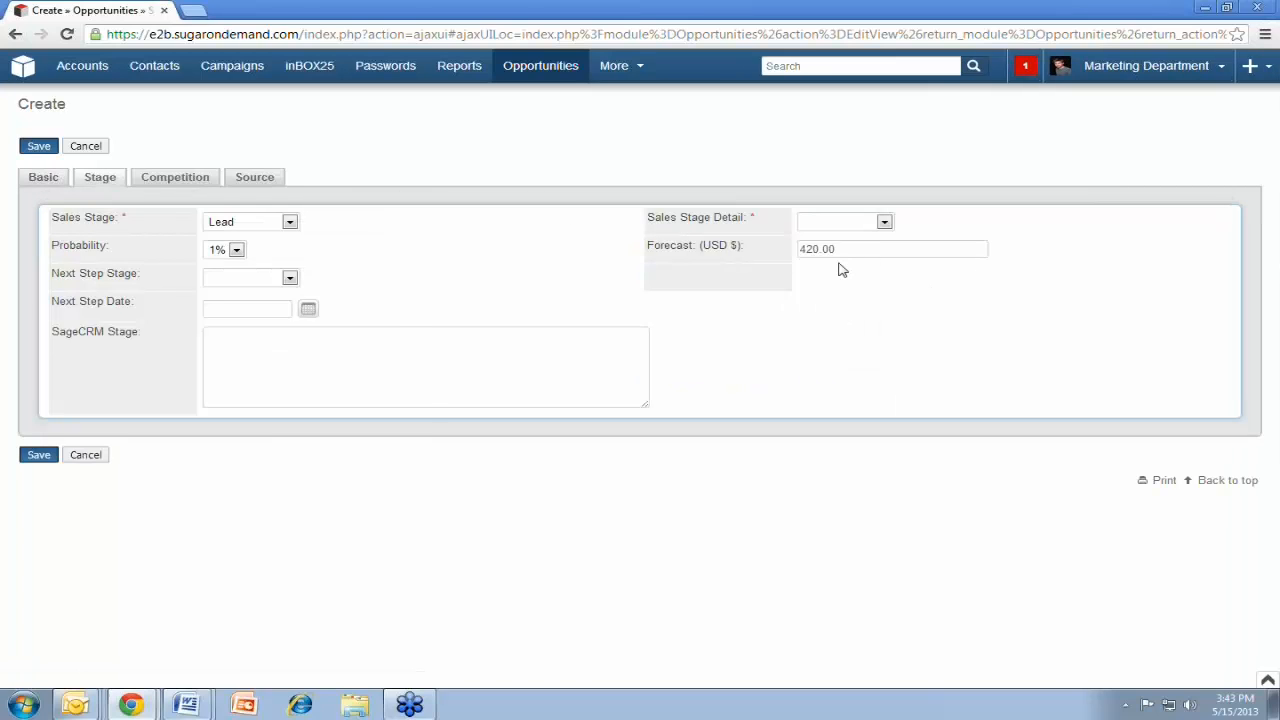
mouse_move(436, 144)
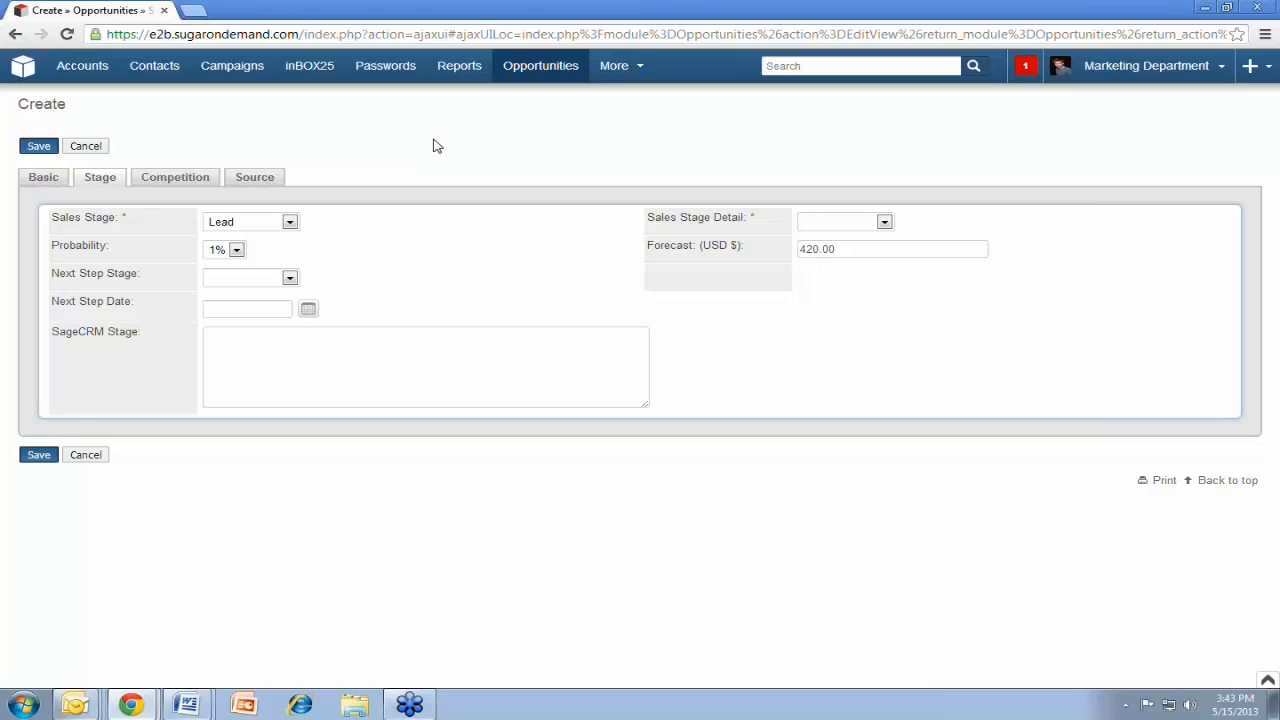
mouse_move(450, 194)
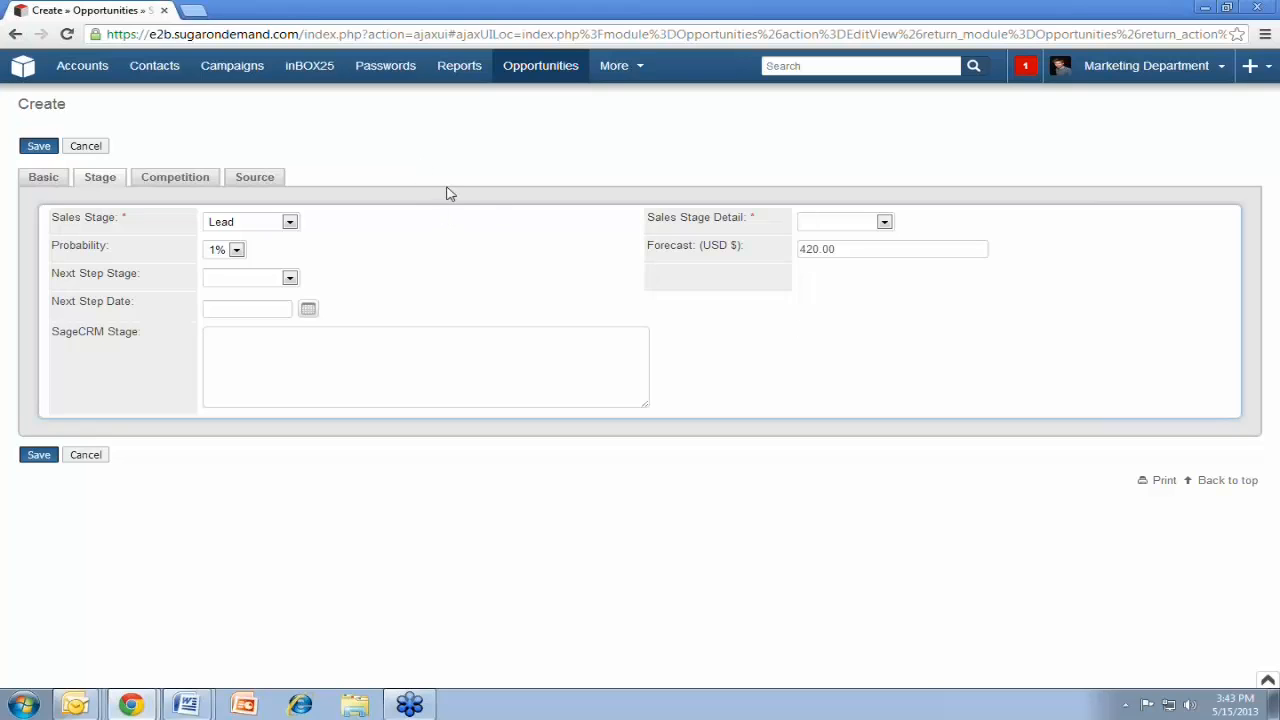
mouse_move(844, 264)
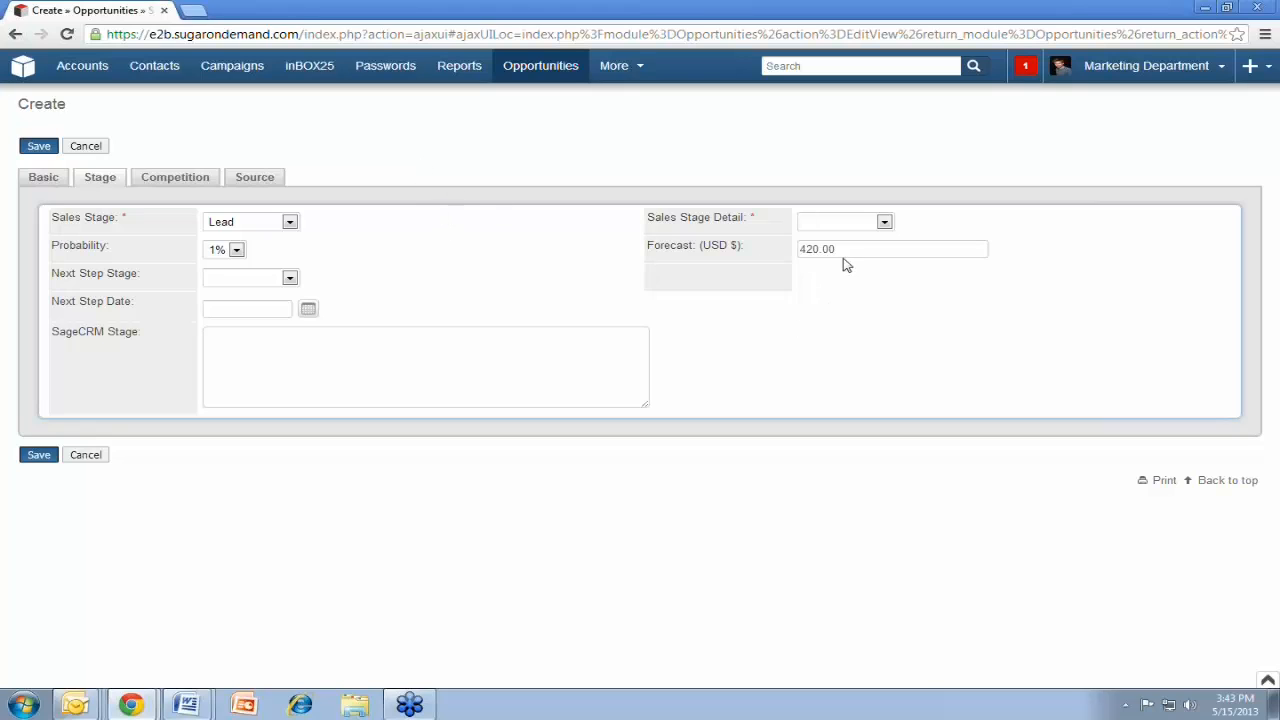
mouse_move(624, 256)
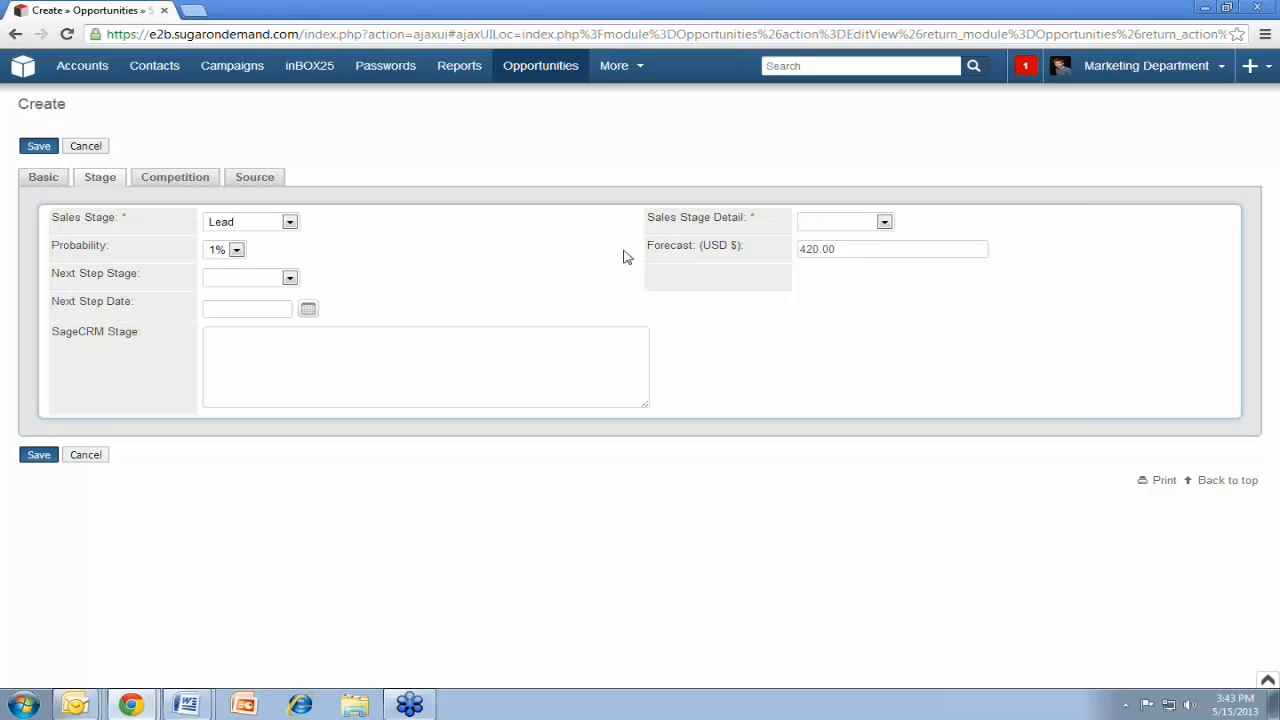
mouse_move(484, 152)
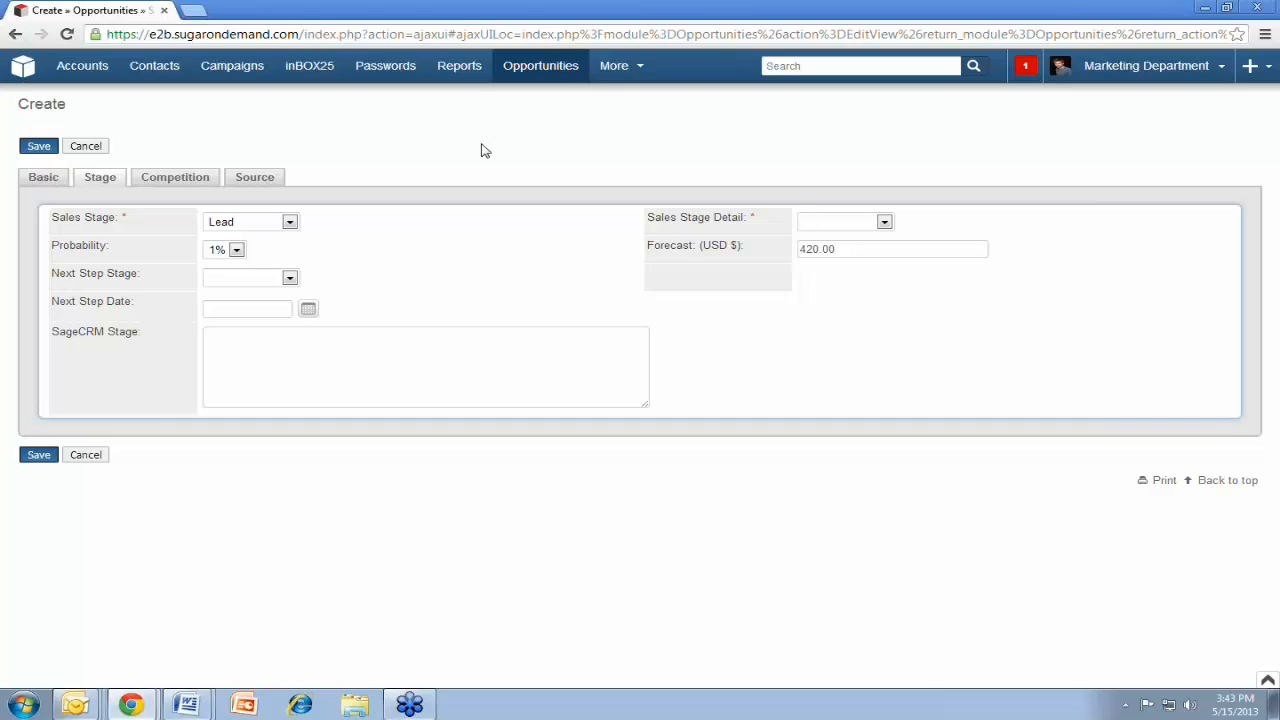
mouse_move(308, 230)
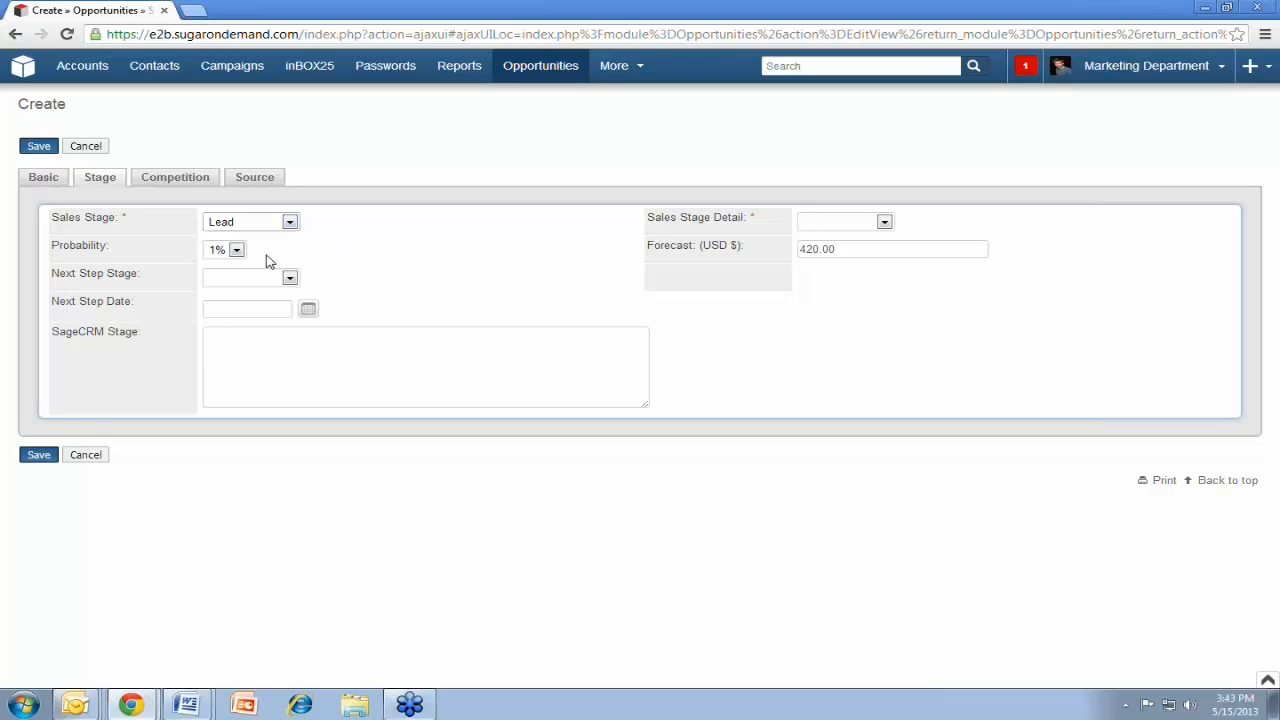
Set Sales Stage to Nurture, then Evaluation (30% probability, 12,600.00 forecast)
click(288, 220)
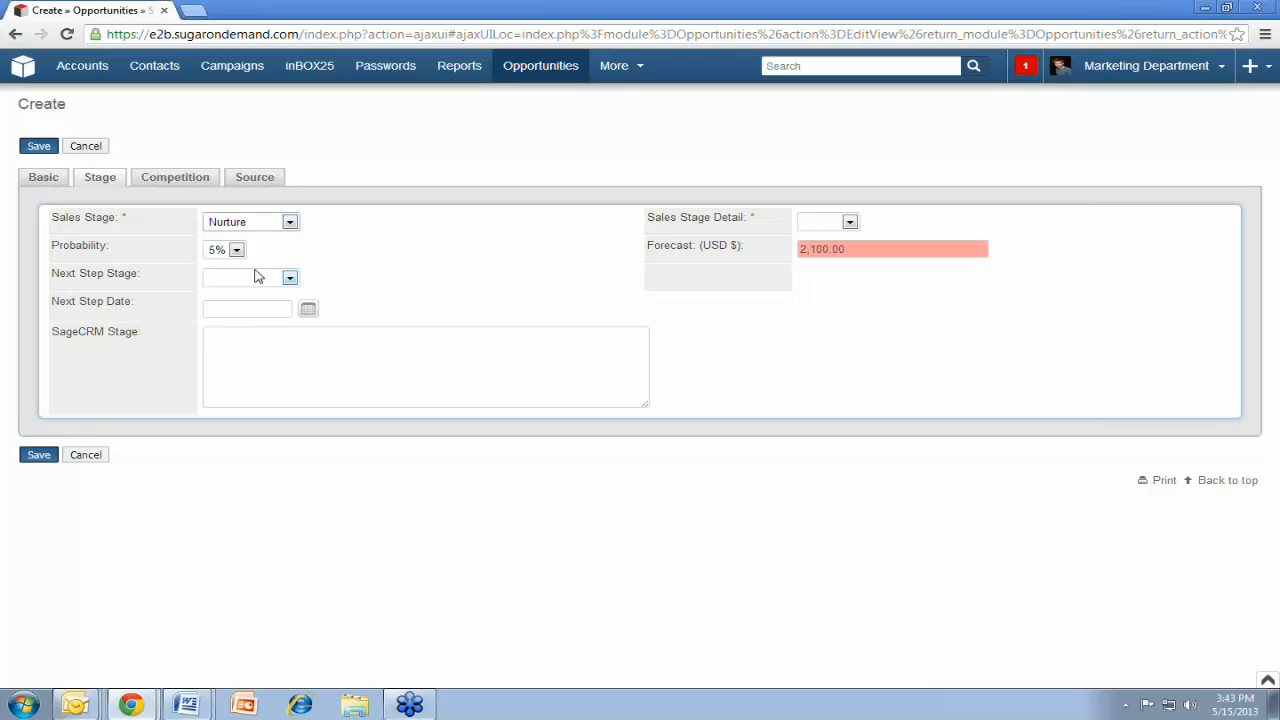
click(890, 248)
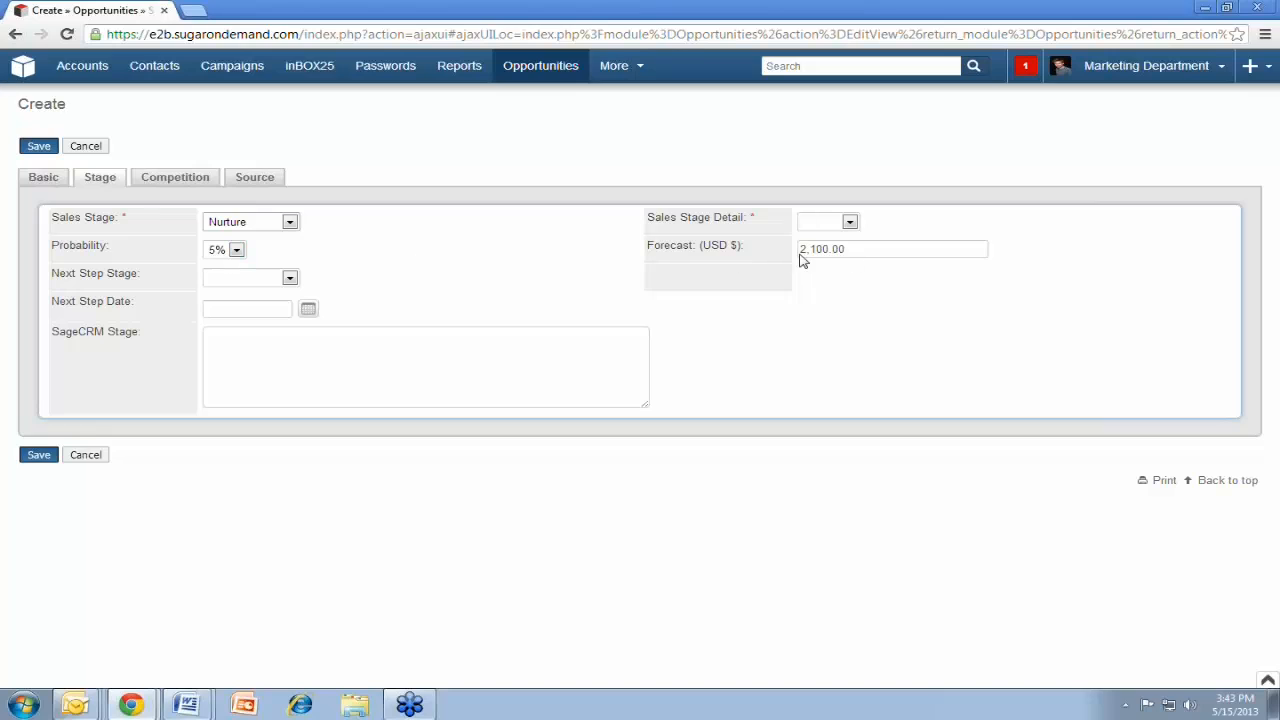
mouse_move(322, 226)
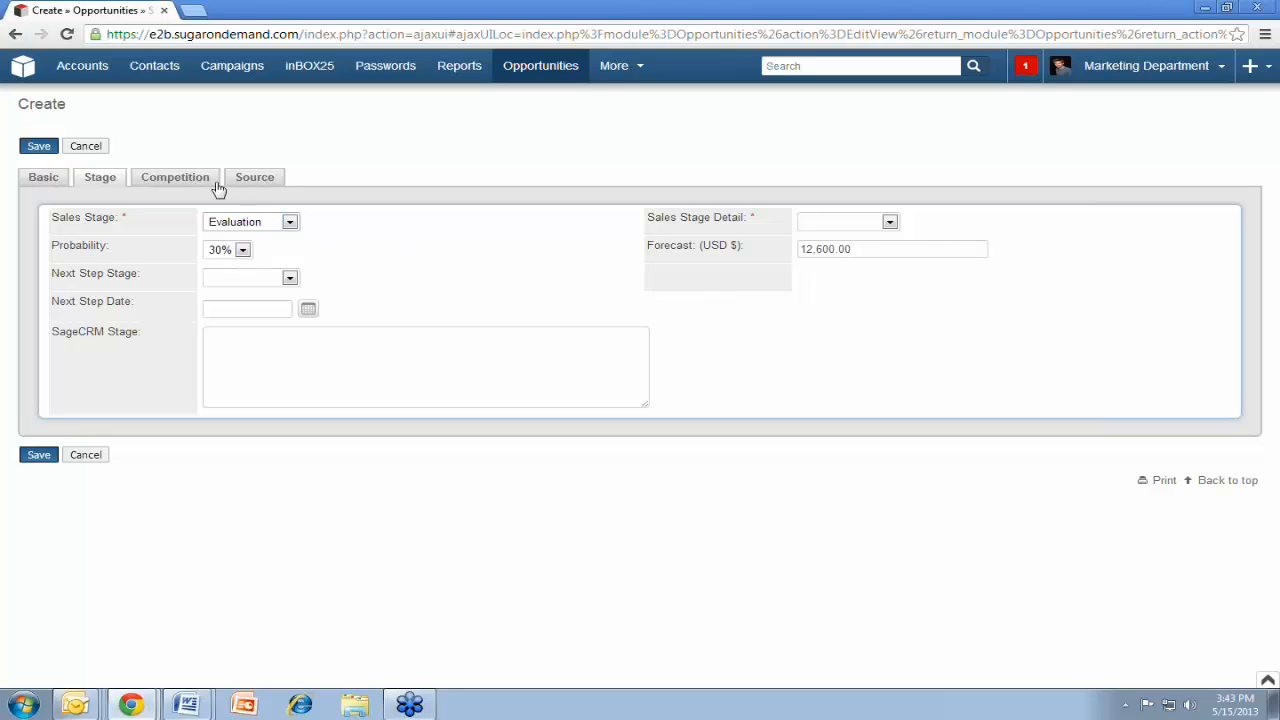
Review the opportunity's Competition details, then its Source details
click(176, 176)
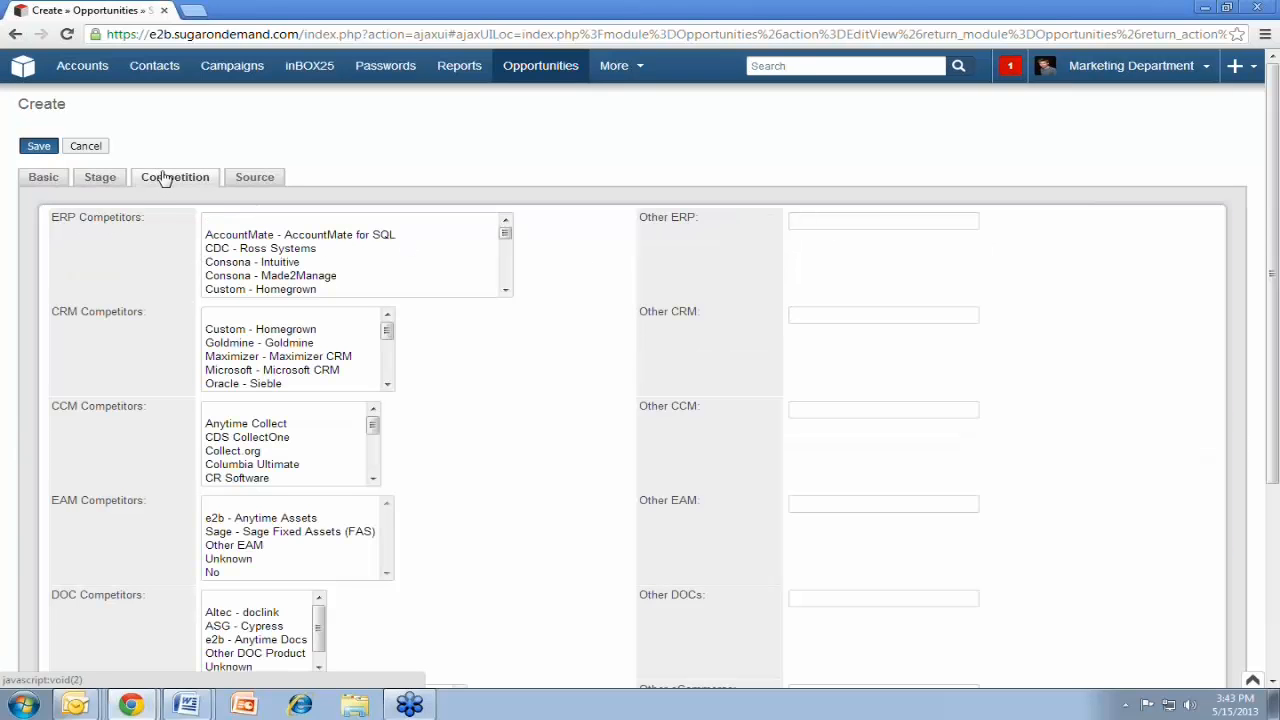
click(254, 176)
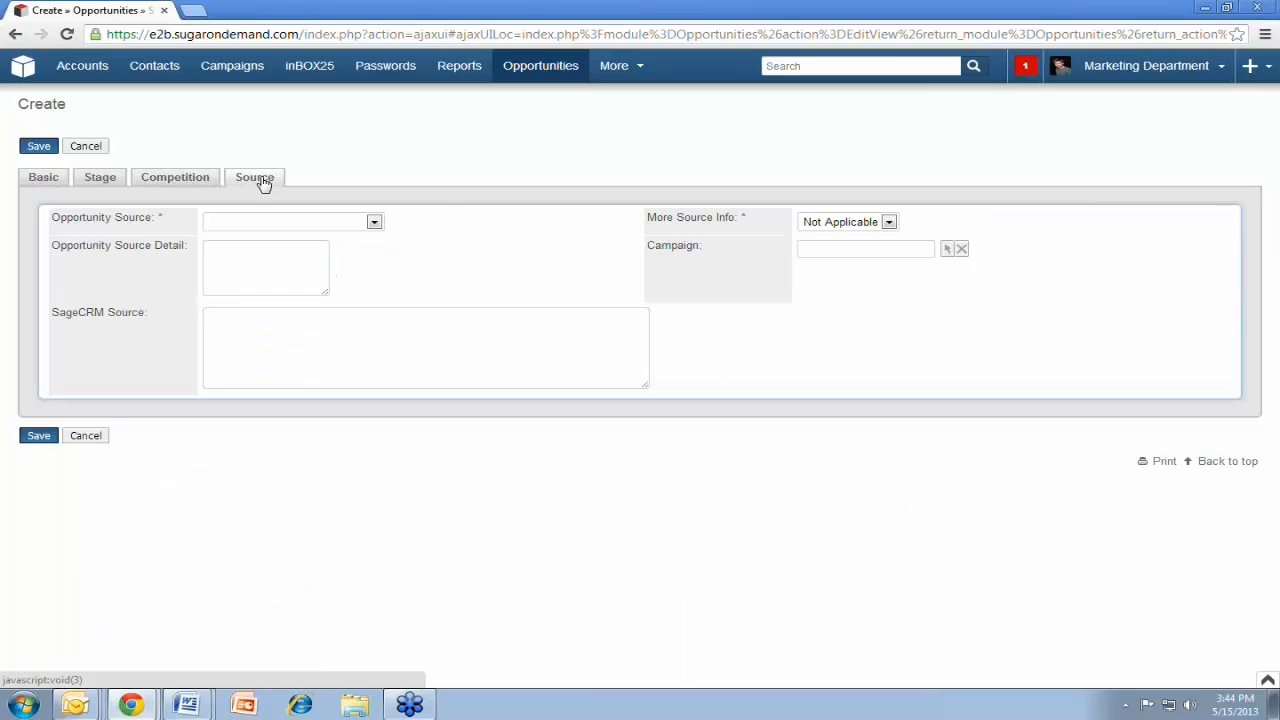
mouse_move(546, 124)
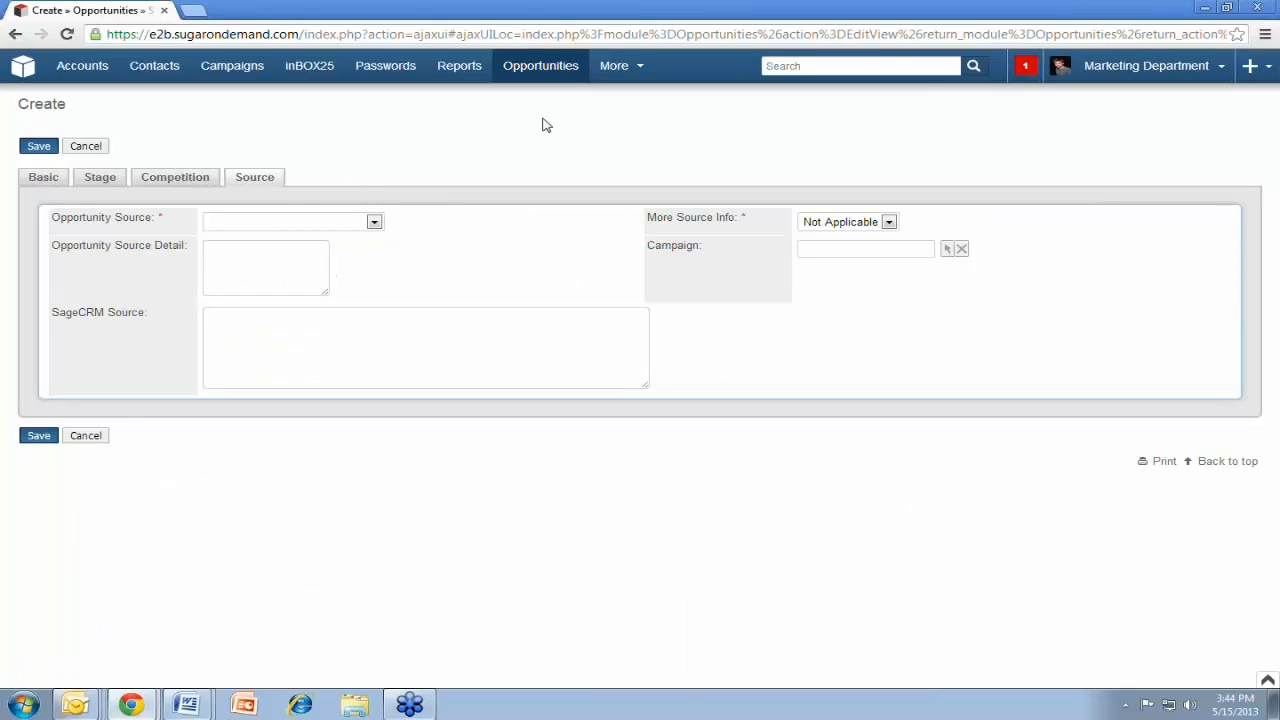
mouse_move(538, 118)
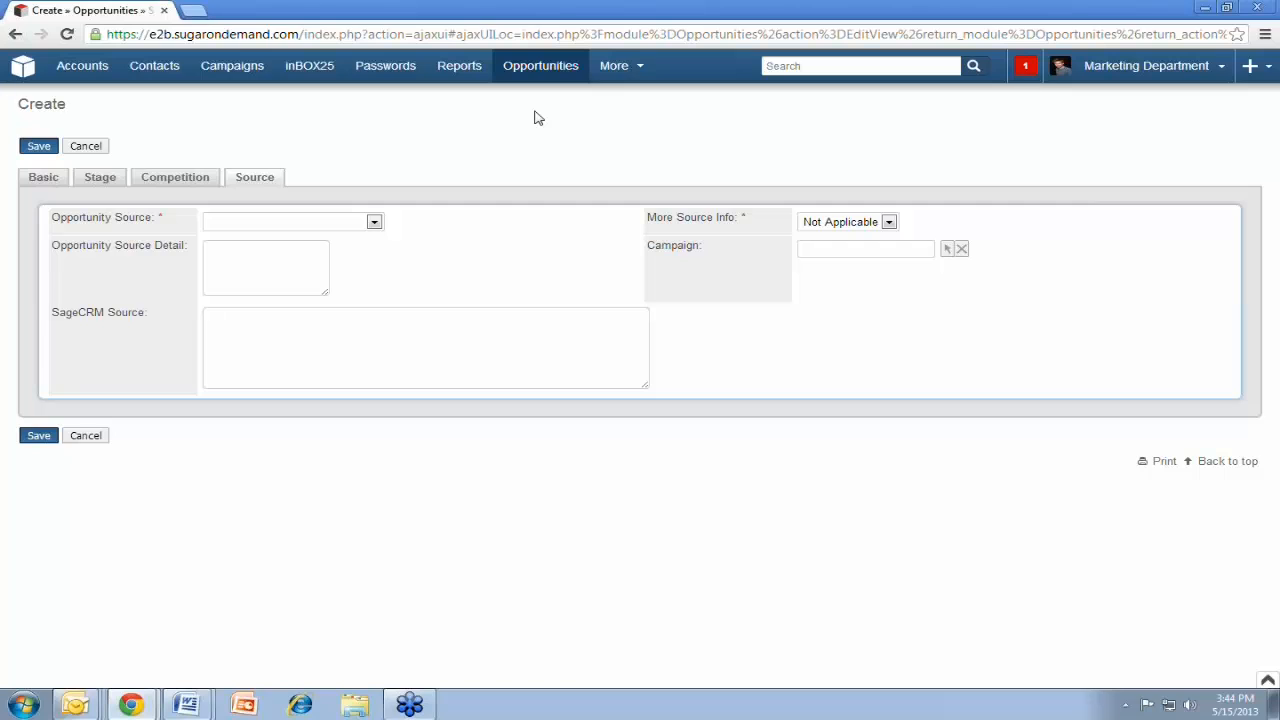
mouse_move(444, 92)
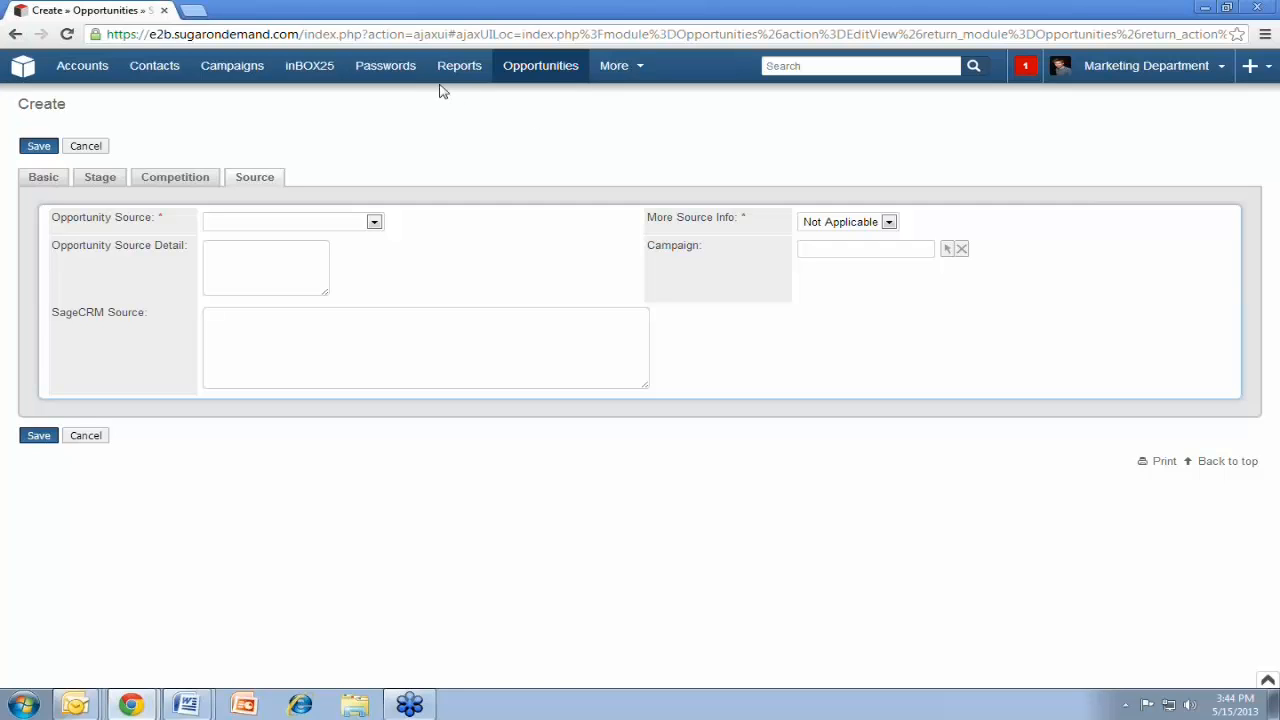
Leave the unsaved opportunity for the Reports module and its report actions
click(460, 64)
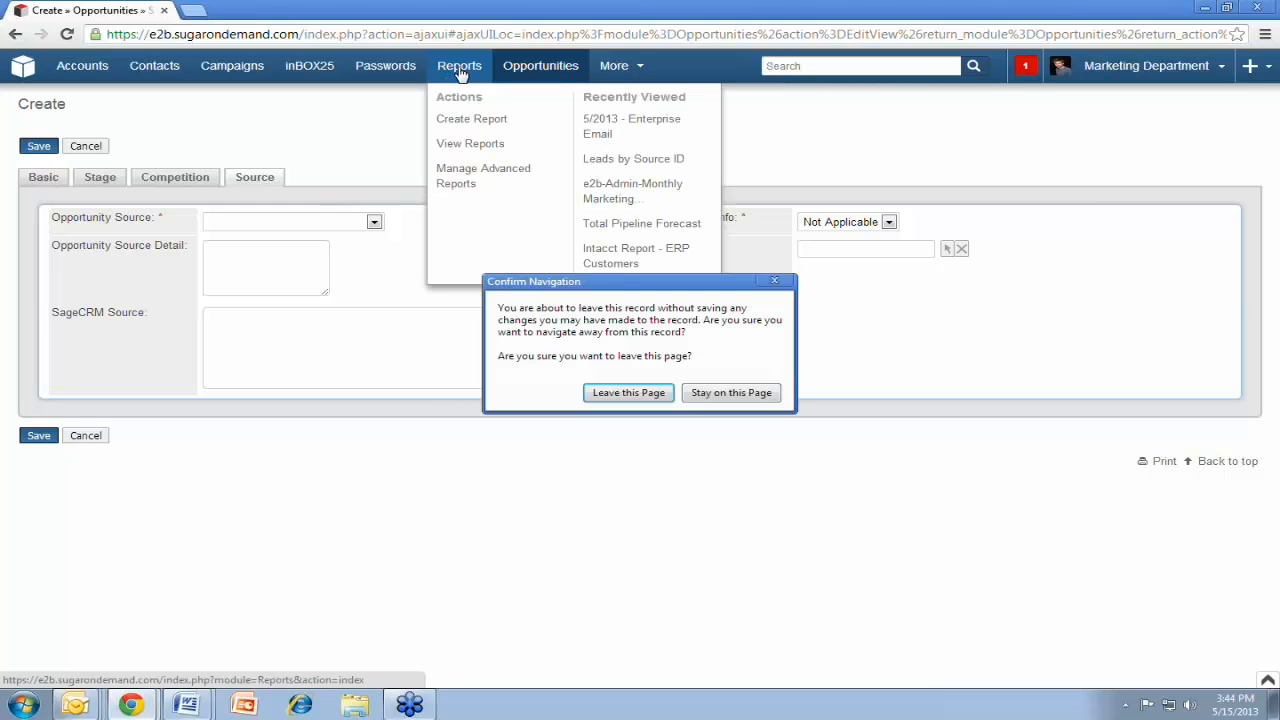
click(628, 392)
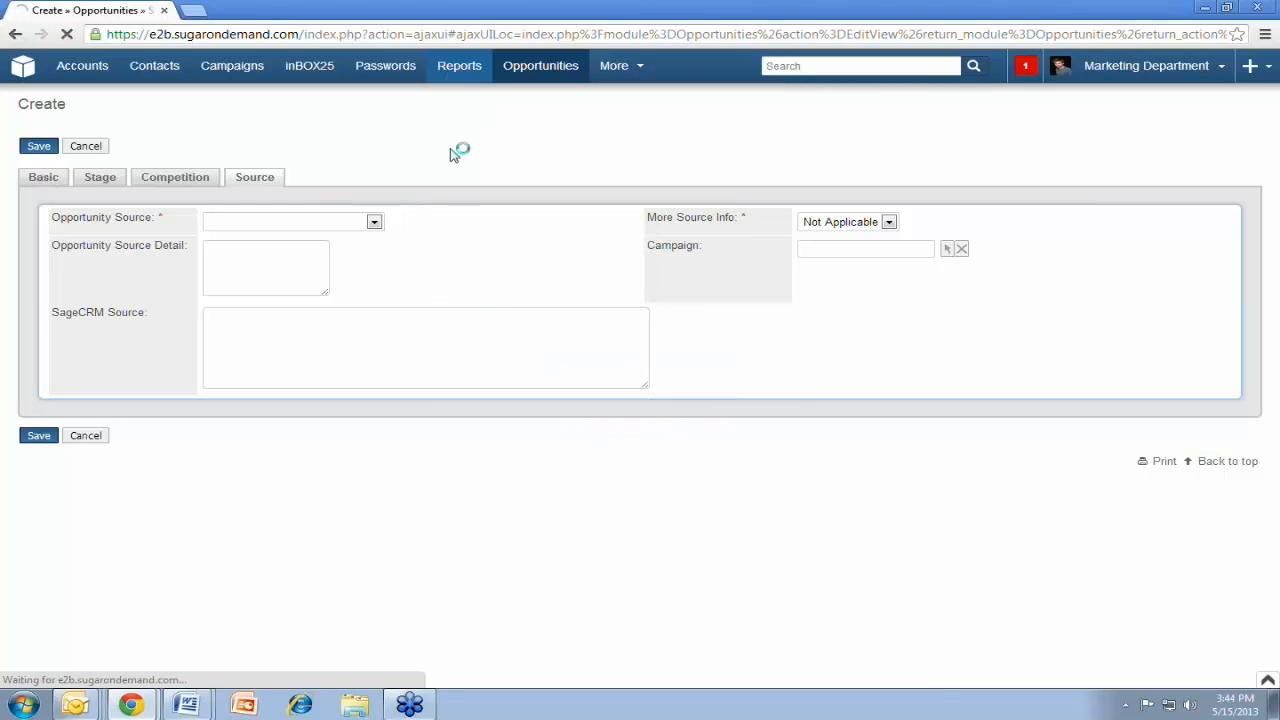
click(460, 64)
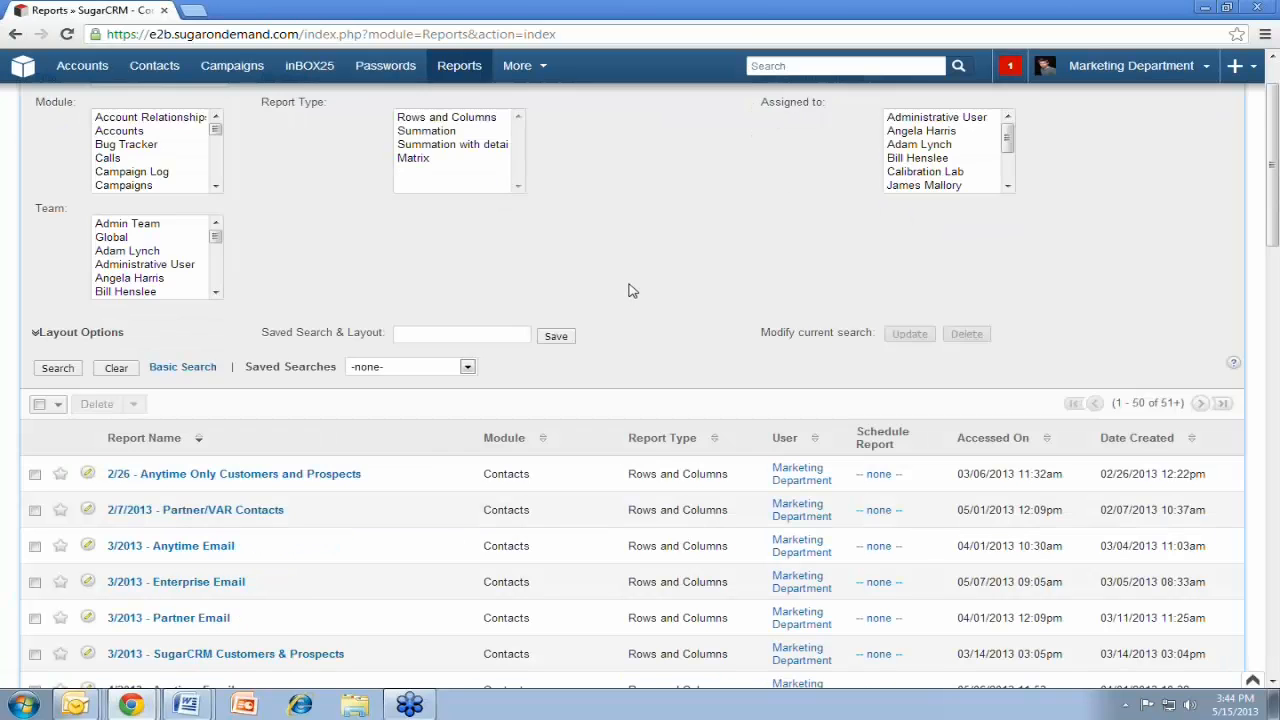
click(460, 64)
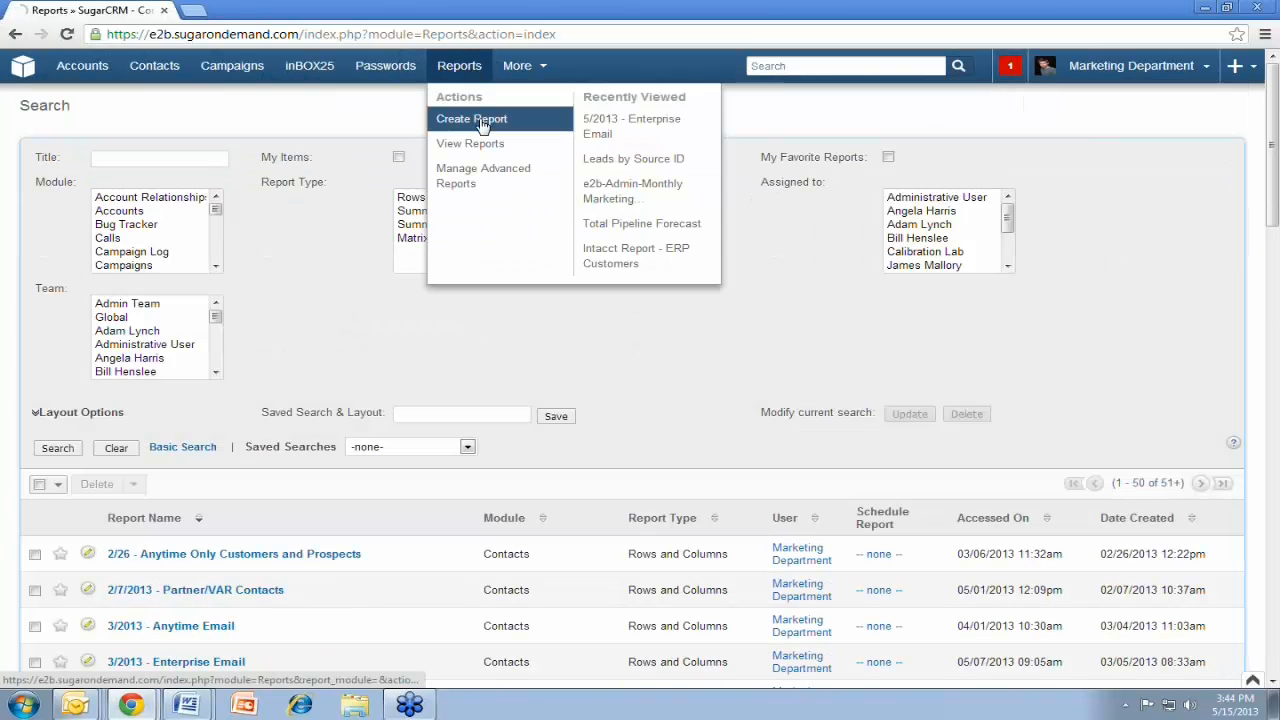
Create a new Rows and Columns Report, reaching the Select Module step
click(472, 118)
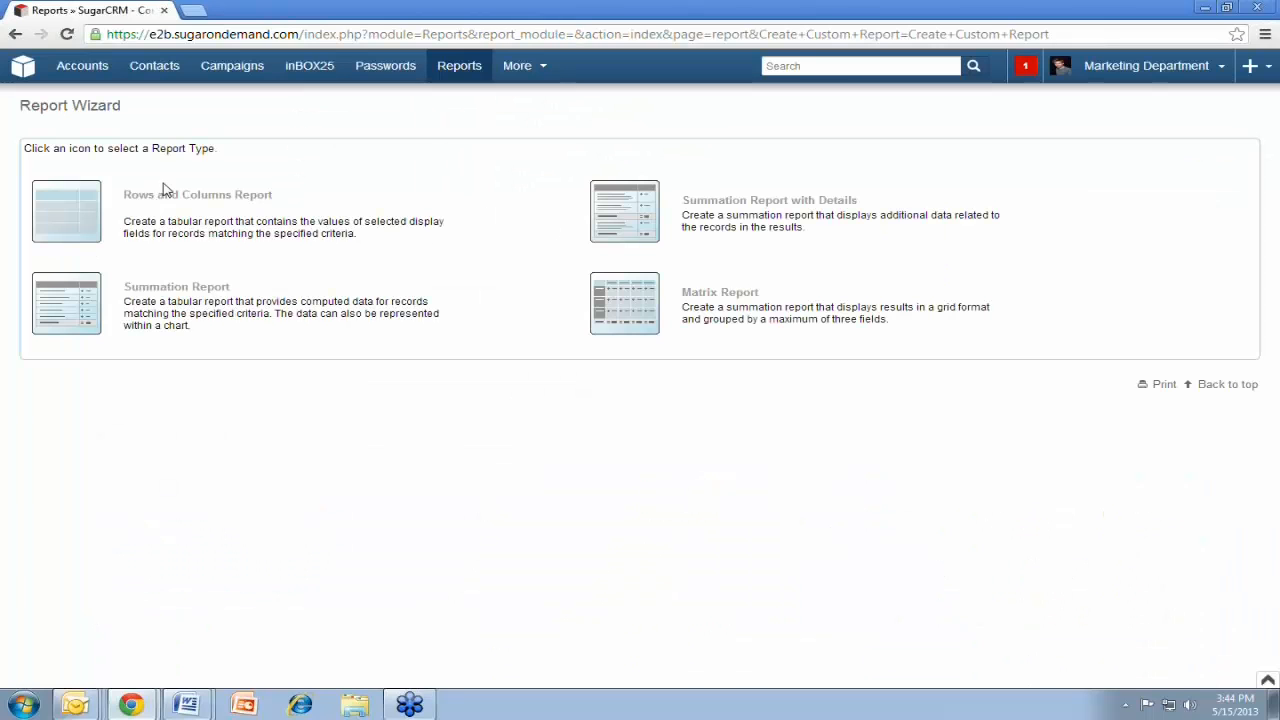
mouse_move(330, 162)
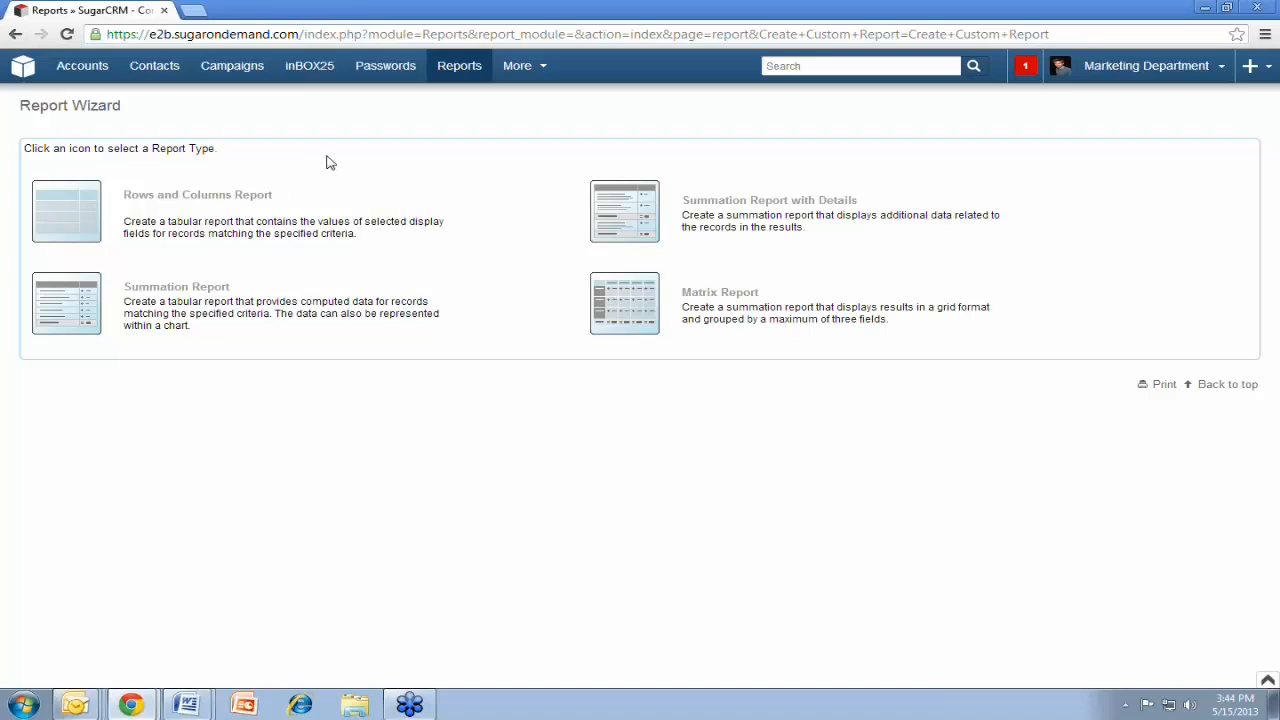
mouse_move(358, 186)
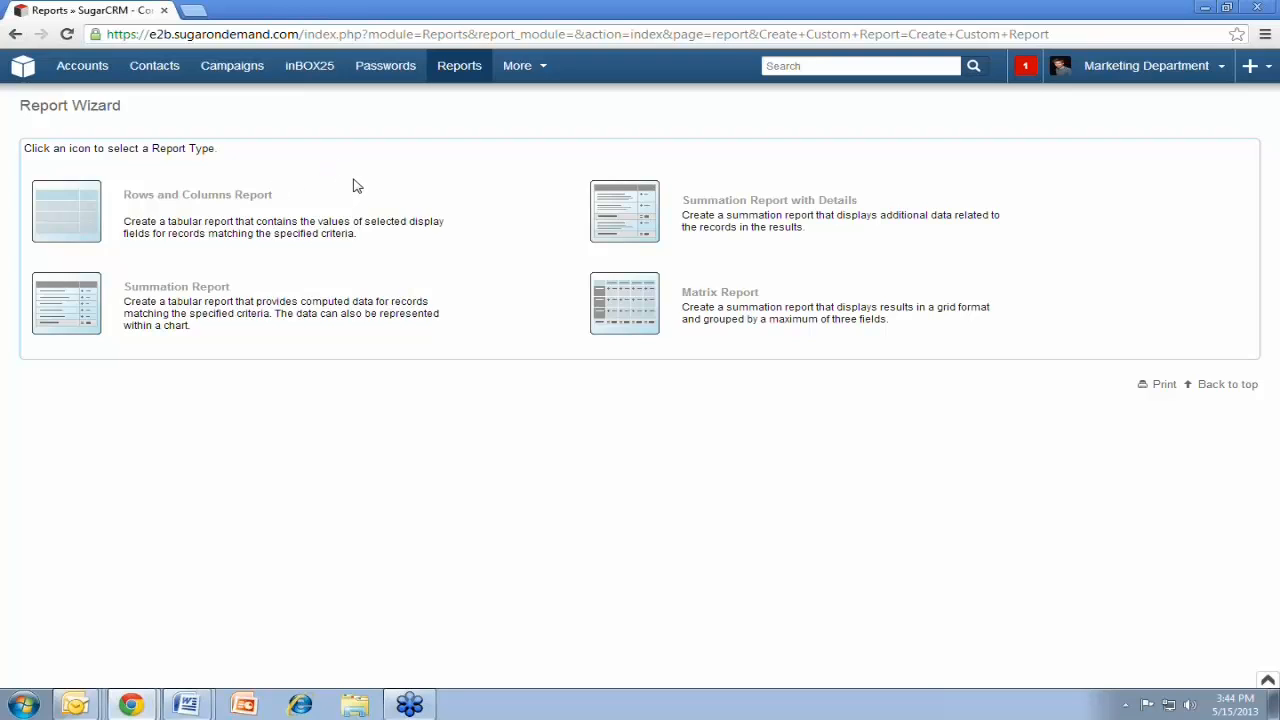
mouse_move(490, 192)
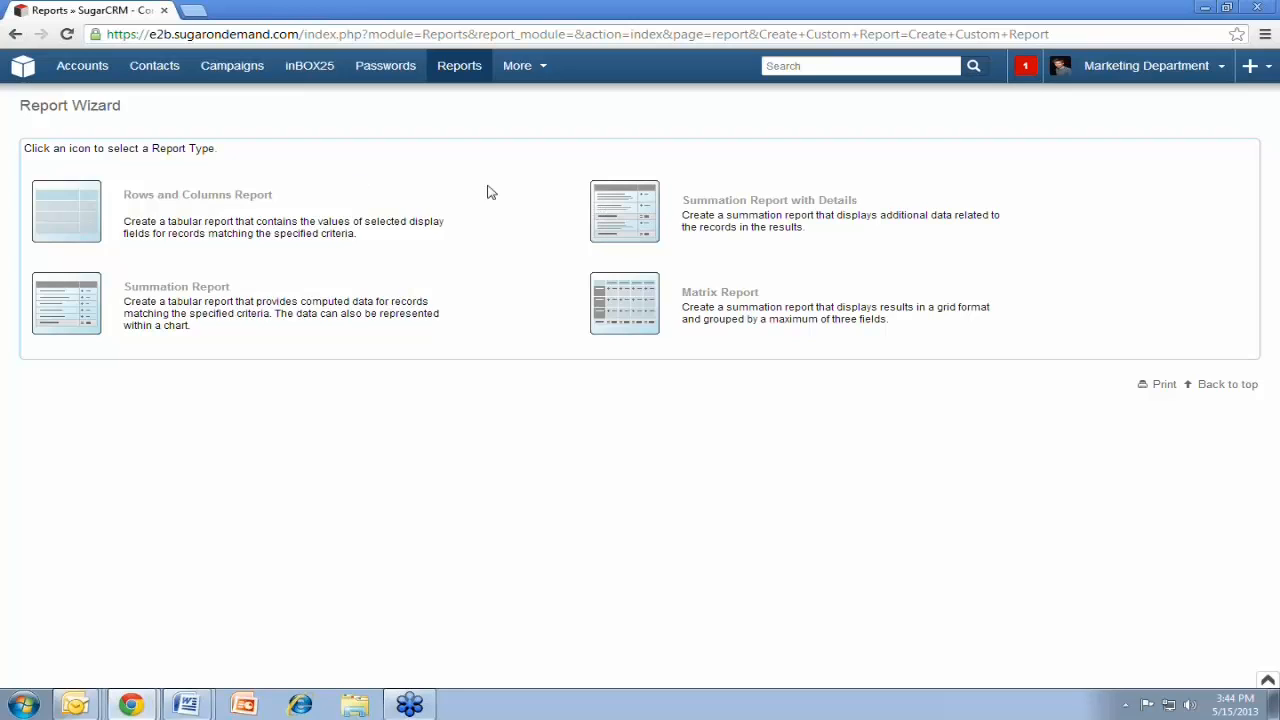
mouse_move(436, 244)
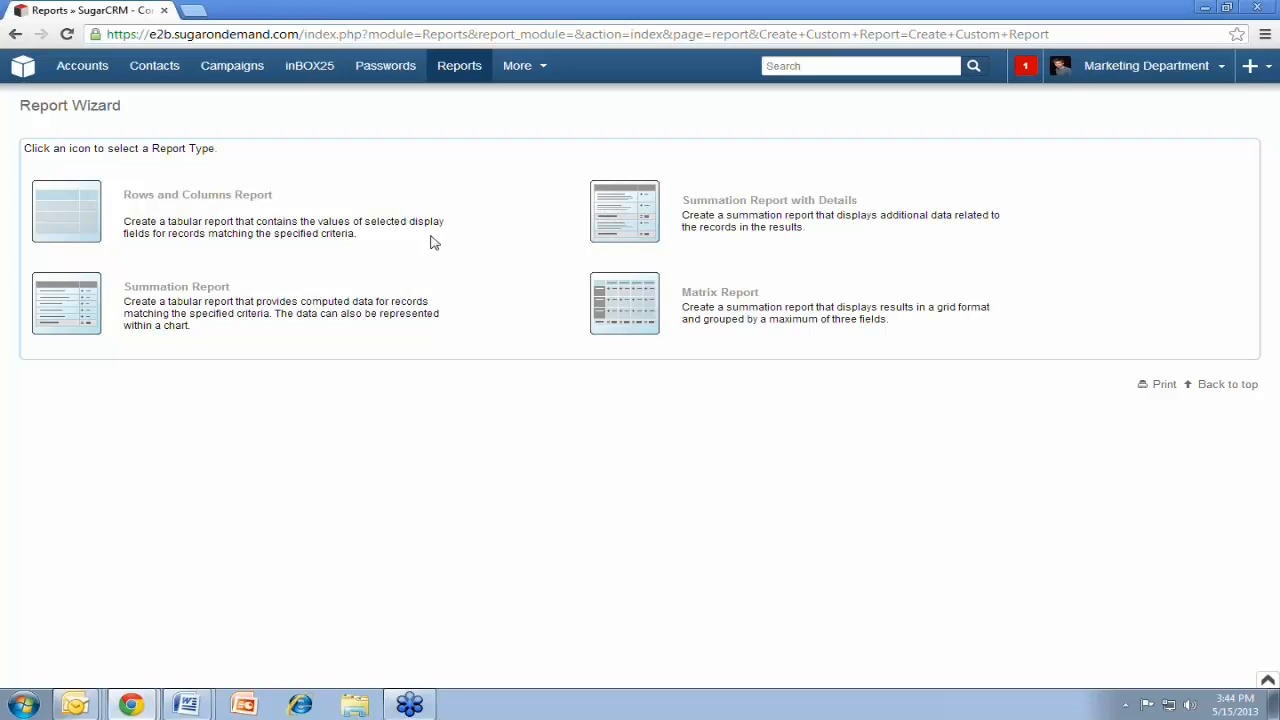
mouse_move(520, 168)
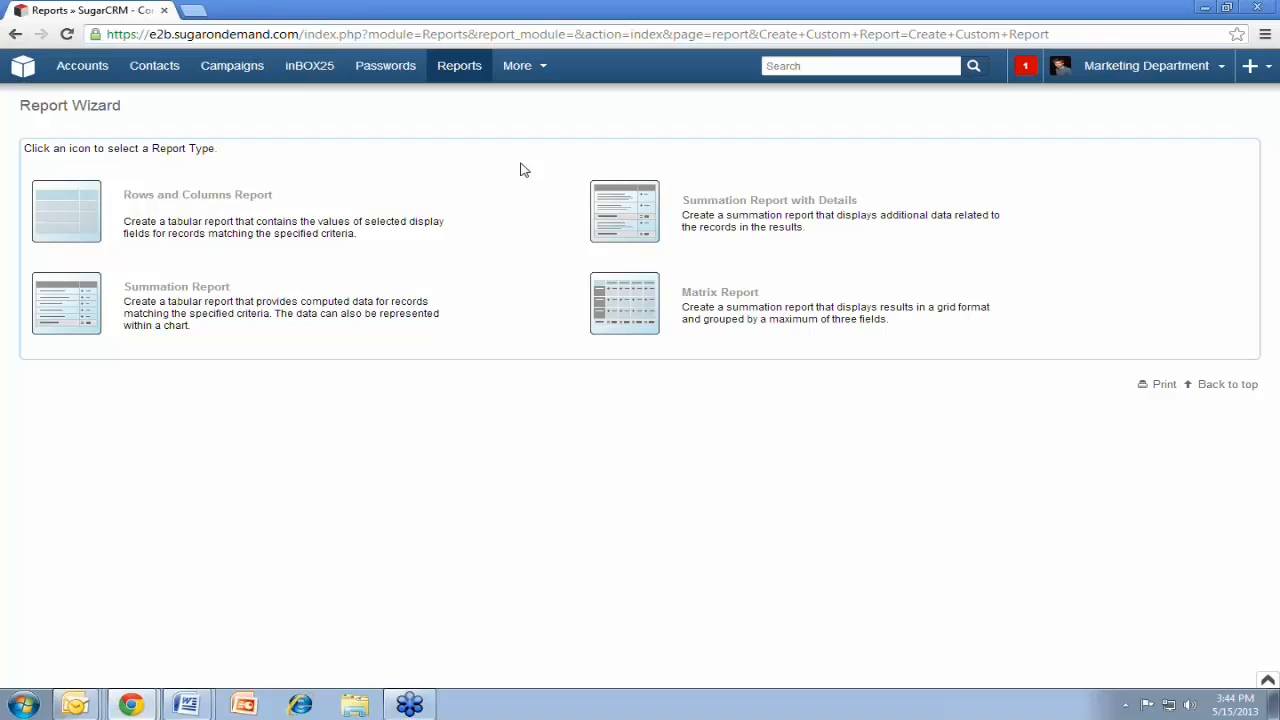
mouse_move(128, 296)
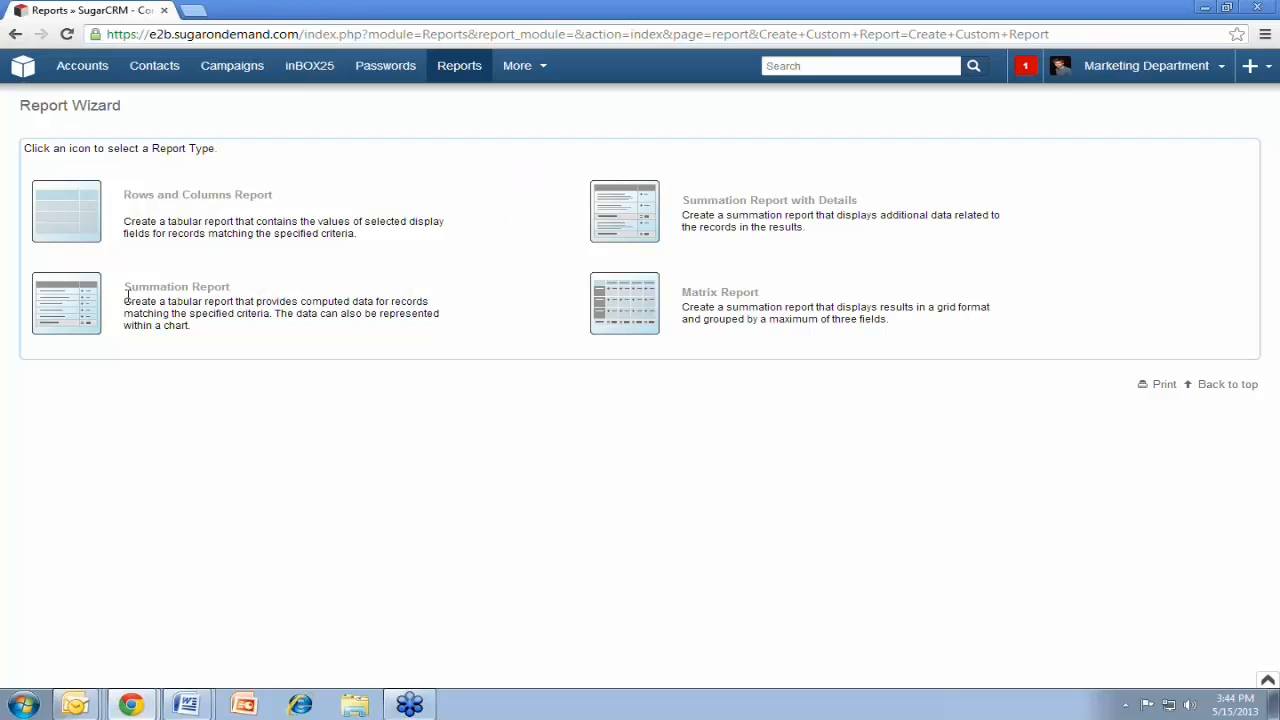
mouse_move(628, 210)
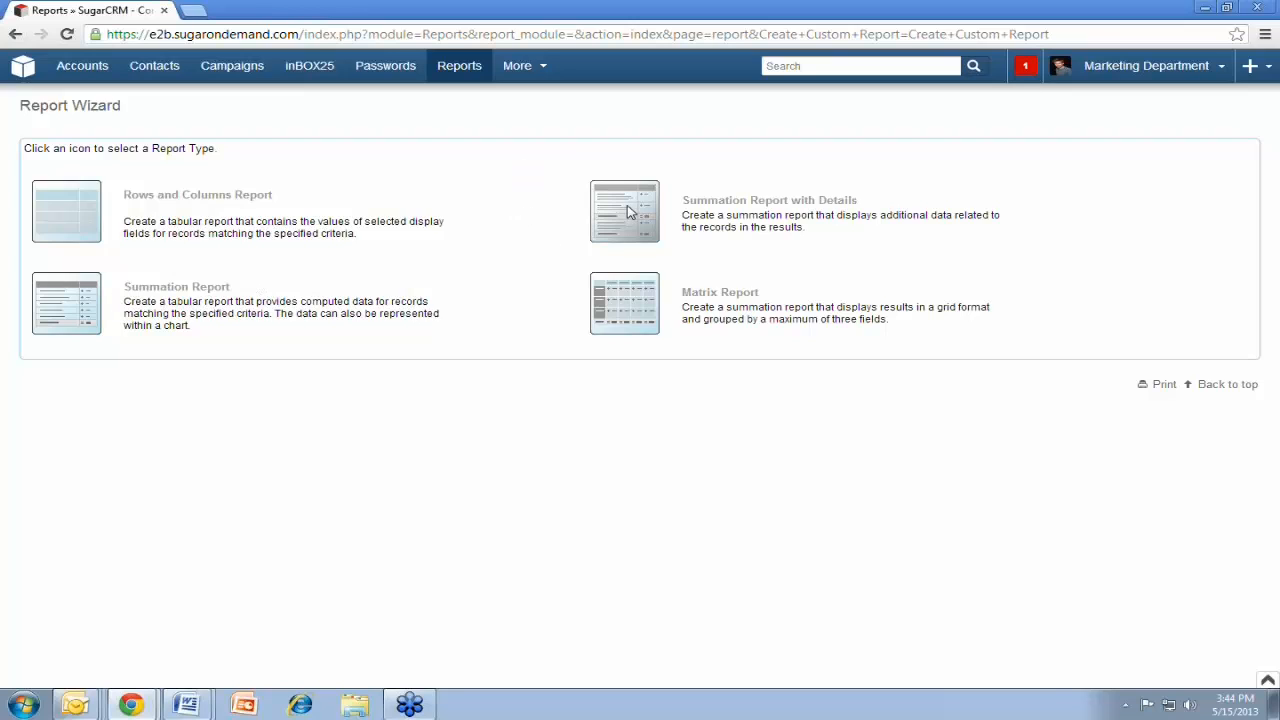
mouse_move(796, 166)
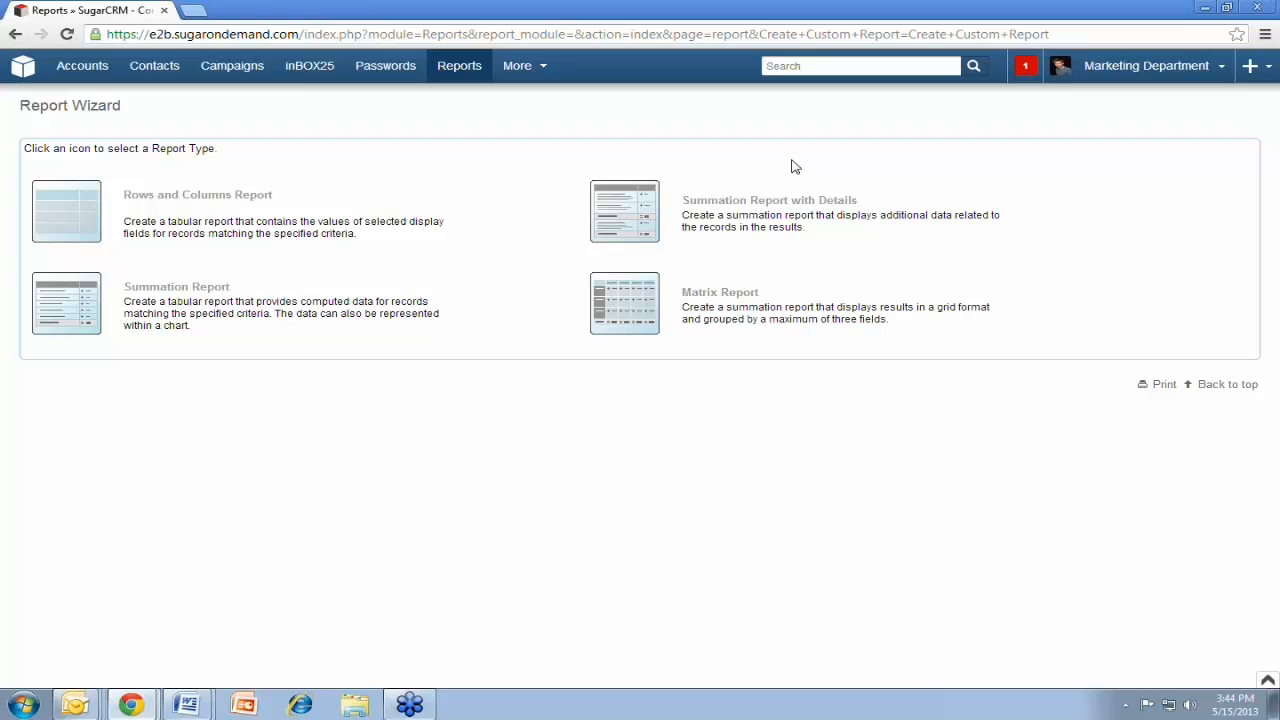
mouse_move(244, 218)
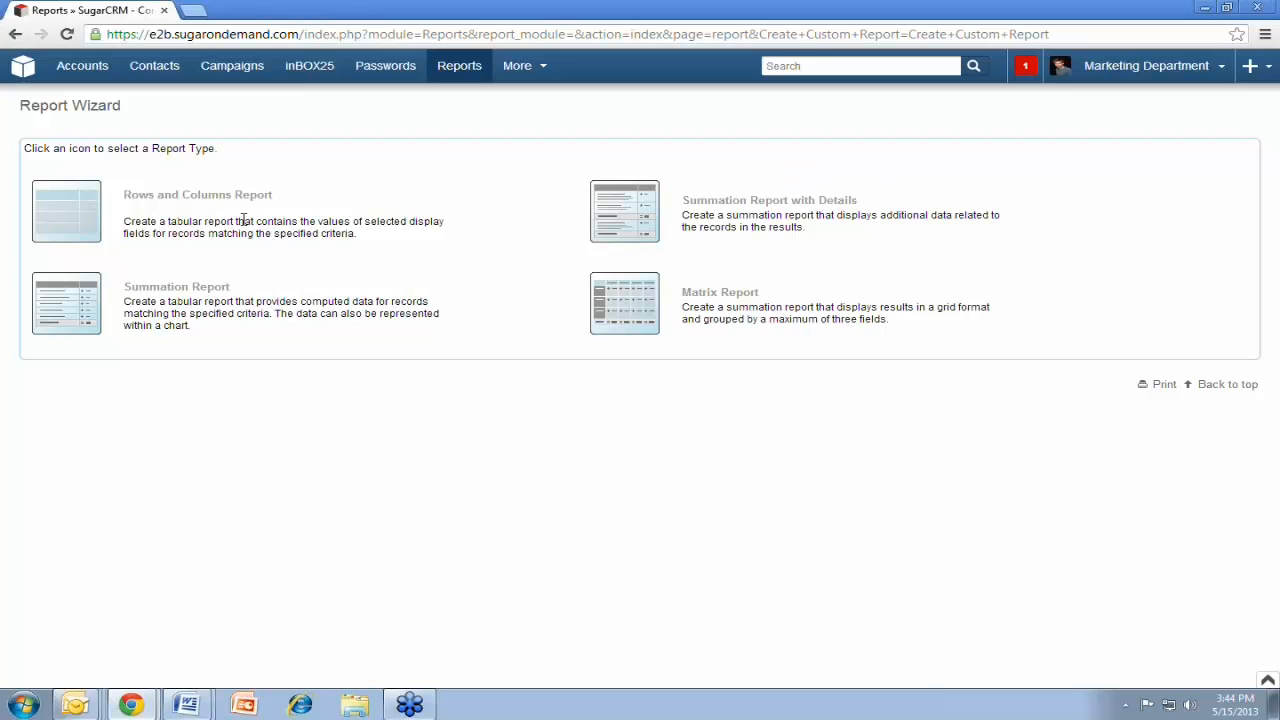
click(66, 210)
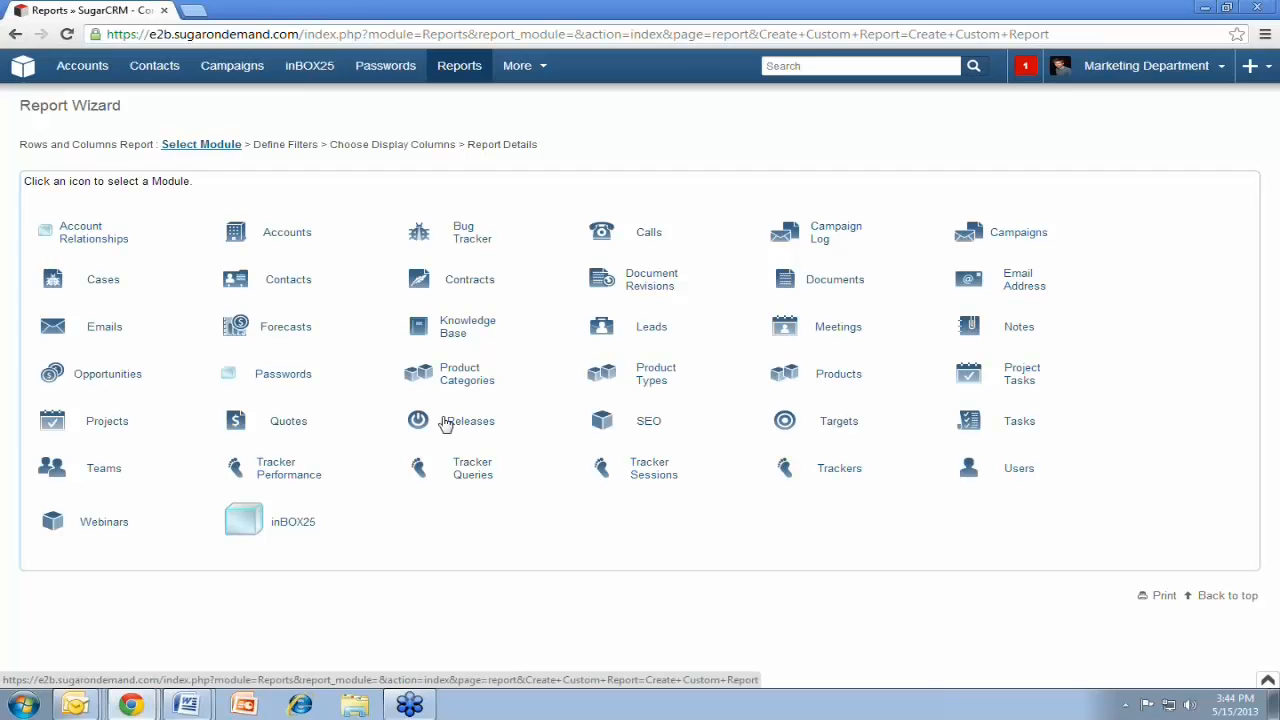
mouse_move(490, 288)
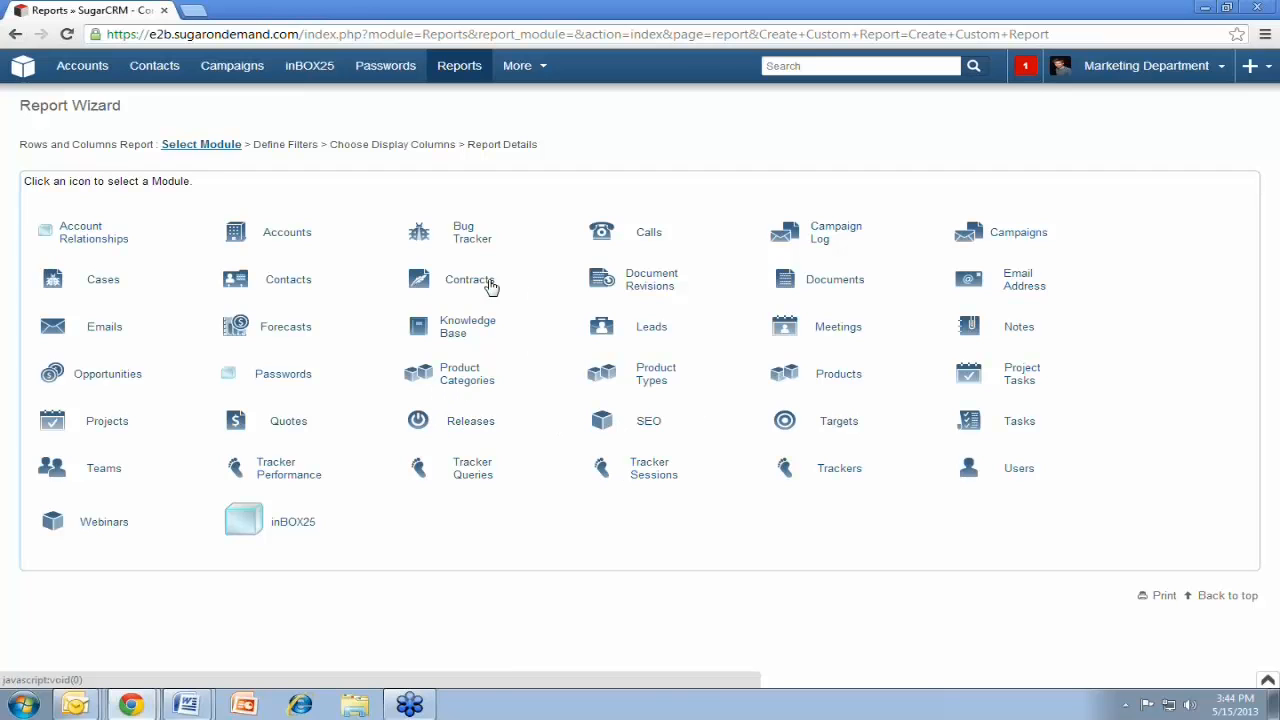
Choose Contacts as the module the report is based on
click(288, 280)
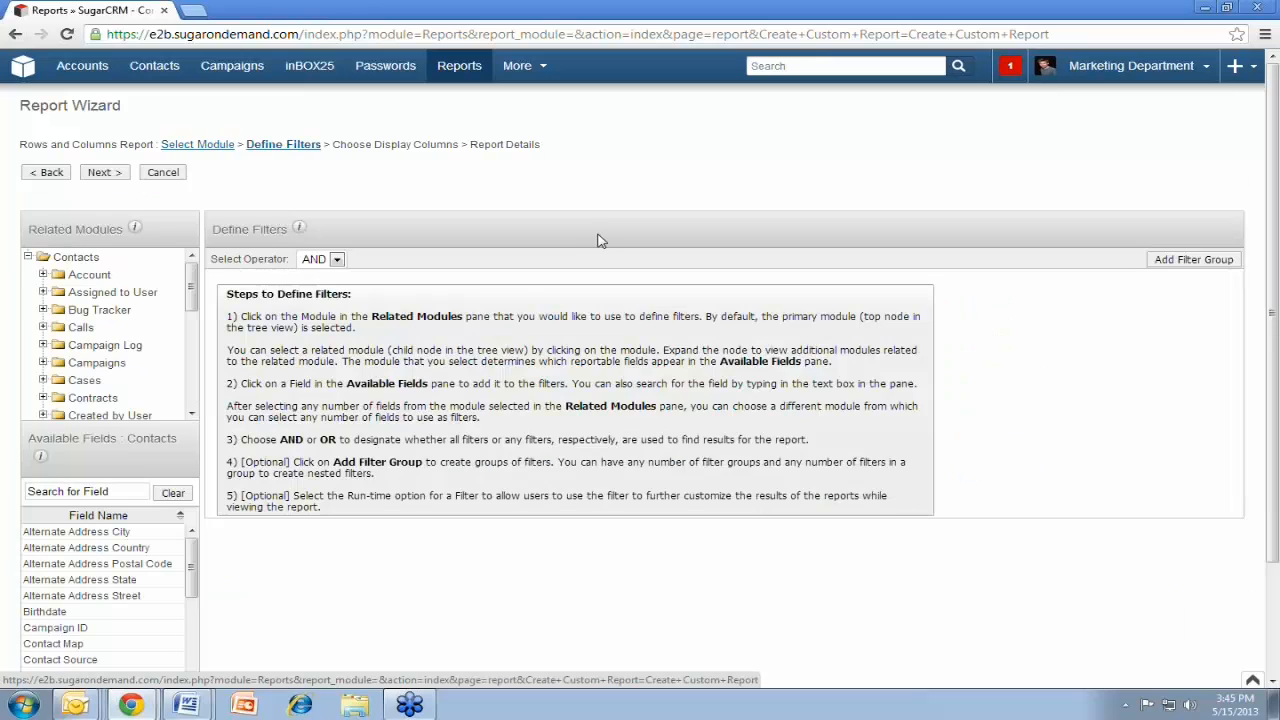
scroll(down, 3)
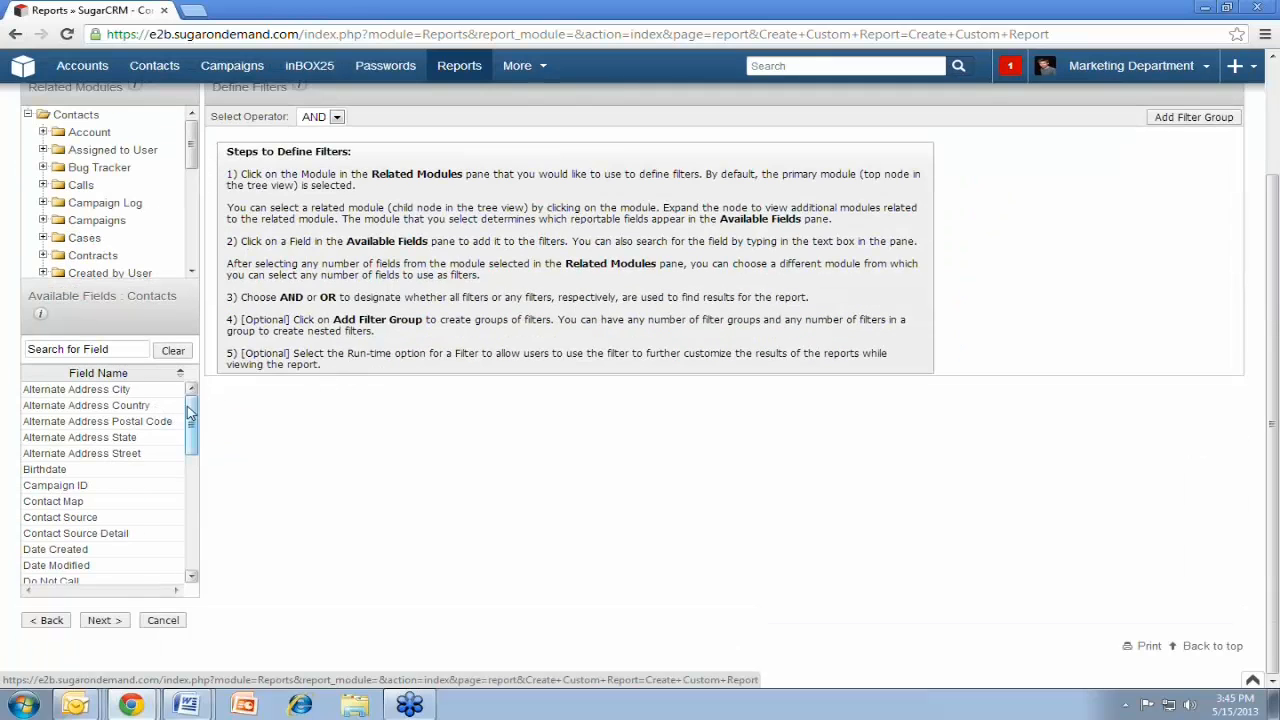
scroll(down, 3)
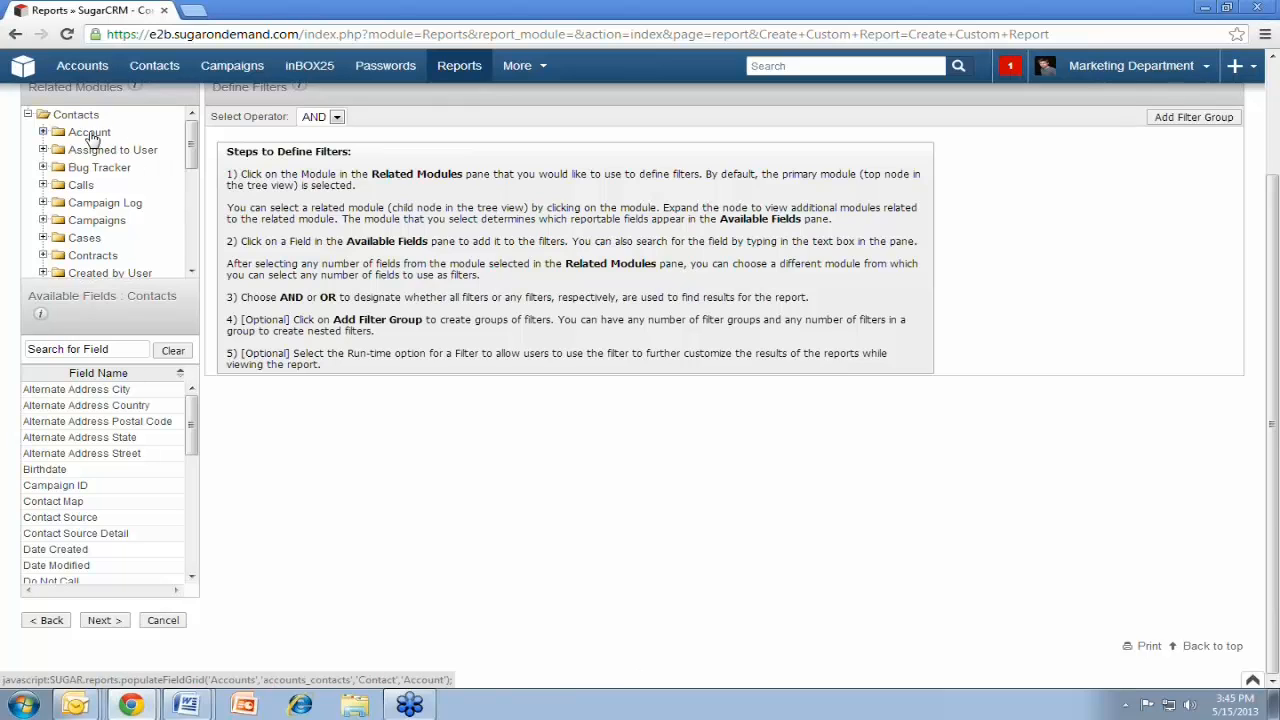
List the related Account module's Available Fields for defining filters
click(90, 172)
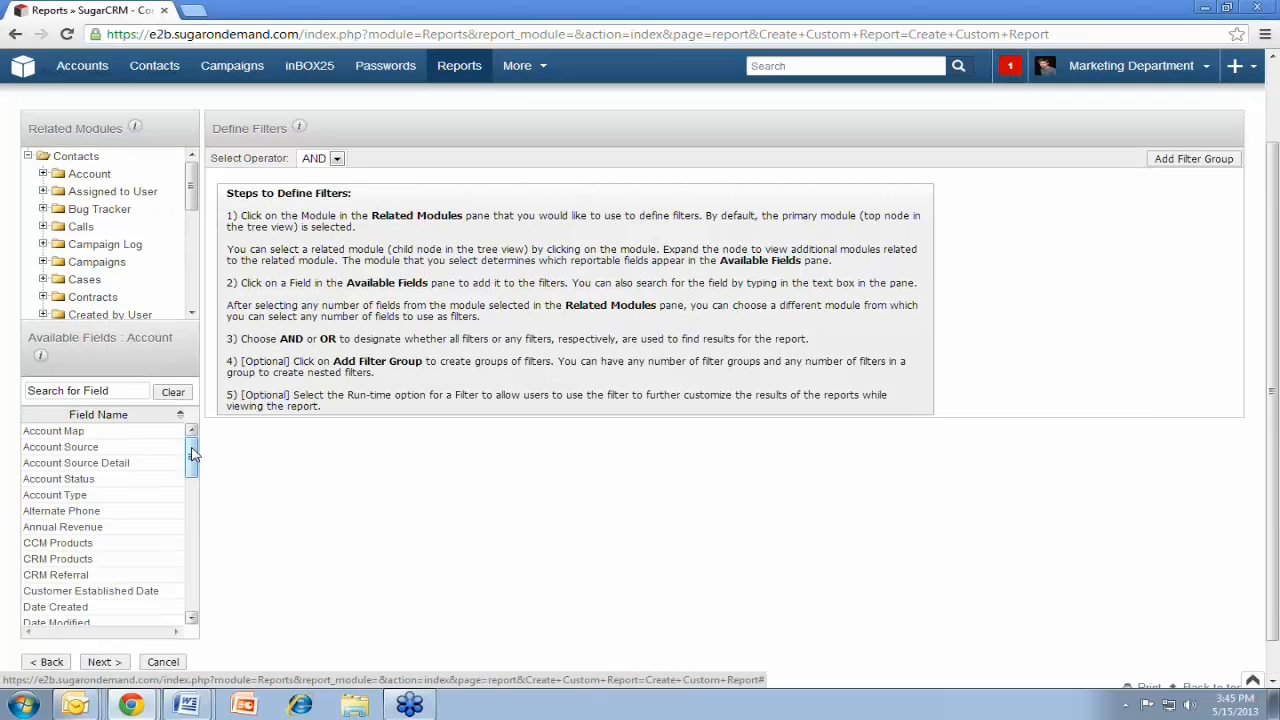
scroll(down, 3)
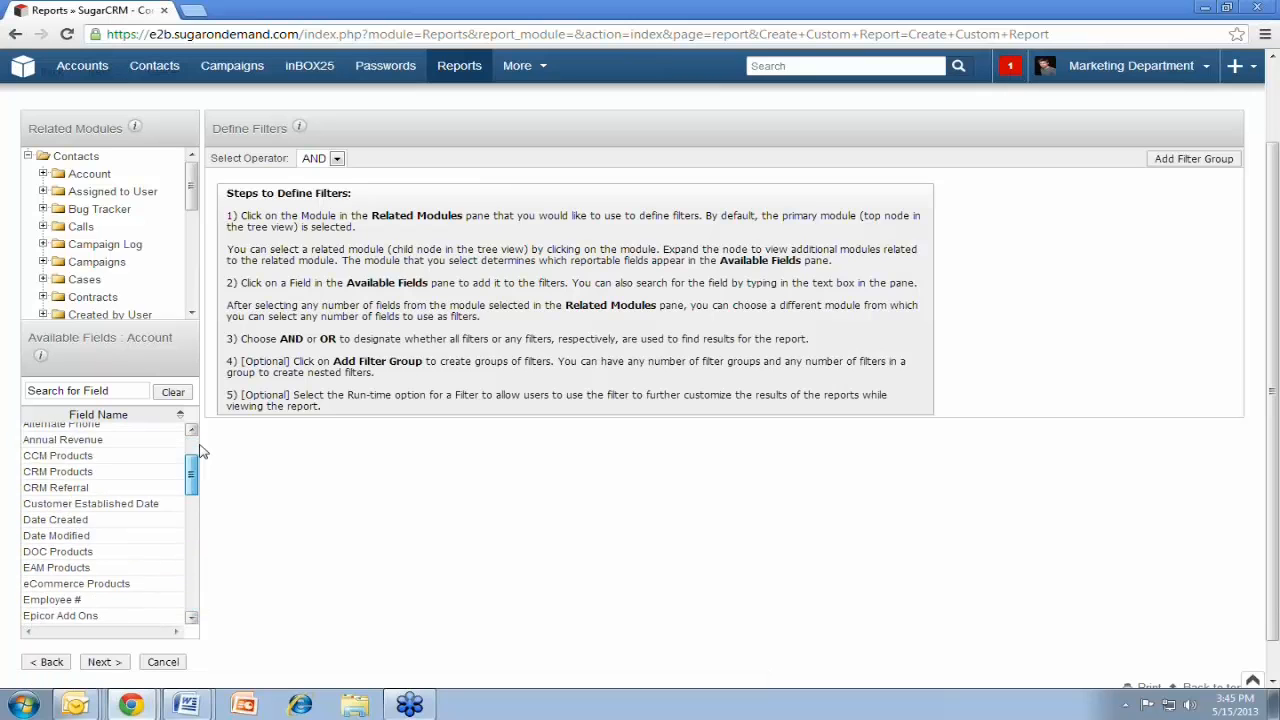
scroll(up, 3)
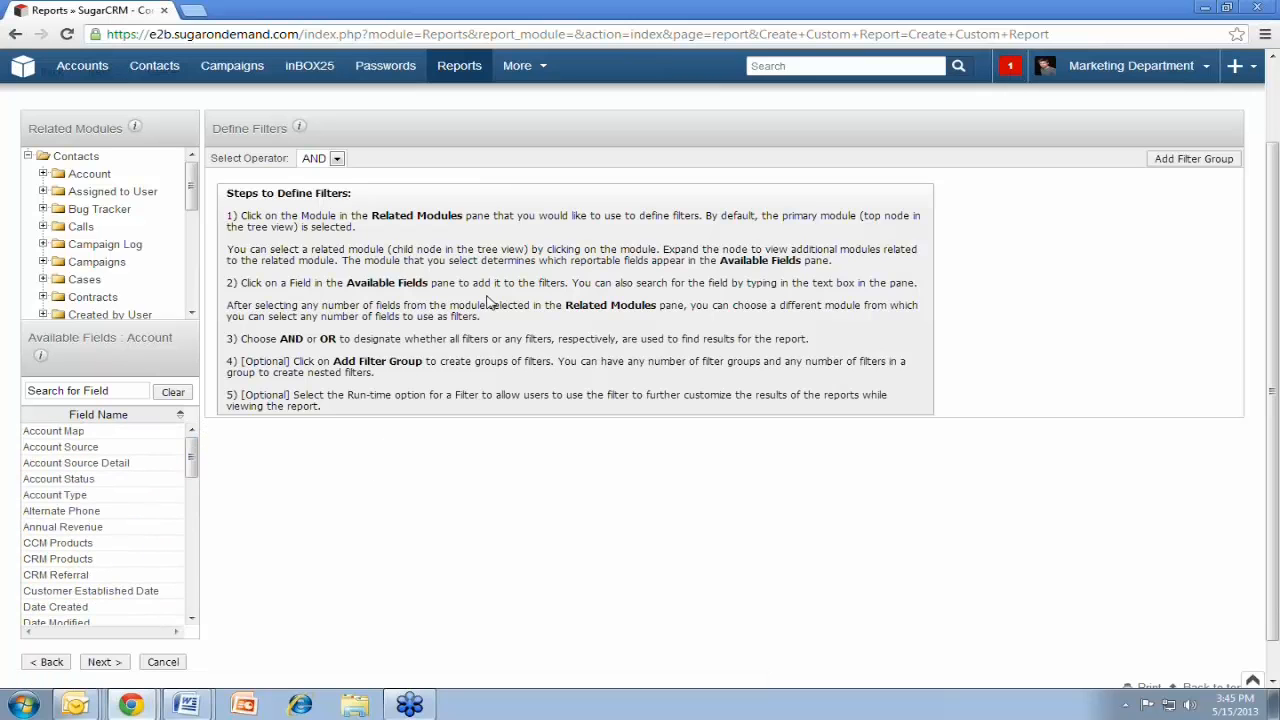
mouse_move(964, 218)
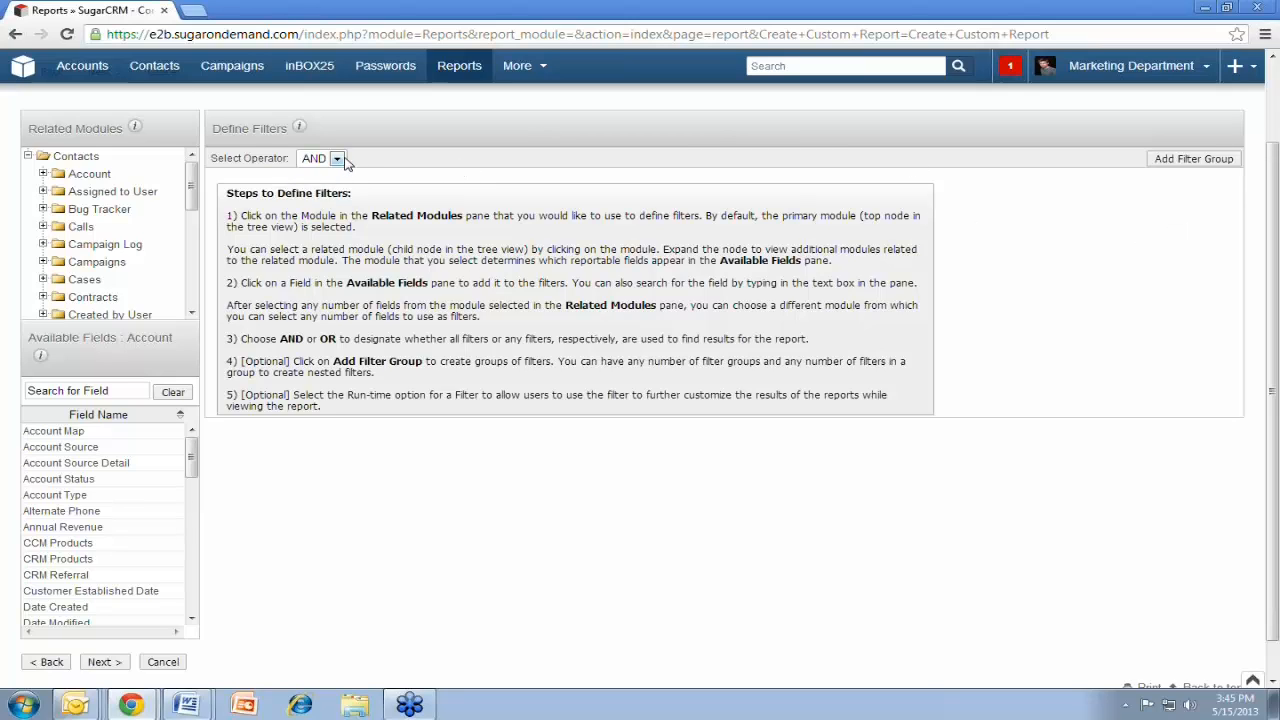
mouse_move(1018, 260)
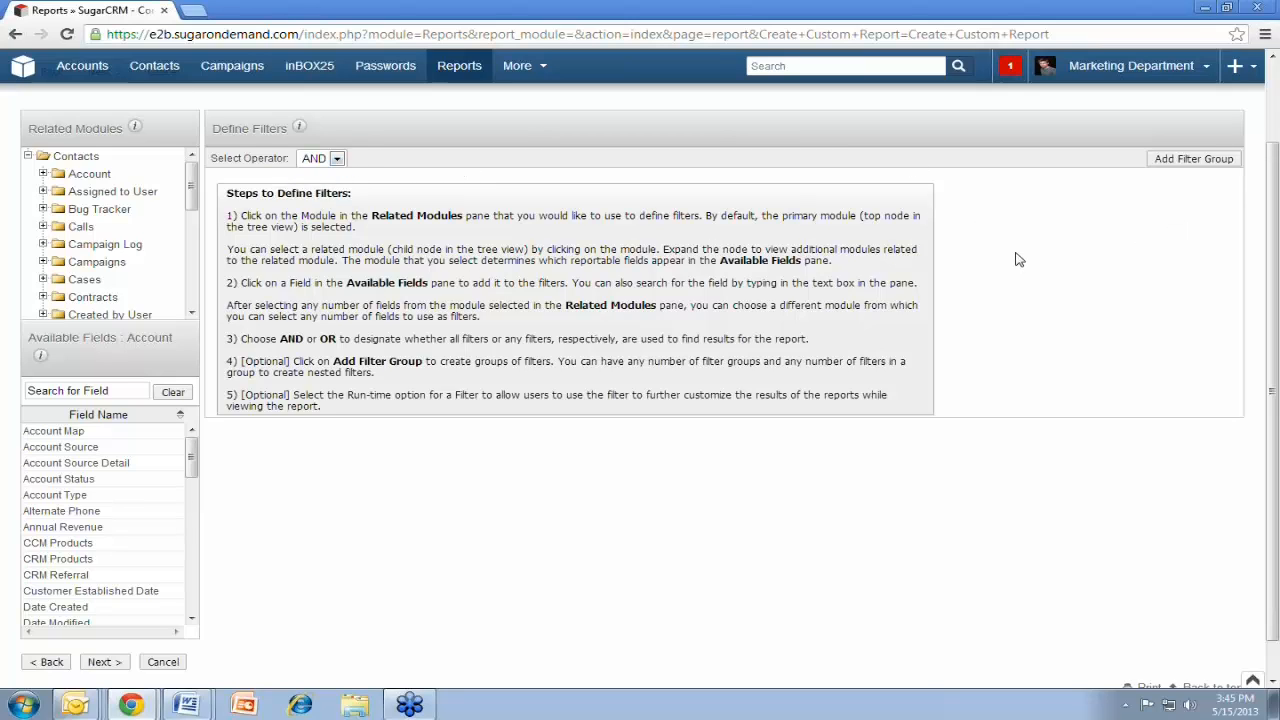
mouse_move(664, 124)
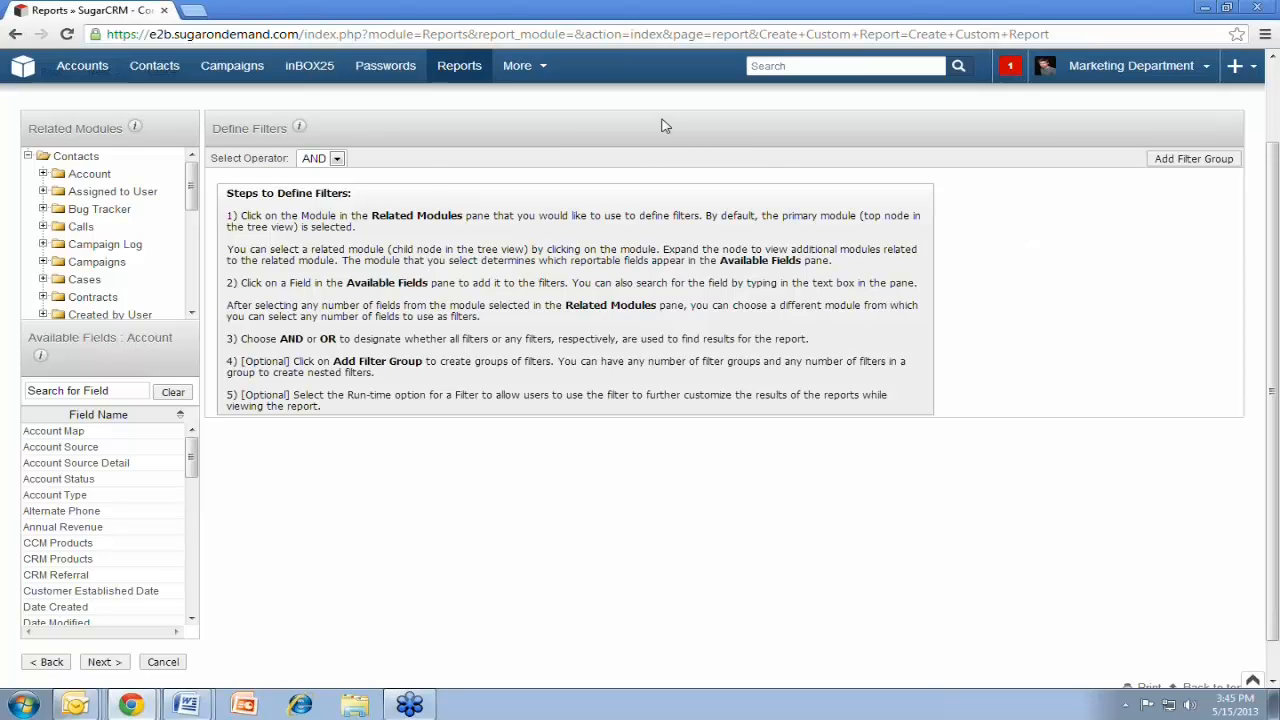
mouse_move(422, 156)
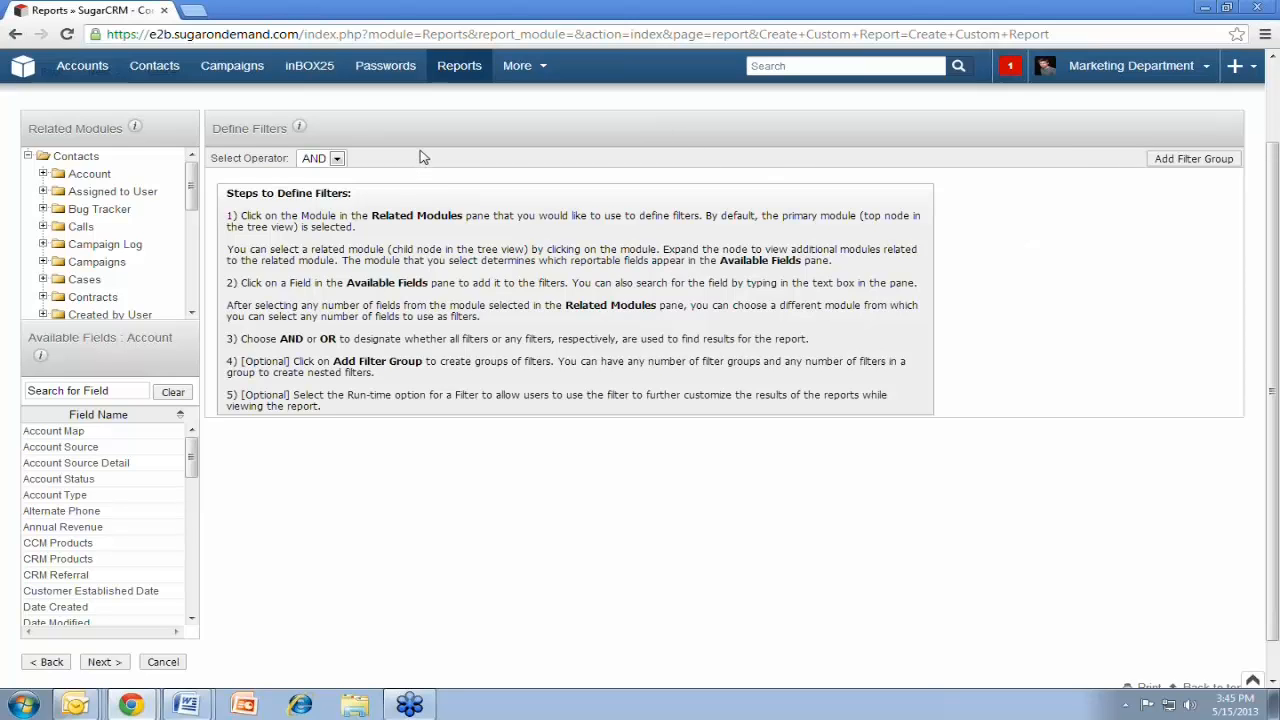
mouse_move(1064, 260)
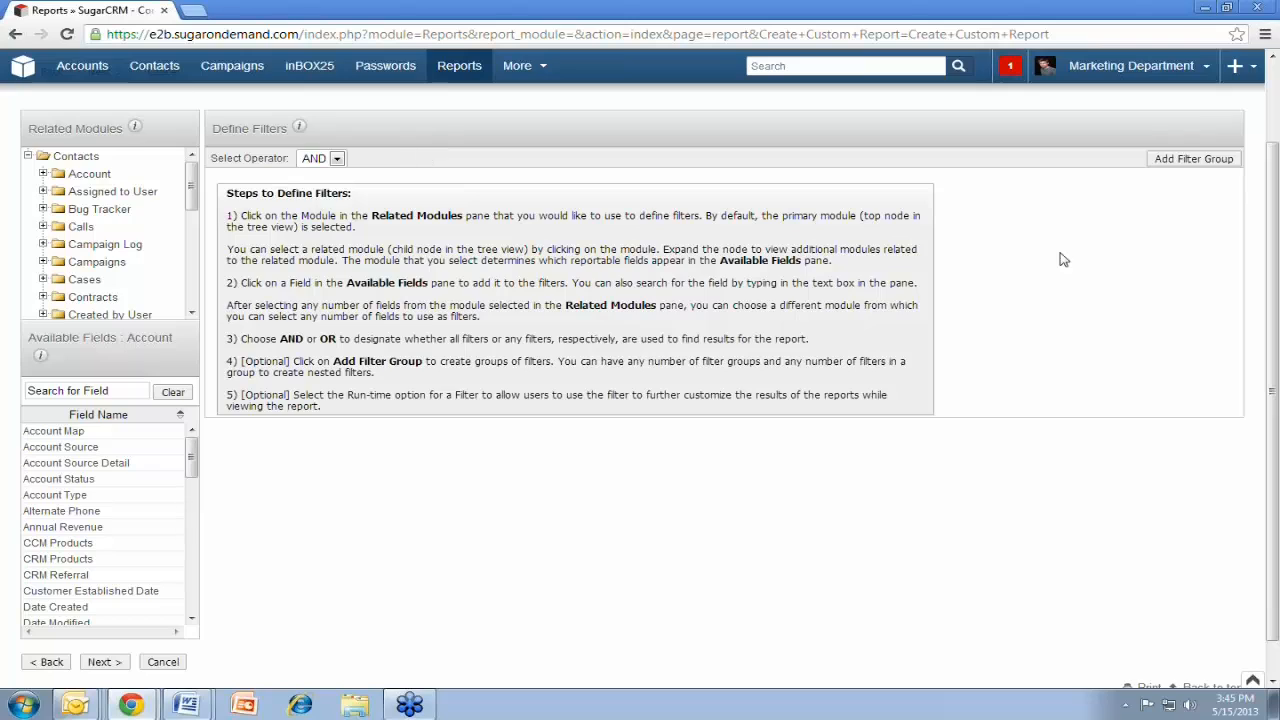
mouse_move(902, 248)
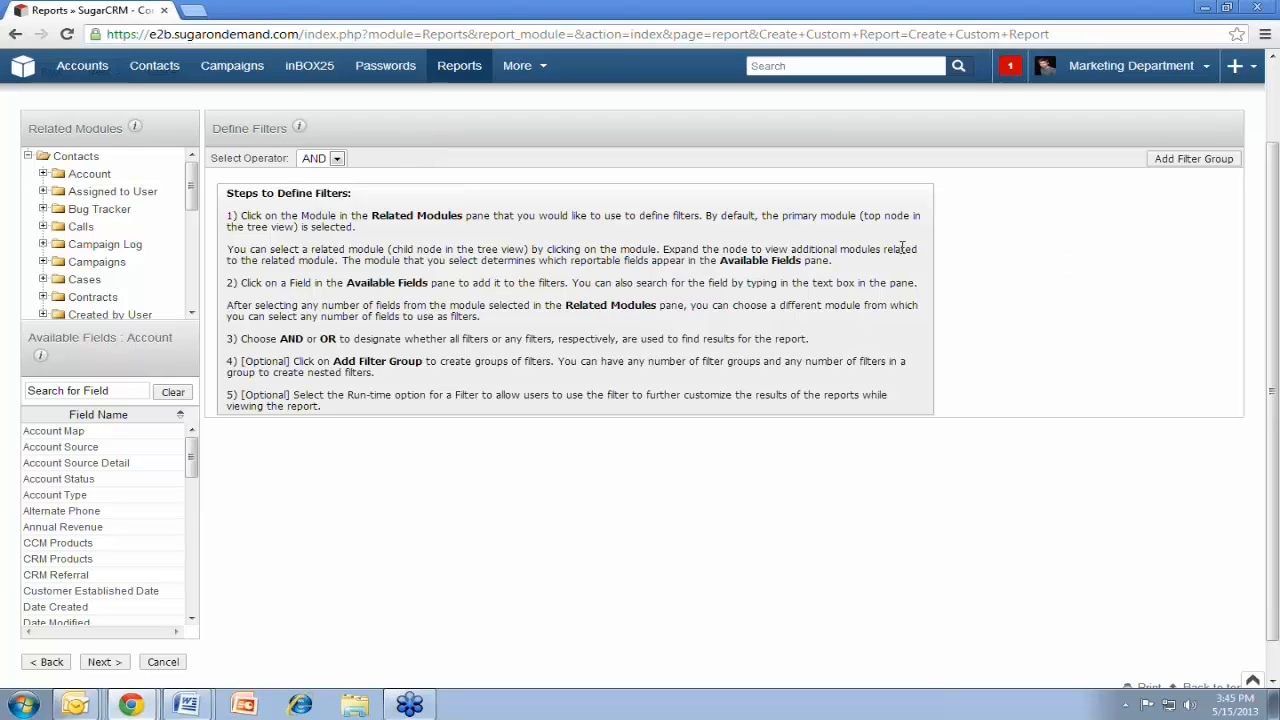
mouse_move(398, 510)
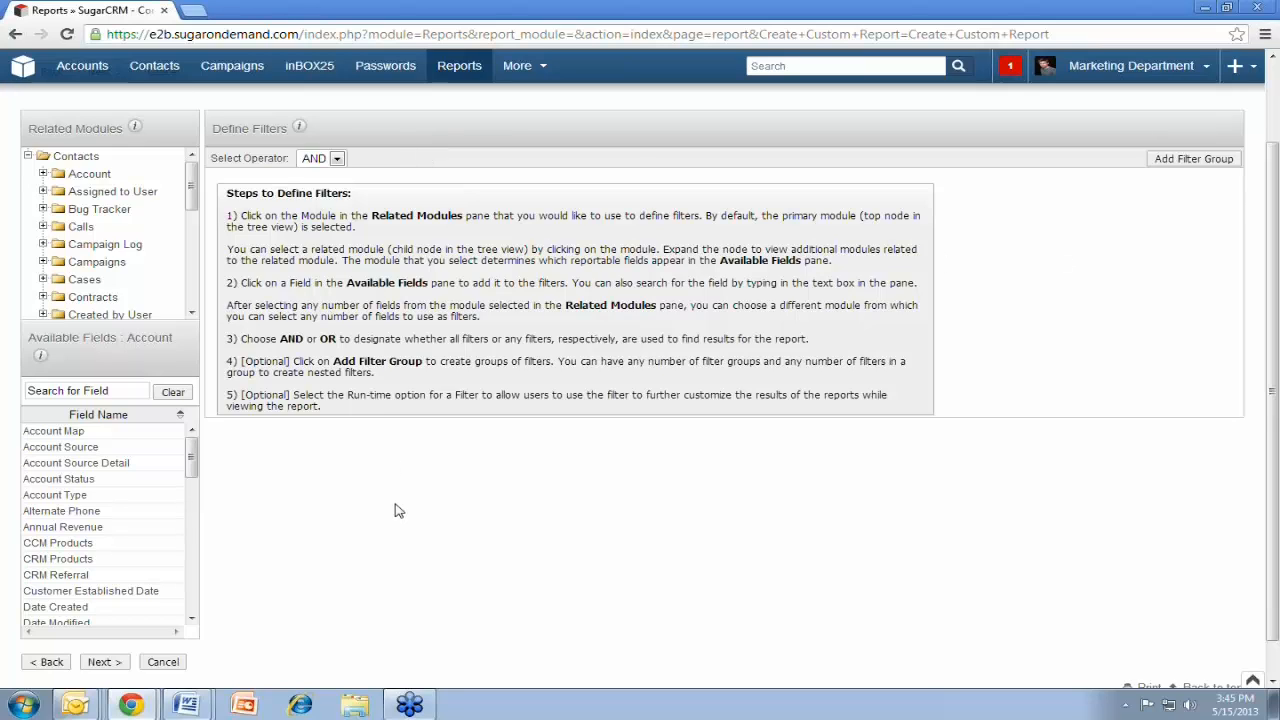
mouse_move(398, 496)
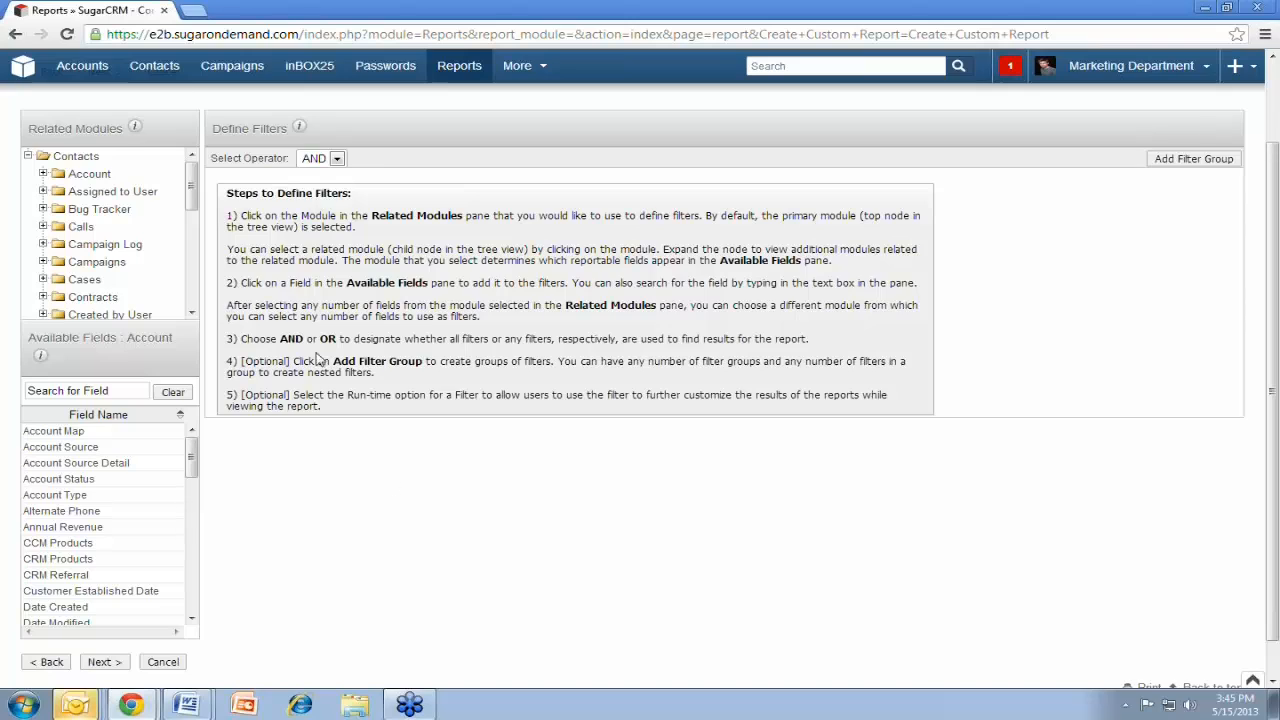
mouse_move(688, 136)
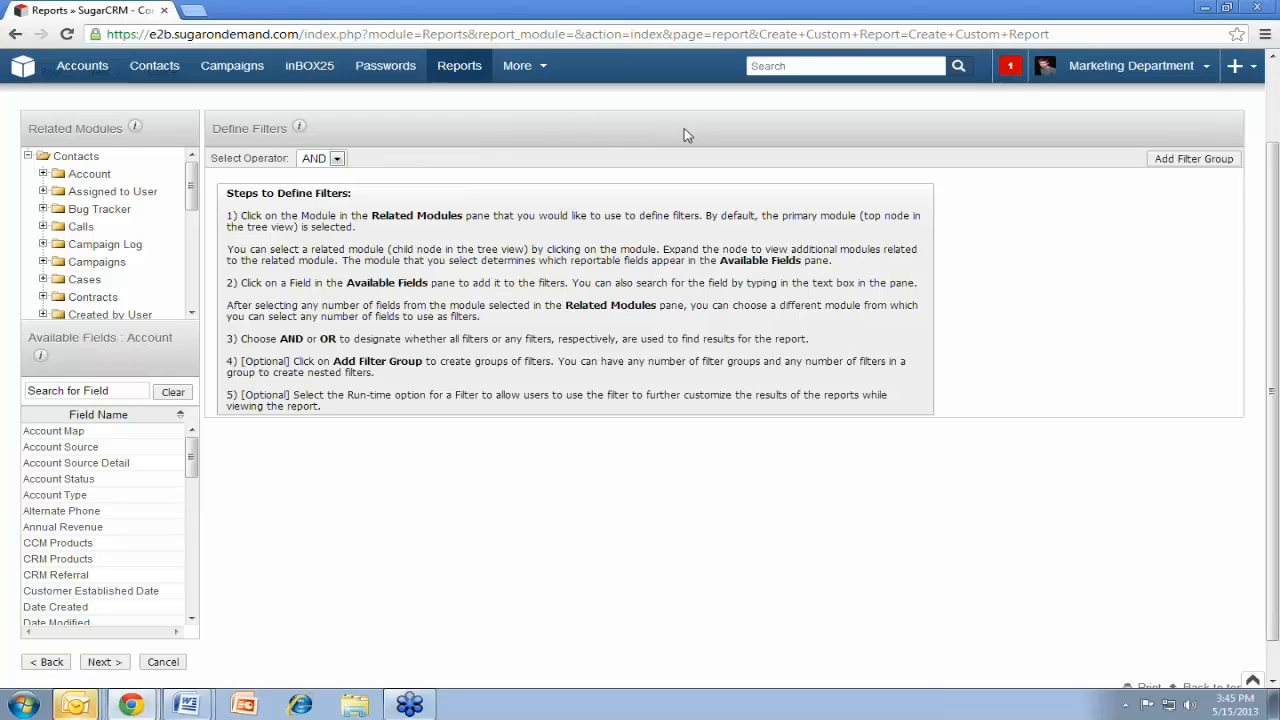
mouse_move(268, 96)
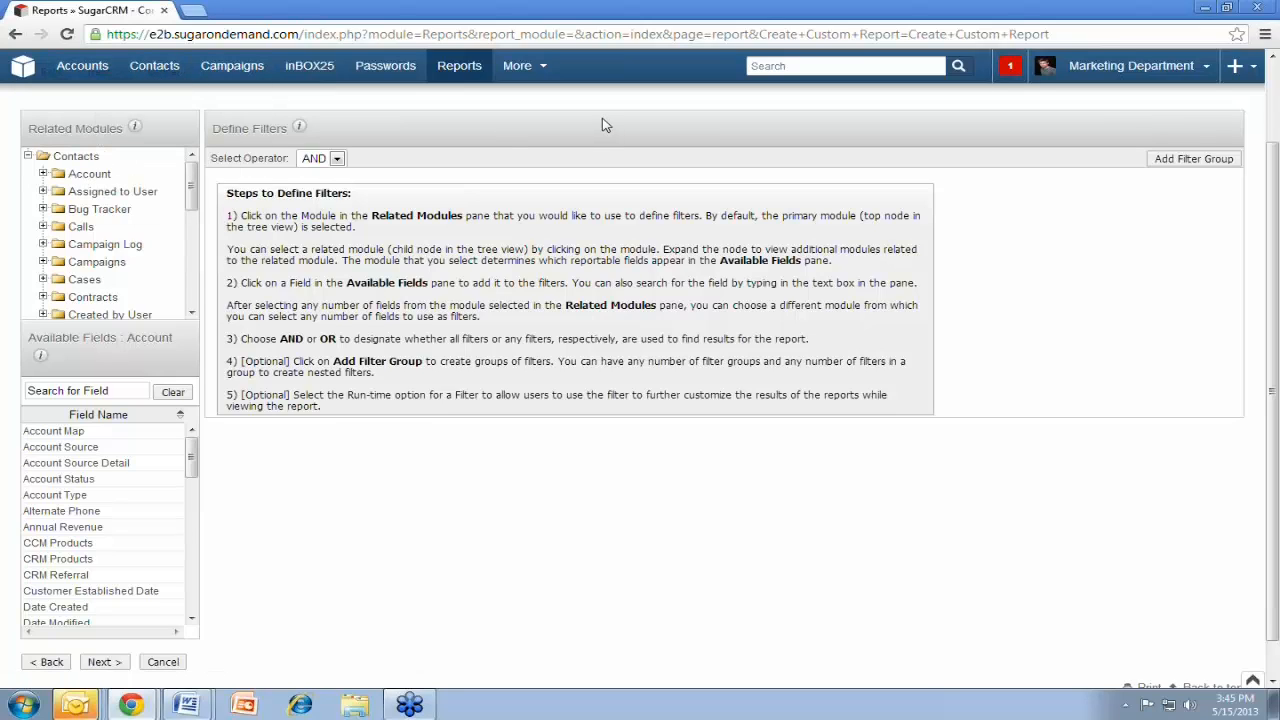
mouse_move(560, 136)
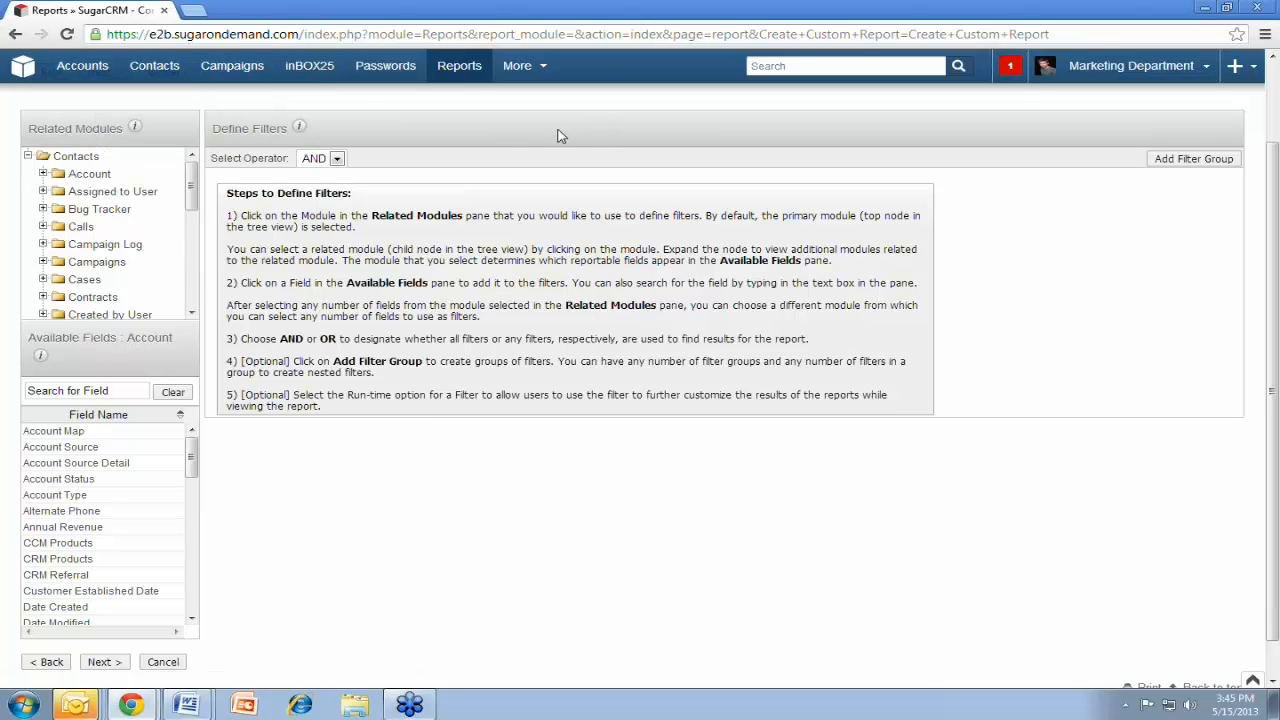
mouse_move(384, 66)
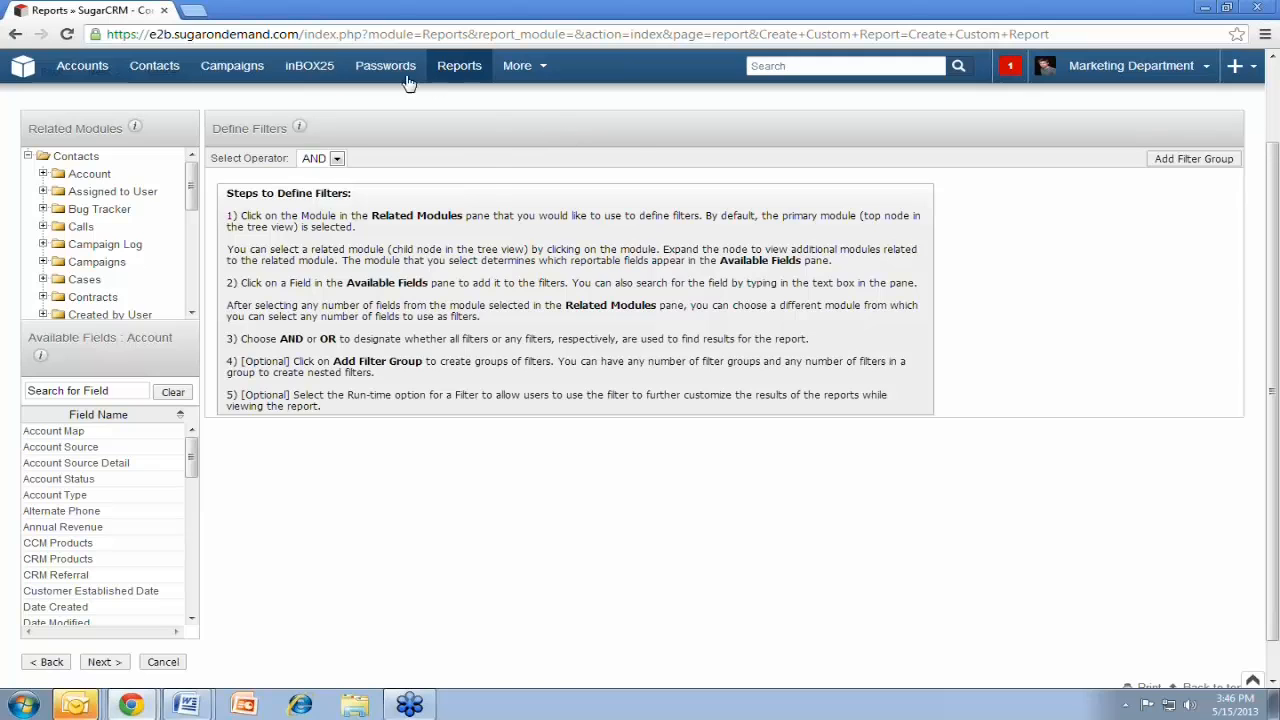
click(384, 66)
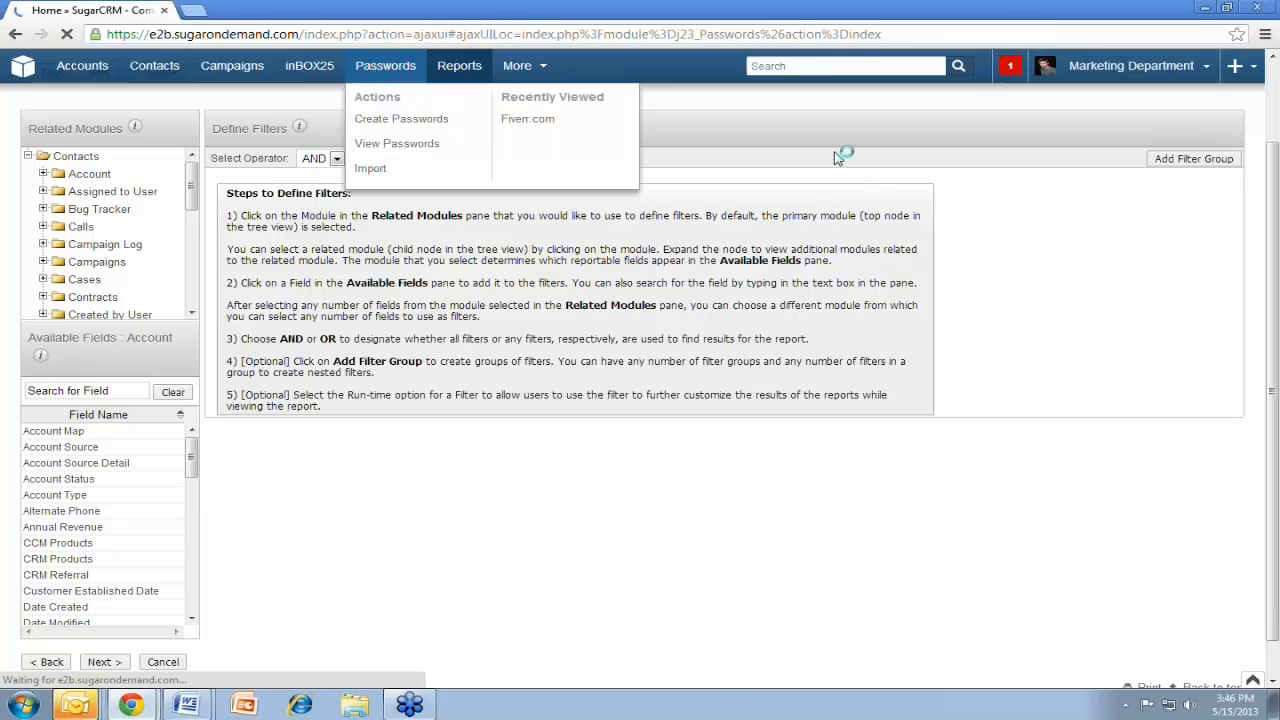
click(396, 144)
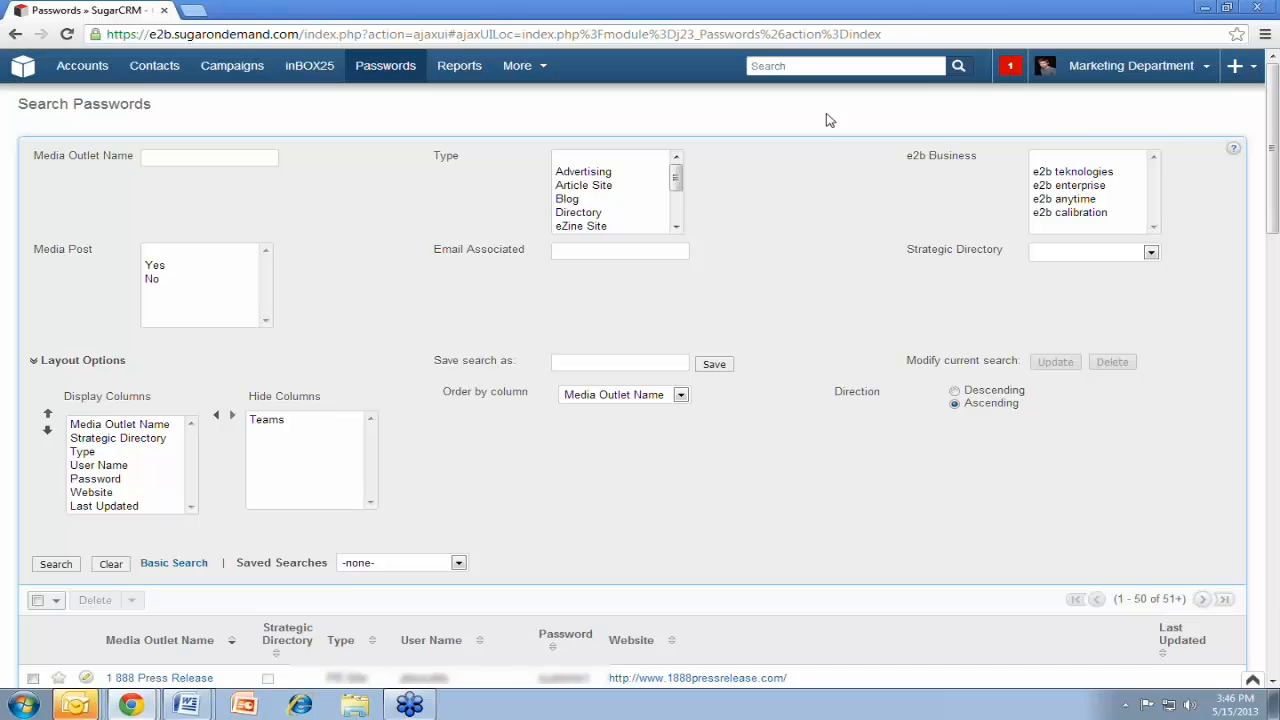
scroll(down, 3)
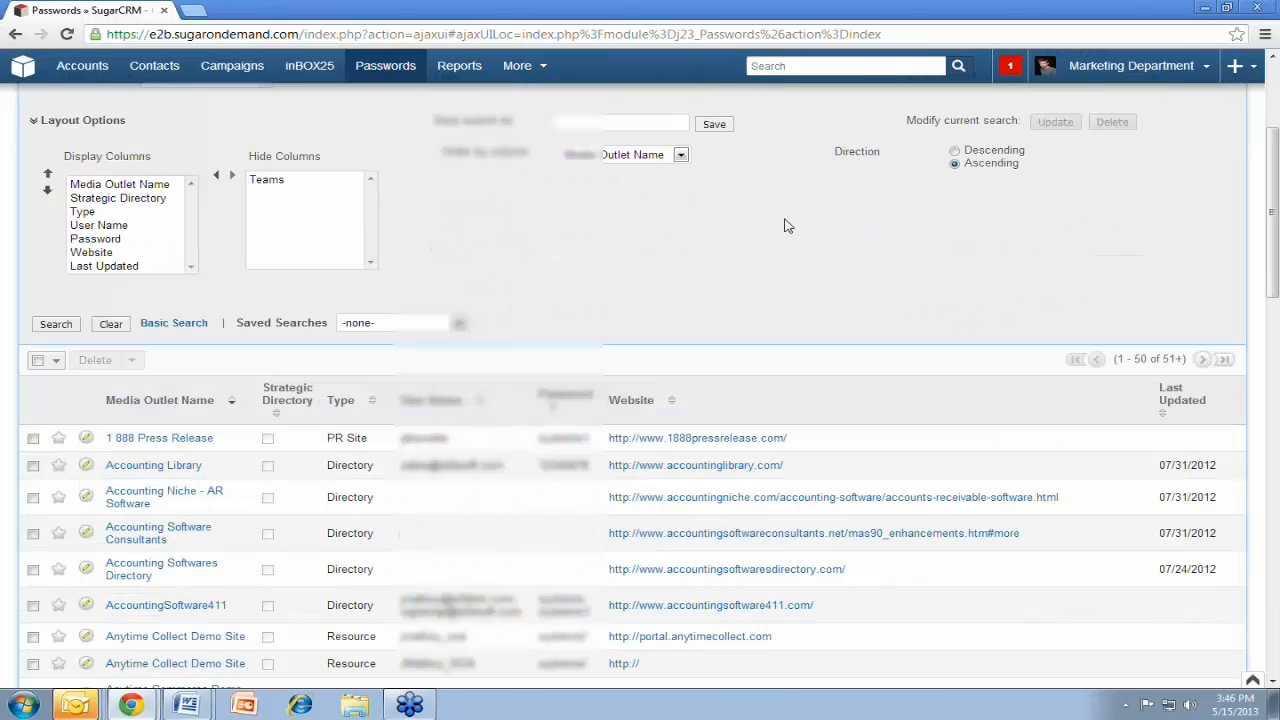
scroll(down, 3)
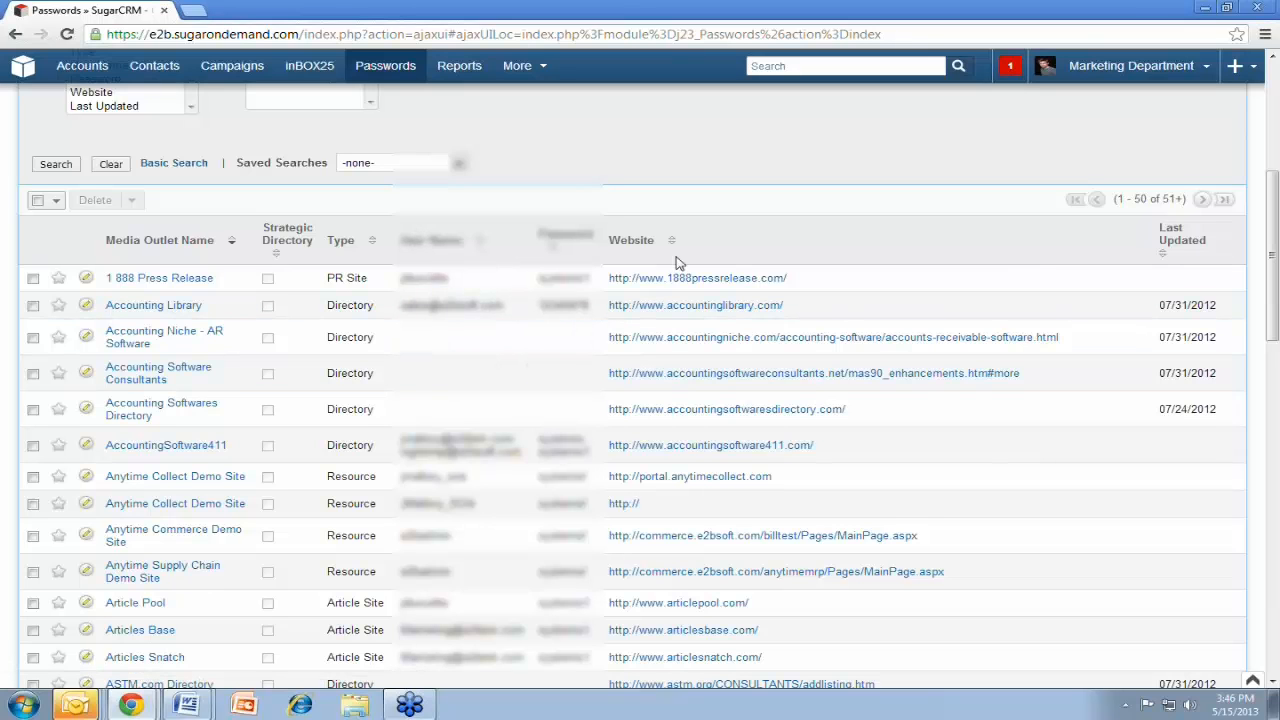
scroll(down, 3)
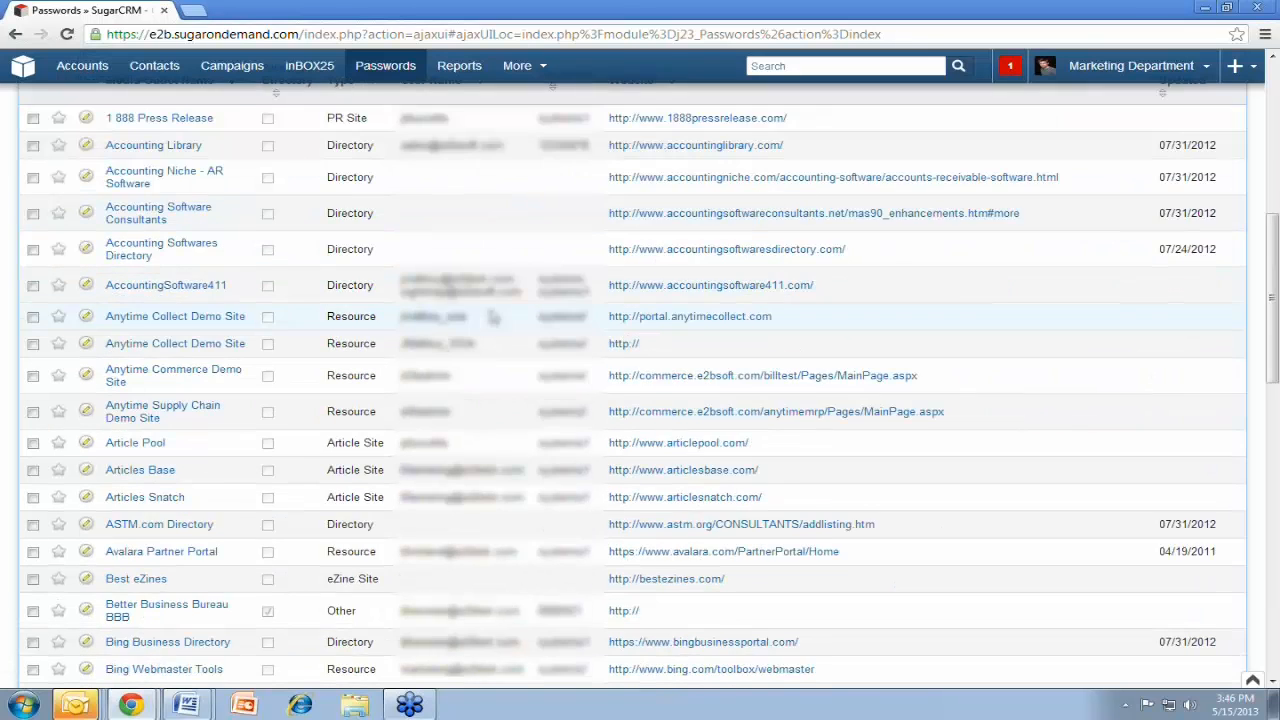
scroll(down, 3)
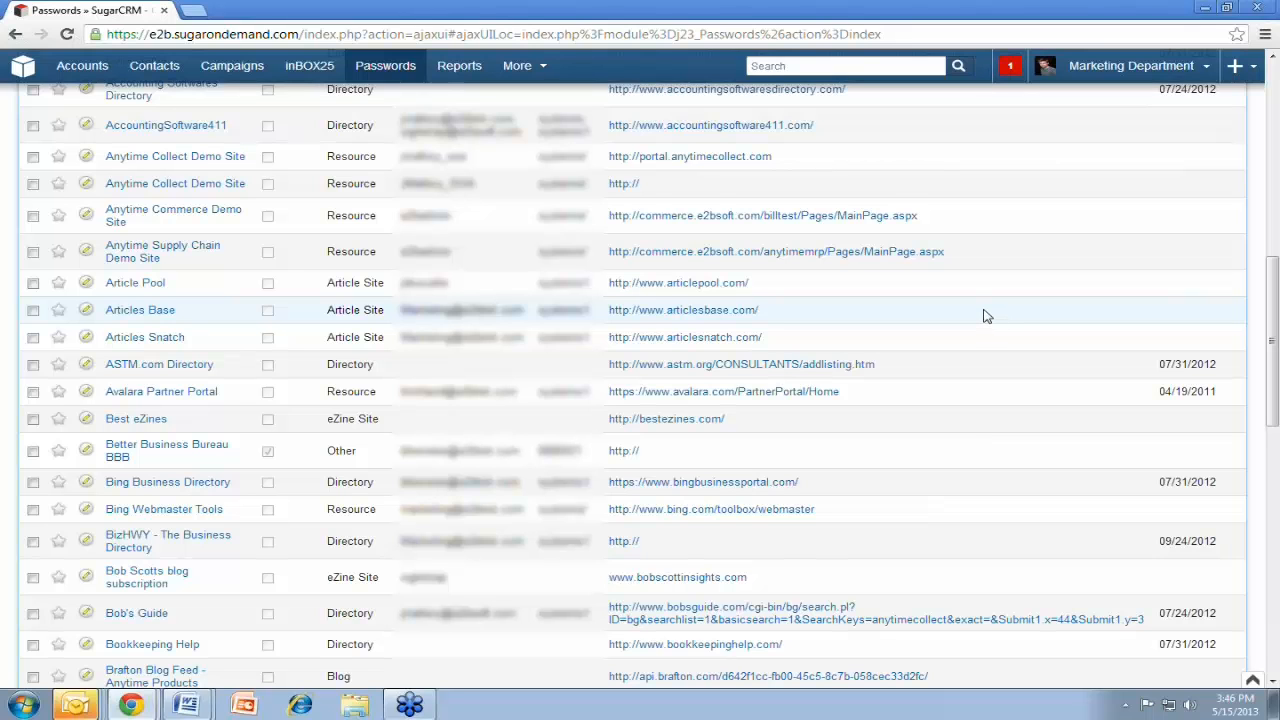
scroll(up, 3)
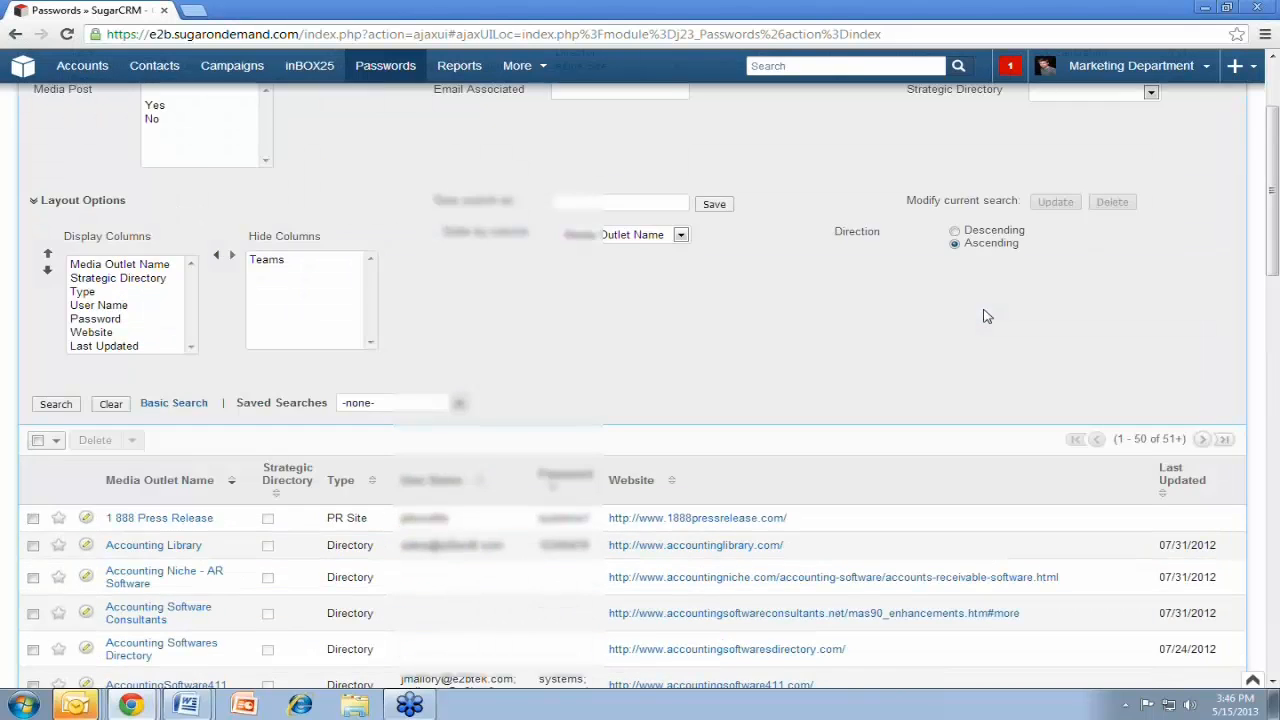
scroll(up, 3)
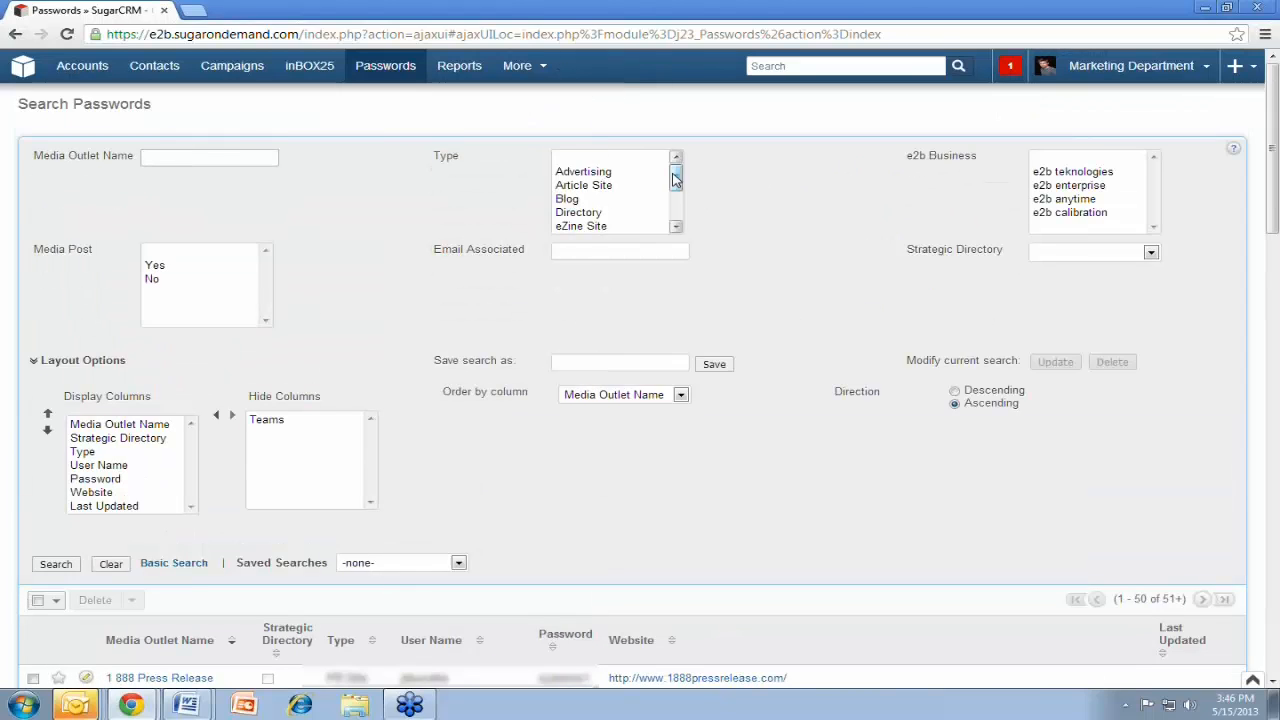
scroll(down, 3)
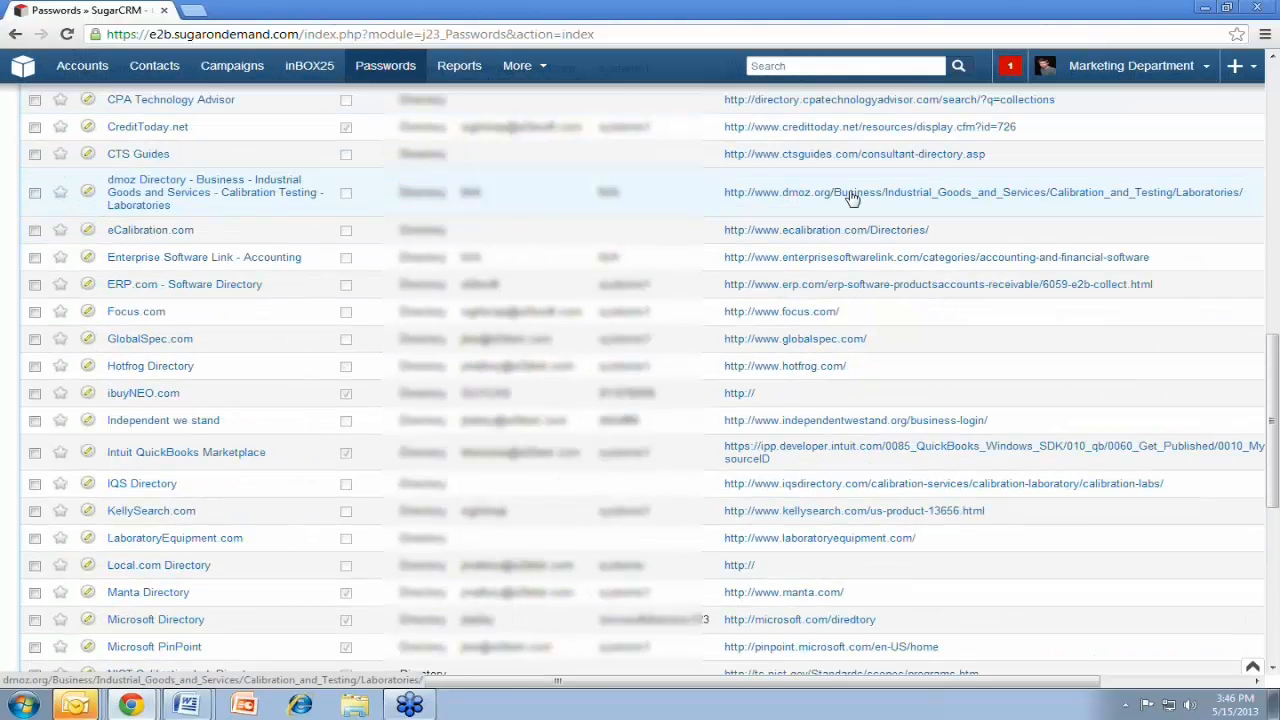
scroll(down, 3)
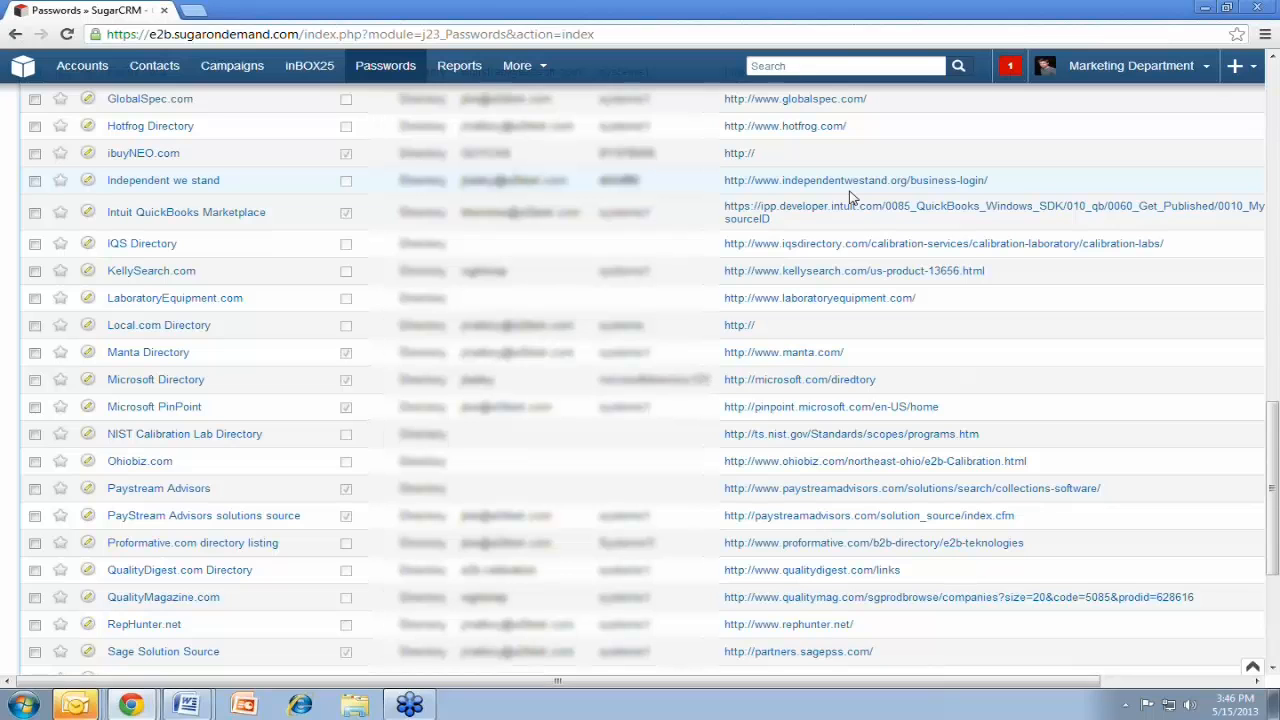
scroll(down, 3)
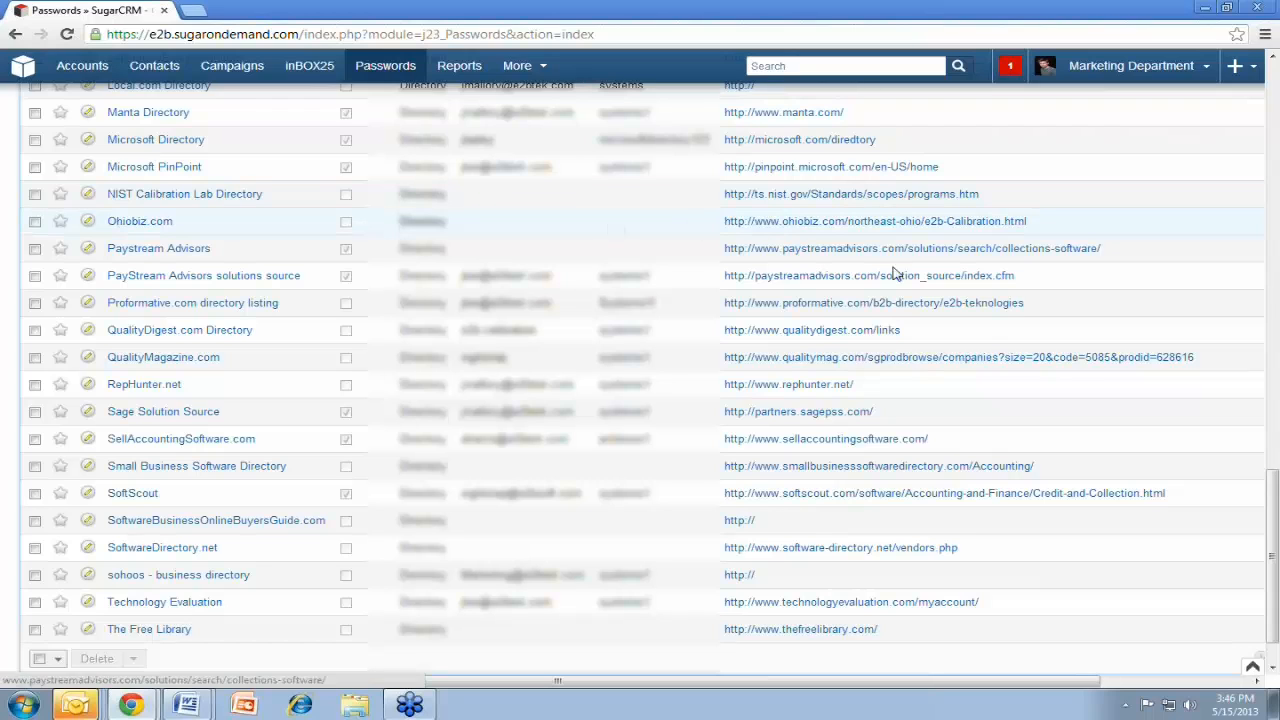
mouse_move(1028, 220)
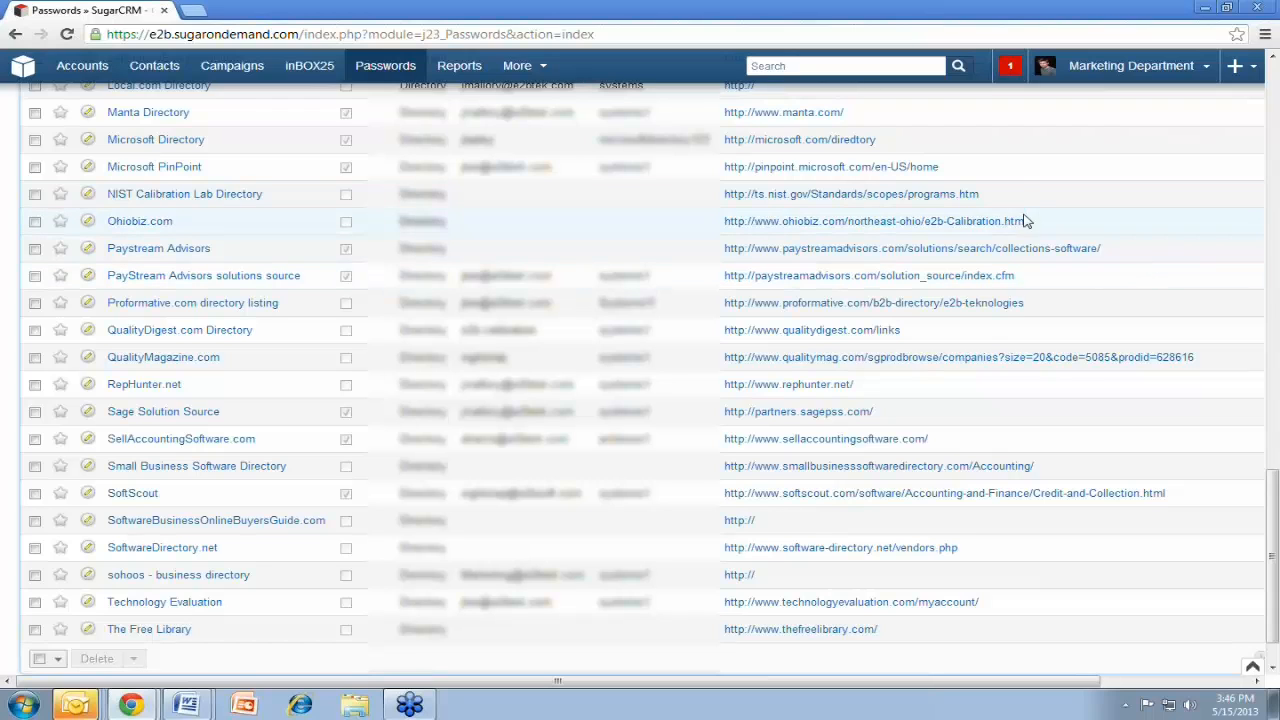
click(516, 64)
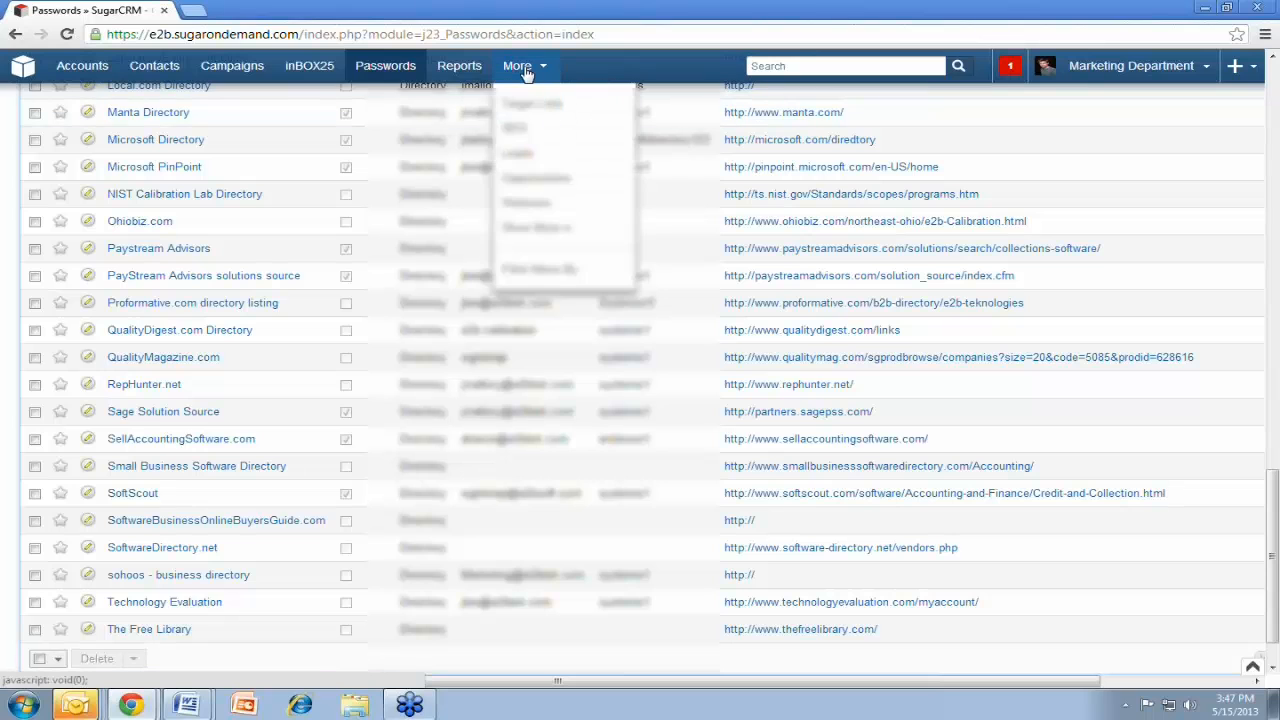
mouse_move(530, 228)
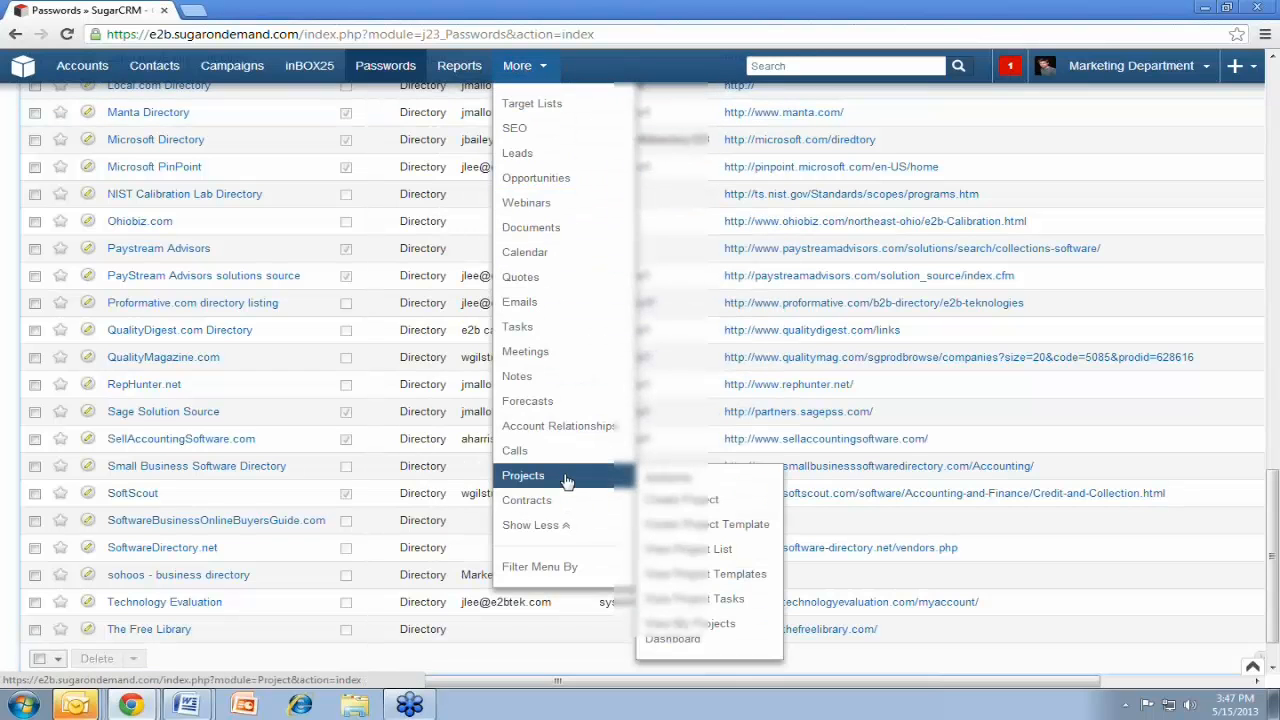
mouse_move(592, 302)
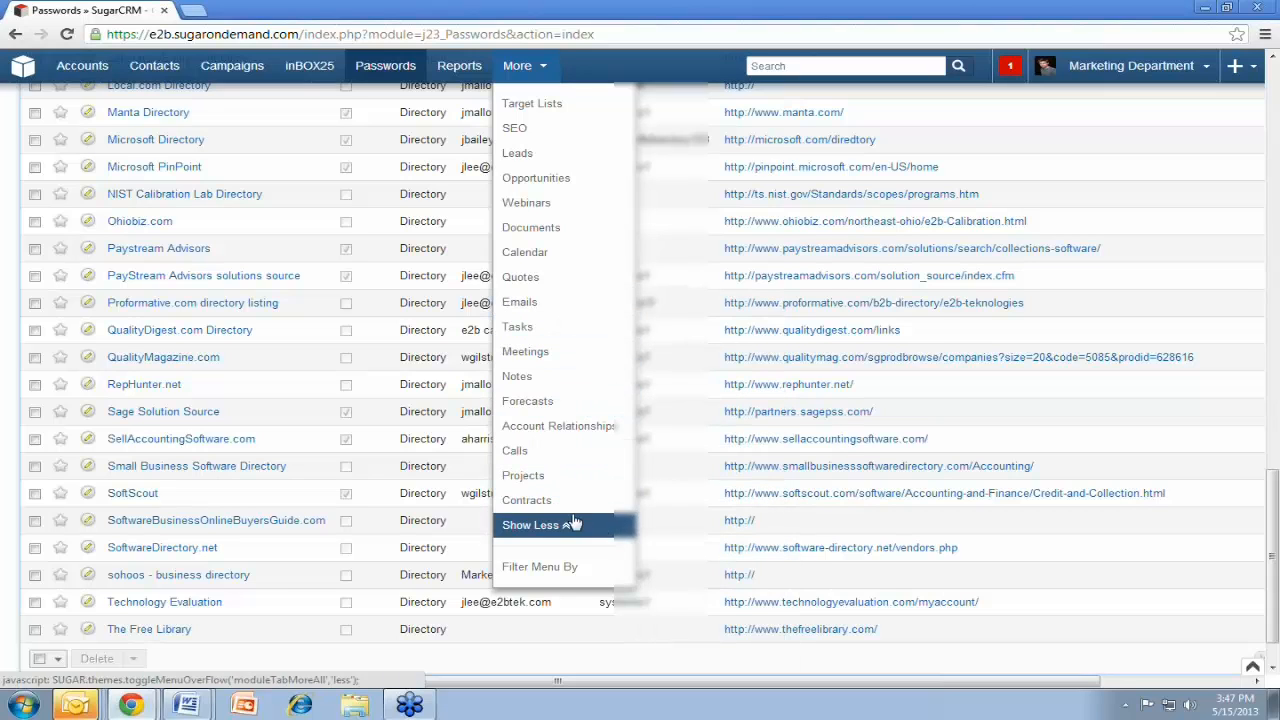
mouse_move(540, 66)
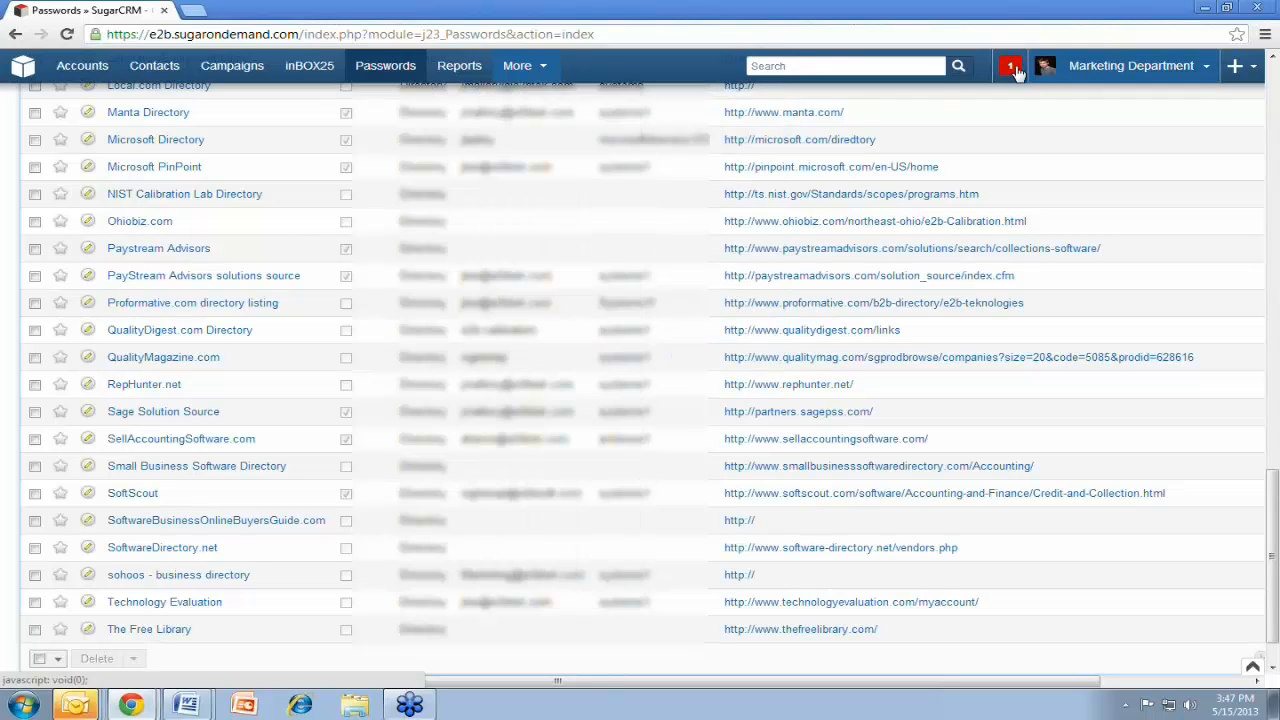
Run a global search for 'e2b tek' and review matching documents, accounts and opportunities
click(844, 66)
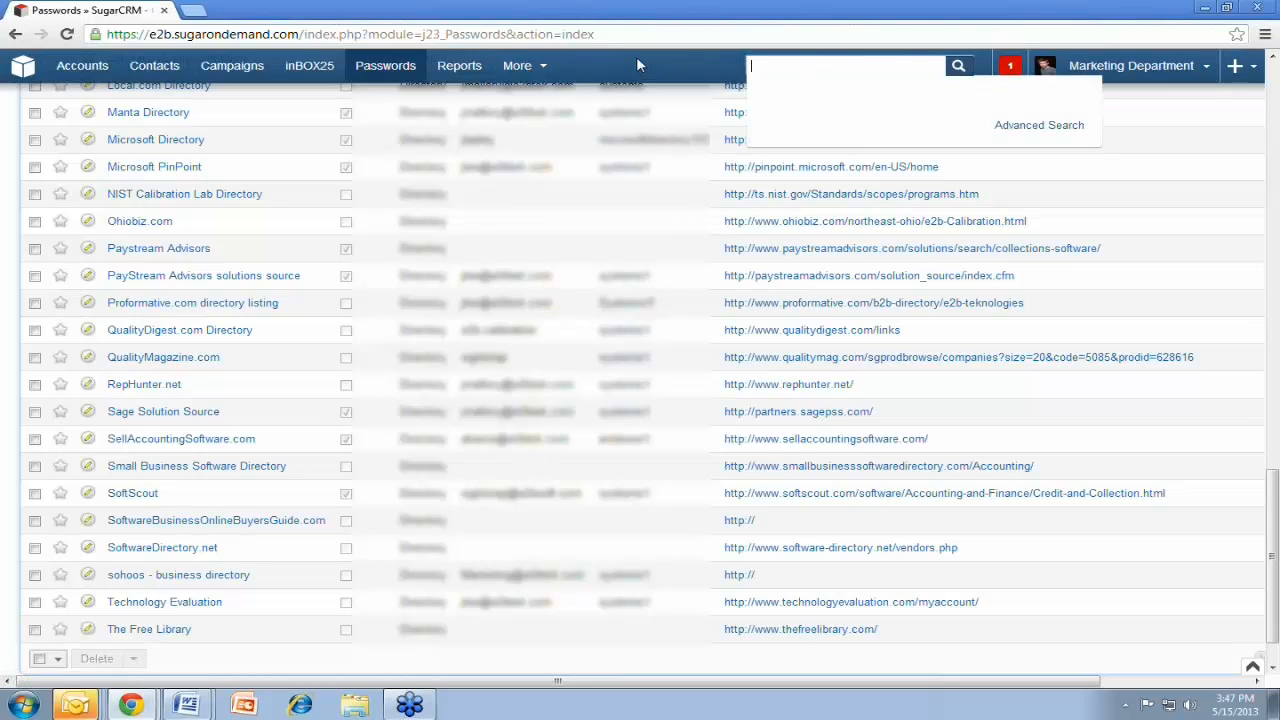
text(e)
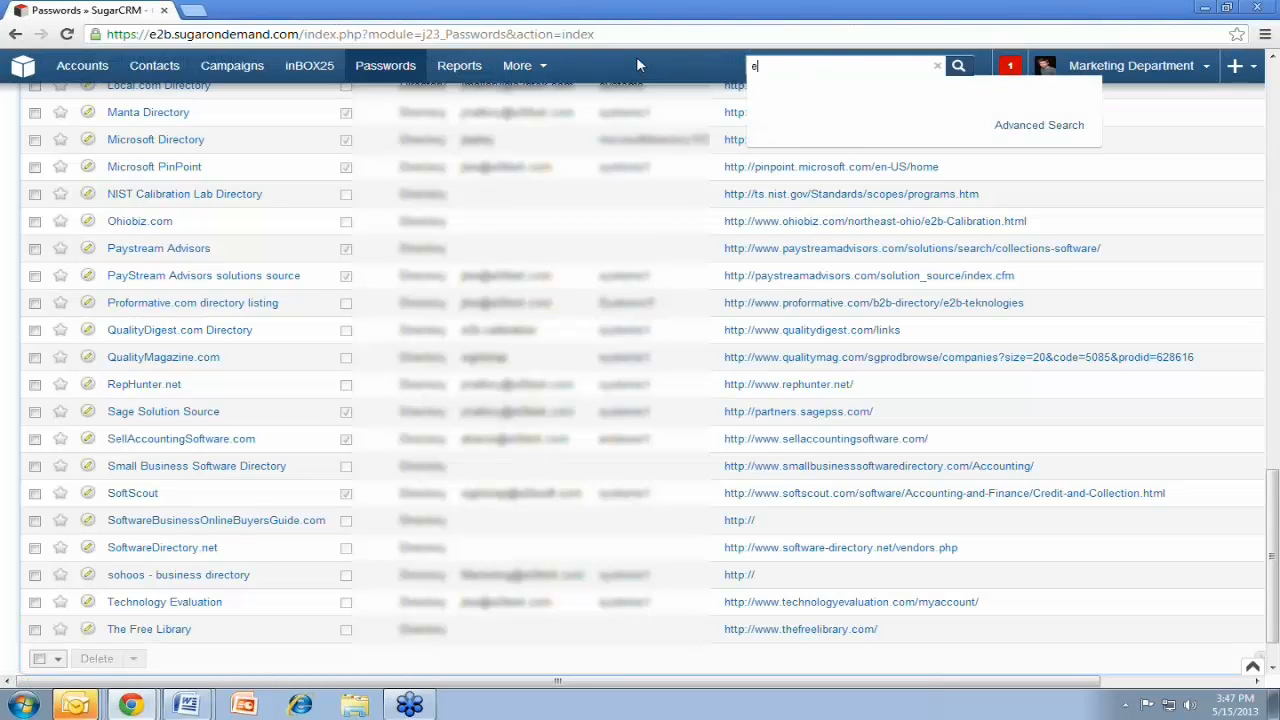
text(2b tek)
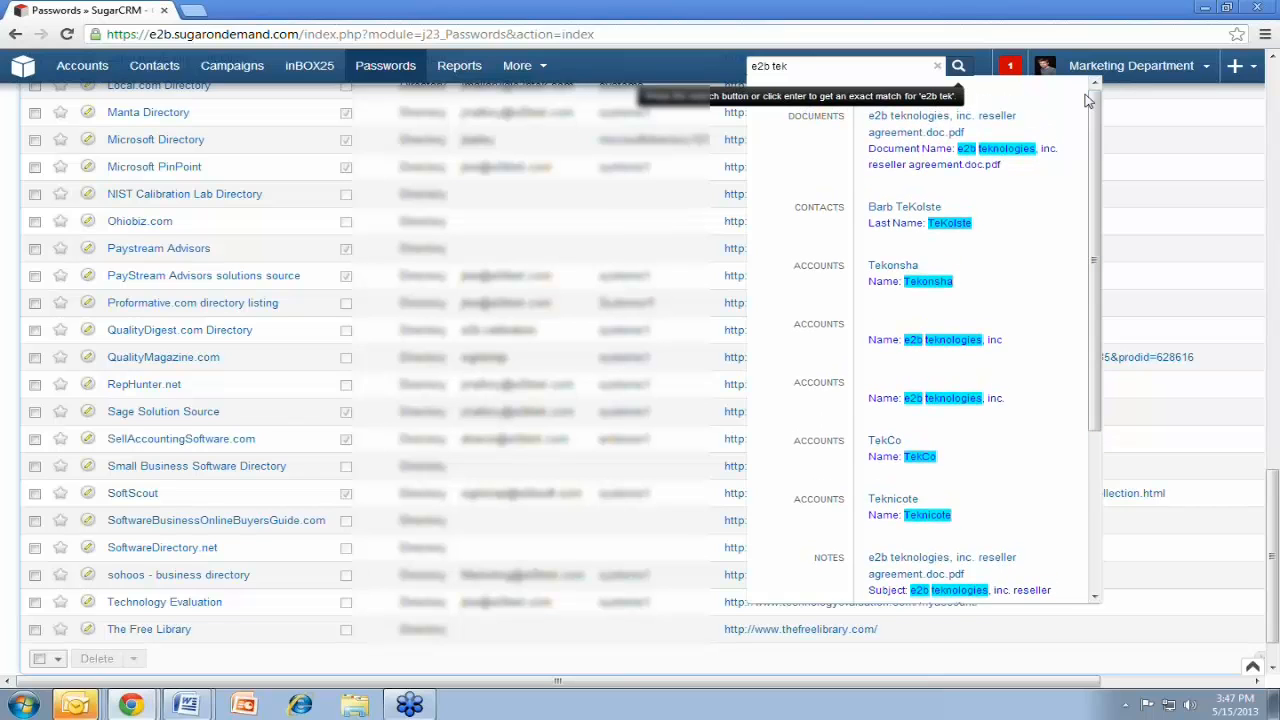
mouse_move(1010, 128)
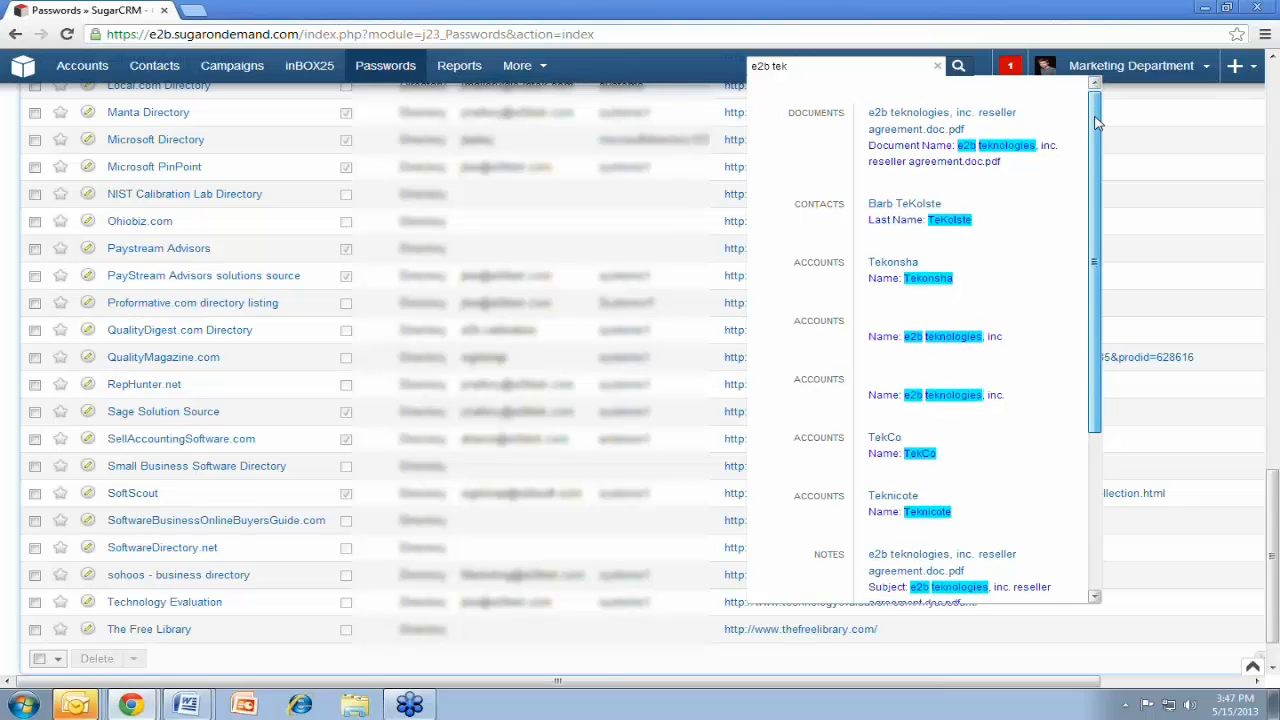
scroll(down, 3)
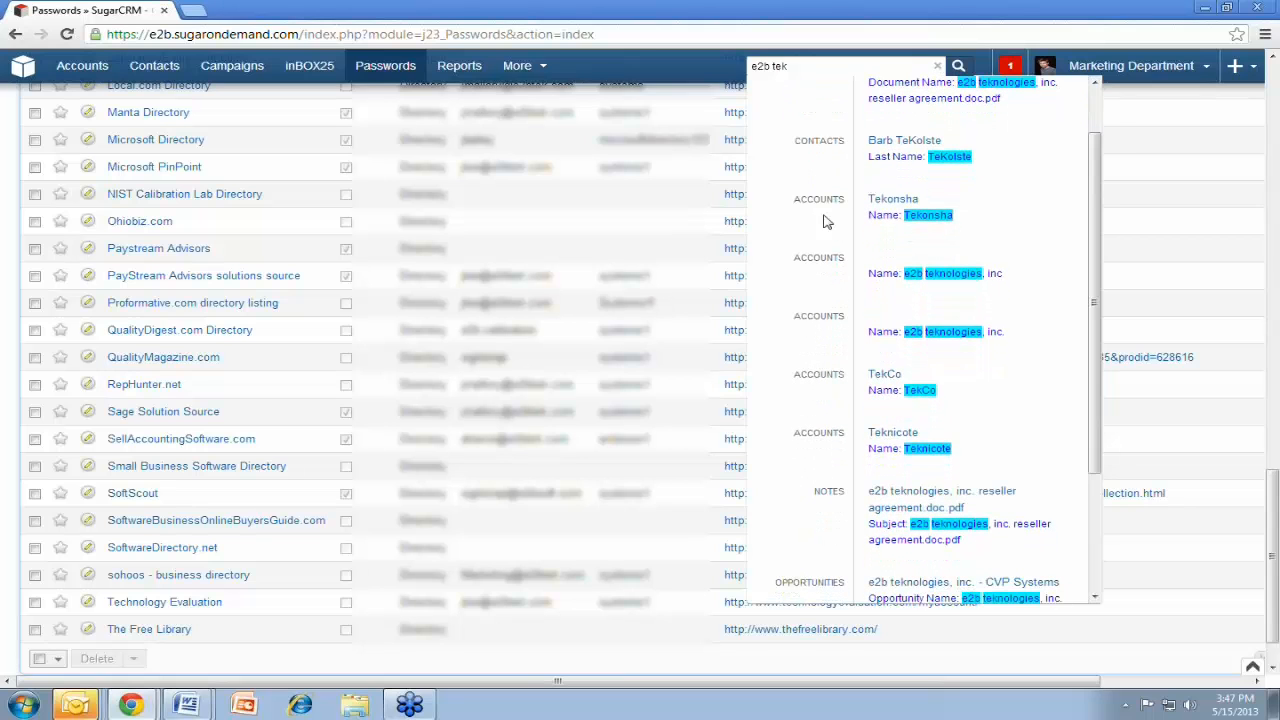
scroll(down, 3)
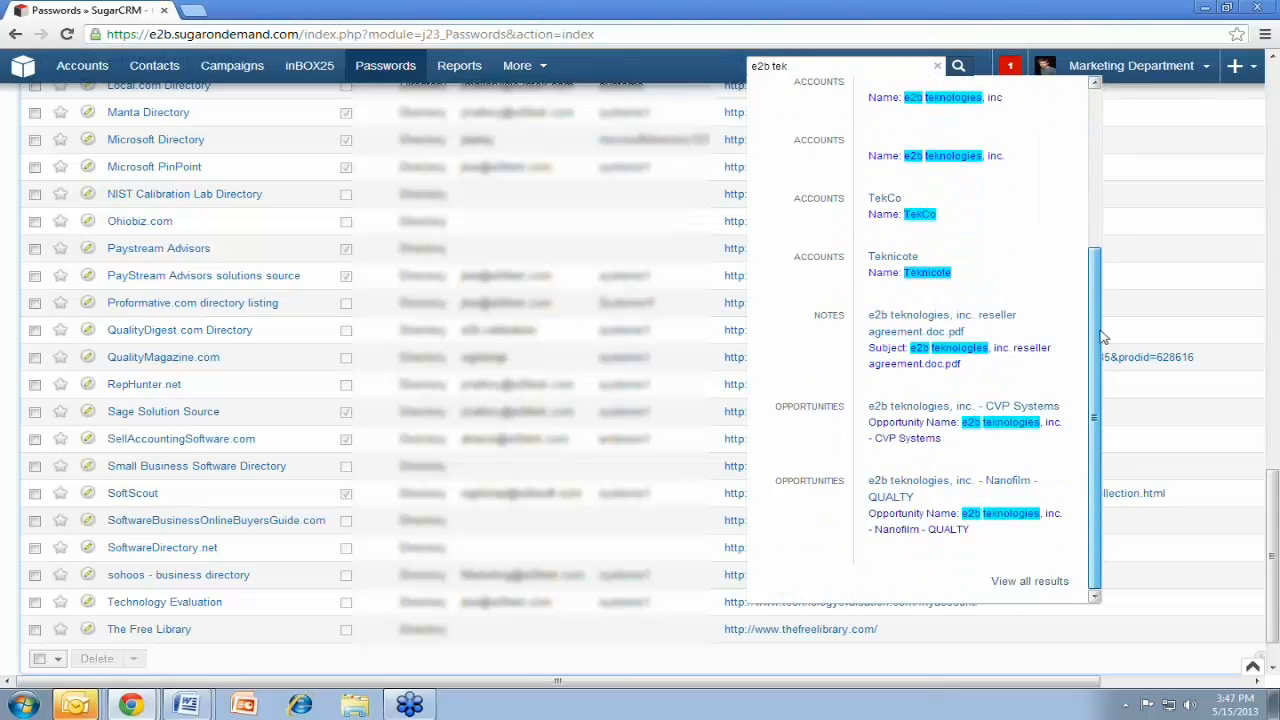
mouse_move(1104, 368)
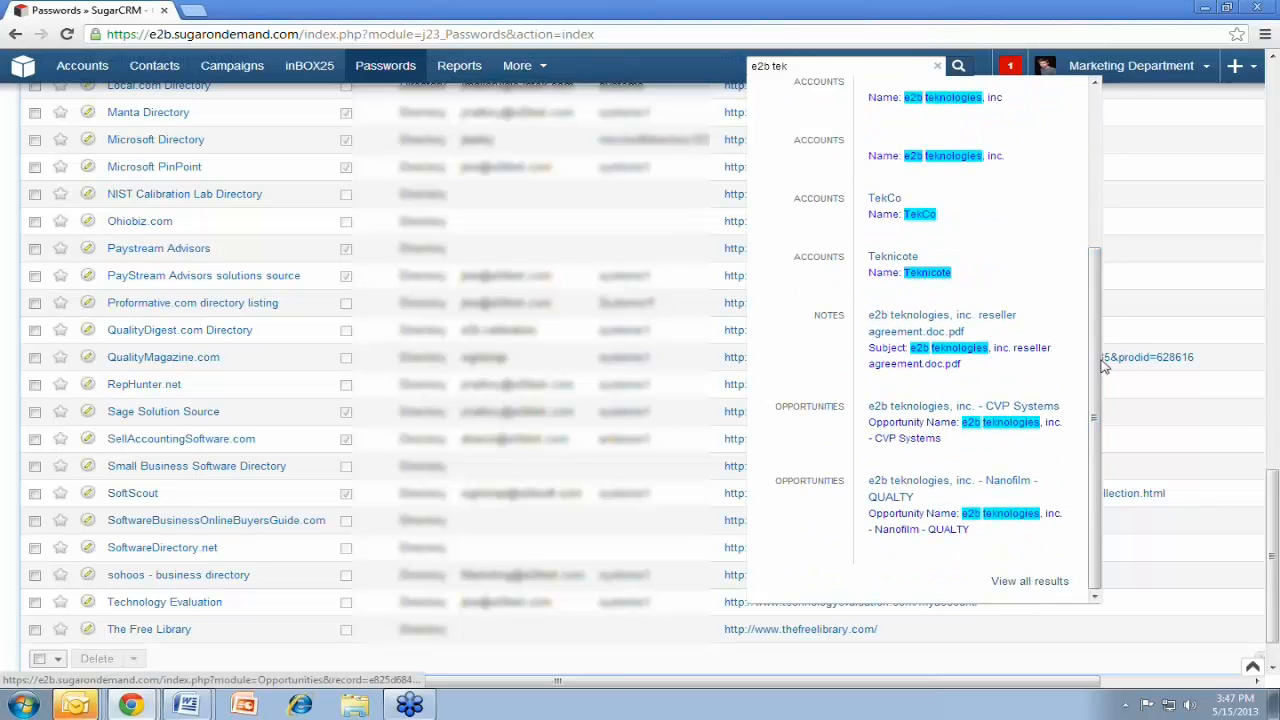
scroll(up, 3)
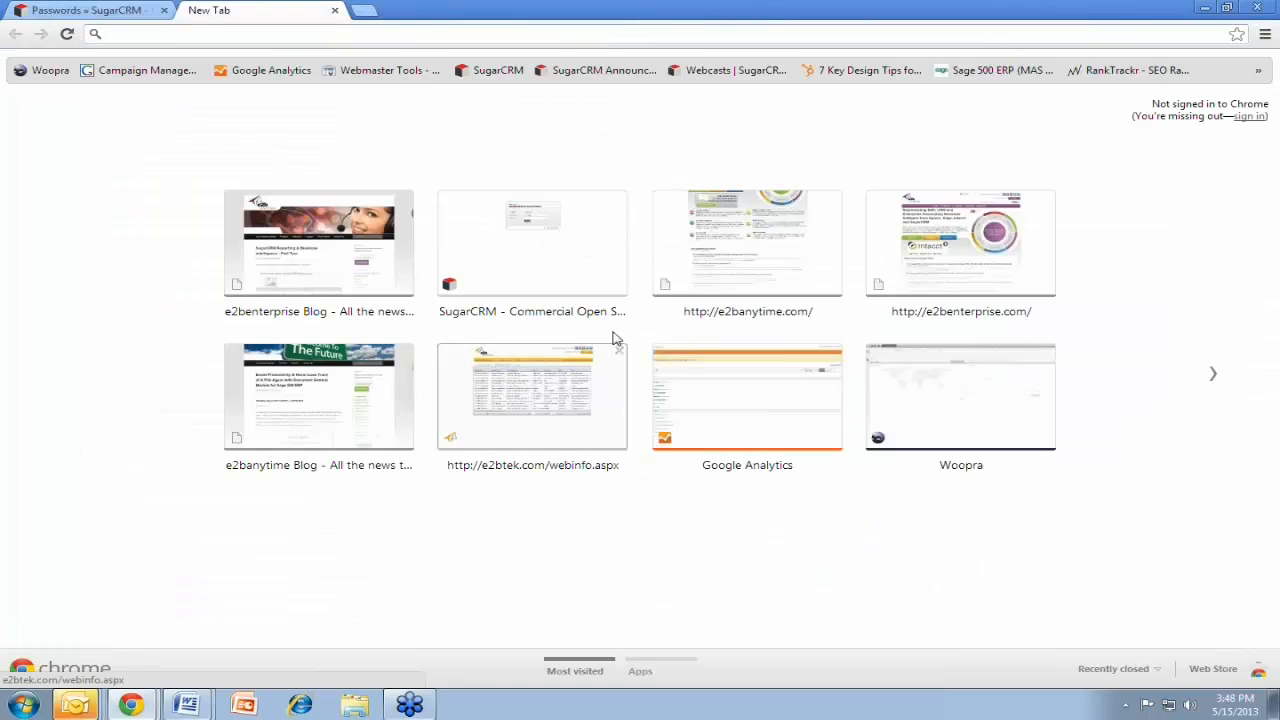
Load the e2benterprise.com homepage from the most-visited thumbnails in a new tab
click(960, 242)
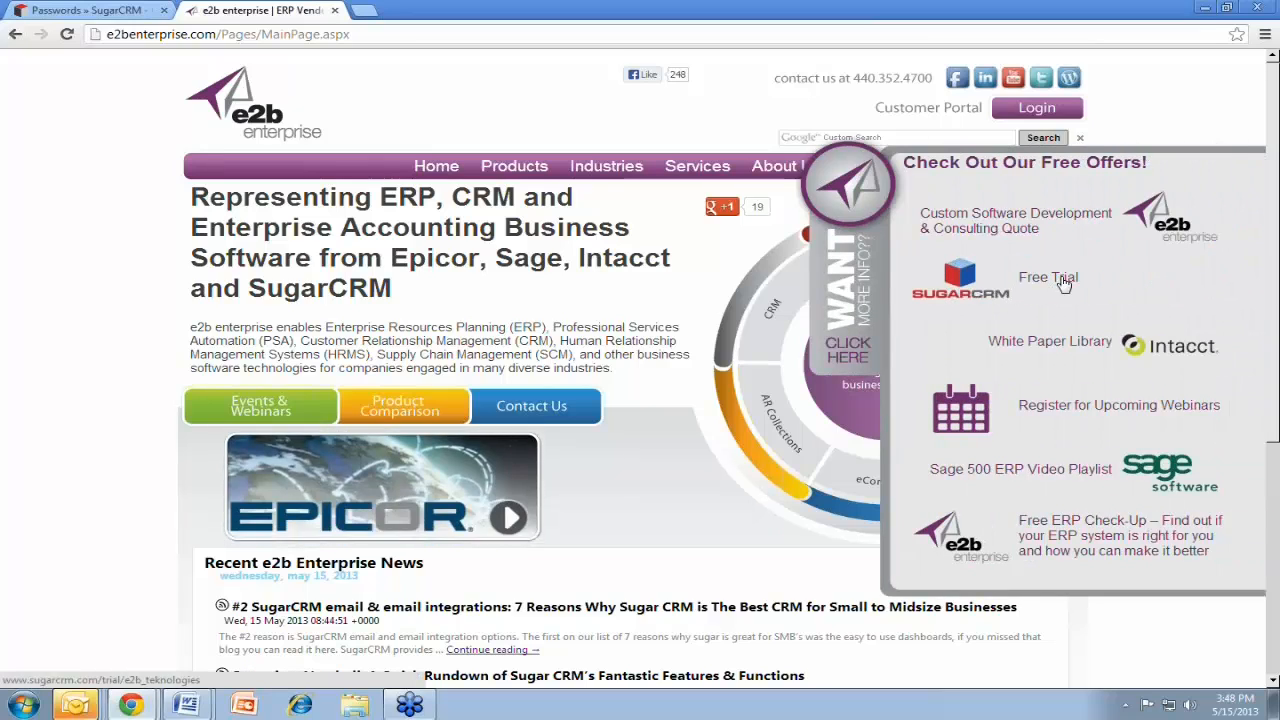
mouse_move(848, 272)
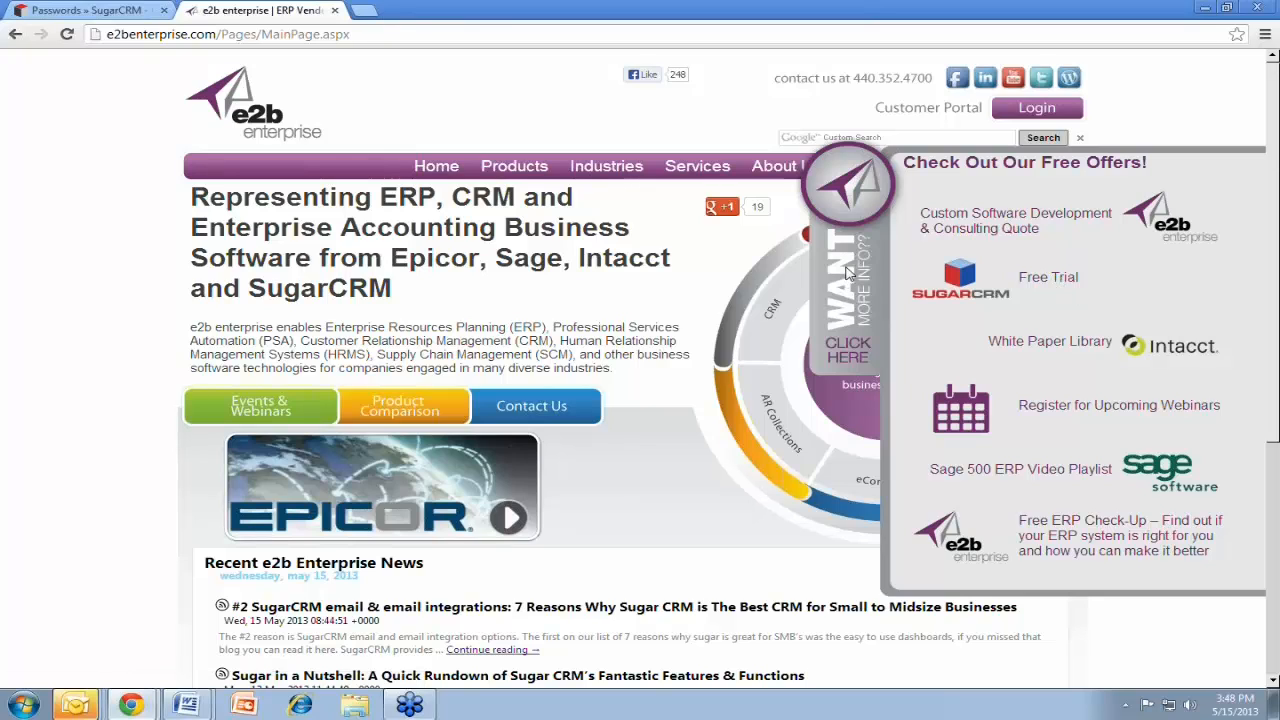